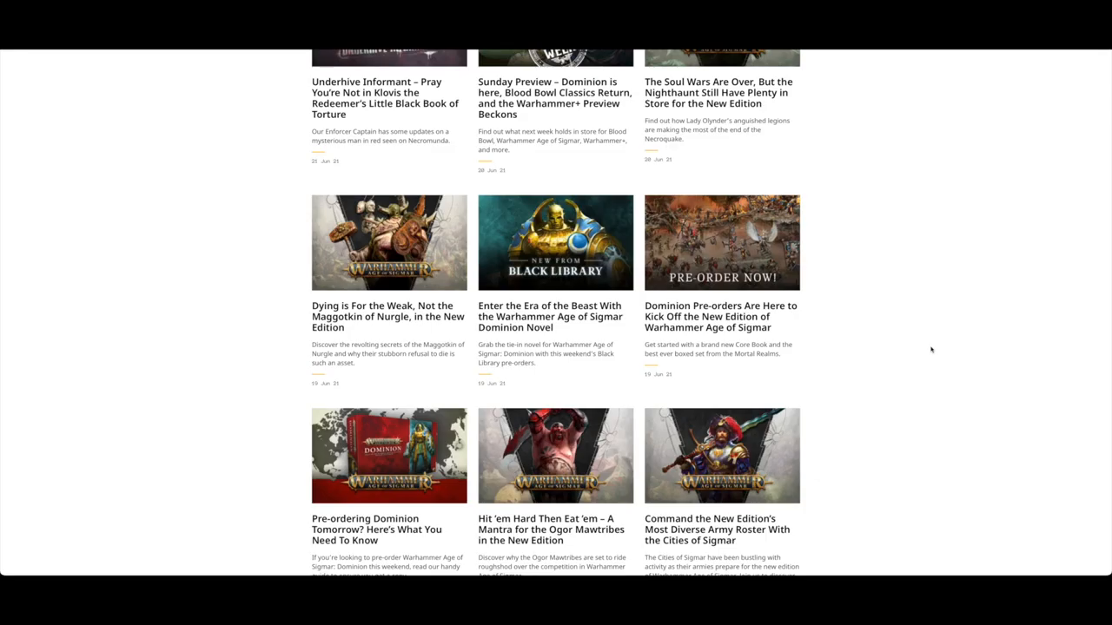
{"action": "mouse_move", "coordinate": [929, 351]}
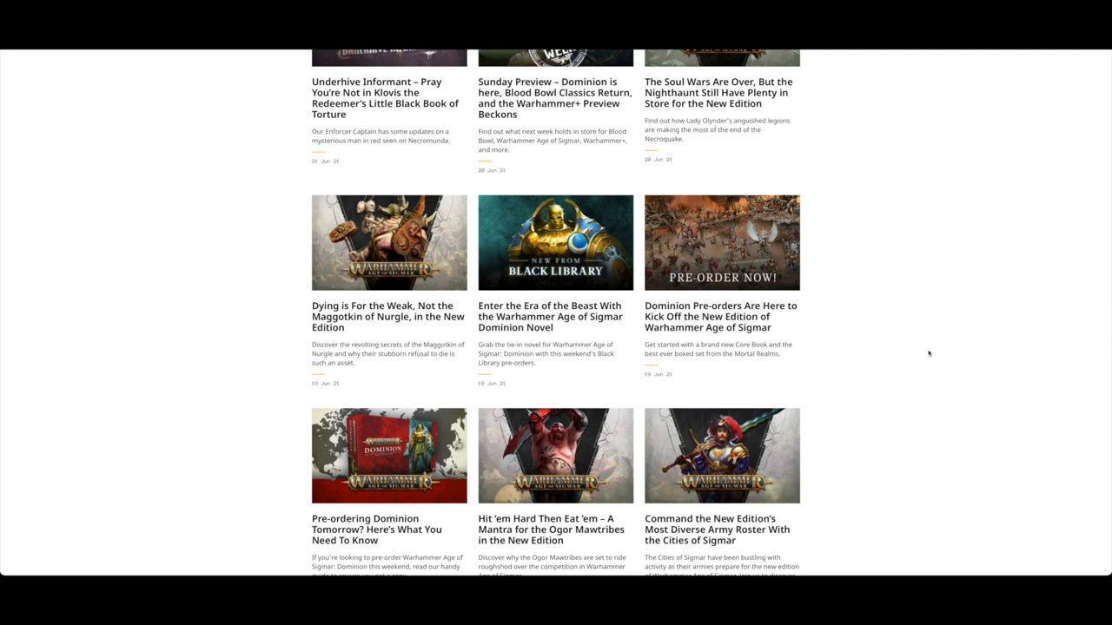
- Scroll the news grid to the Dominion pre-orders article card for the new Age of Sigmar edition
{"action": "scroll", "scroll_direction": "down", "scroll_amount": 3}
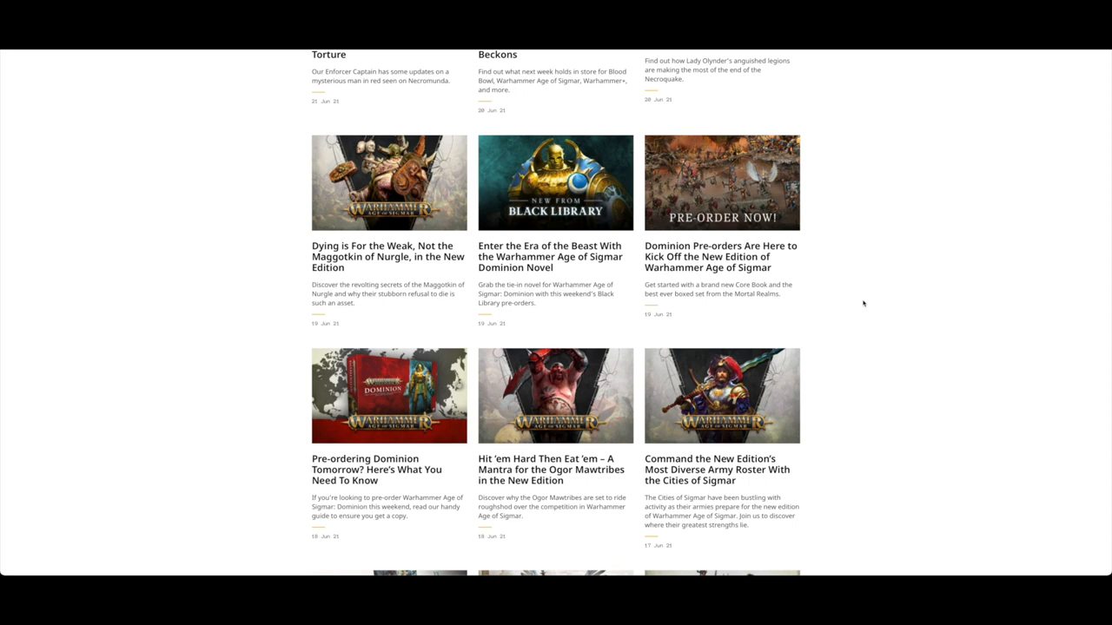
{"action": "mouse_move", "coordinate": [853, 212]}
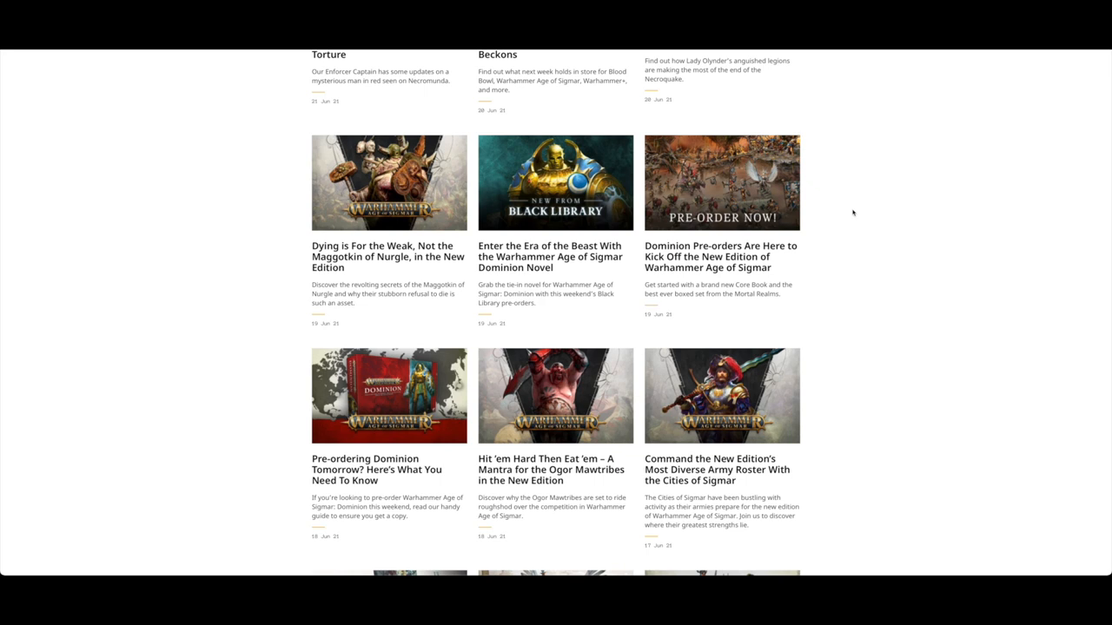
{"action": "scroll", "scroll_direction": "down", "scroll_amount": 3}
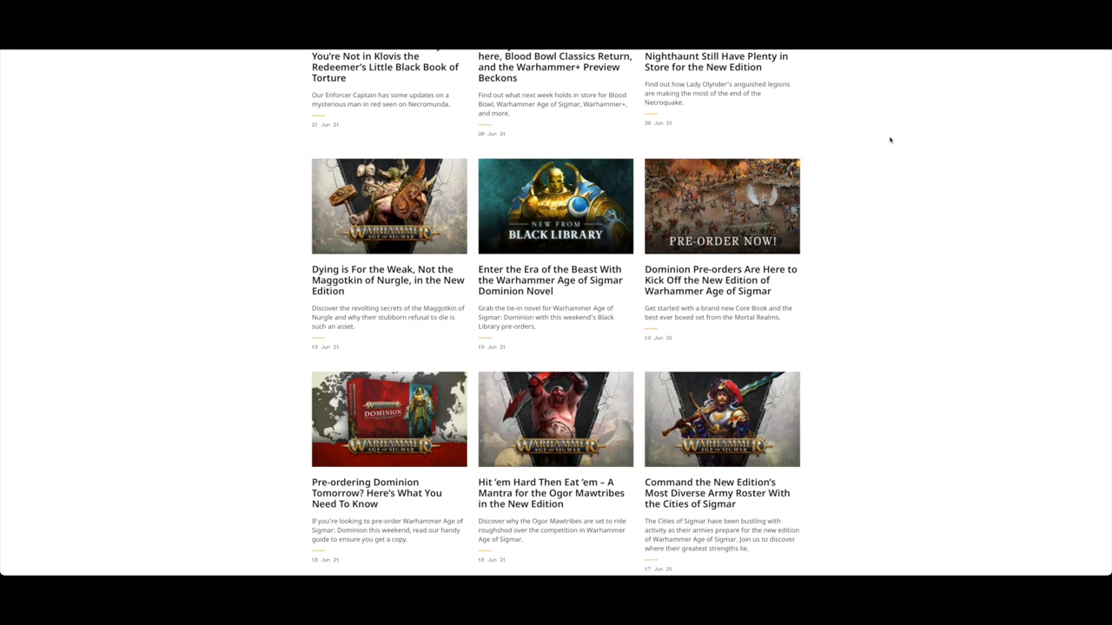
{"action": "mouse_move", "coordinate": [1007, 194]}
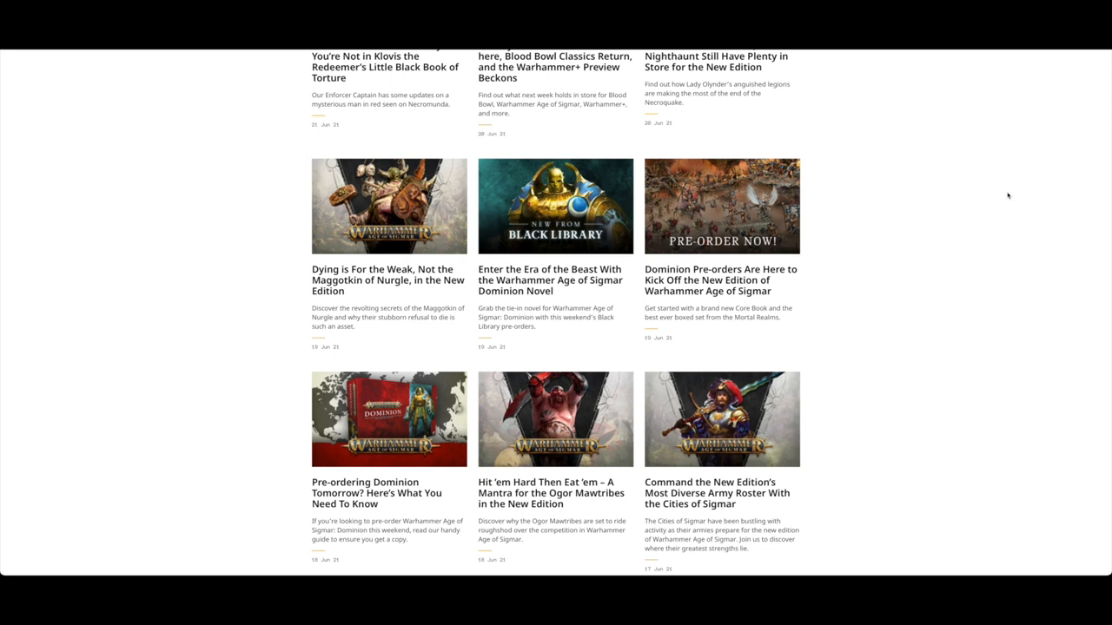
{"action": "mouse_move", "coordinate": [688, 285]}
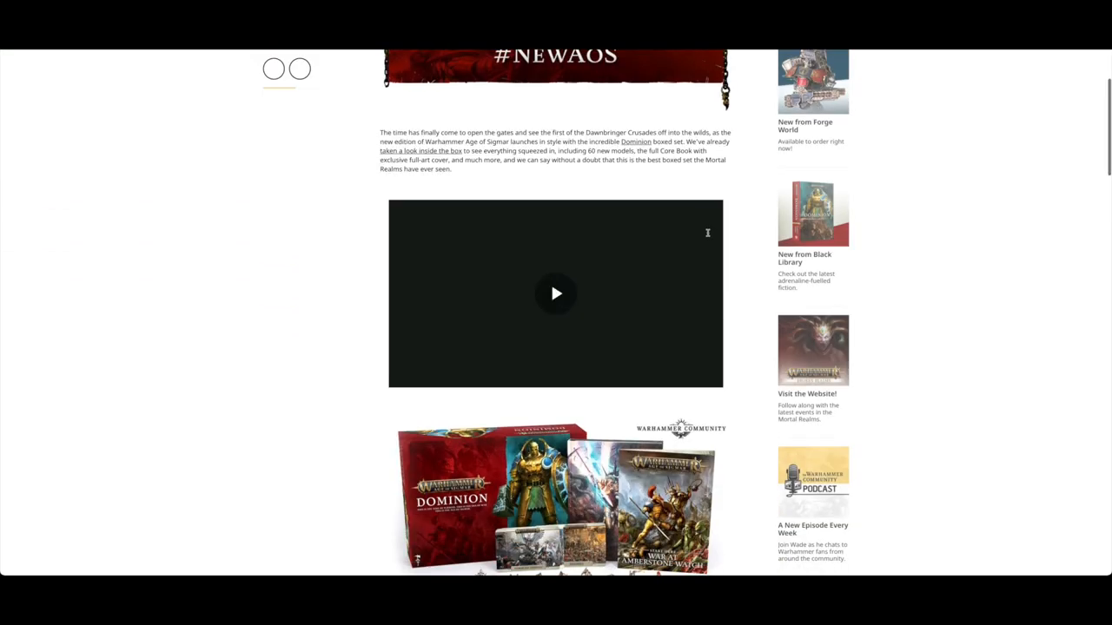
- Read down the Dominion pre-order article past the Core Book and Citadel paints
{"action": "scroll", "scroll_direction": "down", "scroll_amount": 3}
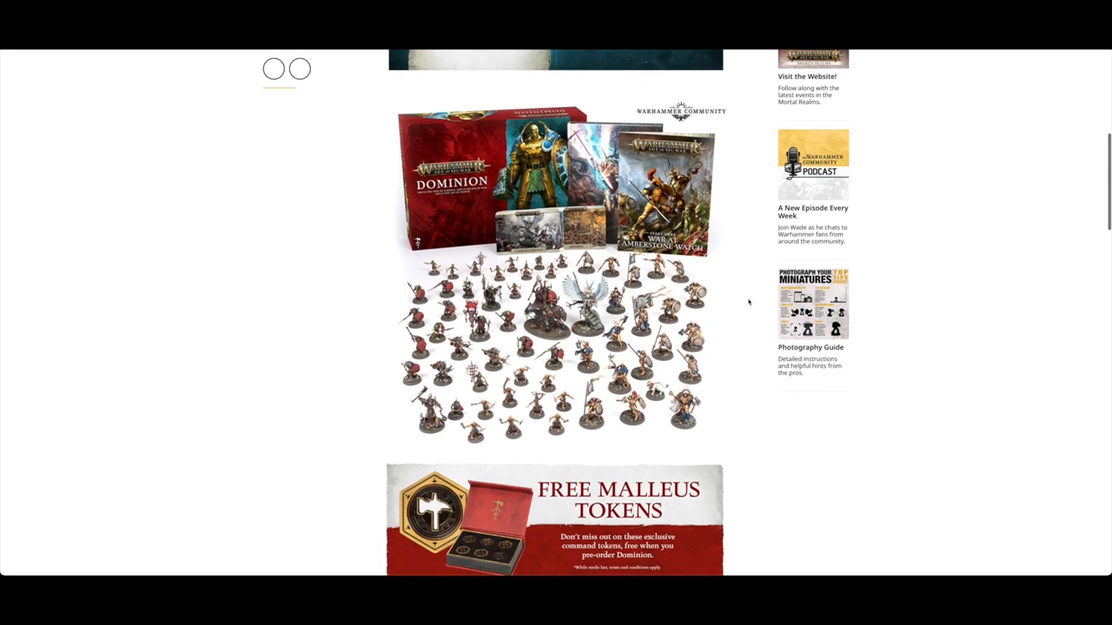
{"action": "scroll", "scroll_direction": "down", "scroll_amount": 3}
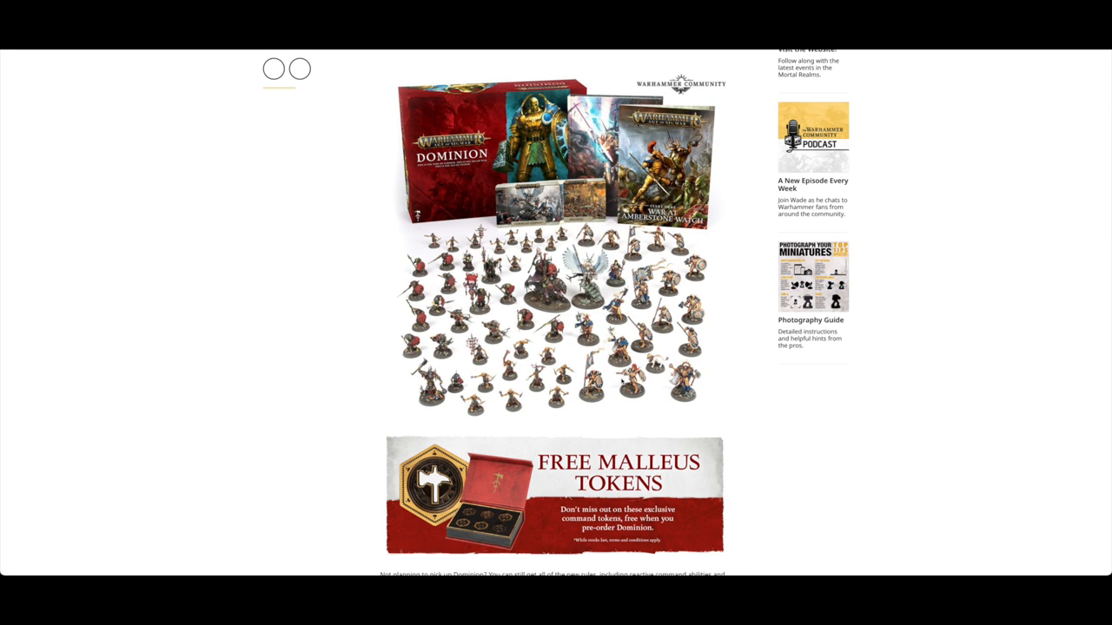
{"action": "scroll", "scroll_direction": "down", "scroll_amount": 3}
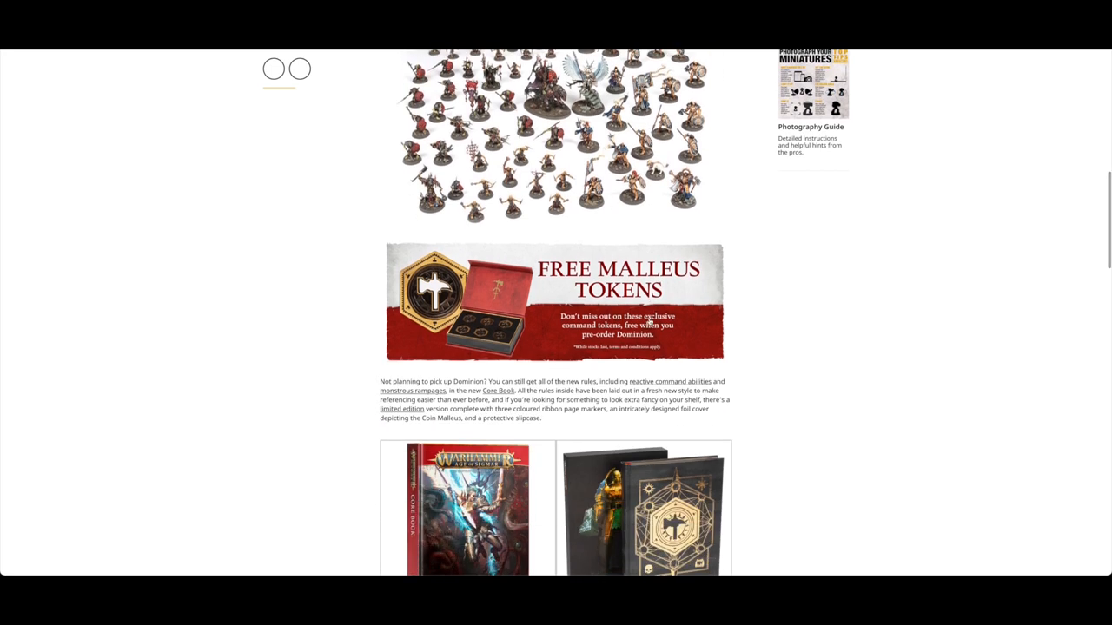
{"action": "scroll", "scroll_direction": "down", "scroll_amount": 3}
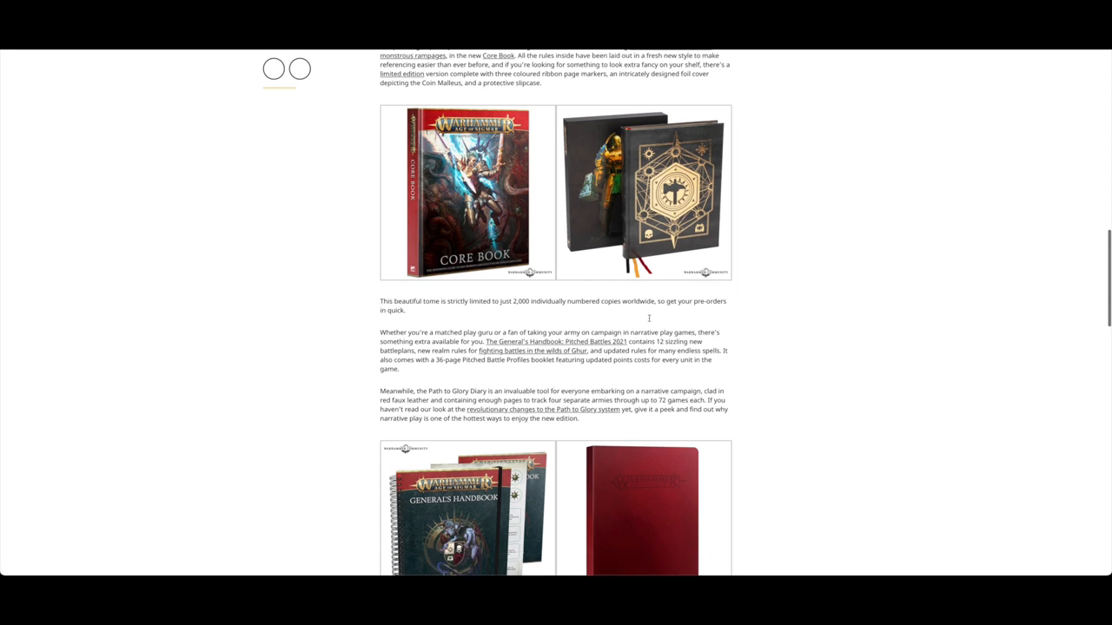
{"action": "scroll", "scroll_direction": "up", "scroll_amount": 3}
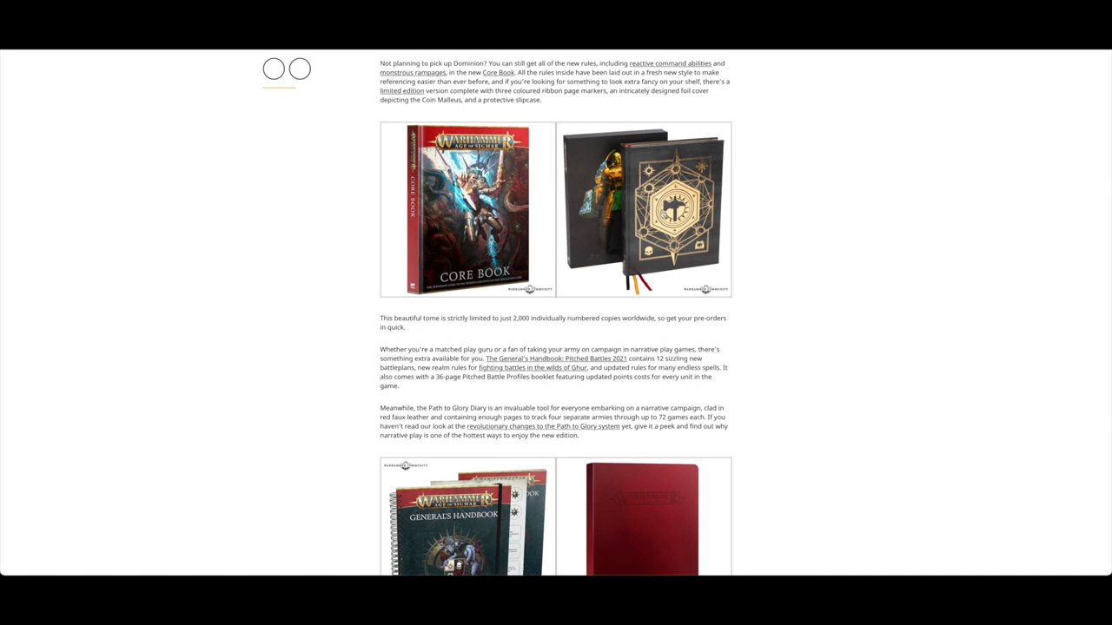
{"action": "scroll", "scroll_direction": "down", "scroll_amount": 3}
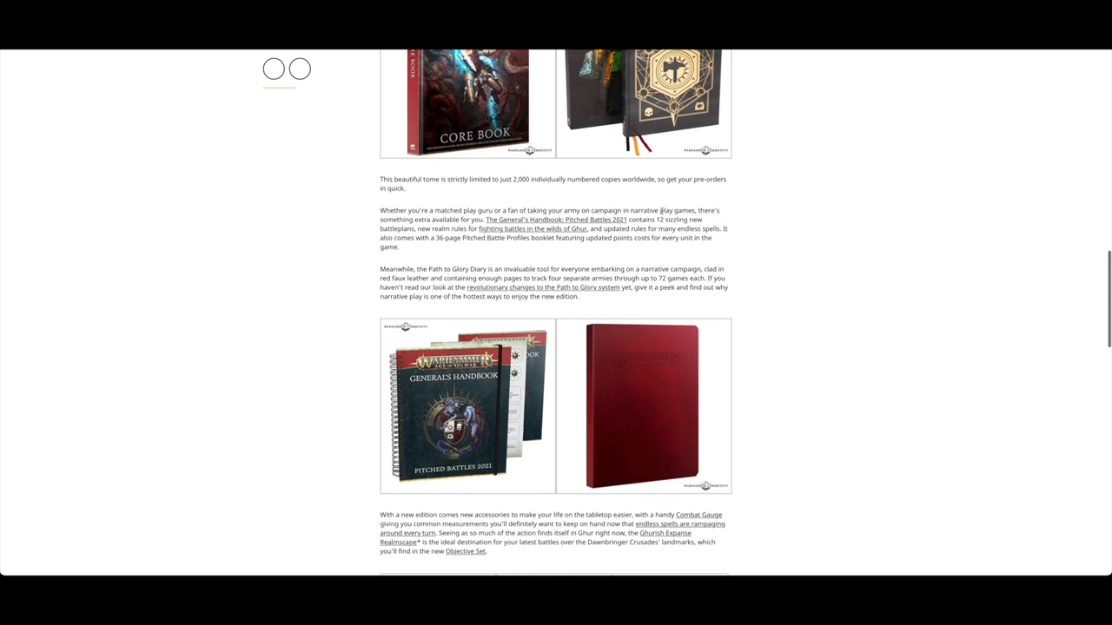
{"action": "scroll", "scroll_direction": "down", "scroll_amount": 3}
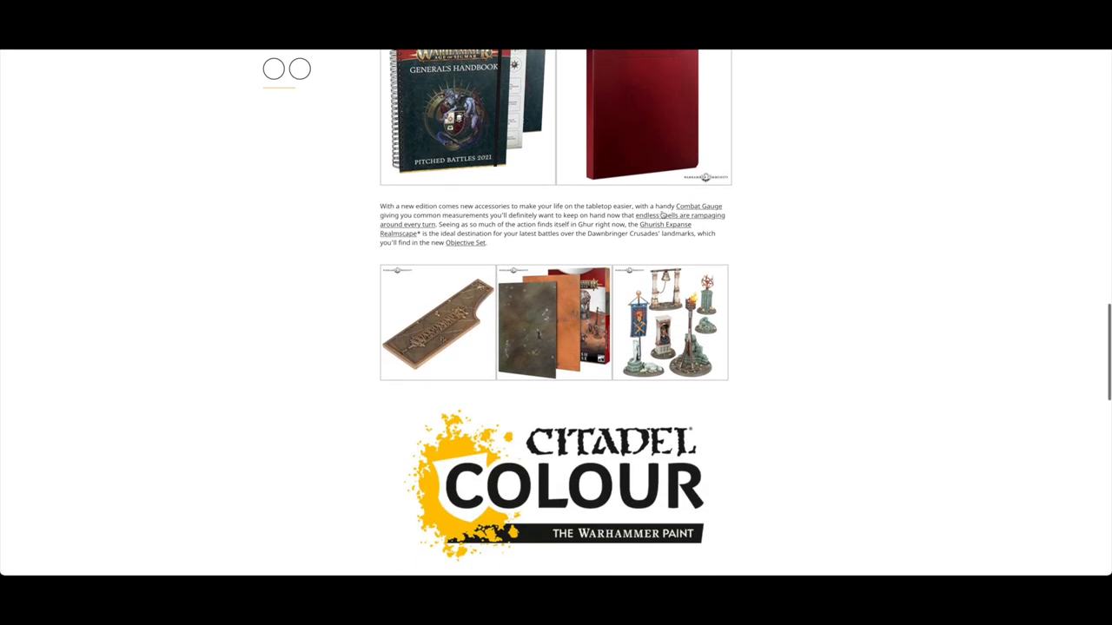
{"action": "scroll", "scroll_direction": "down", "scroll_amount": 3}
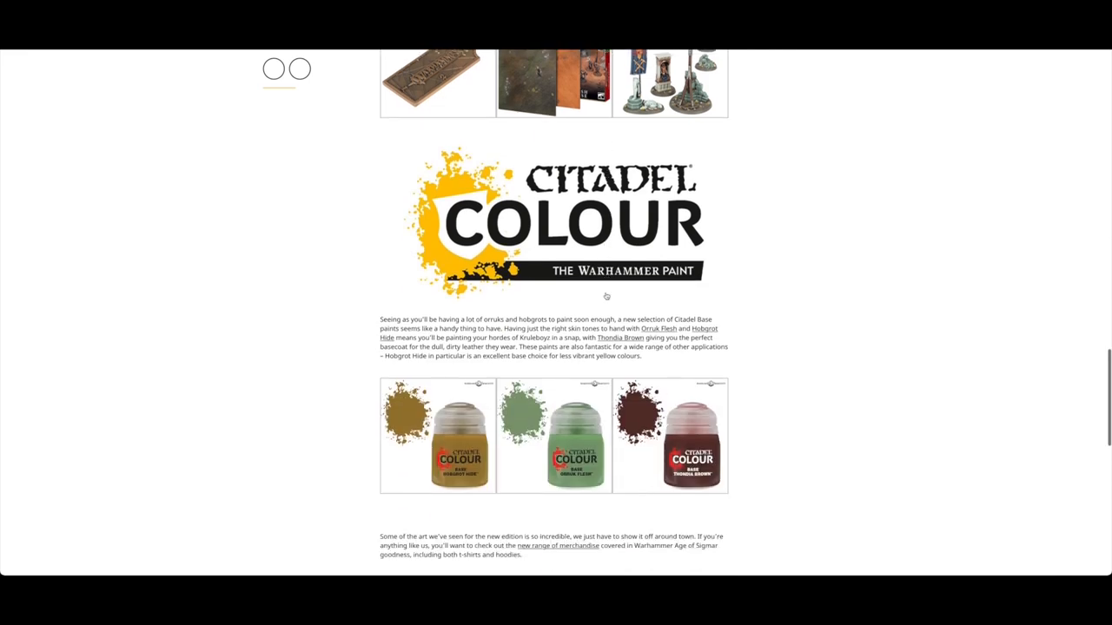
{"action": "scroll", "scroll_direction": "down", "scroll_amount": 3}
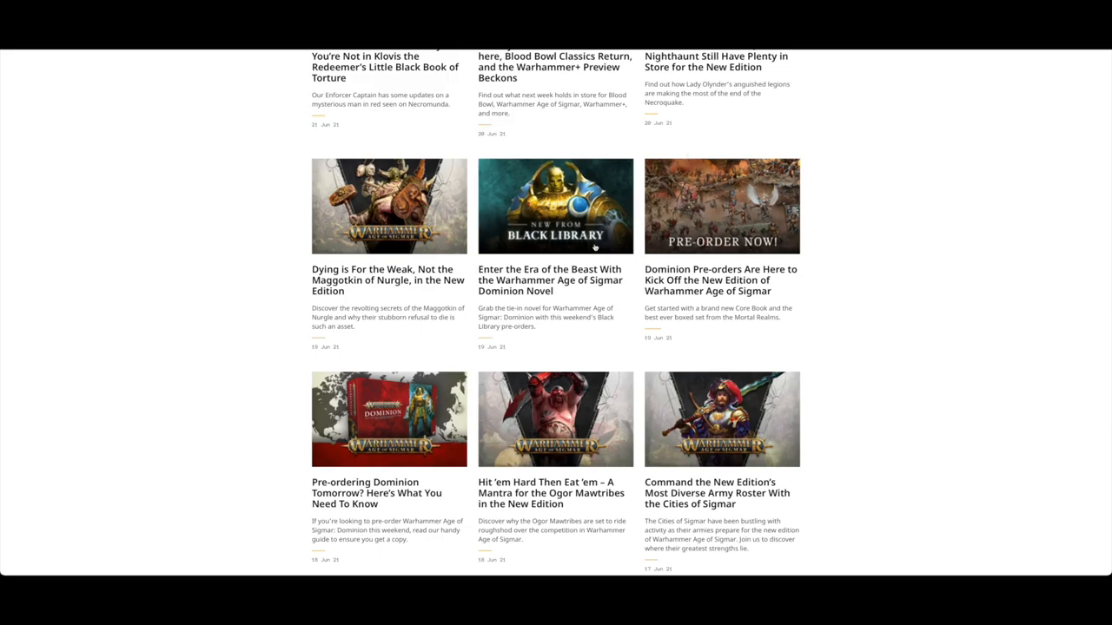
{"action": "mouse_move", "coordinate": [549, 280]}
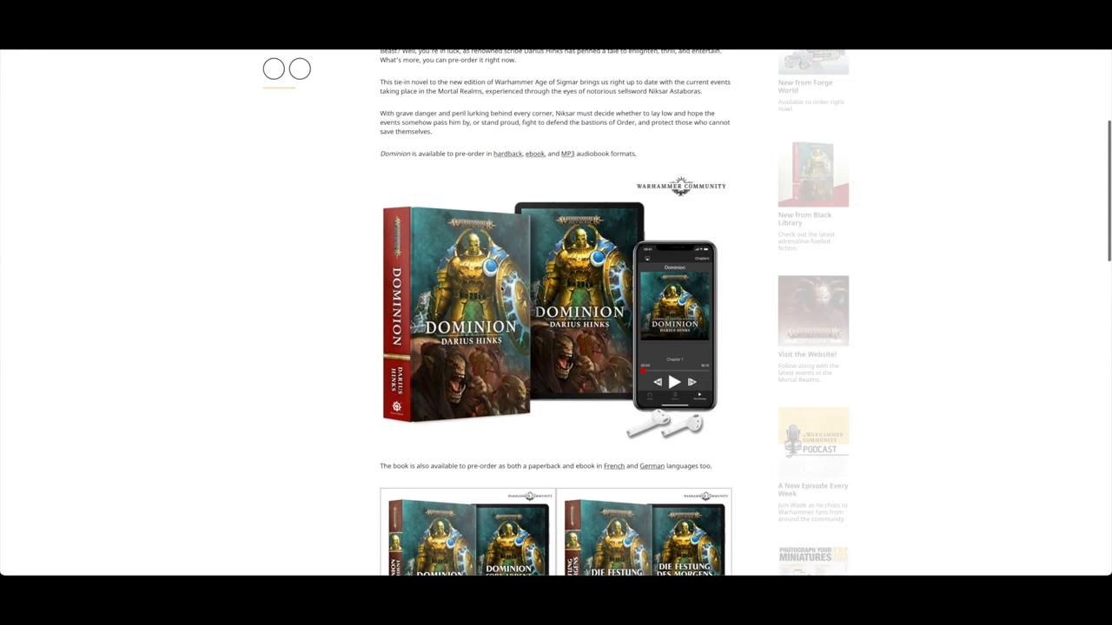
- Read the Dominion novel article down to its Keep Reading section
{"action": "scroll", "scroll_direction": "down", "scroll_amount": 3}
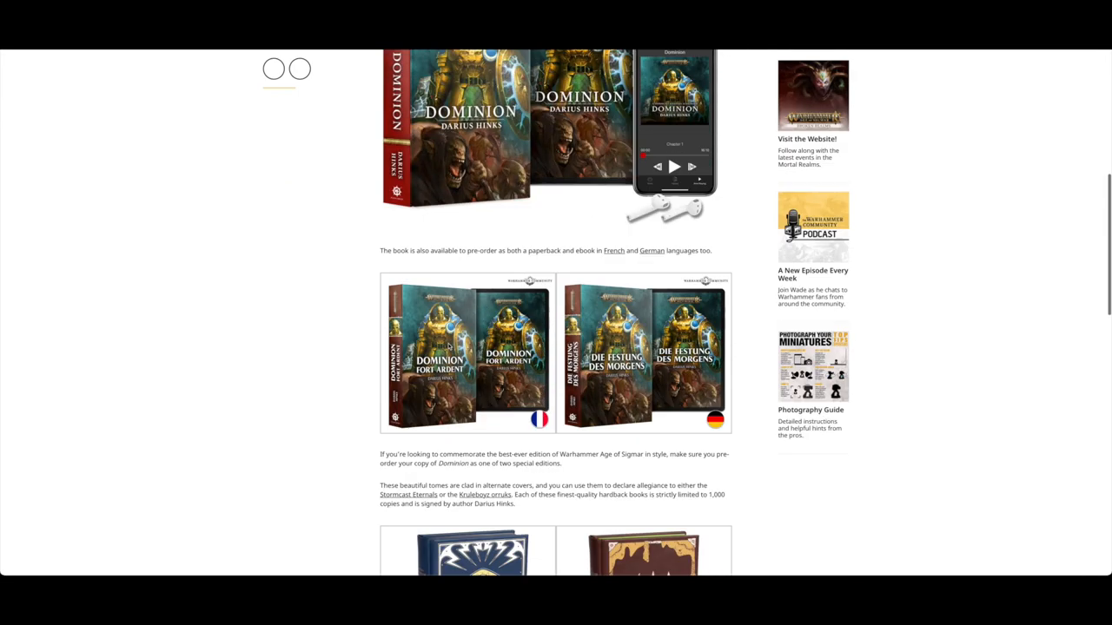
{"action": "scroll", "scroll_direction": "down", "scroll_amount": 3}
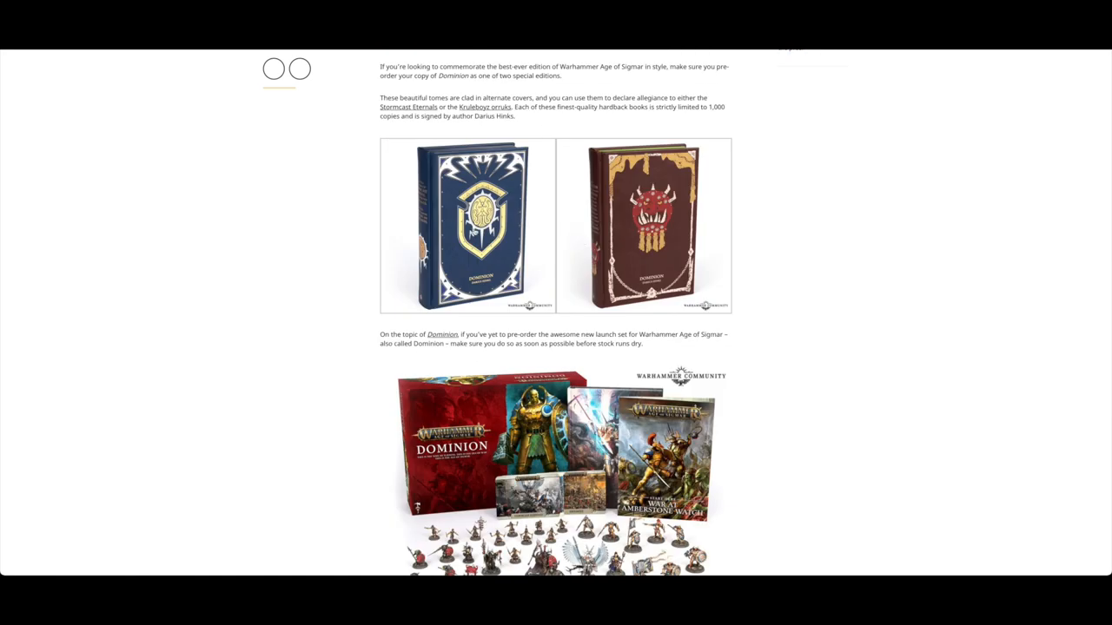
{"action": "scroll", "scroll_direction": "down", "scroll_amount": 3}
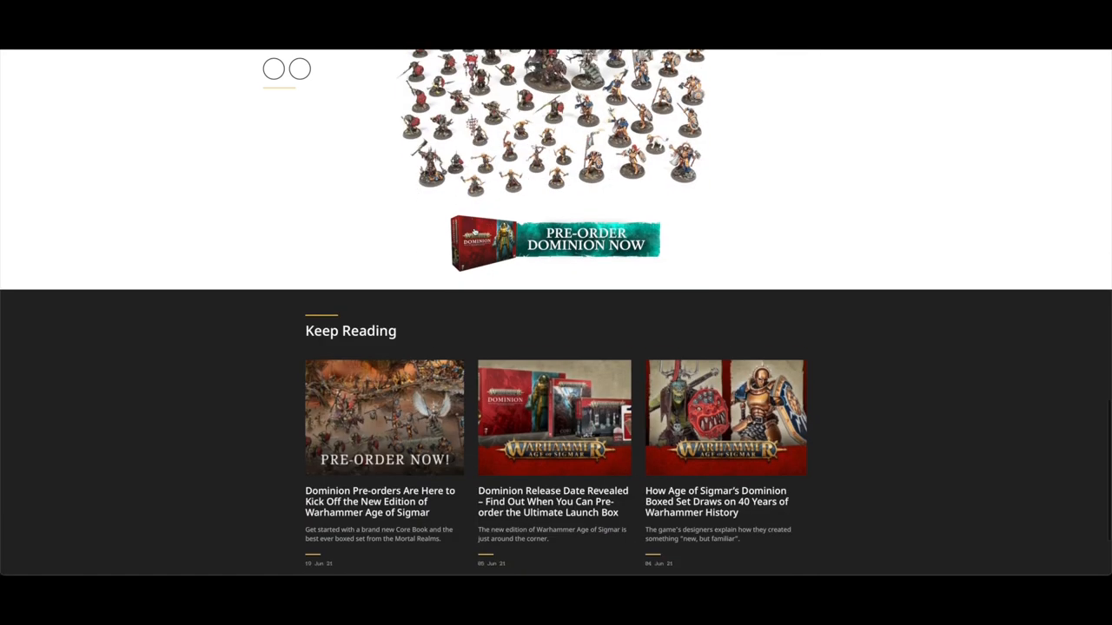
{"action": "scroll", "scroll_direction": "down", "scroll_amount": 3}
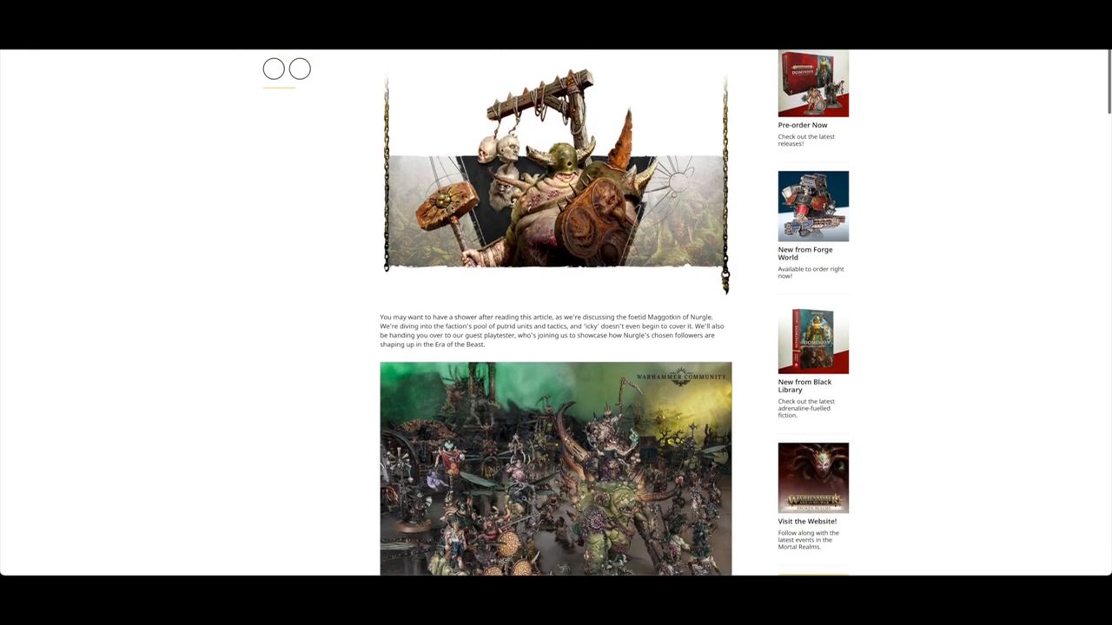
- Read through the 'Dying is For the Weak' Maggotkin of Nurgle article
{"action": "scroll", "scroll_direction": "down", "scroll_amount": 3}
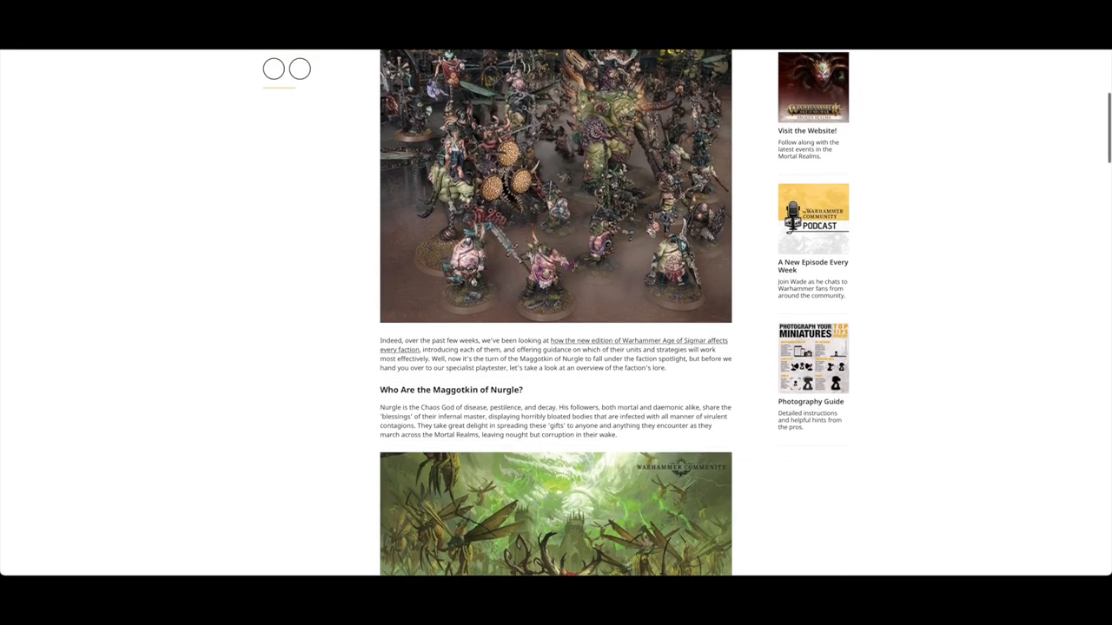
{"action": "scroll", "scroll_direction": "down", "scroll_amount": 3}
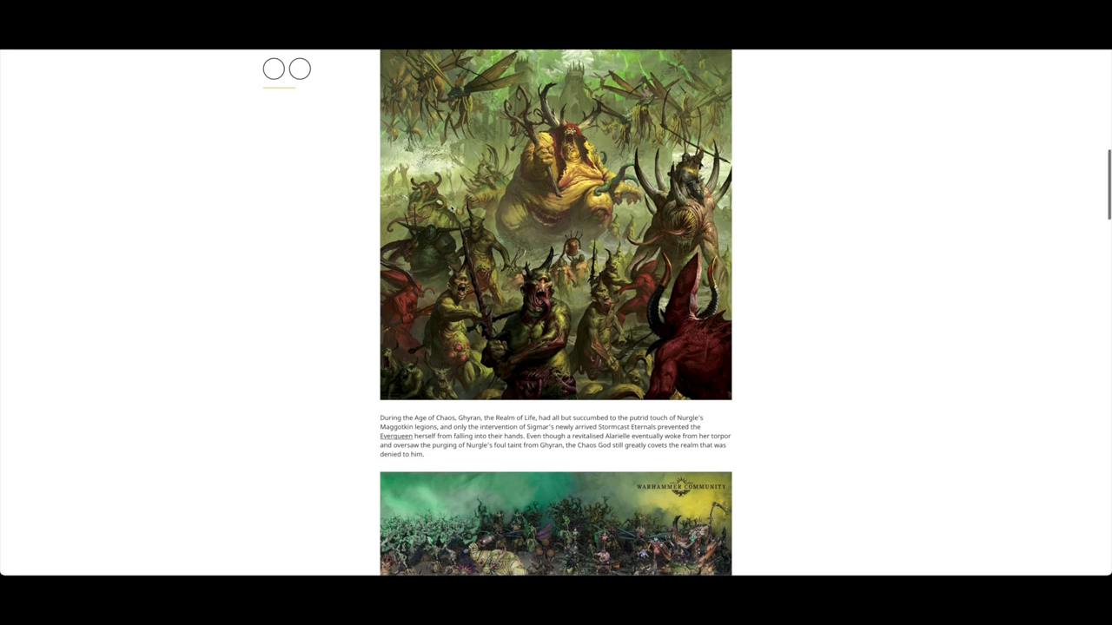
{"action": "scroll", "scroll_direction": "down", "scroll_amount": 3}
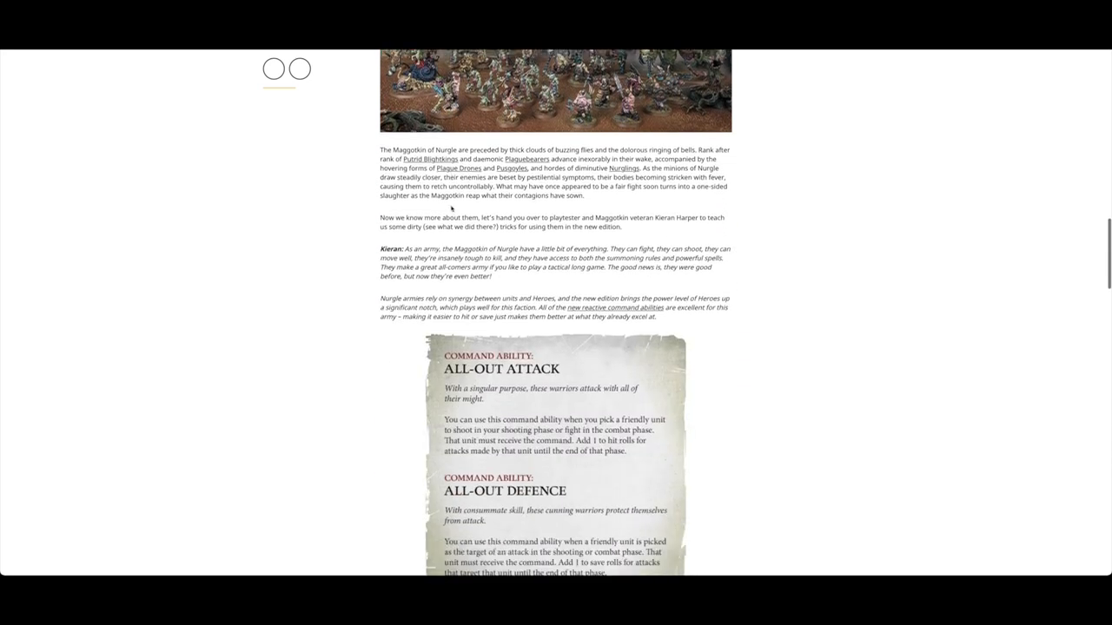
{"action": "scroll", "scroll_direction": "down", "scroll_amount": 3}
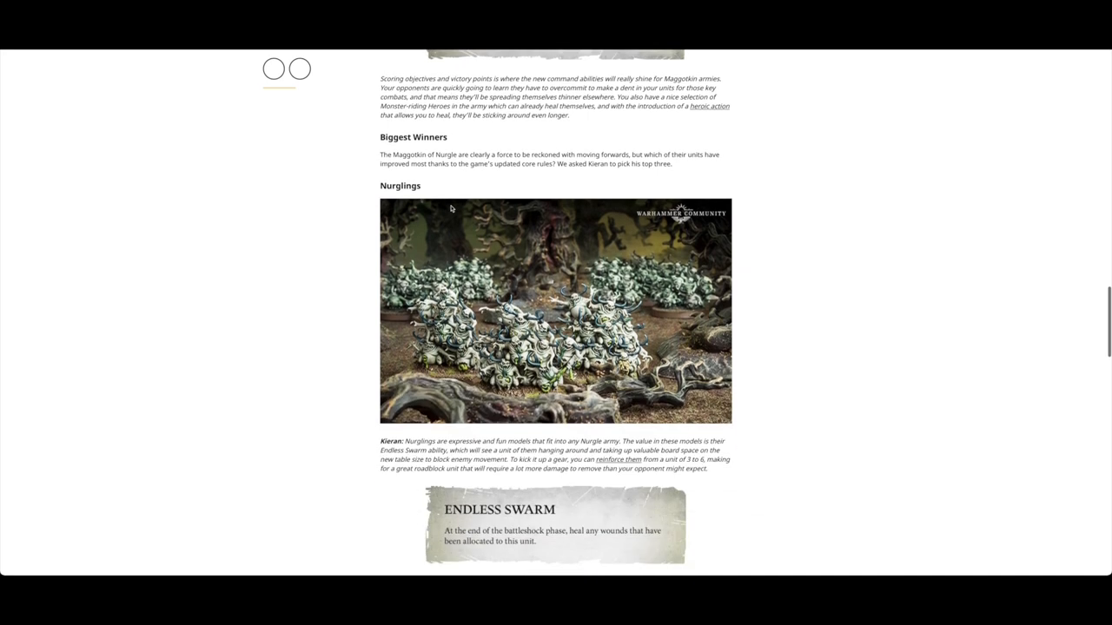
{"action": "scroll", "scroll_direction": "down", "scroll_amount": 3}
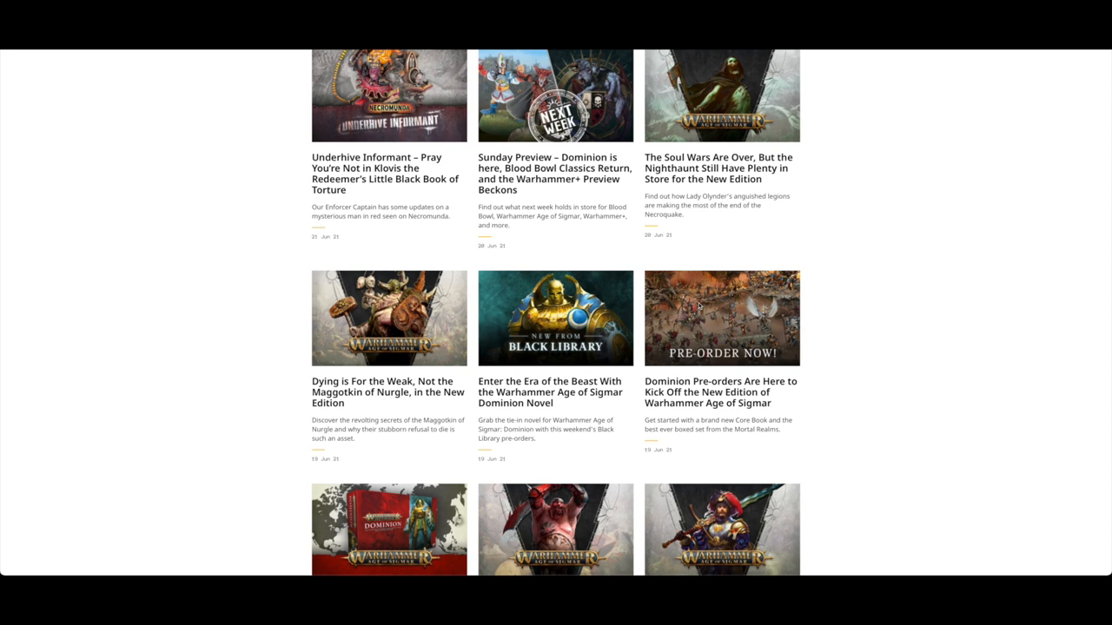
- Scroll the news listing to the Learn to Play, Warhammer+ reveal and Seraphon cards
{"action": "scroll", "scroll_direction": "down", "scroll_amount": 3}
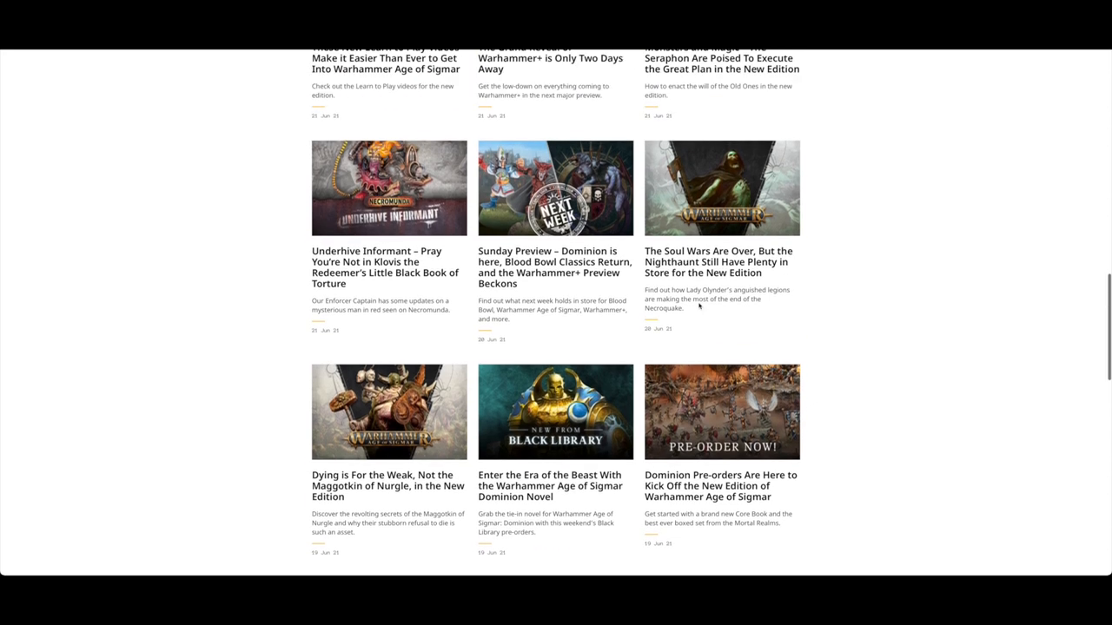
{"action": "scroll", "scroll_direction": "up", "scroll_amount": 3}
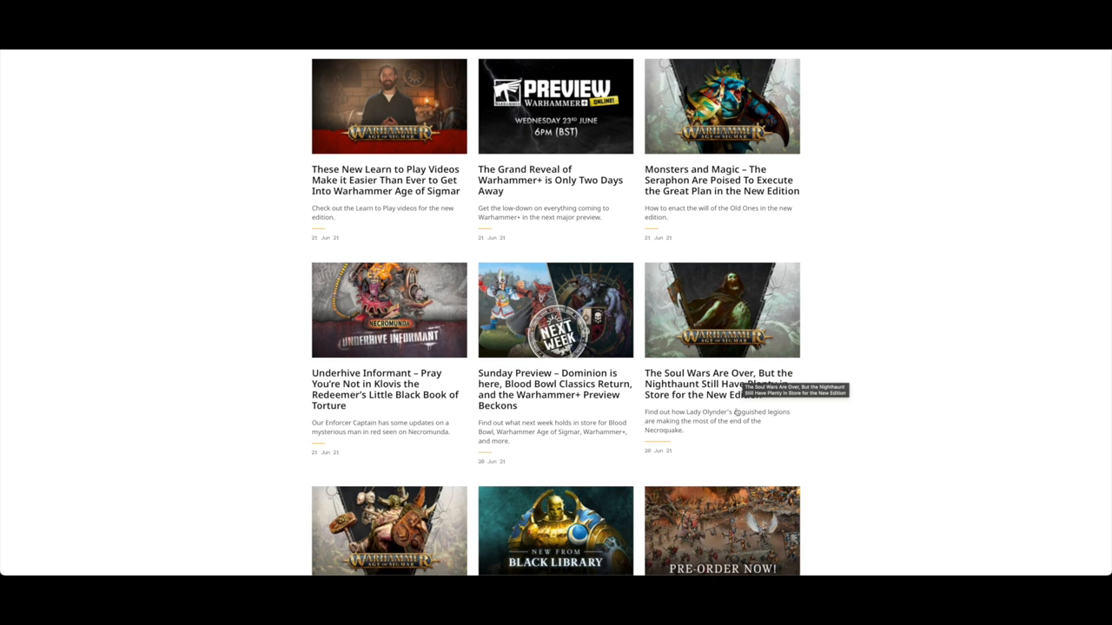
{"action": "scroll", "scroll_direction": "down", "scroll_amount": 3}
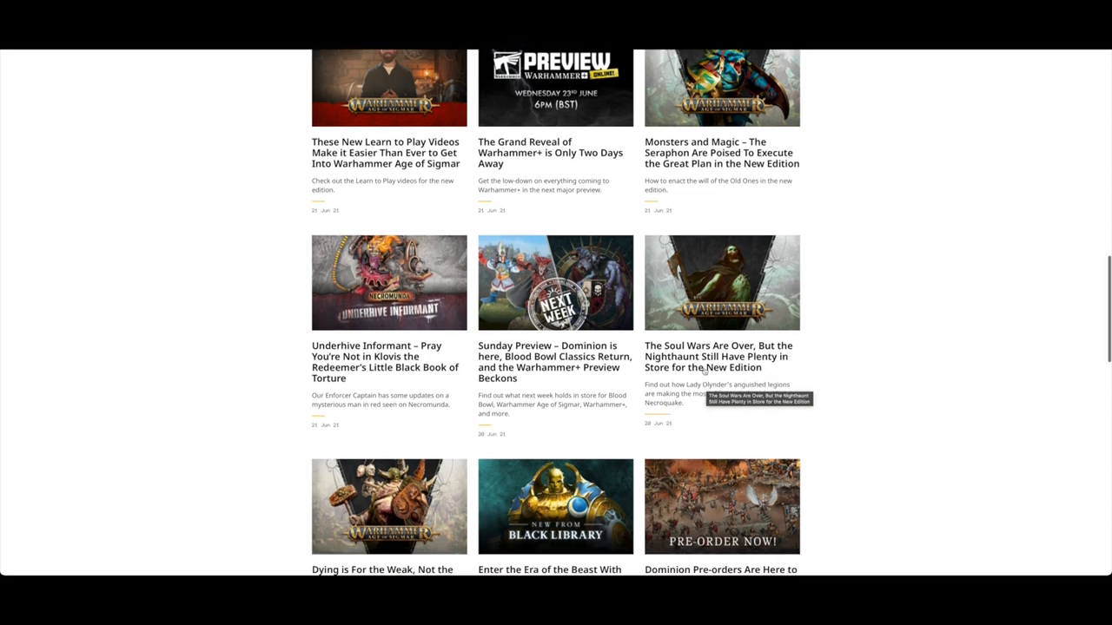
{"action": "mouse_move", "coordinate": [686, 368]}
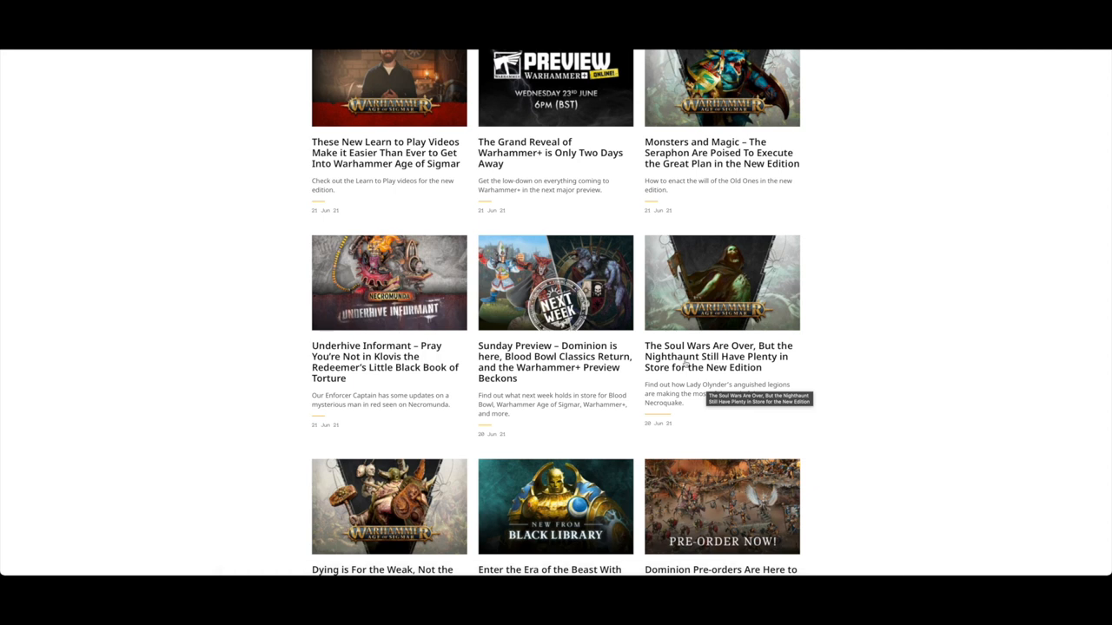
{"action": "mouse_move", "coordinate": [545, 356]}
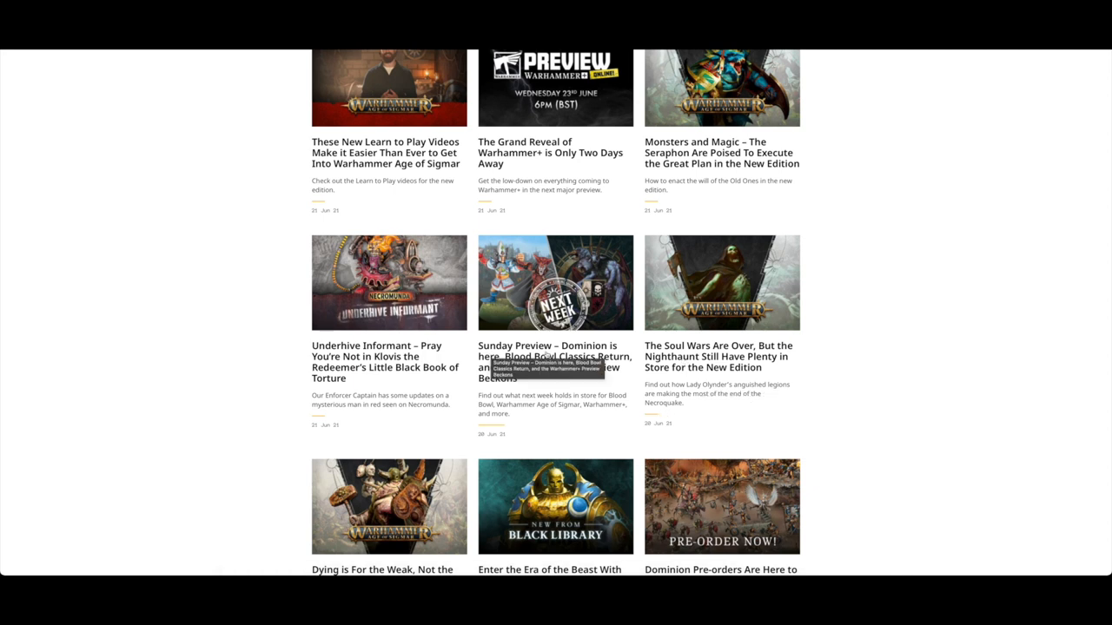
{"action": "left_click", "coordinate": [553, 357]}
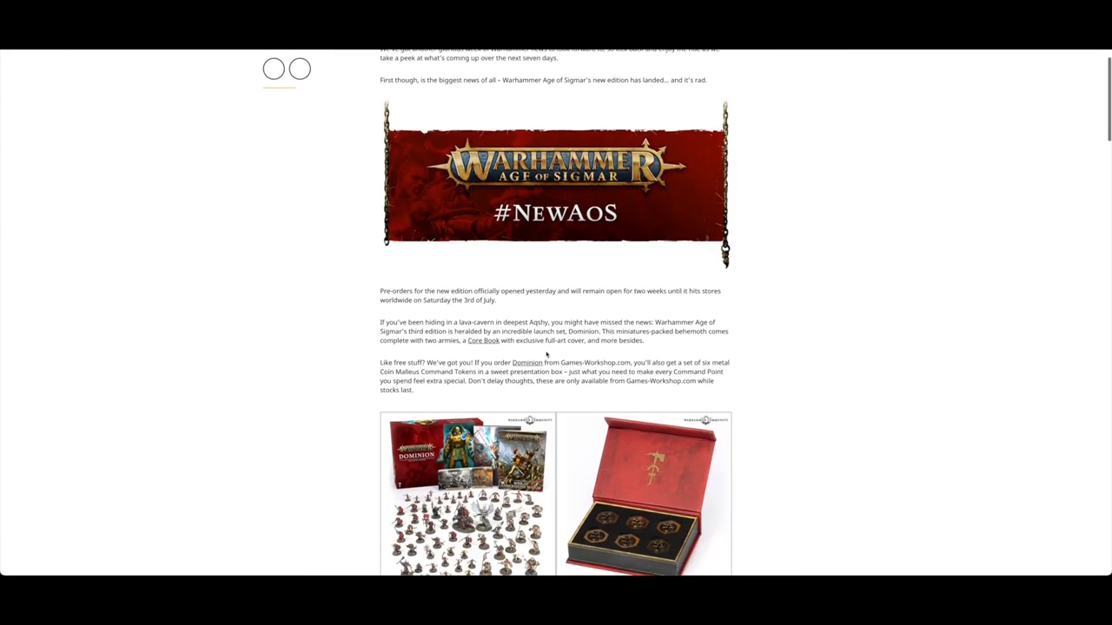
{"action": "scroll", "scroll_direction": "down", "scroll_amount": 3}
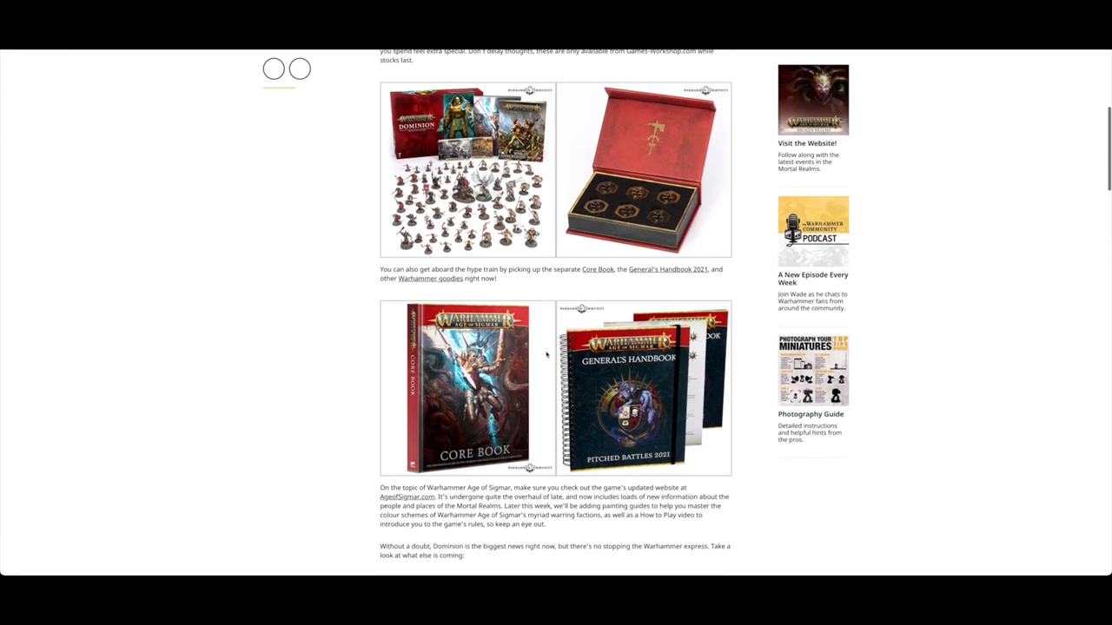
{"action": "scroll", "scroll_direction": "up", "scroll_amount": 3}
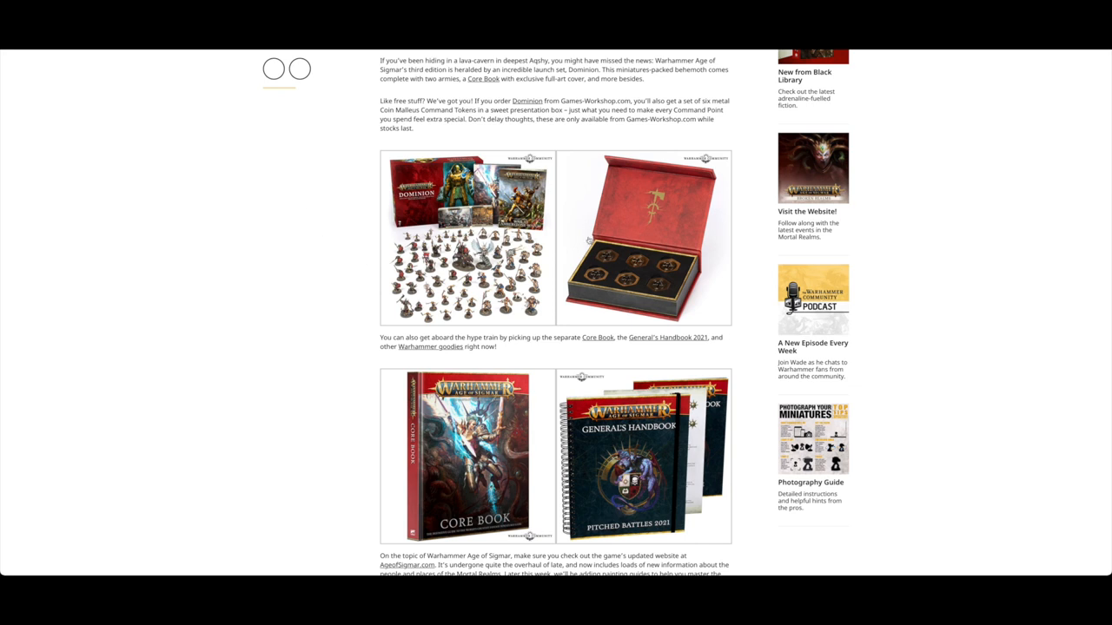
{"action": "scroll", "scroll_direction": "down", "scroll_amount": 3}
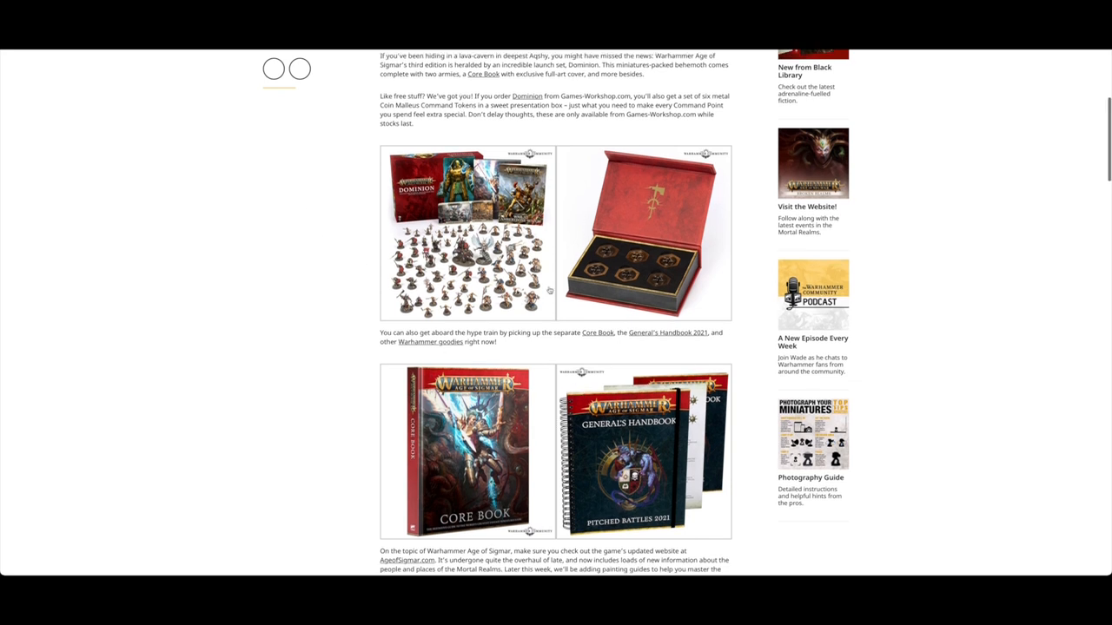
{"action": "scroll", "scroll_direction": "down", "scroll_amount": 3}
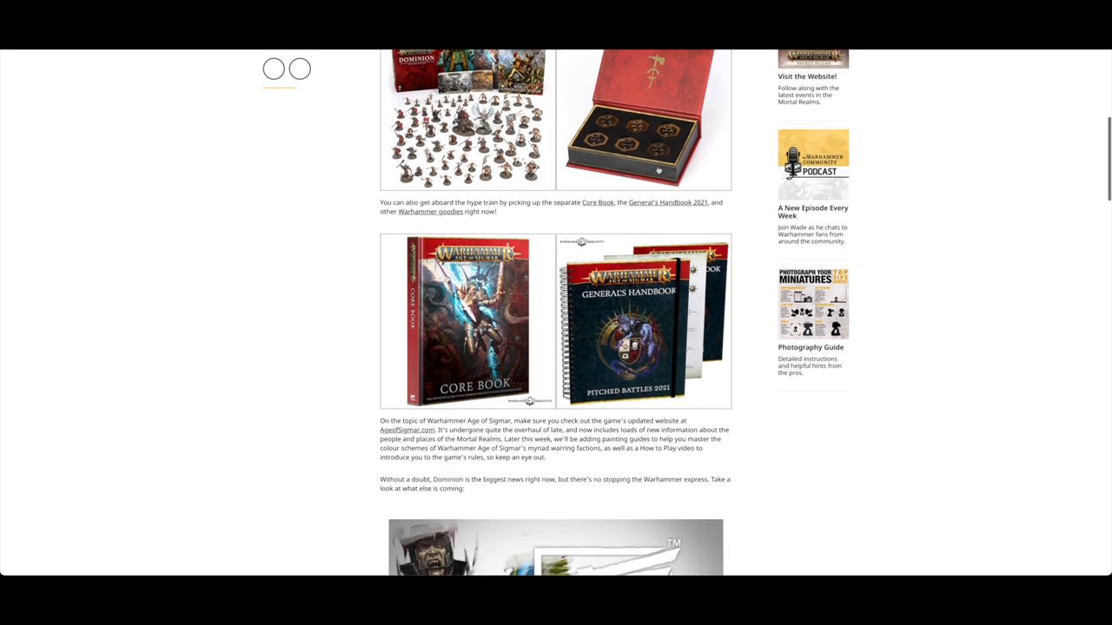
{"action": "scroll", "scroll_direction": "down", "scroll_amount": 3}
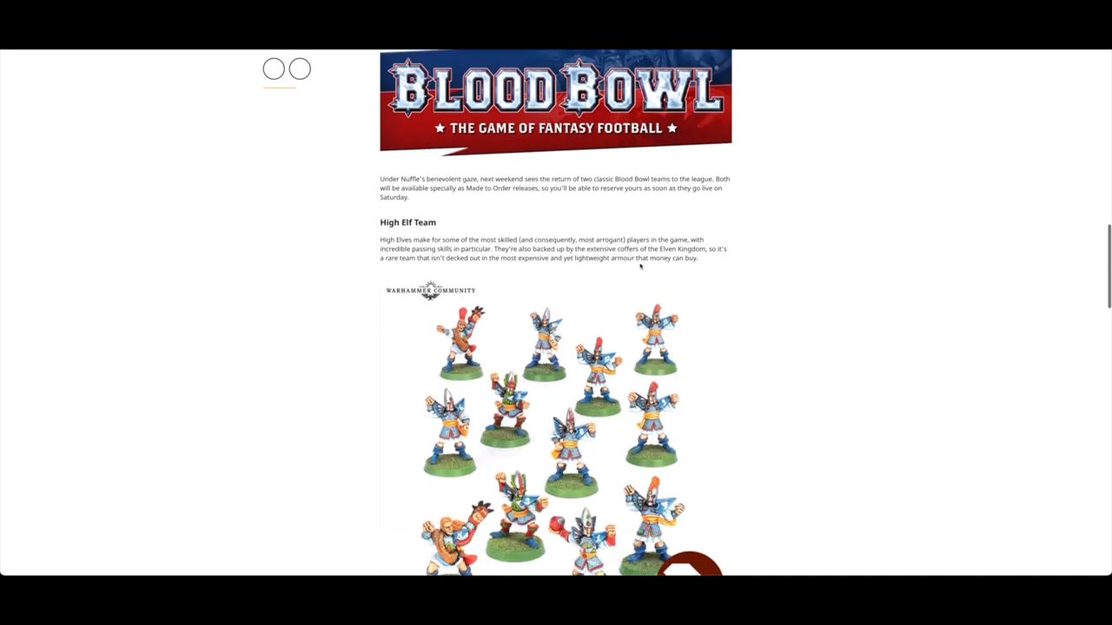
{"action": "scroll", "scroll_direction": "down", "scroll_amount": 3}
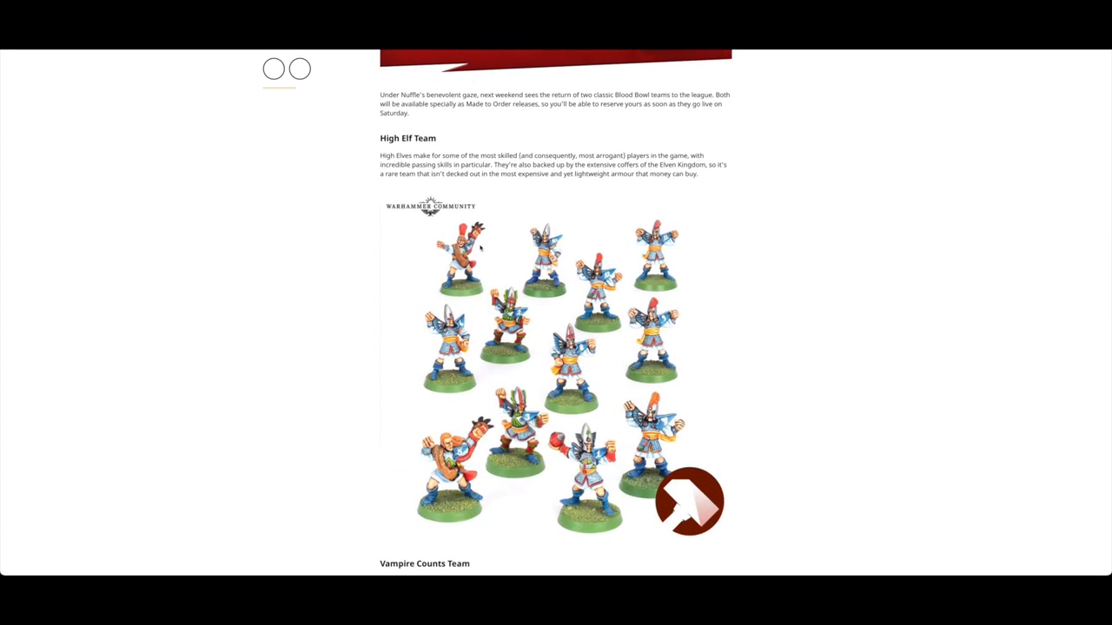
{"action": "scroll", "scroll_direction": "down", "scroll_amount": 3}
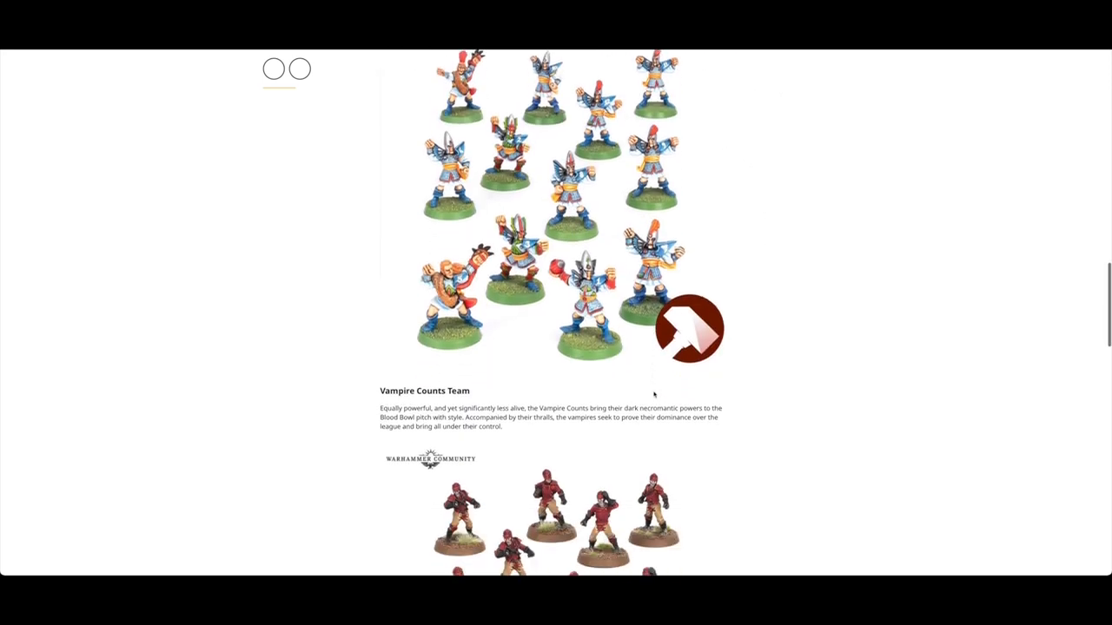
{"action": "scroll", "scroll_direction": "down", "scroll_amount": 3}
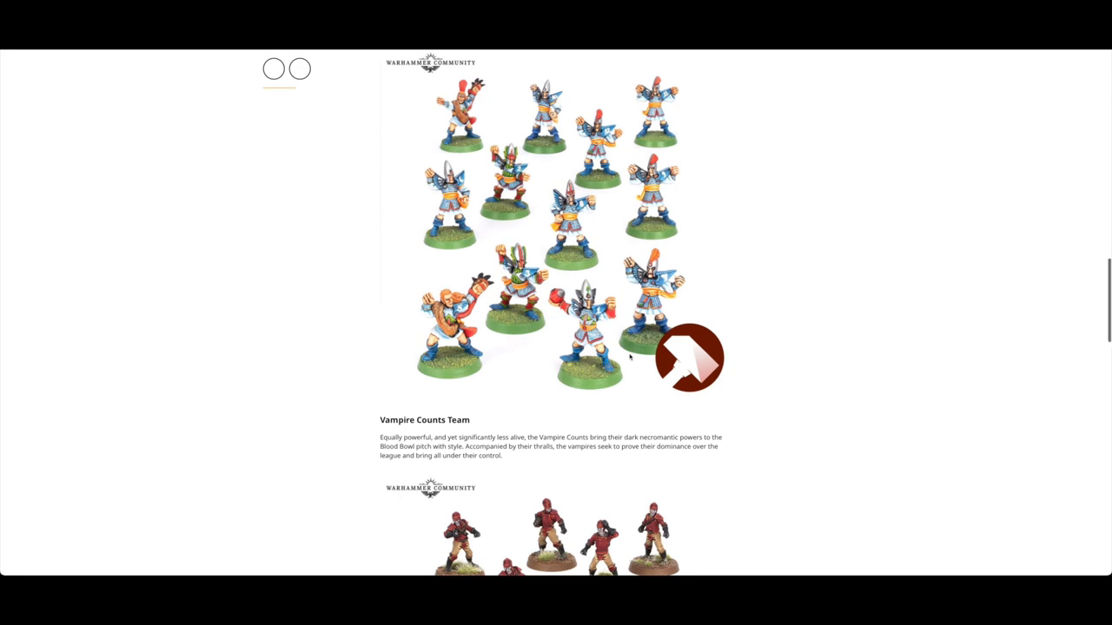
{"action": "scroll", "scroll_direction": "down", "scroll_amount": 3}
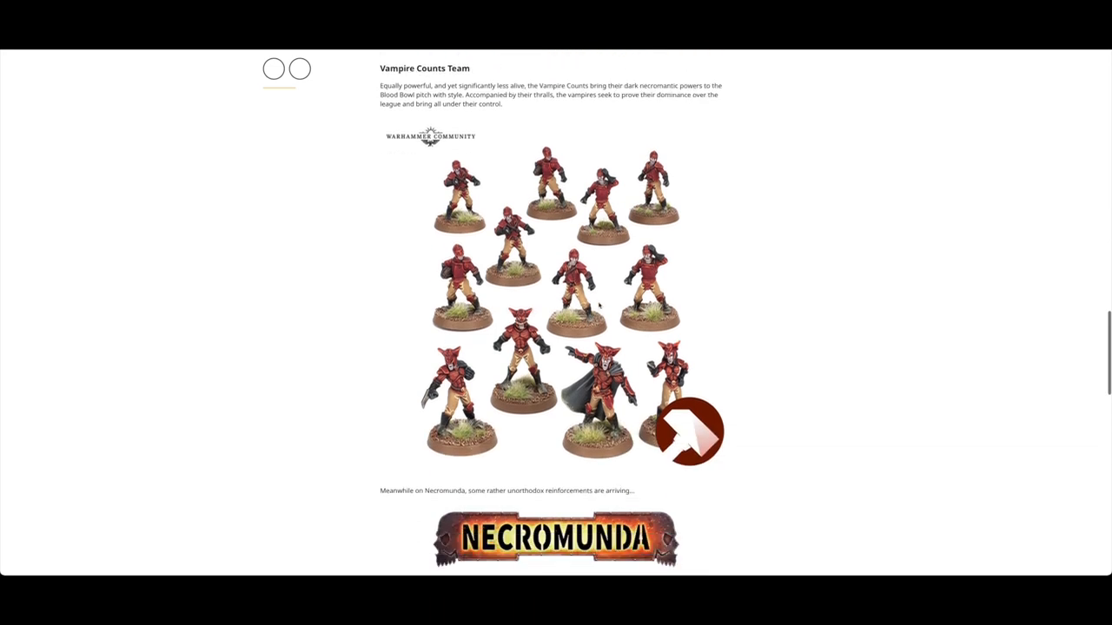
{"action": "scroll", "scroll_direction": "down", "scroll_amount": 3}
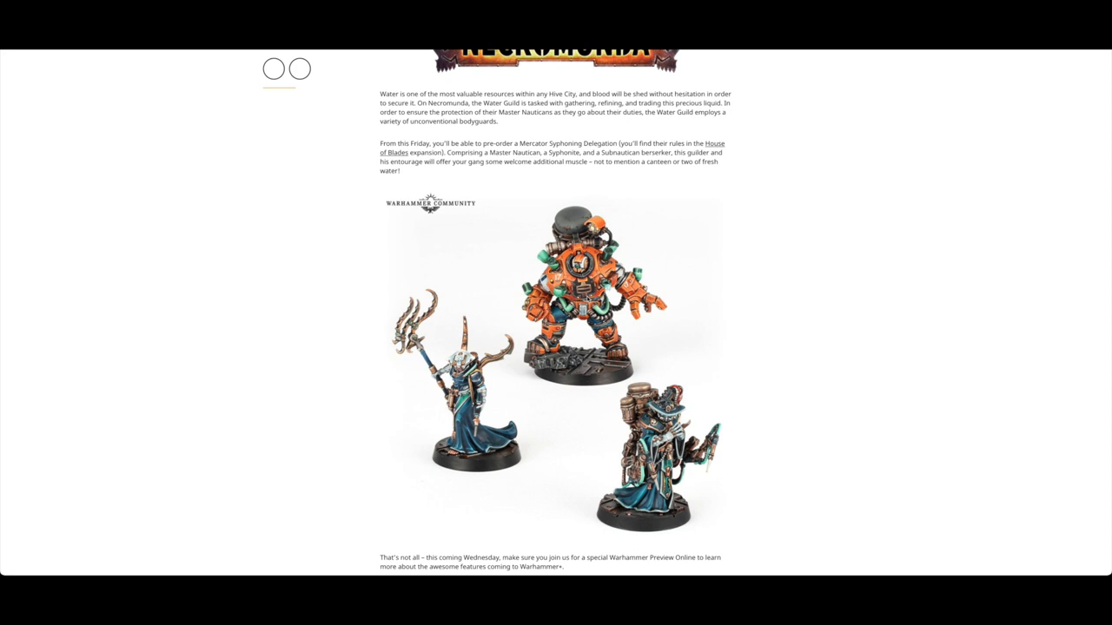
{"action": "scroll", "scroll_direction": "down", "scroll_amount": 3}
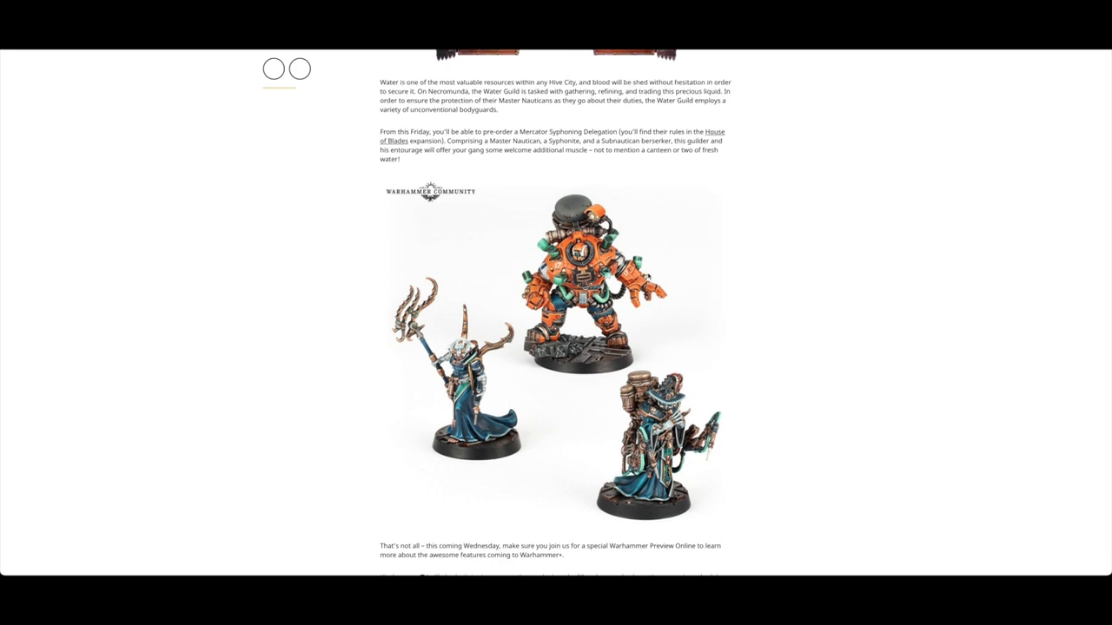
{"action": "scroll", "scroll_direction": "down", "scroll_amount": 3}
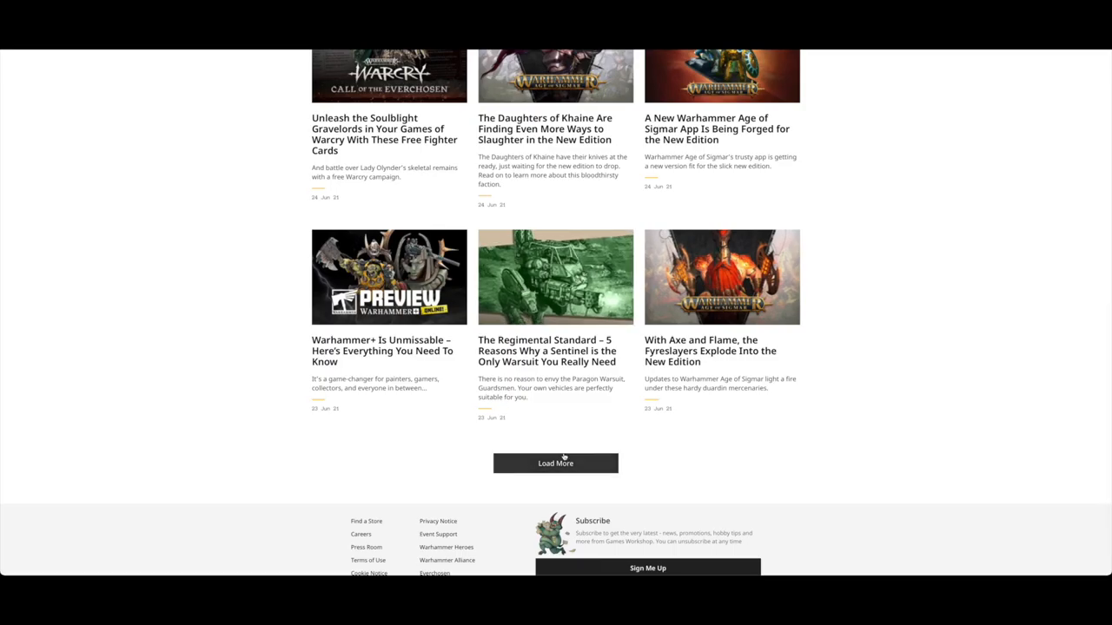
{"action": "left_click", "coordinate": [556, 462]}
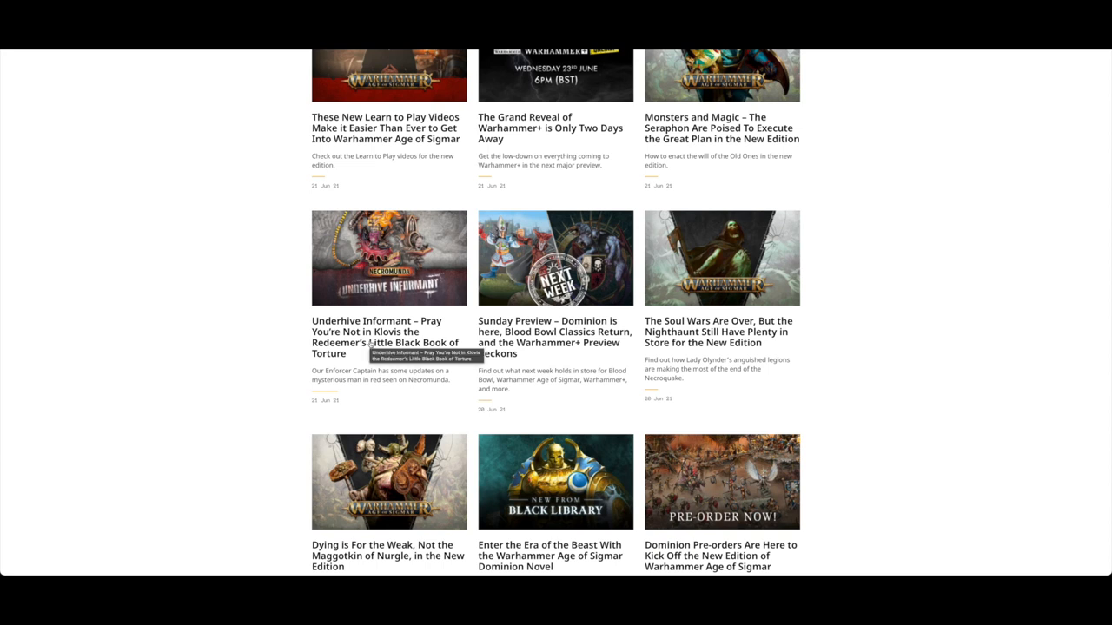
{"action": "left_click", "coordinate": [376, 332]}
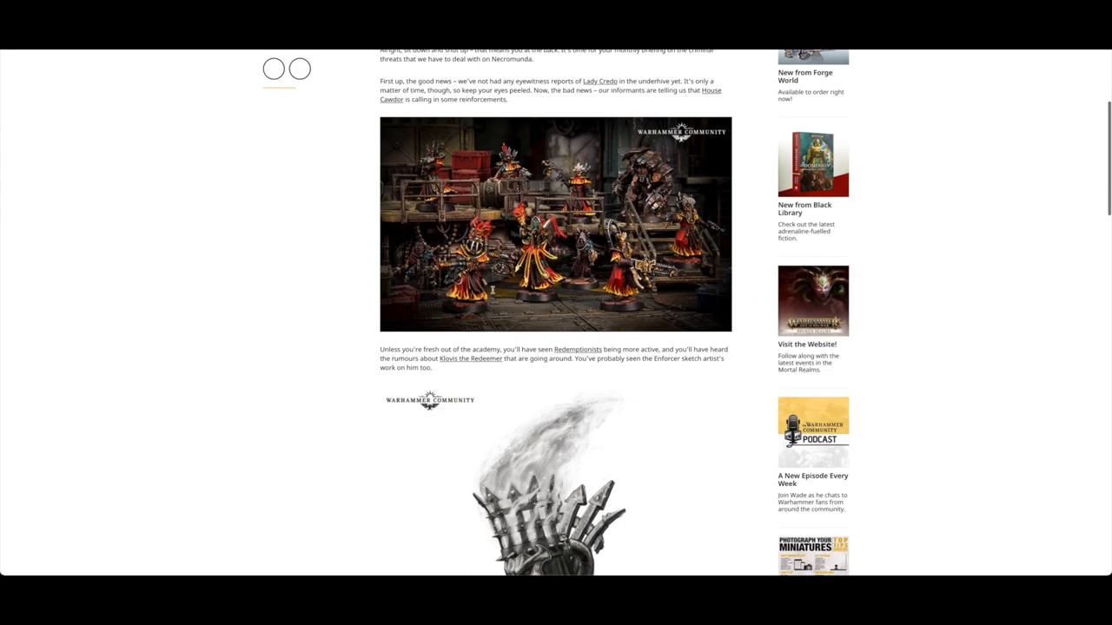
{"action": "scroll", "scroll_direction": "down", "scroll_amount": 3}
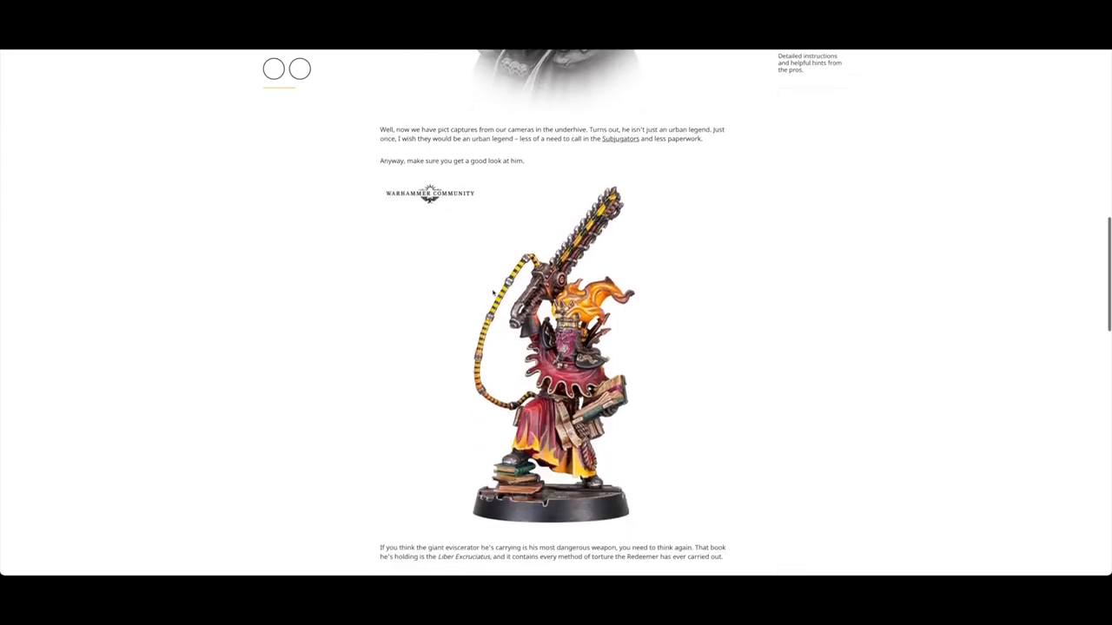
{"action": "scroll", "scroll_direction": "down", "scroll_amount": 3}
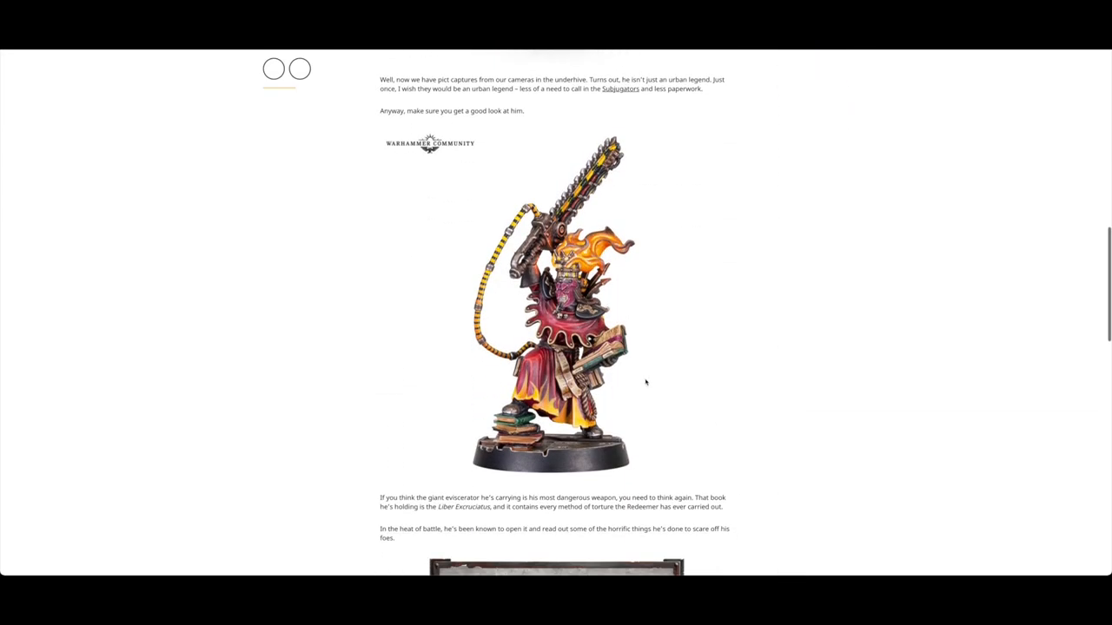
{"action": "scroll", "scroll_direction": "down", "scroll_amount": 3}
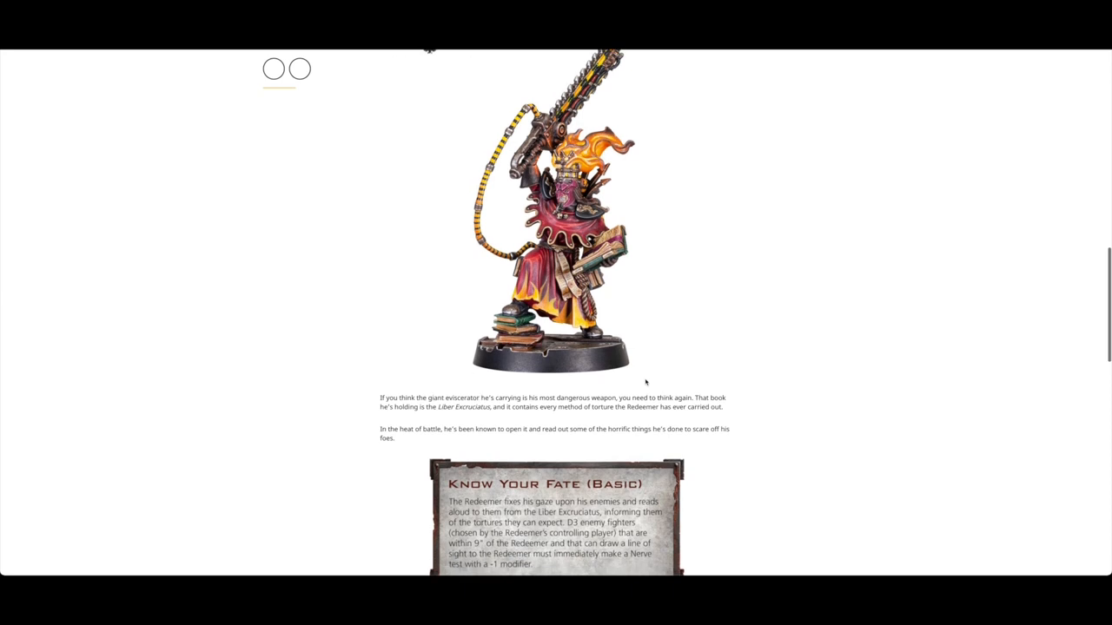
{"action": "scroll", "scroll_direction": "down", "scroll_amount": 3}
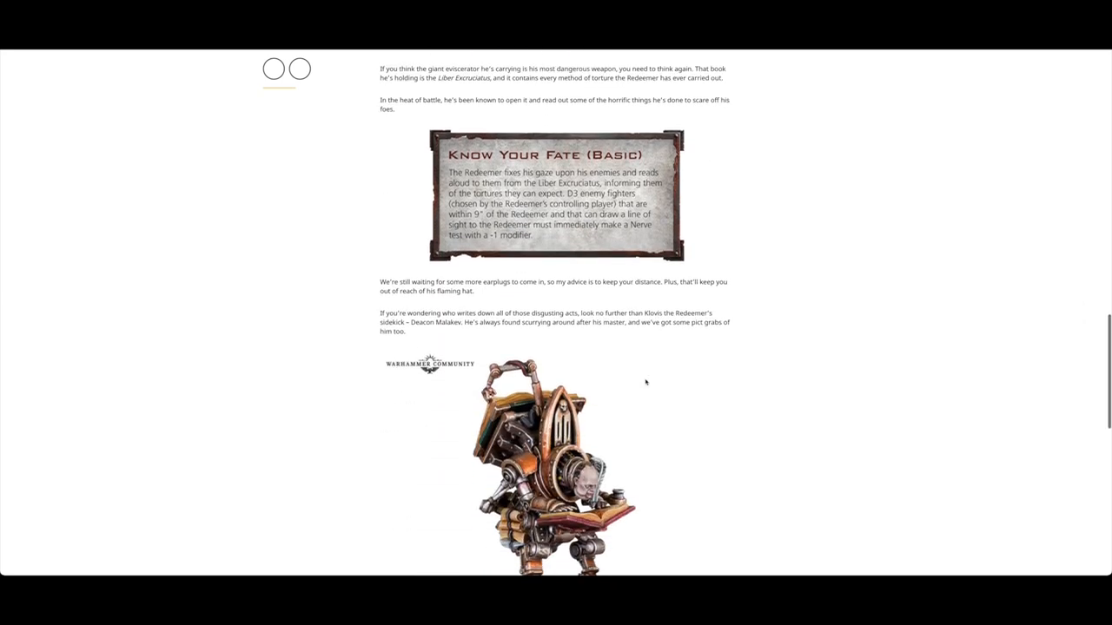
{"action": "scroll", "scroll_direction": "down", "scroll_amount": 3}
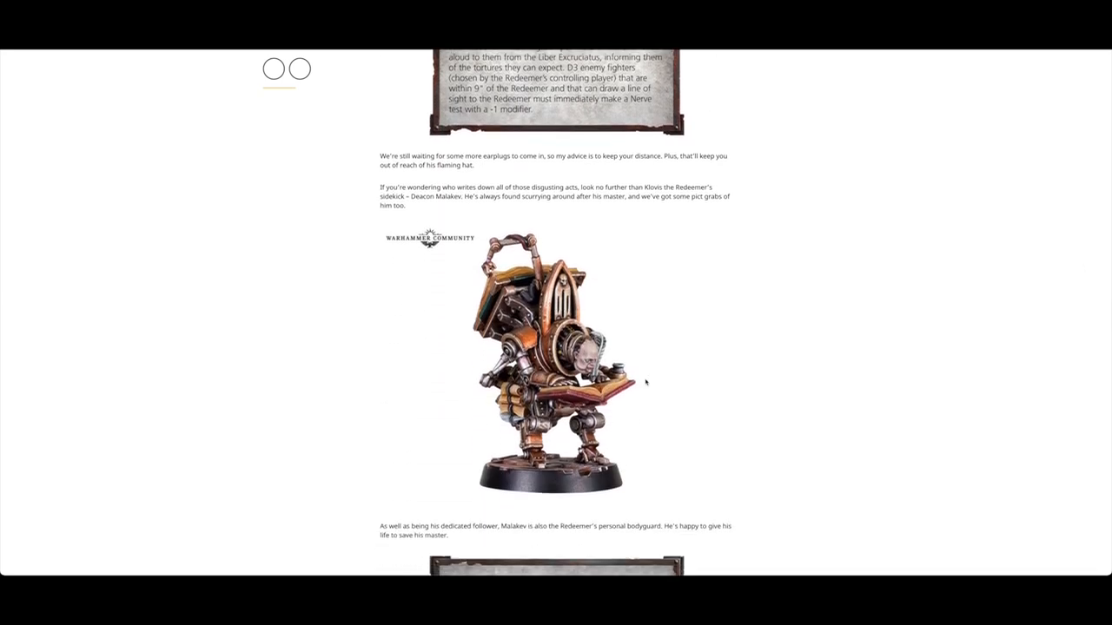
{"action": "scroll", "scroll_direction": "down", "scroll_amount": 3}
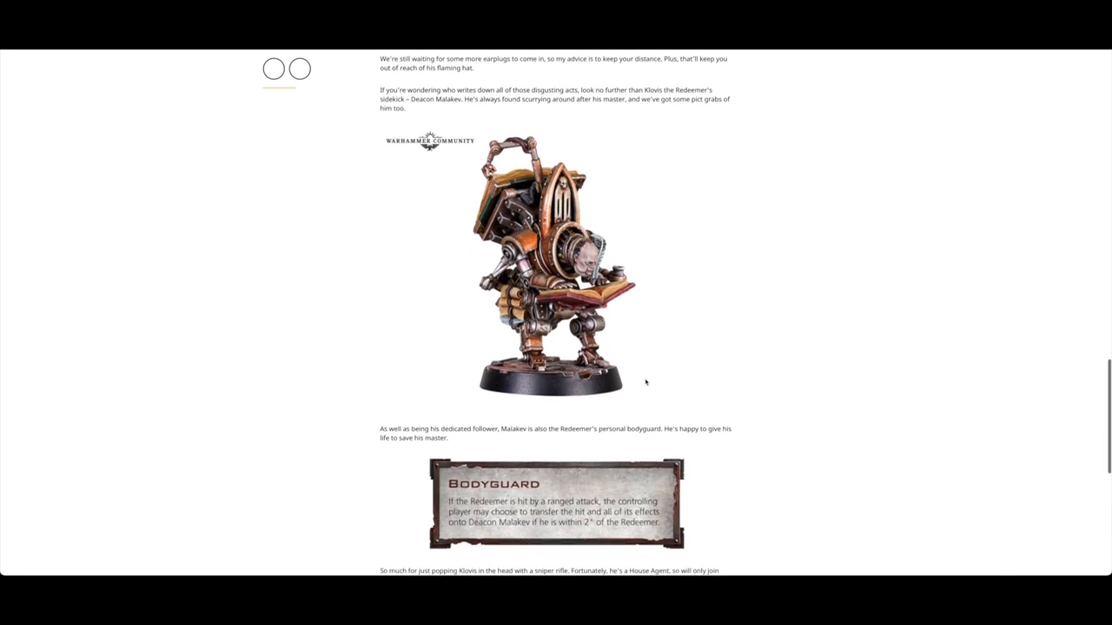
{"action": "scroll", "scroll_direction": "down", "scroll_amount": 3}
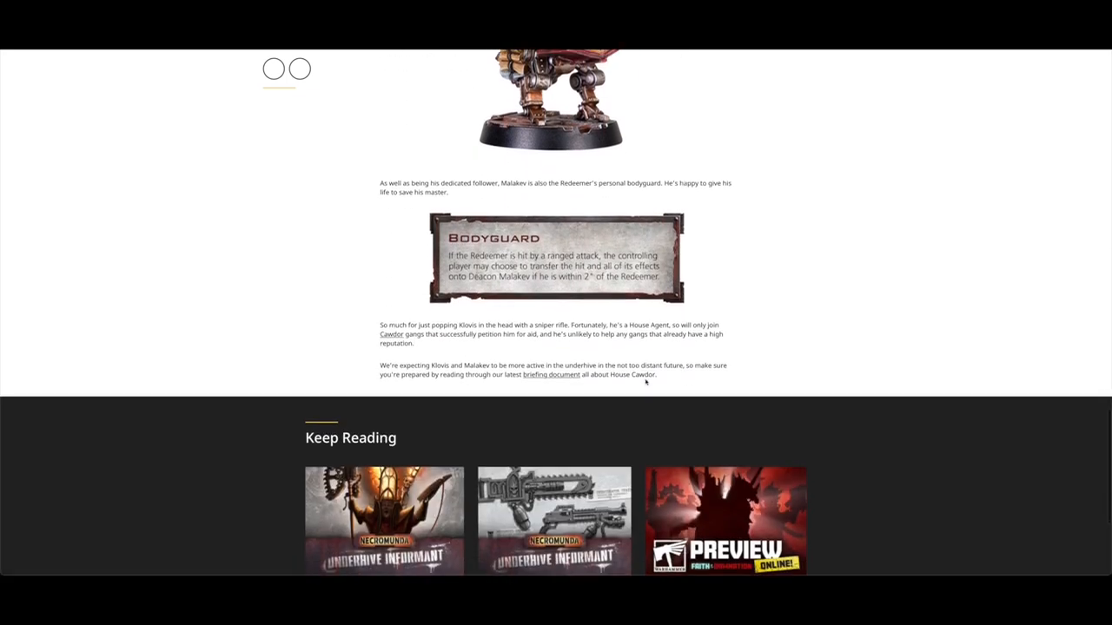
{"action": "scroll", "scroll_direction": "up", "scroll_amount": 3}
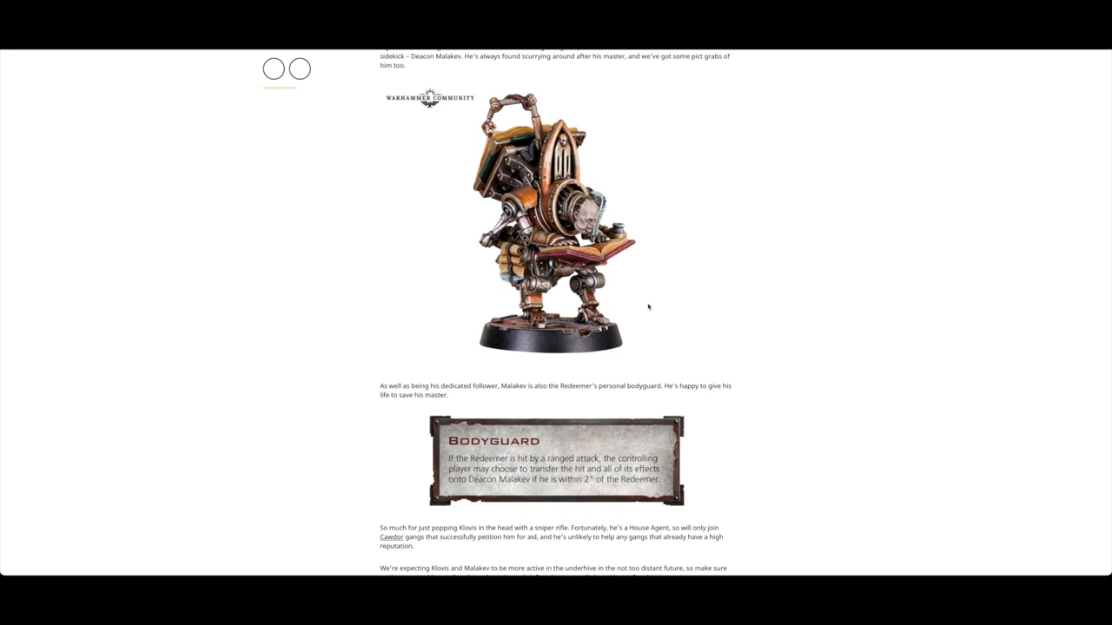
{"action": "mouse_move", "coordinate": [692, 248]}
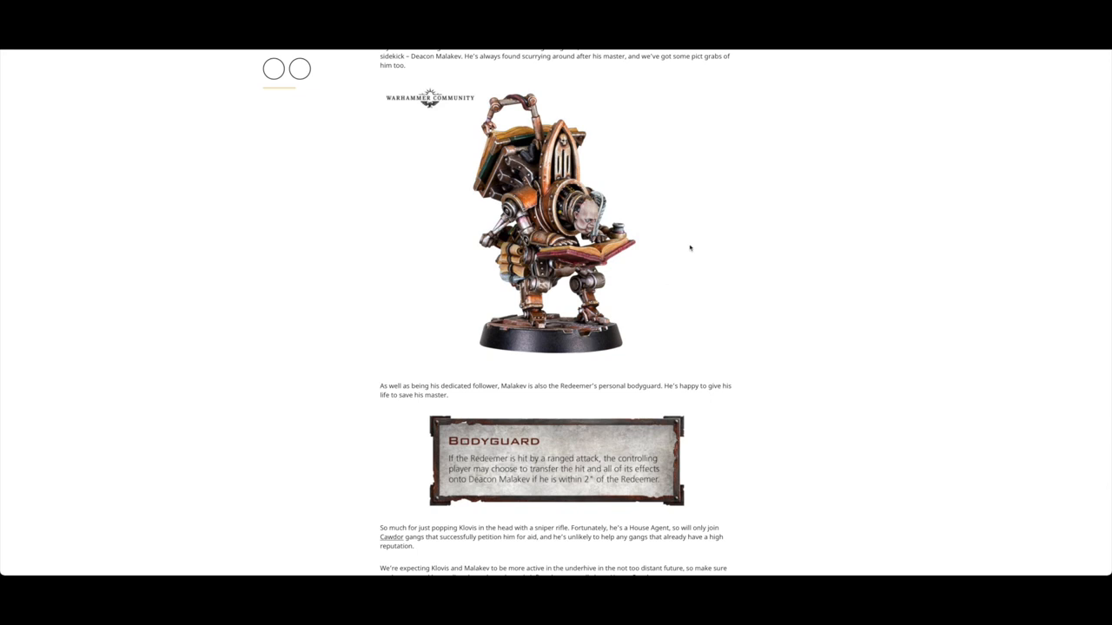
{"action": "mouse_move", "coordinate": [819, 226]}
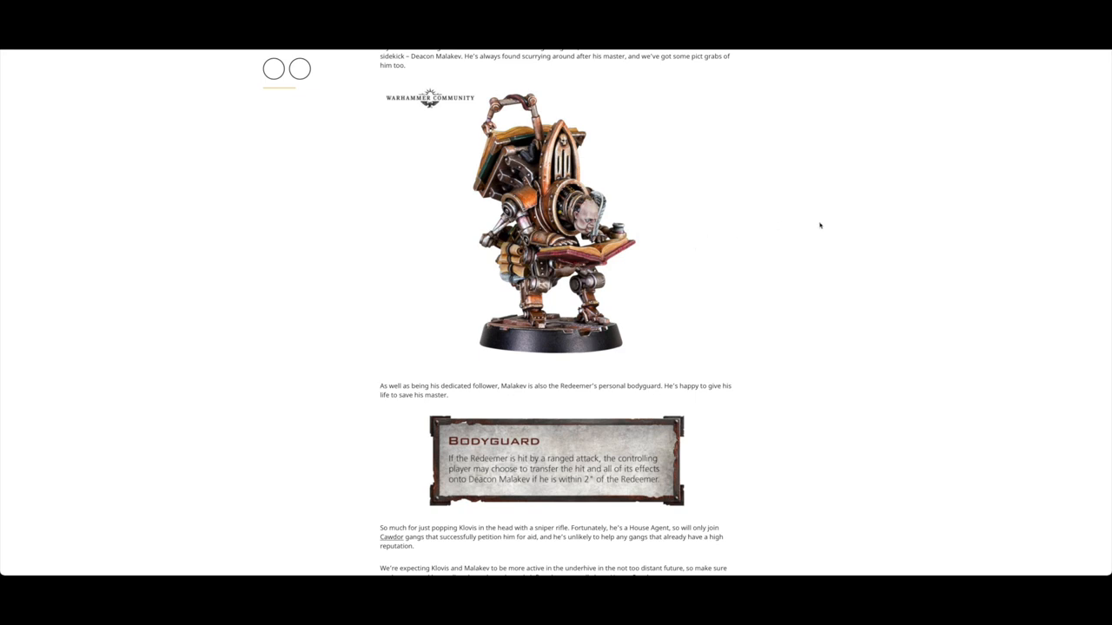
{"action": "mouse_move", "coordinate": [719, 224]}
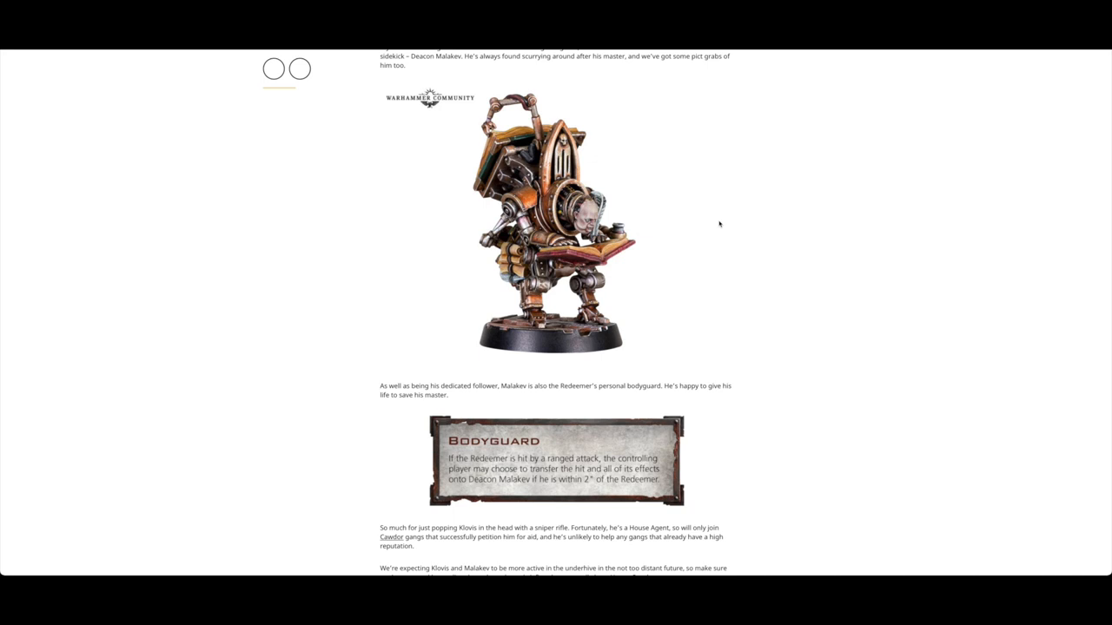
{"action": "mouse_move", "coordinate": [767, 195]}
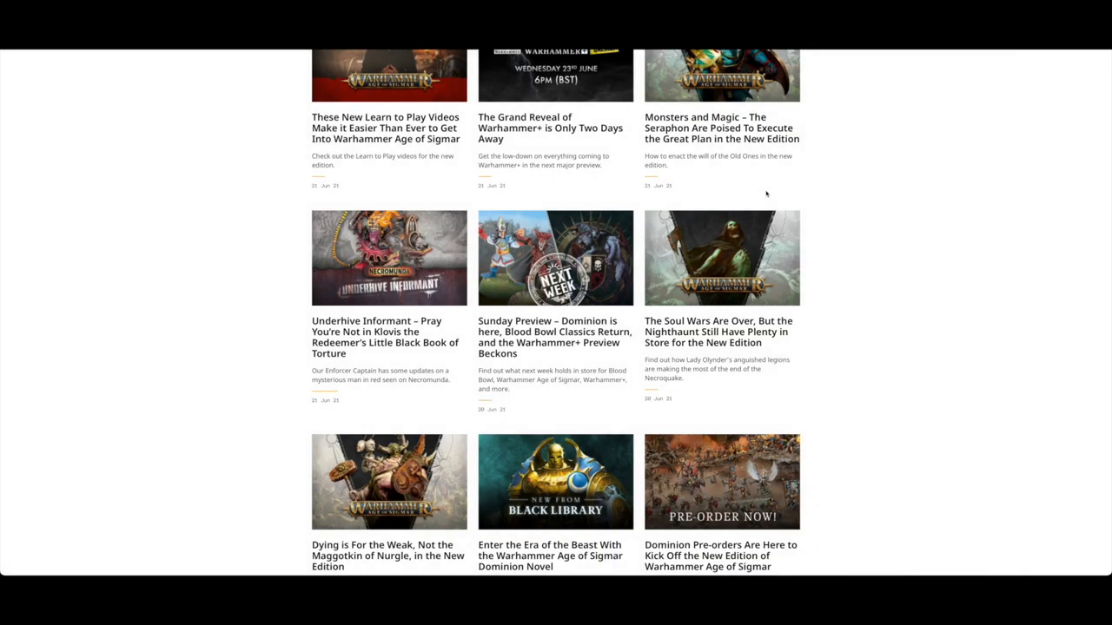
{"action": "scroll", "scroll_direction": "up", "scroll_amount": 3}
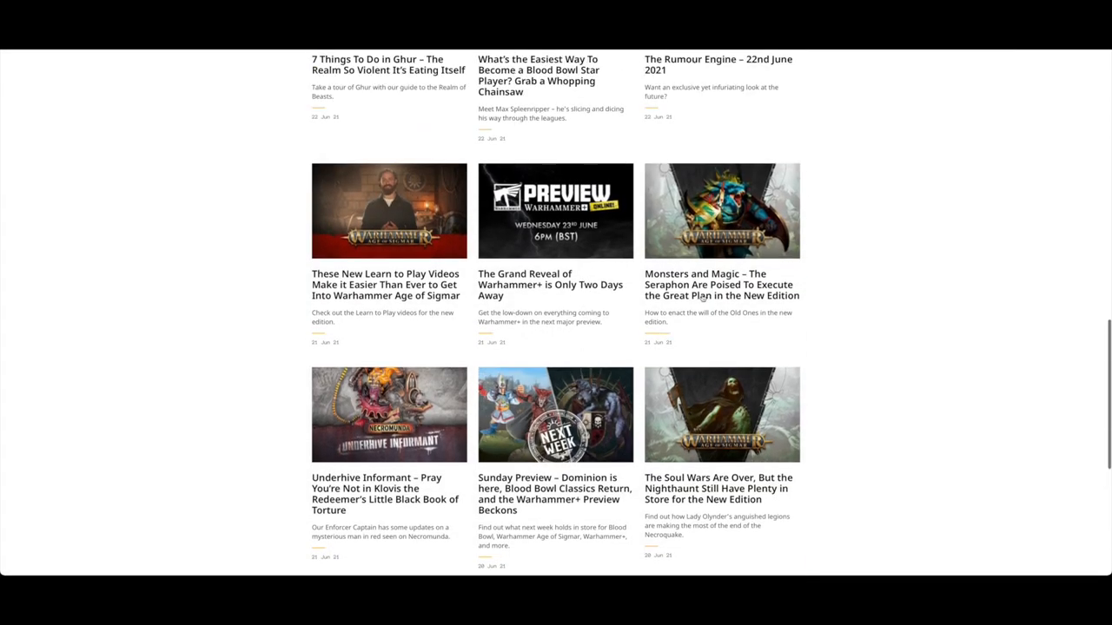
{"action": "mouse_move", "coordinate": [695, 299]}
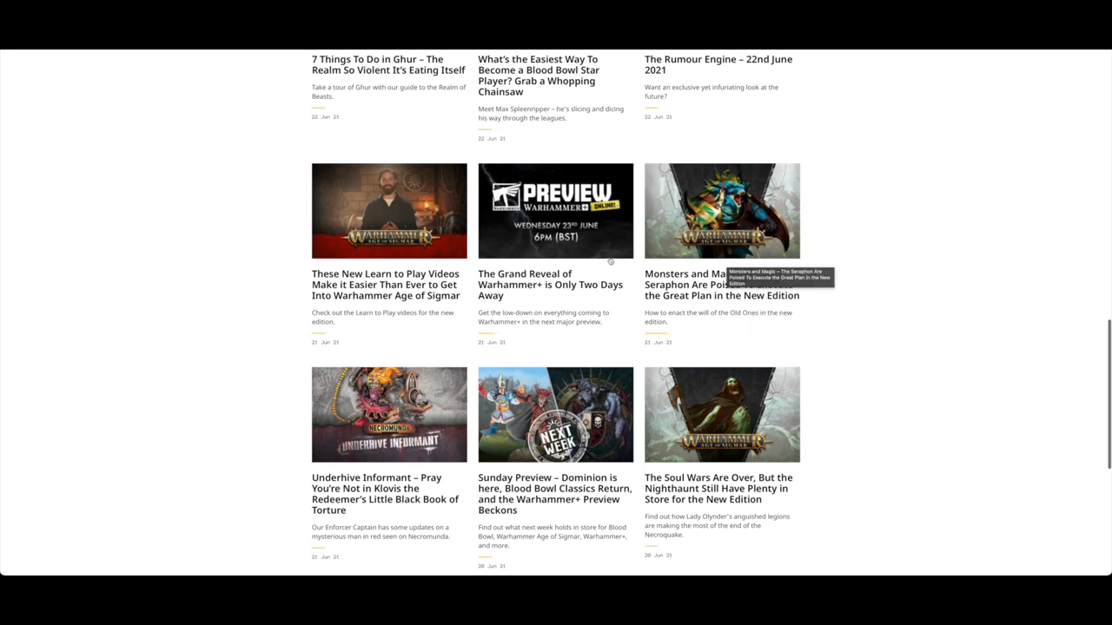
{"action": "mouse_move", "coordinate": [549, 285]}
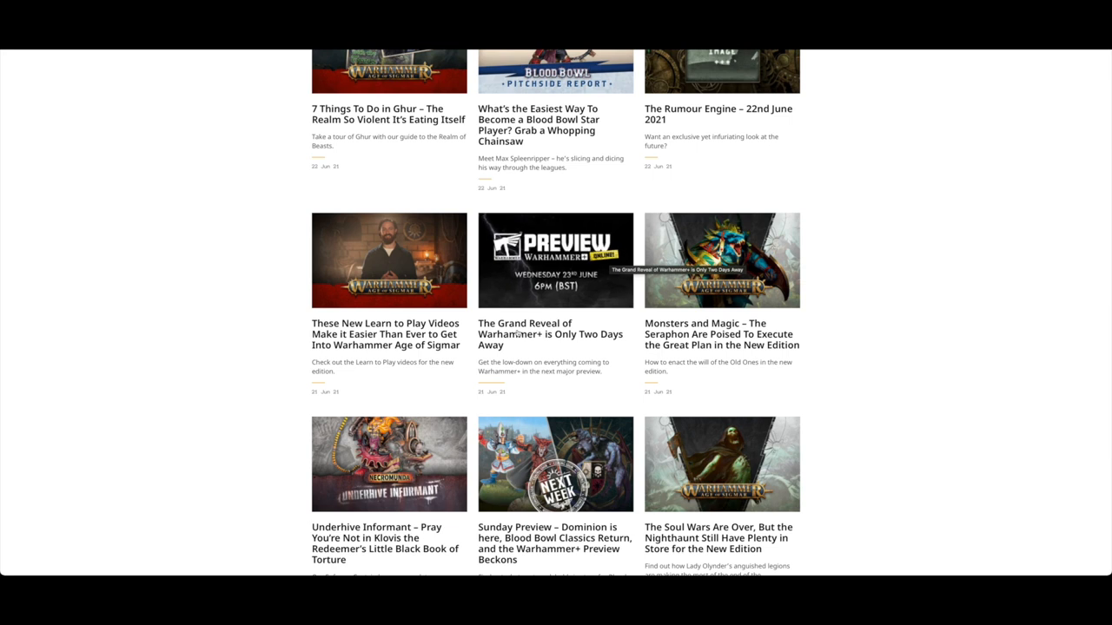
{"action": "mouse_move", "coordinate": [369, 344]}
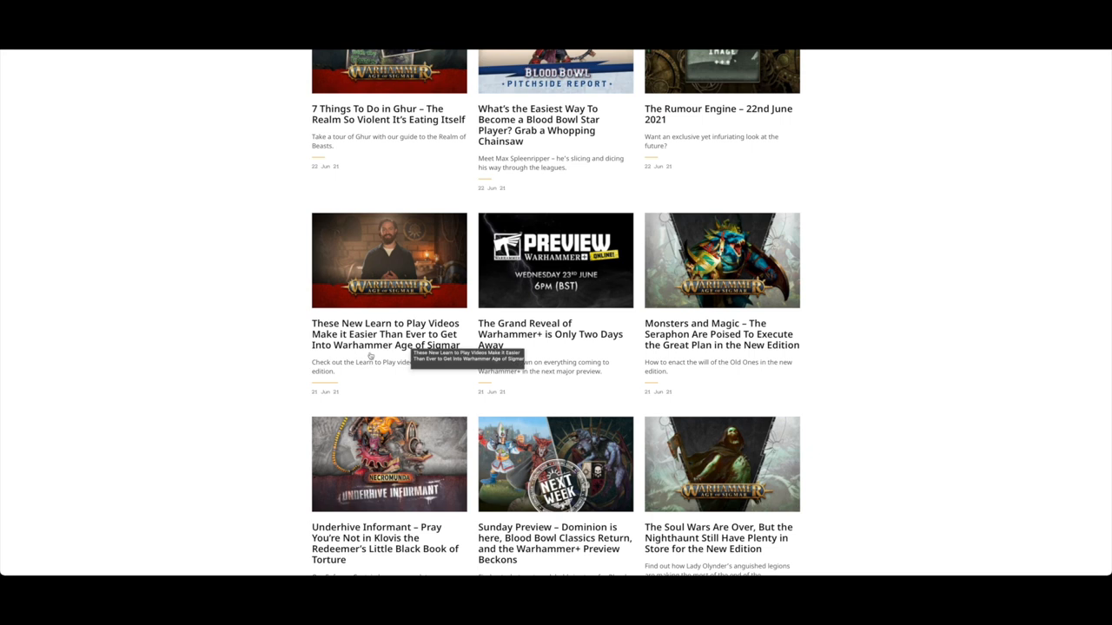
{"action": "scroll", "scroll_direction": "down", "scroll_amount": 3}
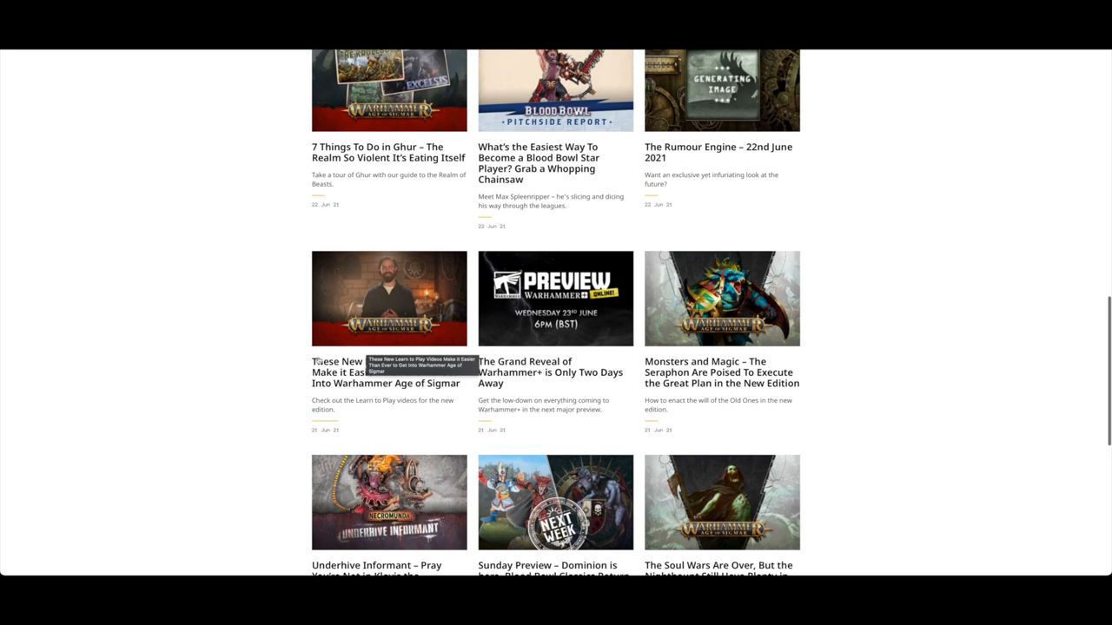
{"action": "scroll", "scroll_direction": "up", "scroll_amount": 3}
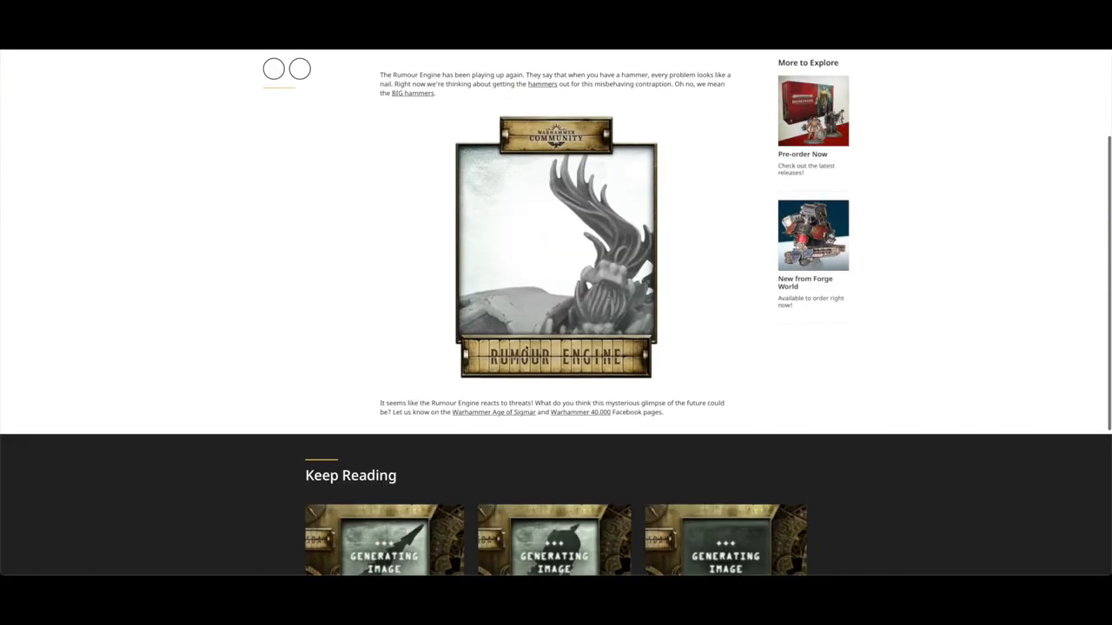
{"action": "mouse_move", "coordinate": [497, 289]}
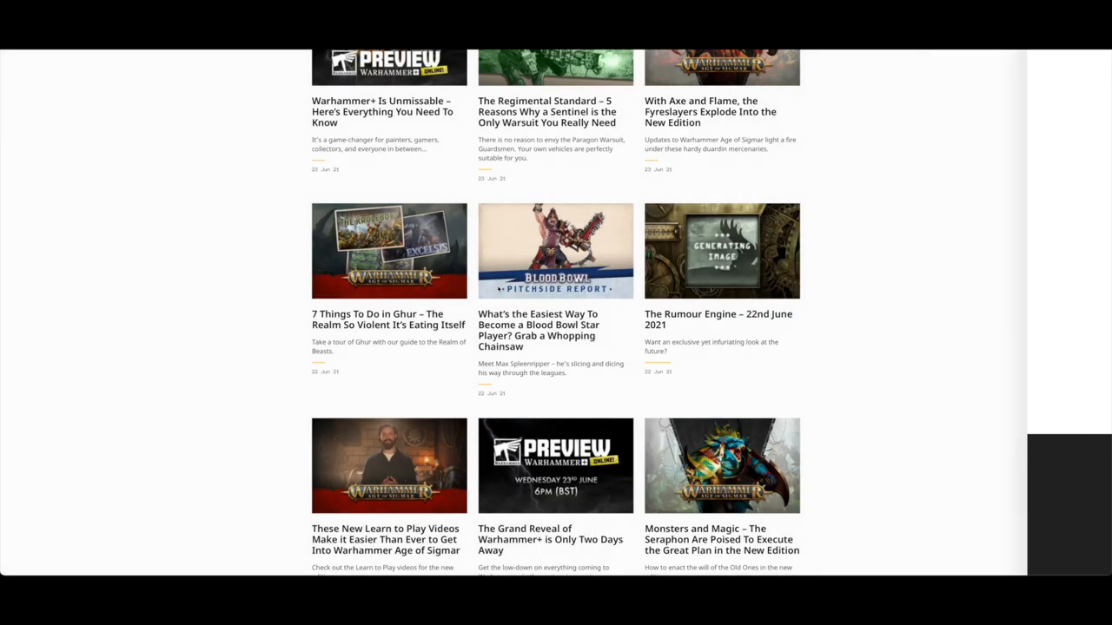
{"action": "mouse_move", "coordinate": [567, 348]}
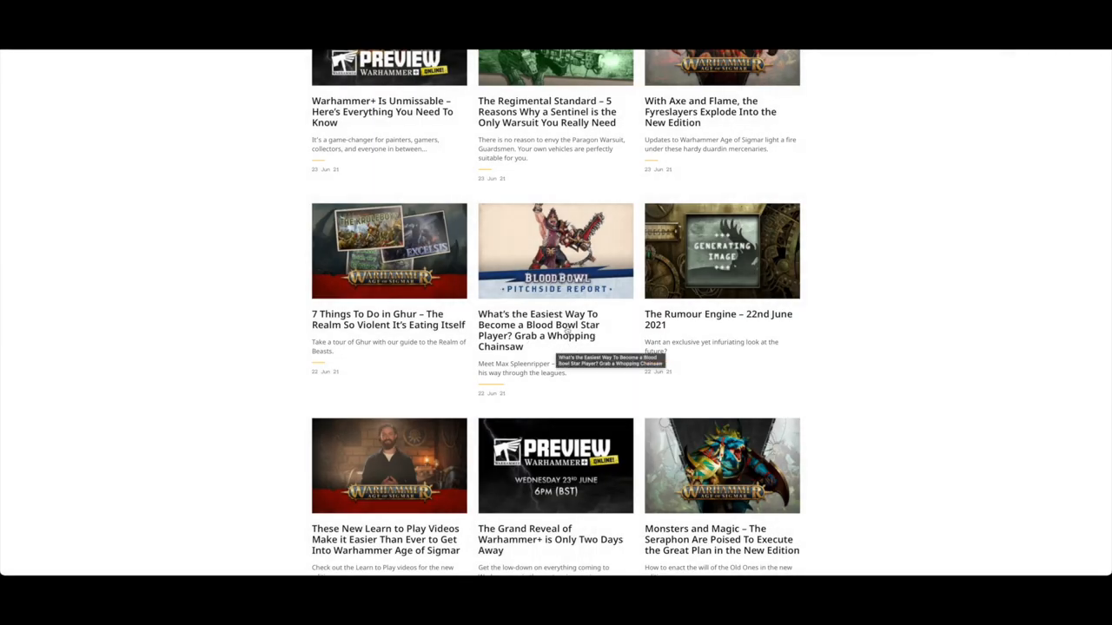
{"action": "left_click", "coordinate": [556, 327]}
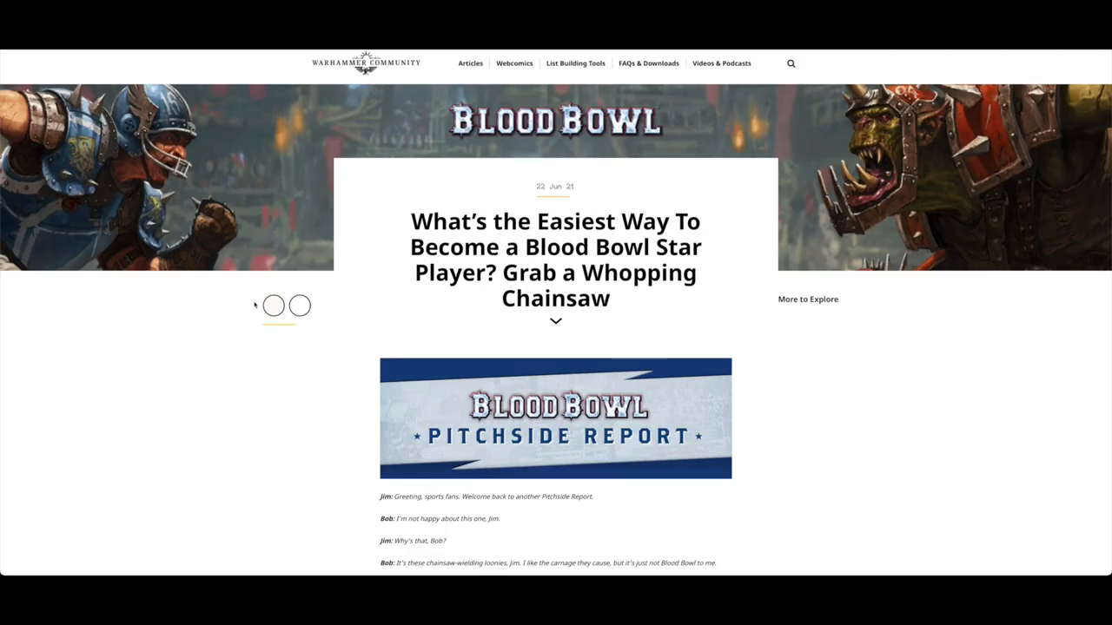
{"action": "scroll", "scroll_direction": "down", "scroll_amount": 3}
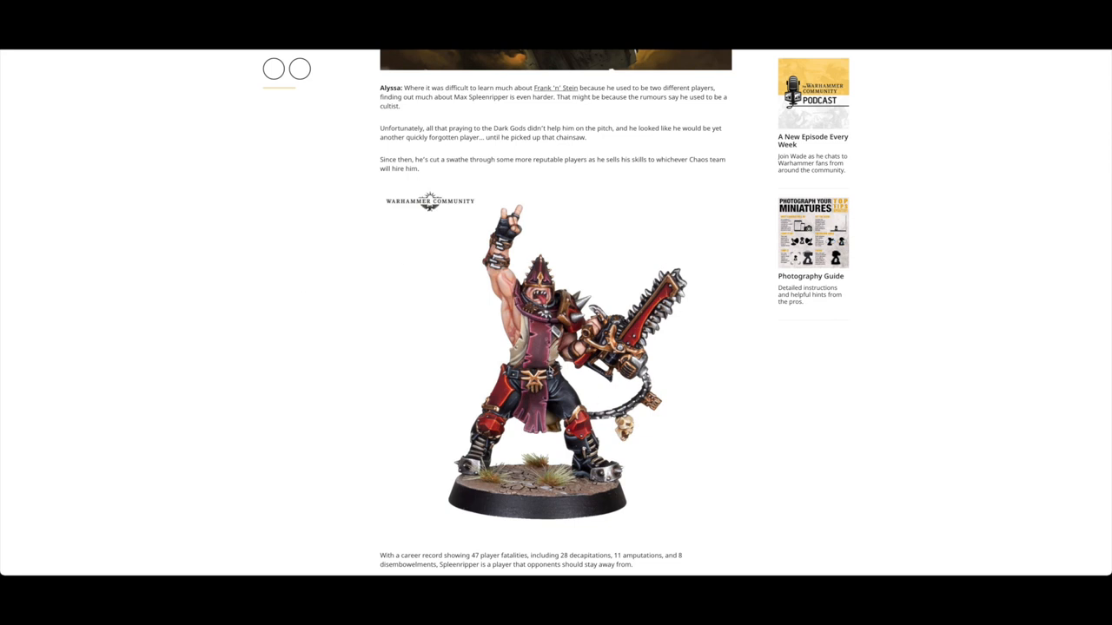
{"action": "scroll", "scroll_direction": "down", "scroll_amount": 3}
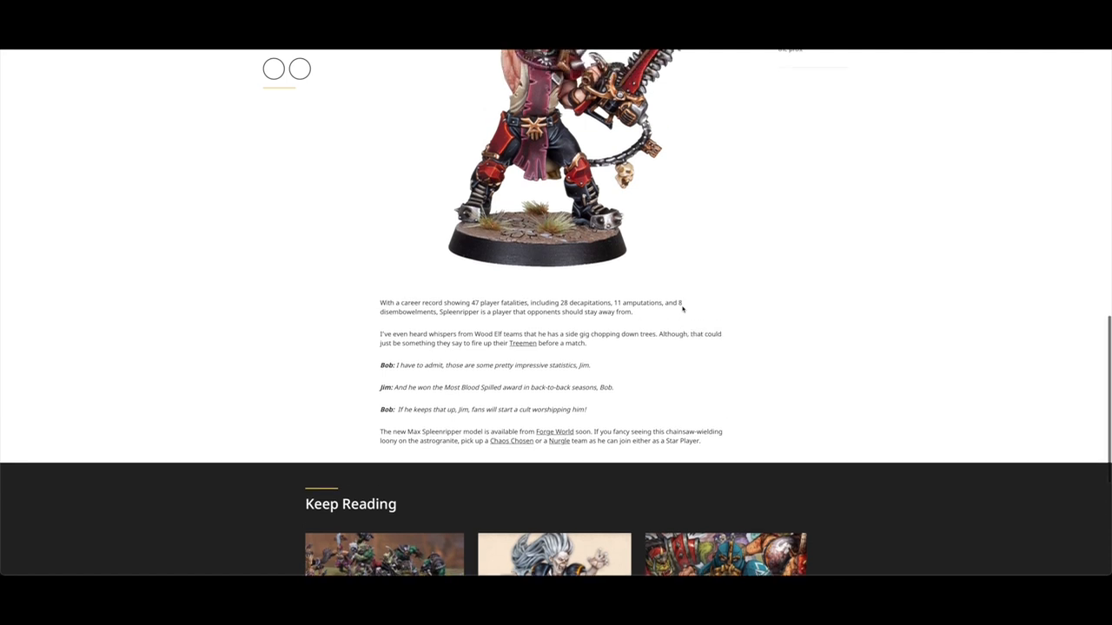
{"action": "scroll", "scroll_direction": "down", "scroll_amount": 3}
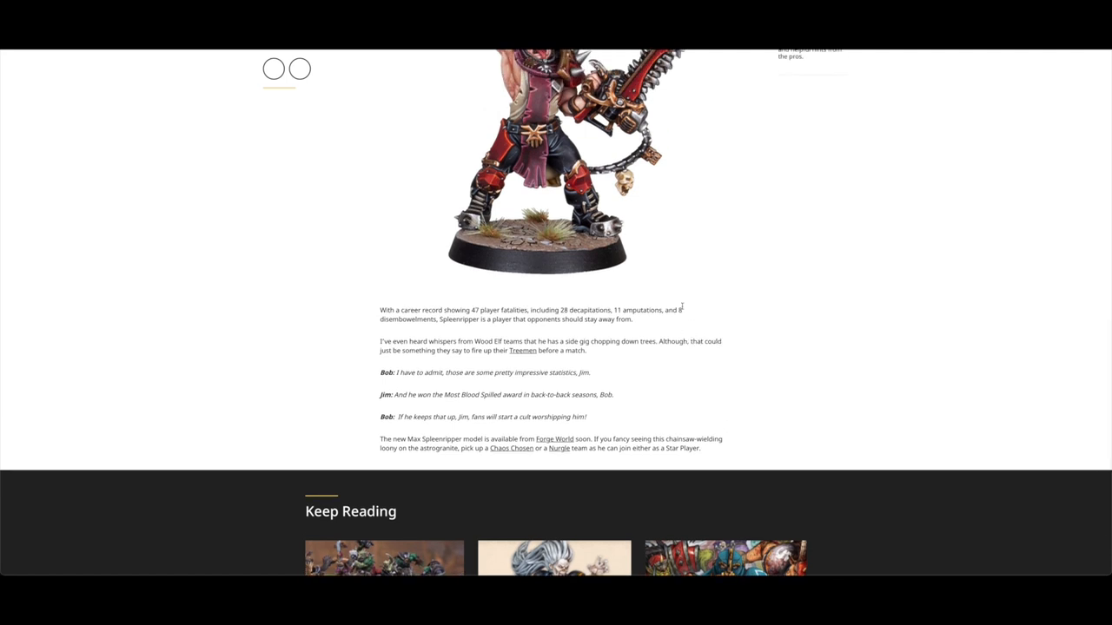
{"action": "mouse_move", "coordinate": [652, 413]}
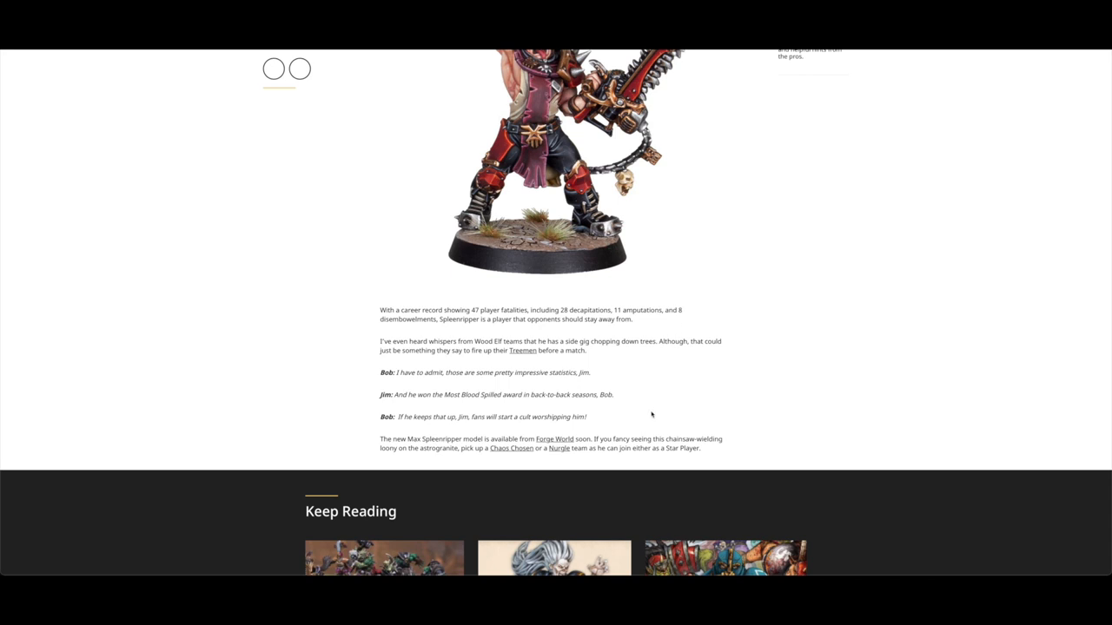
{"action": "scroll", "scroll_direction": "up", "scroll_amount": 3}
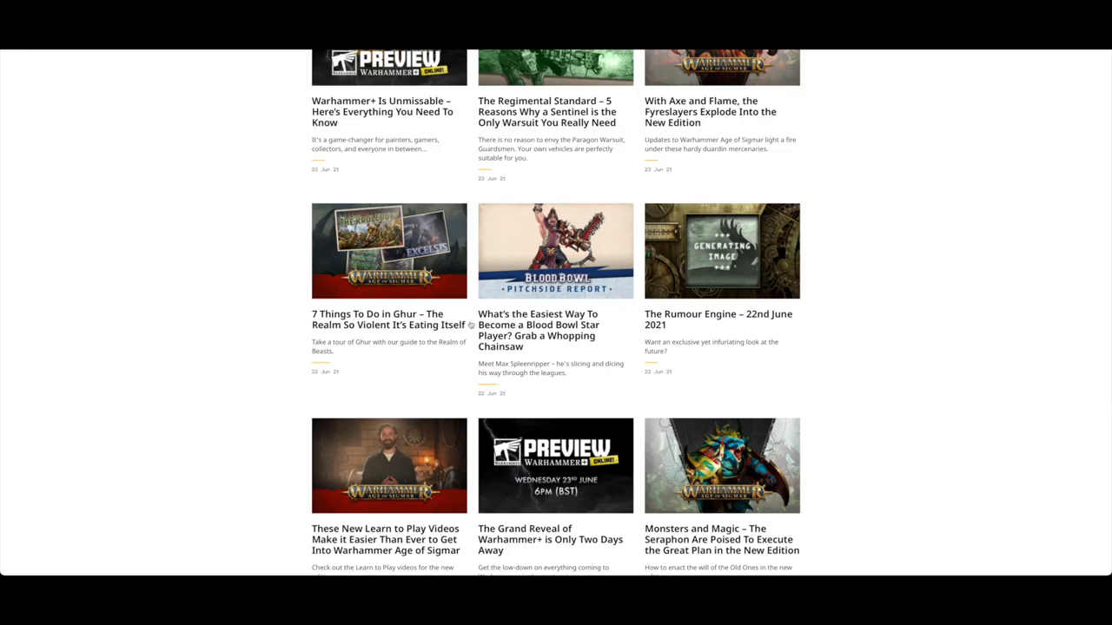
{"action": "mouse_move", "coordinate": [381, 337]}
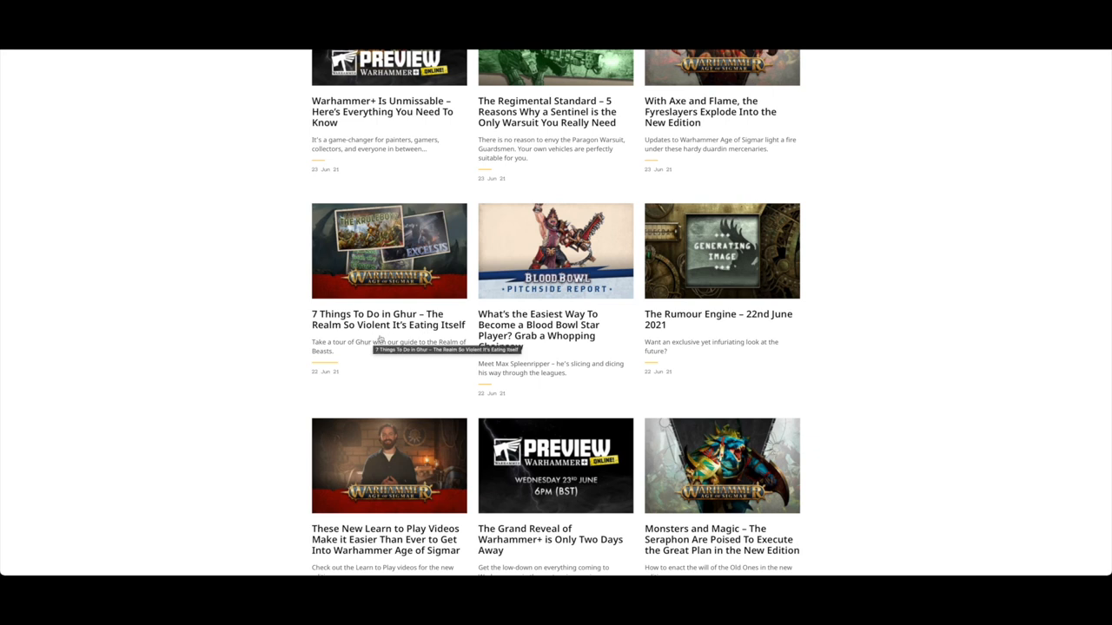
- Scroll the listing to the Warhammer+ Is Unmissable, Regimental Standard and Warcry Soulblight cards
{"action": "scroll", "scroll_direction": "down", "scroll_amount": 3}
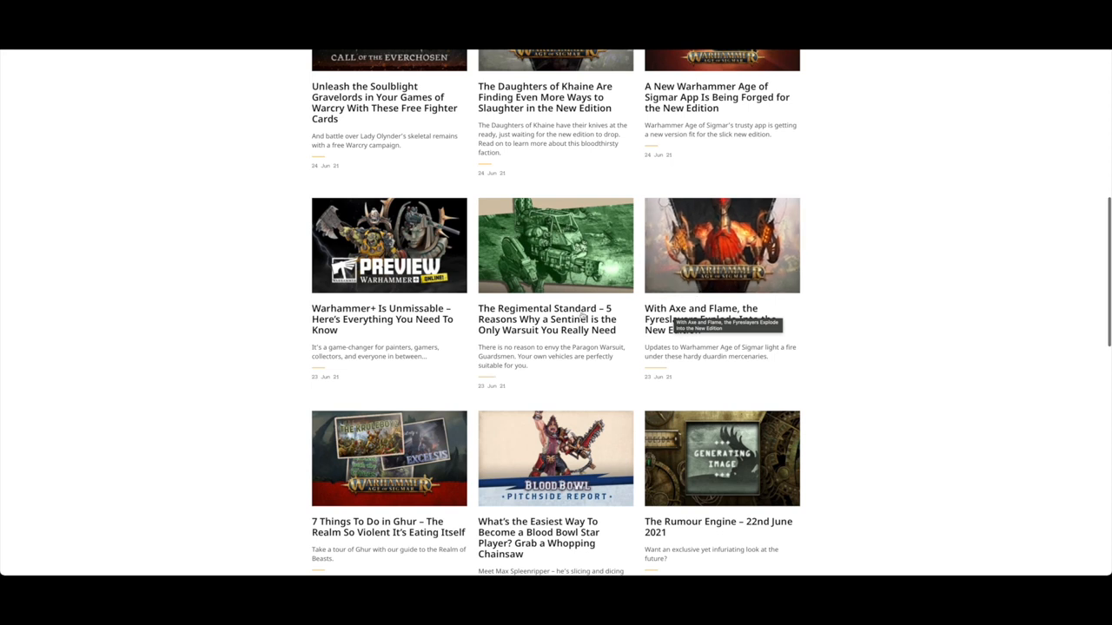
{"action": "mouse_move", "coordinate": [542, 386]}
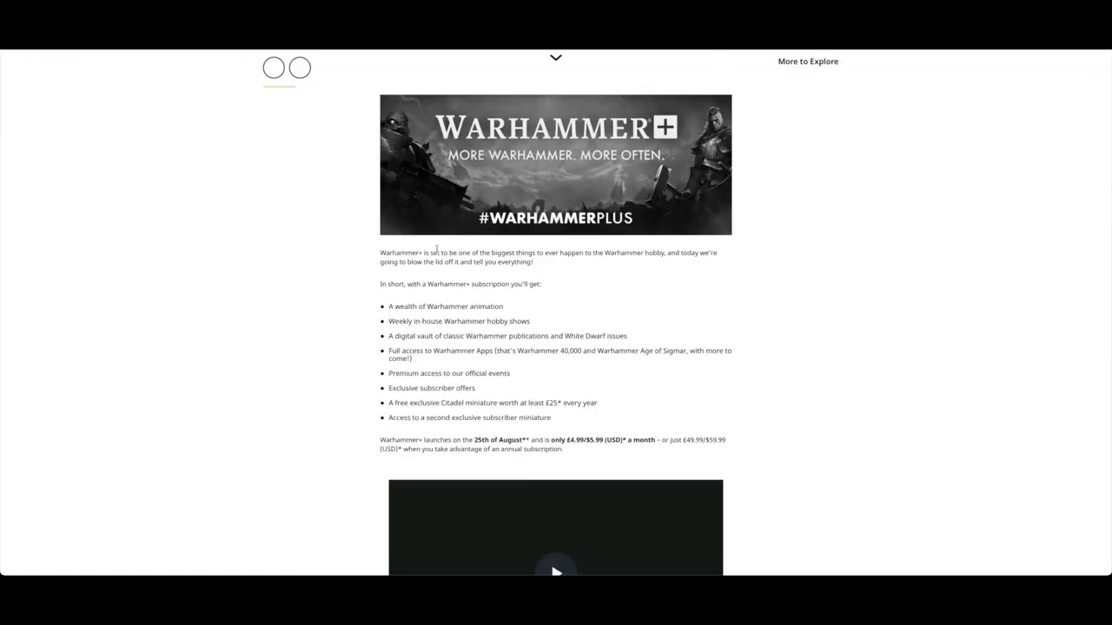
- Read the Warhammer+ article past its subscription perks to the embedded Twitch preview stream
{"action": "scroll", "scroll_direction": "down", "scroll_amount": 3}
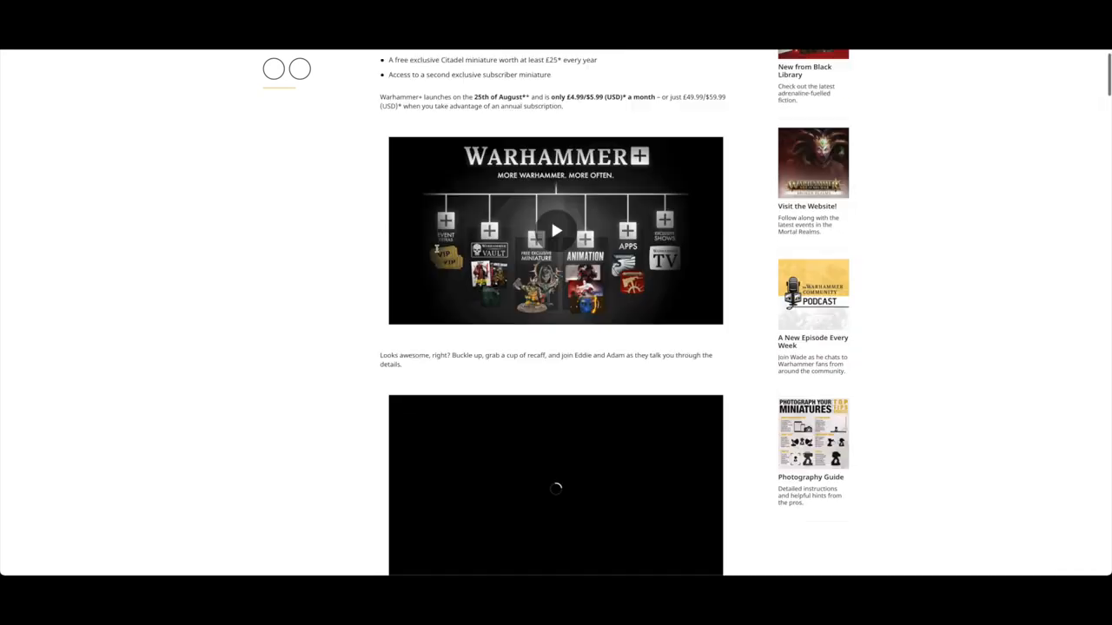
{"action": "scroll", "scroll_direction": "up", "scroll_amount": 3}
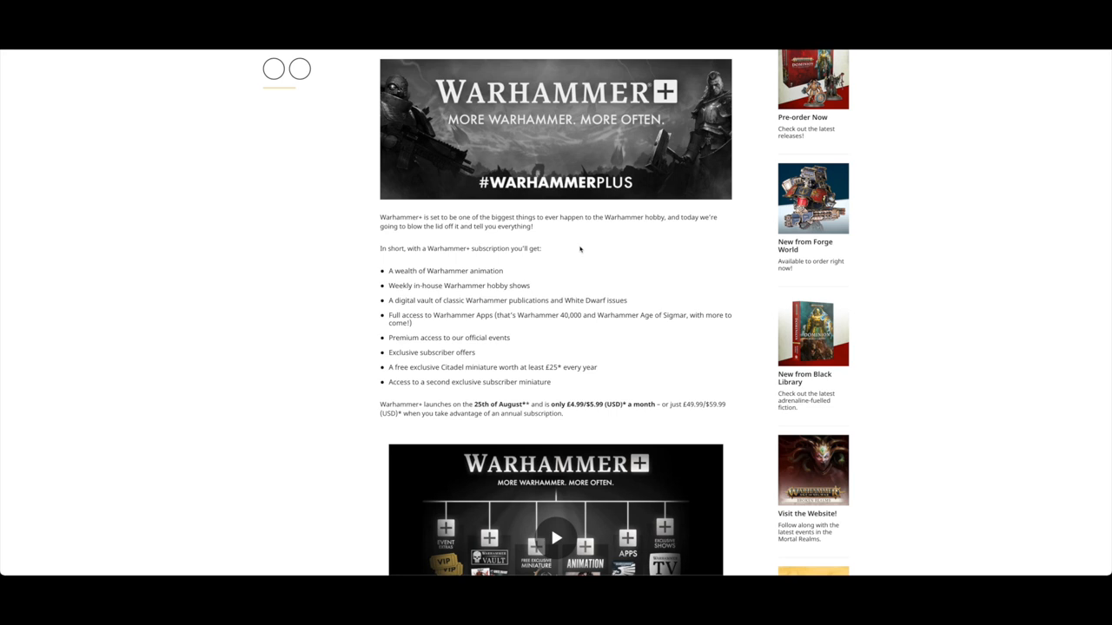
{"action": "mouse_move", "coordinate": [488, 284]}
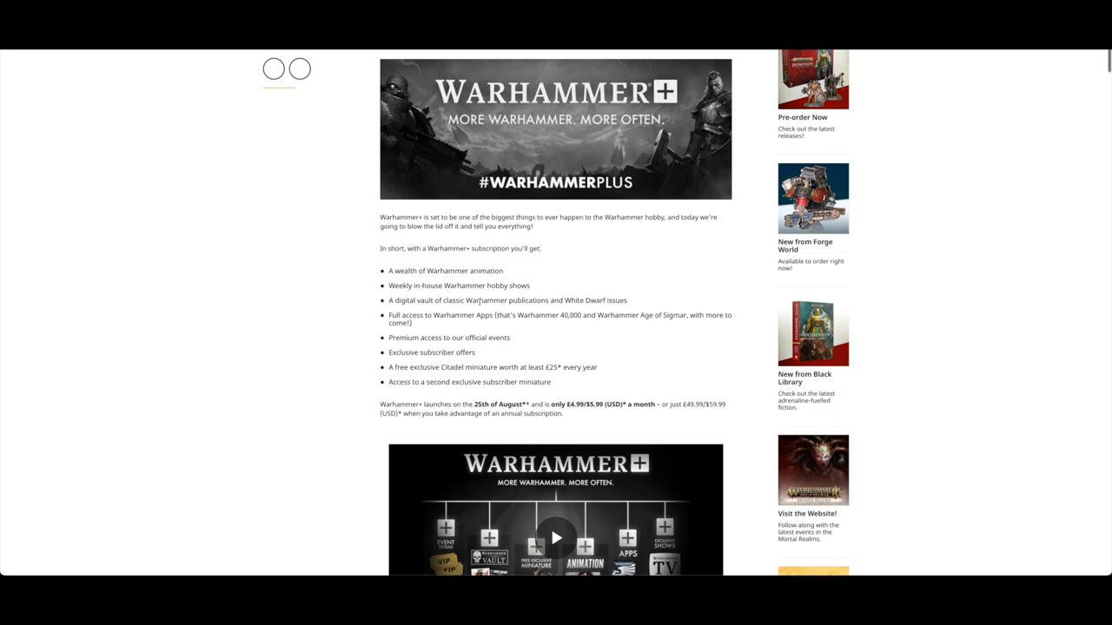
{"action": "scroll", "scroll_direction": "down", "scroll_amount": 3}
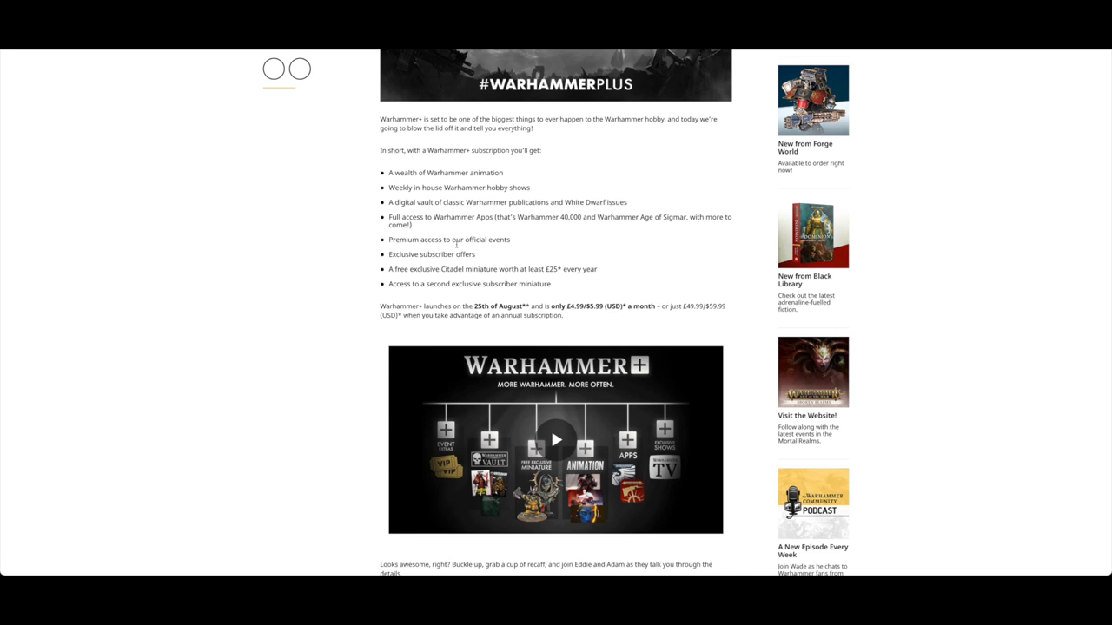
{"action": "mouse_move", "coordinate": [547, 212]}
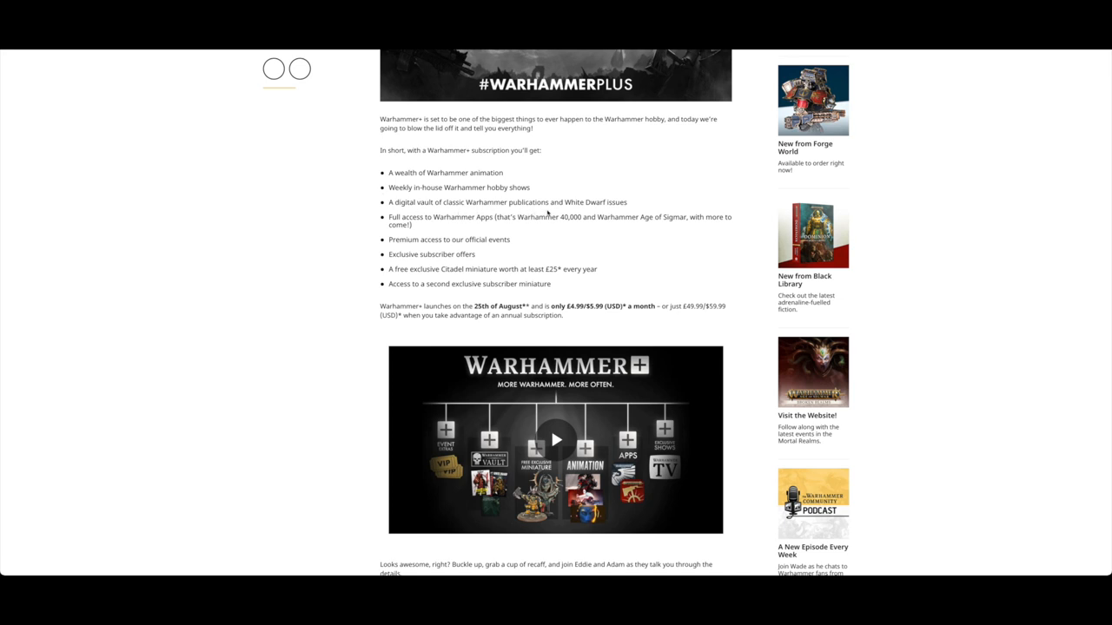
{"action": "mouse_move", "coordinate": [587, 206]}
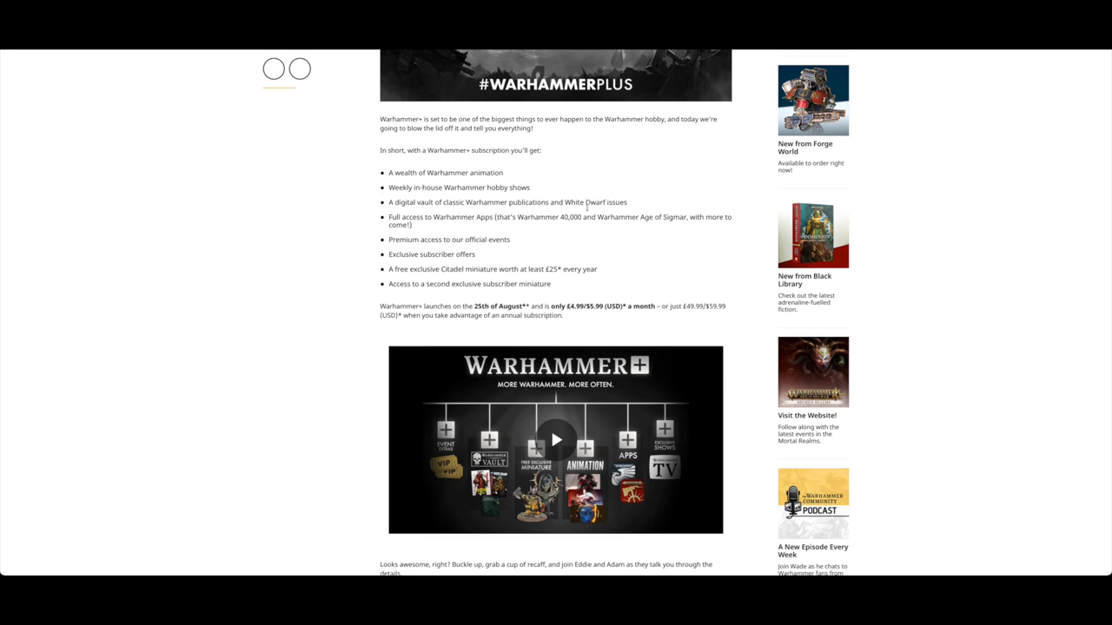
{"action": "mouse_move", "coordinate": [476, 226]}
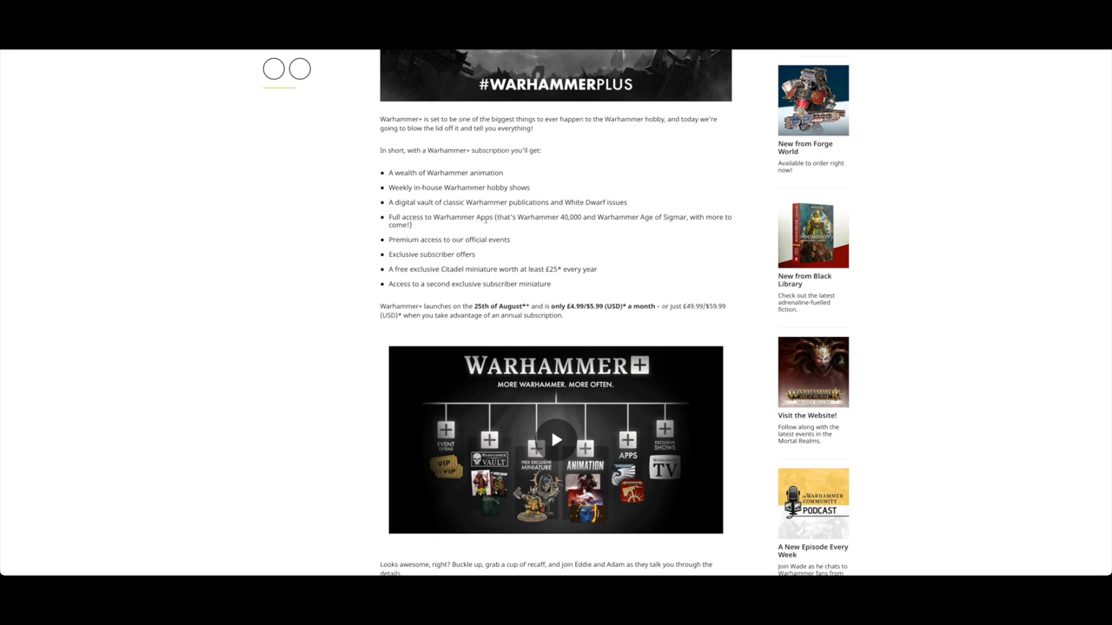
{"action": "mouse_move", "coordinate": [524, 227]}
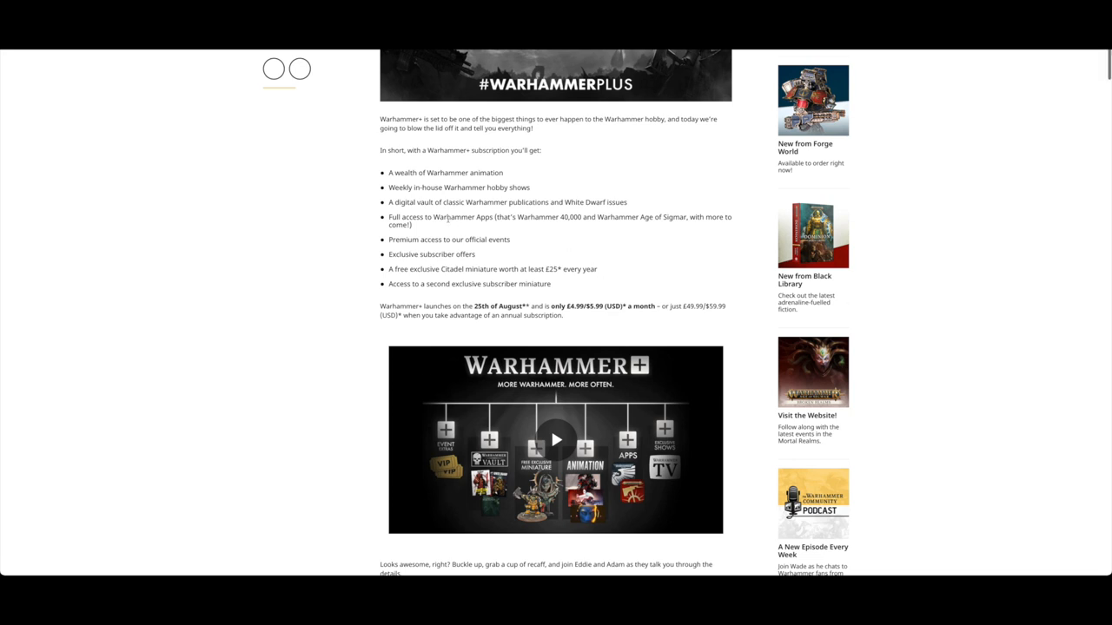
{"action": "scroll", "scroll_direction": "down", "scroll_amount": 3}
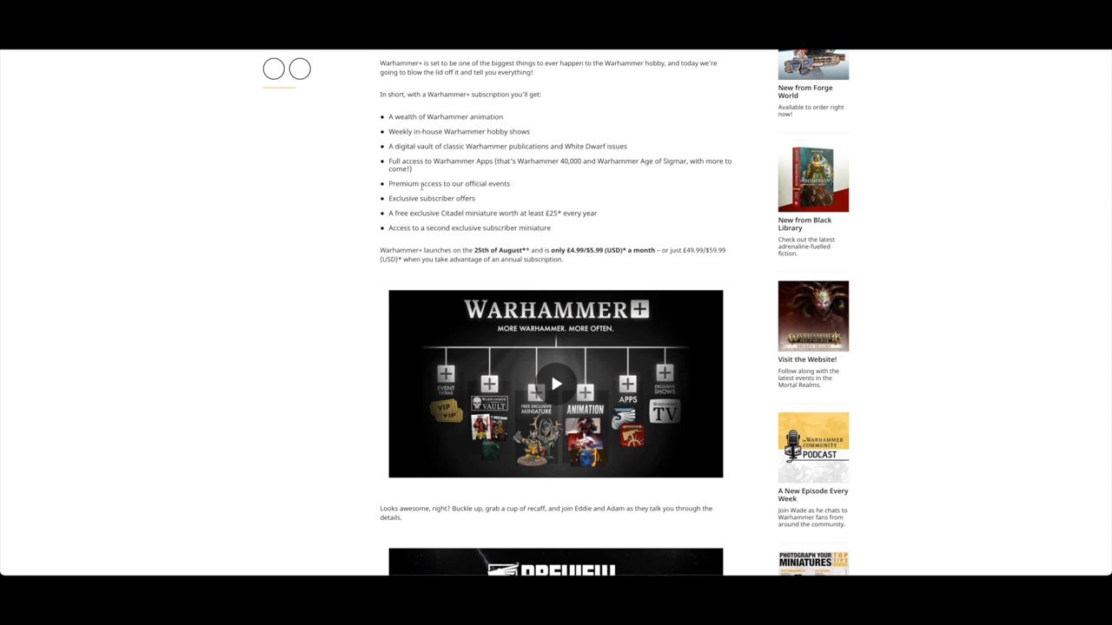
{"action": "mouse_move", "coordinate": [500, 202]}
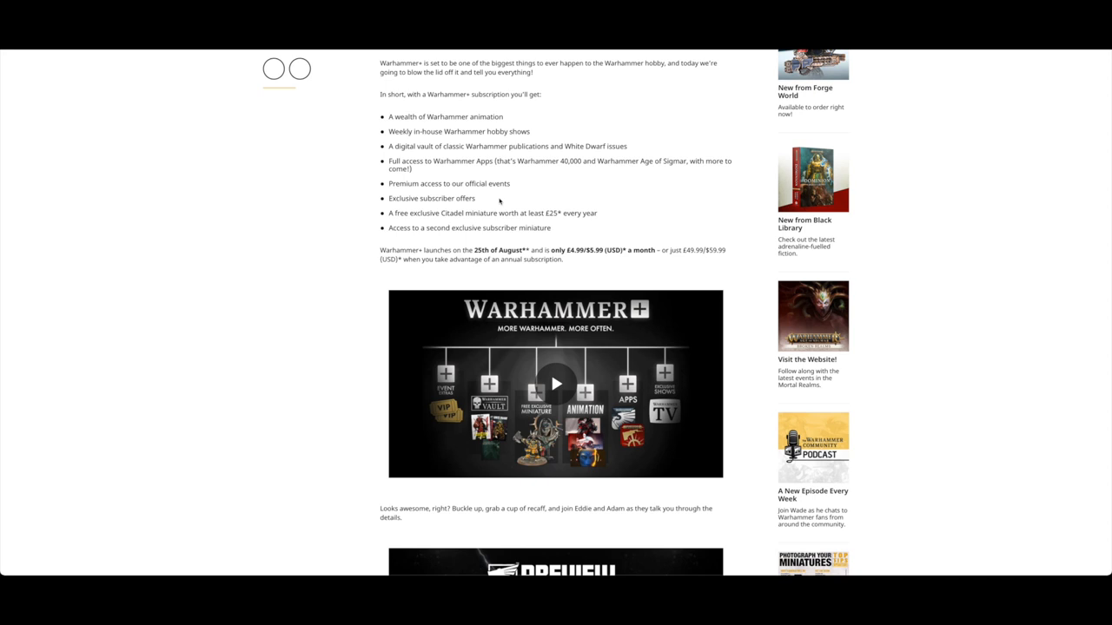
{"action": "mouse_move", "coordinate": [585, 164]}
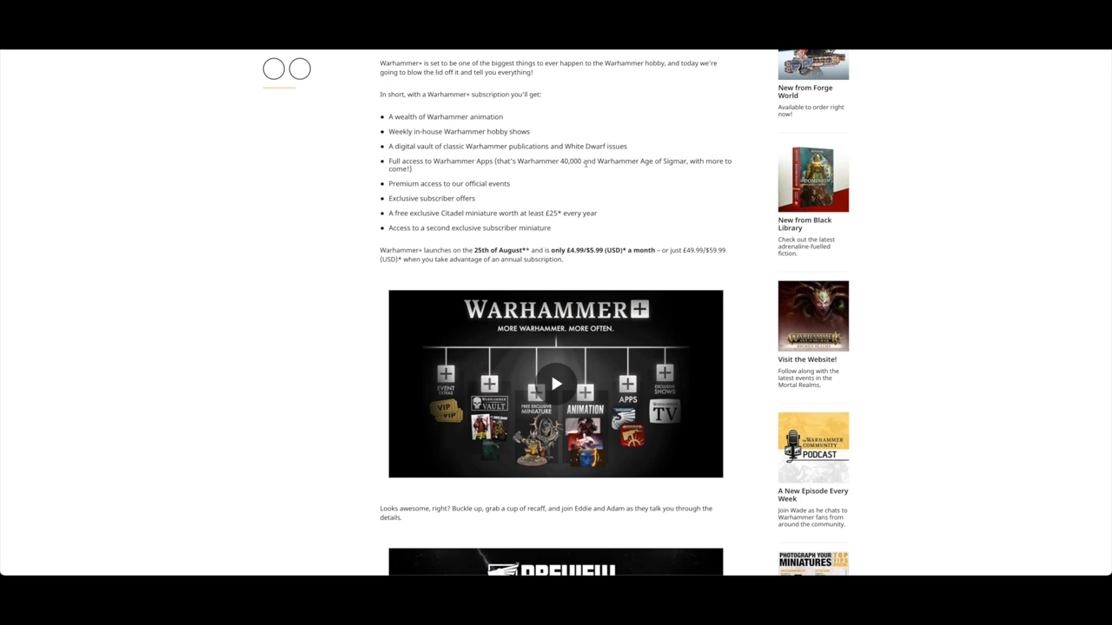
{"action": "scroll", "scroll_direction": "down", "scroll_amount": 3}
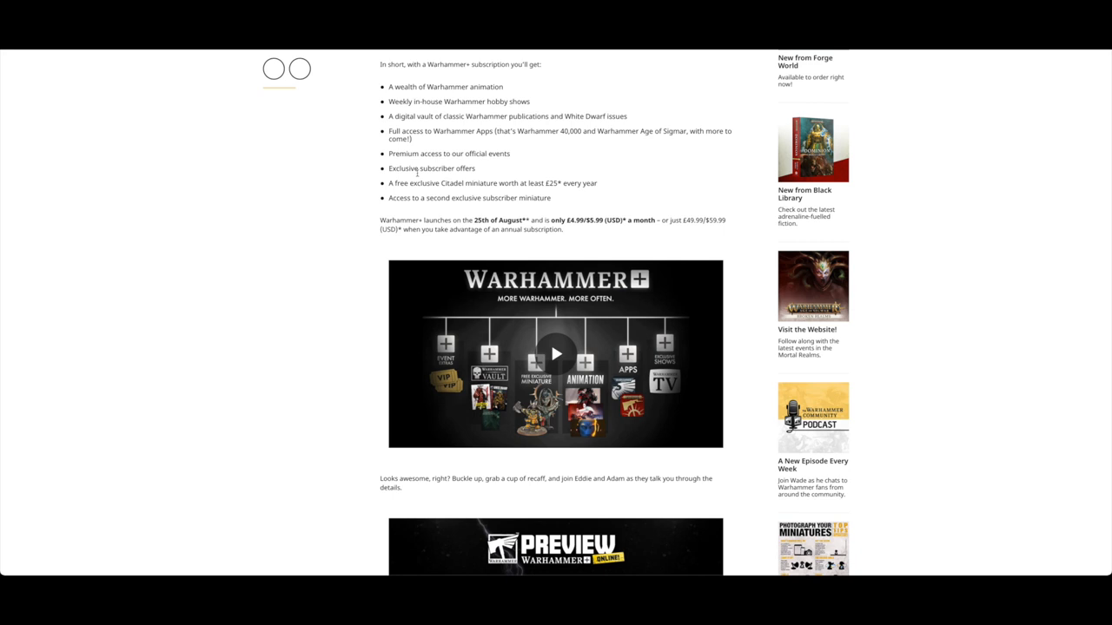
{"action": "scroll", "scroll_direction": "down", "scroll_amount": 3}
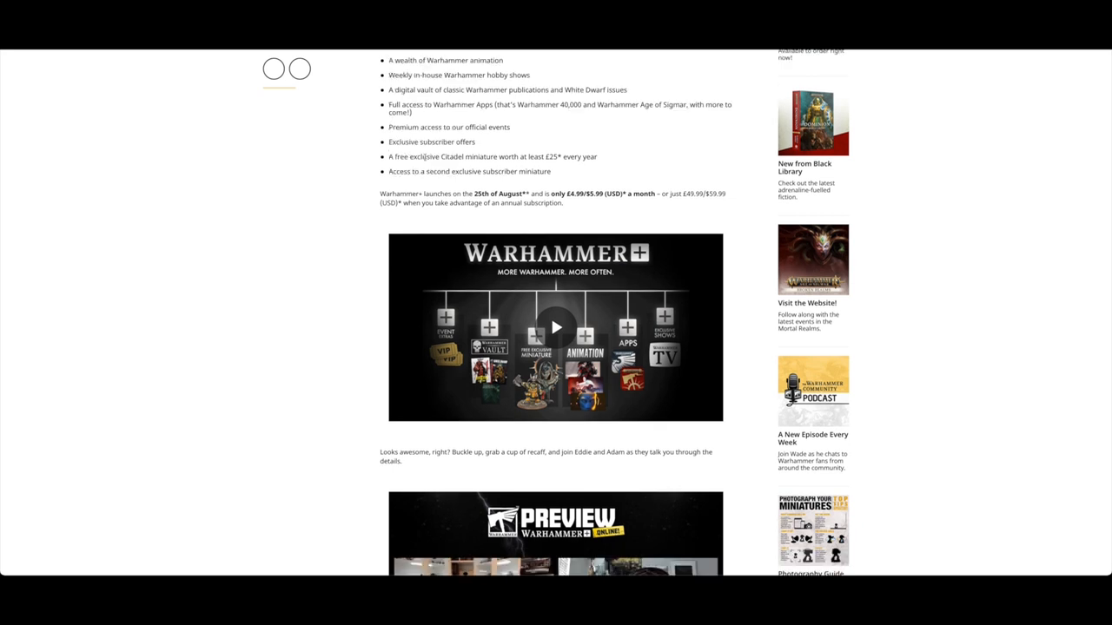
{"action": "mouse_move", "coordinate": [517, 159]}
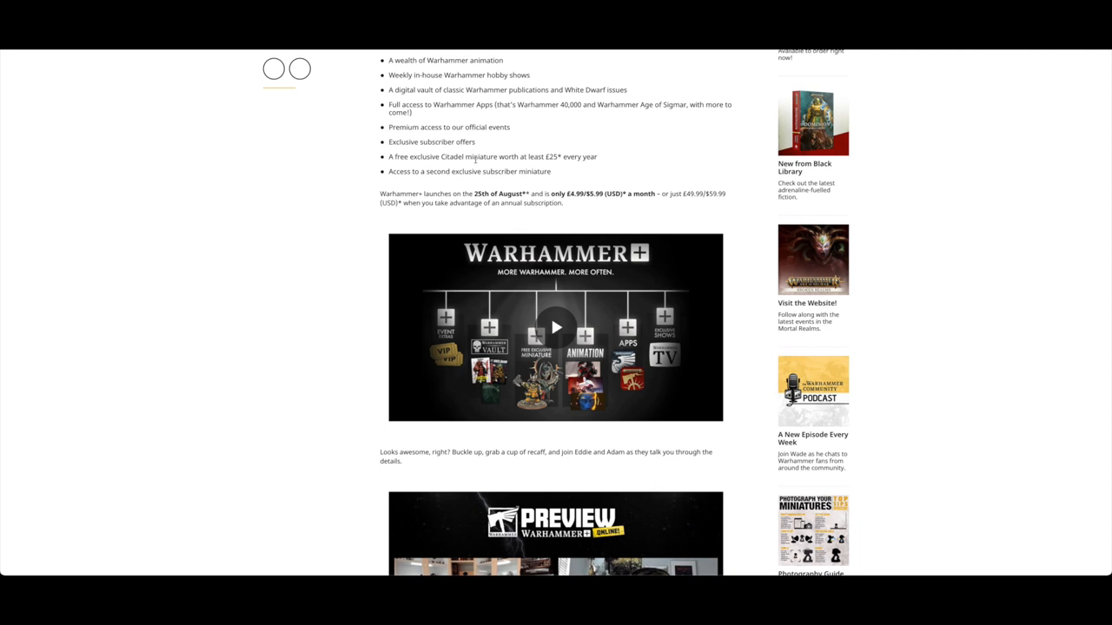
{"action": "mouse_move", "coordinate": [476, 184]}
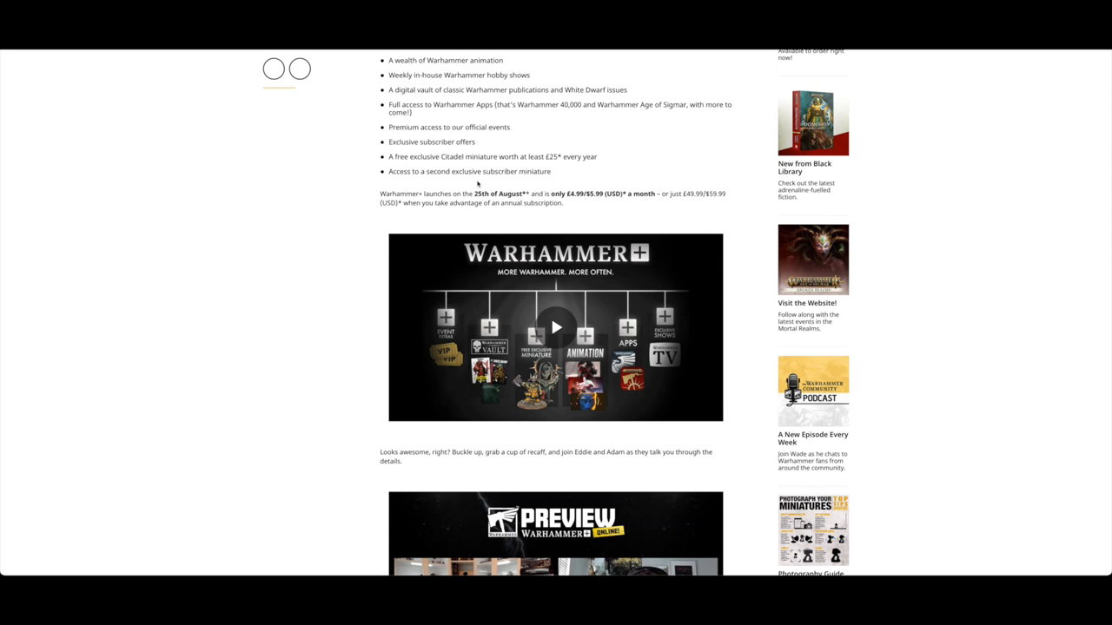
{"action": "mouse_move", "coordinate": [536, 184]}
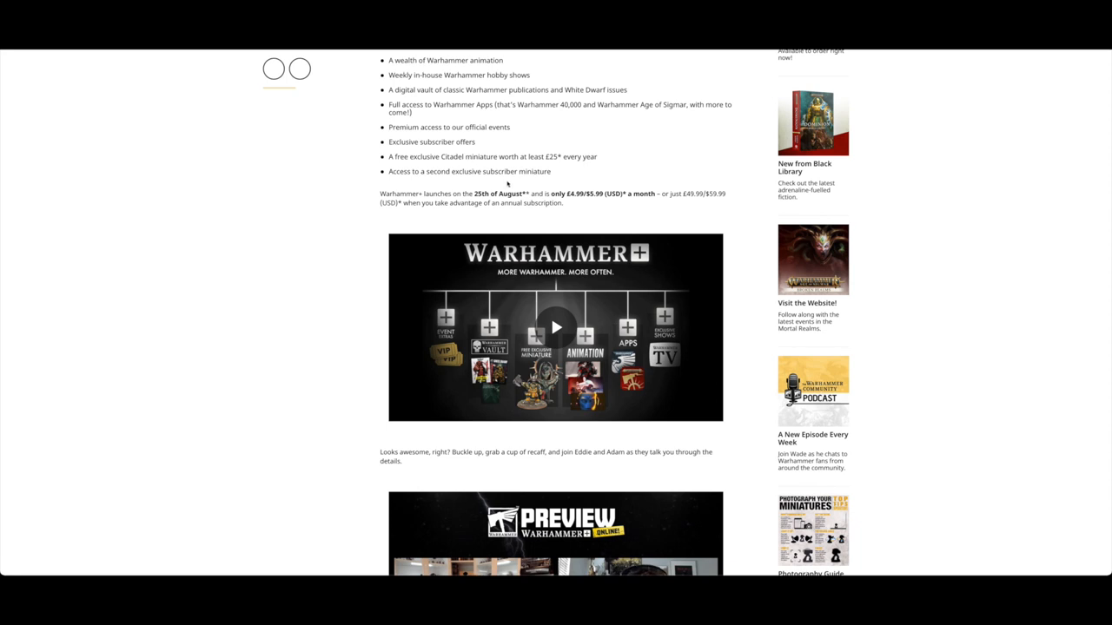
{"action": "scroll", "scroll_direction": "down", "scroll_amount": 3}
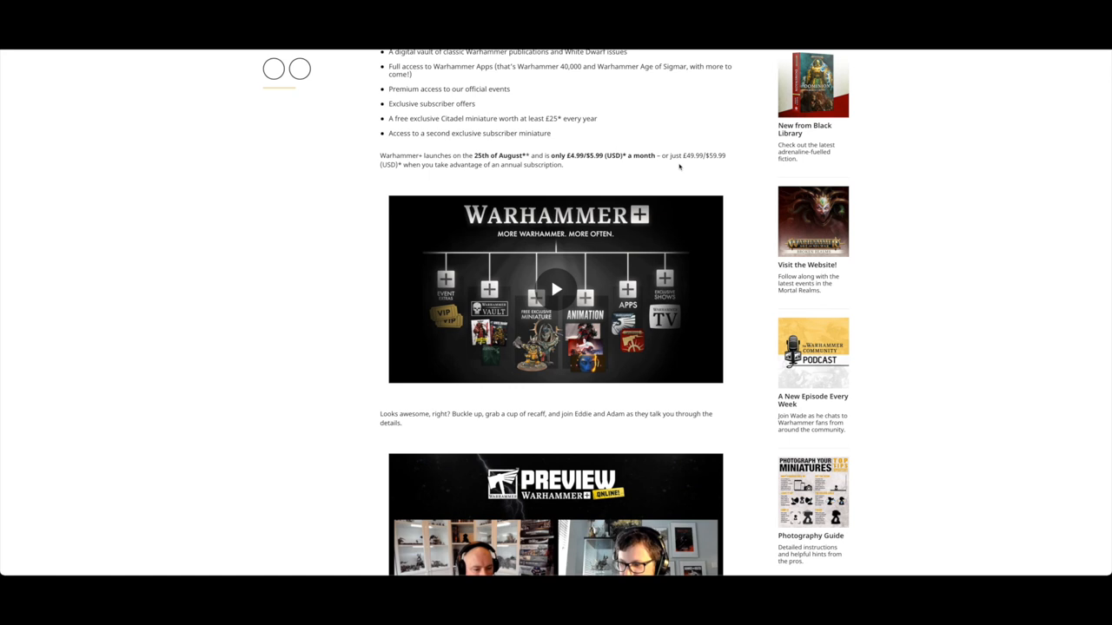
{"action": "mouse_move", "coordinate": [612, 177]}
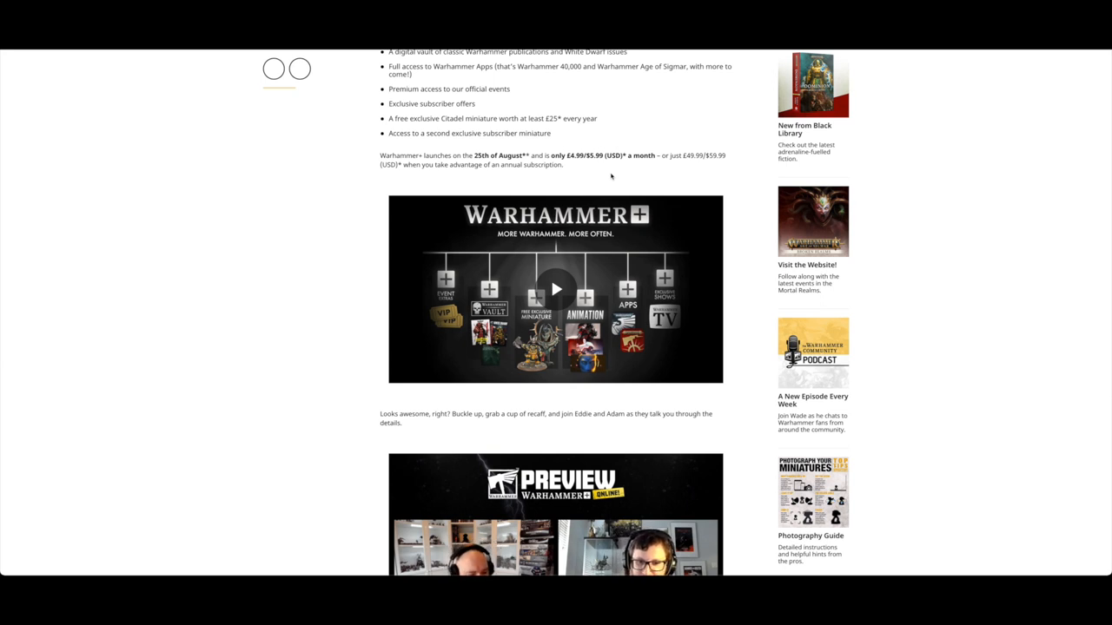
{"action": "scroll", "scroll_direction": "down", "scroll_amount": 3}
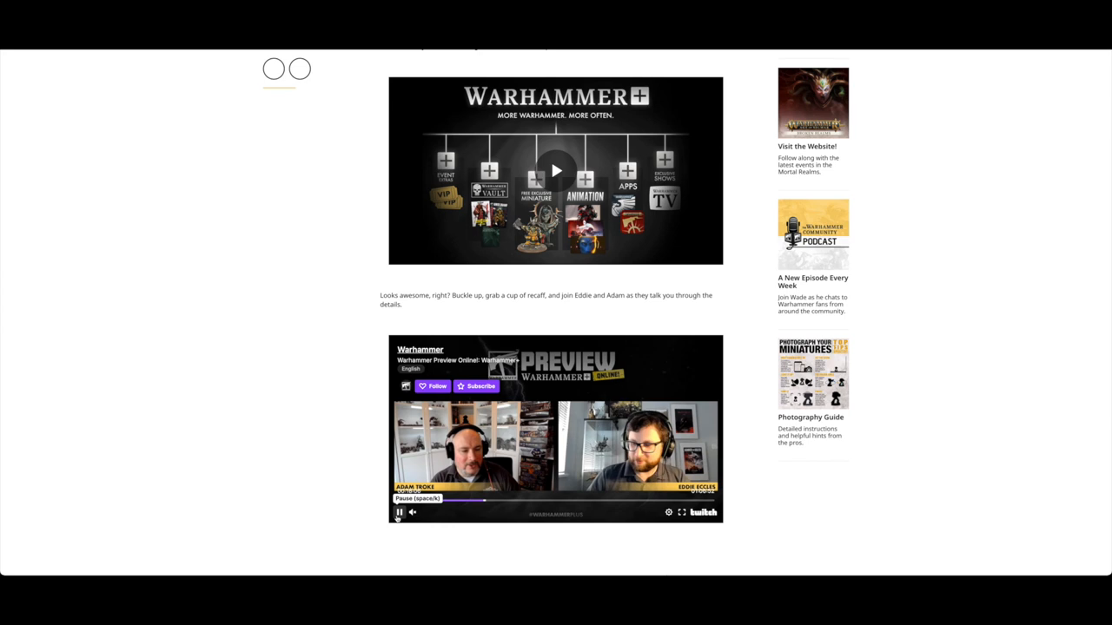
- Scroll to the Free Exclusive Miniature section with its two miniature video thumbnails
{"action": "scroll", "scroll_direction": "down", "scroll_amount": 3}
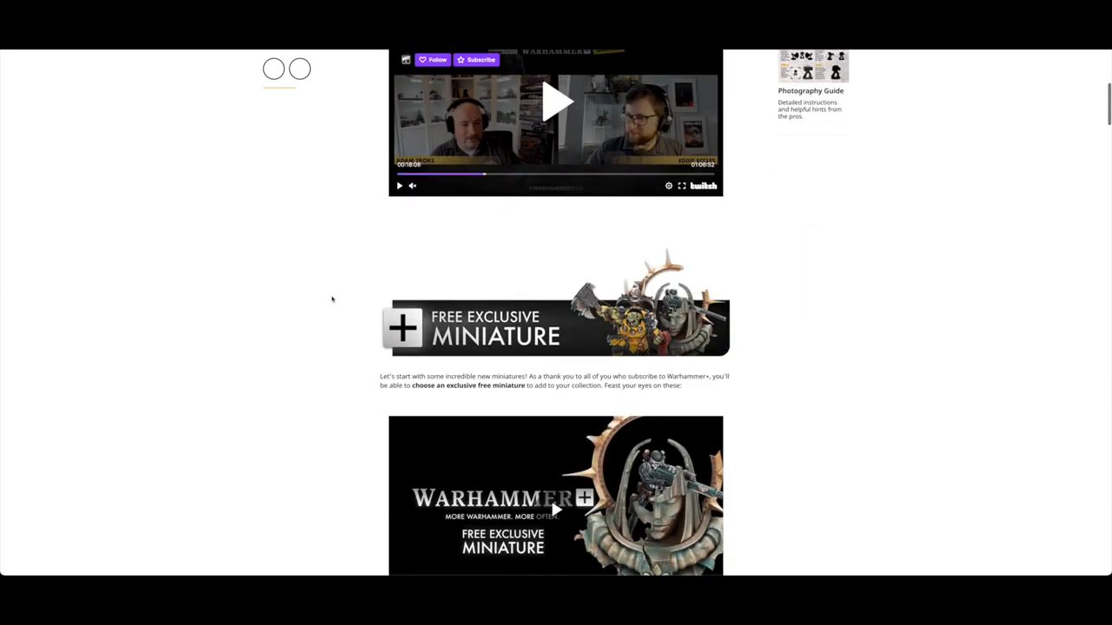
{"action": "scroll", "scroll_direction": "down", "scroll_amount": 3}
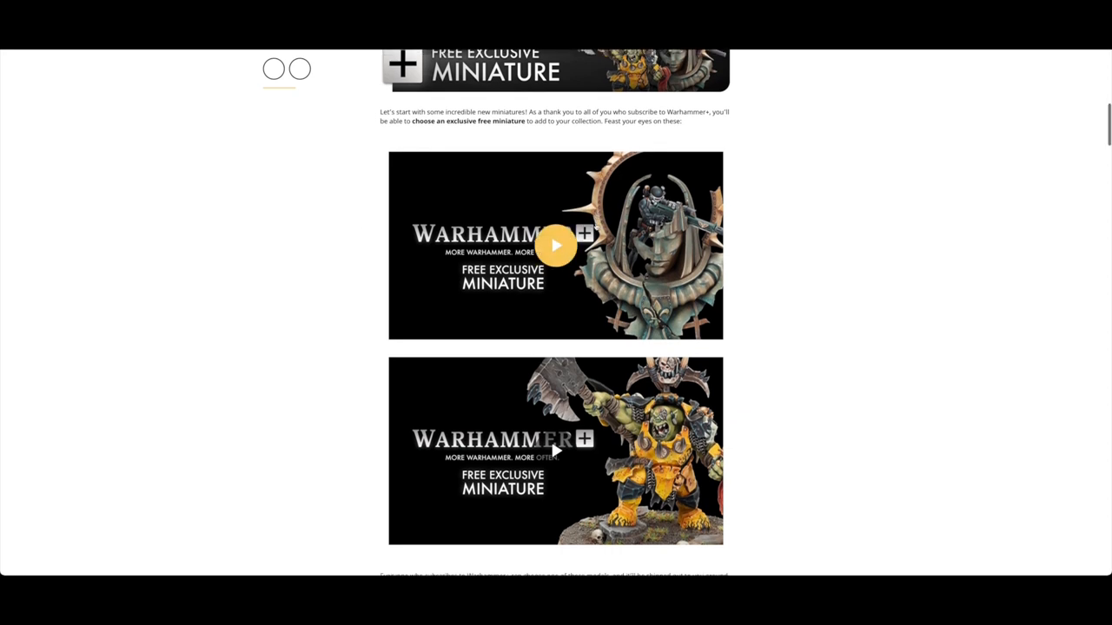
{"action": "scroll", "scroll_direction": "down", "scroll_amount": 3}
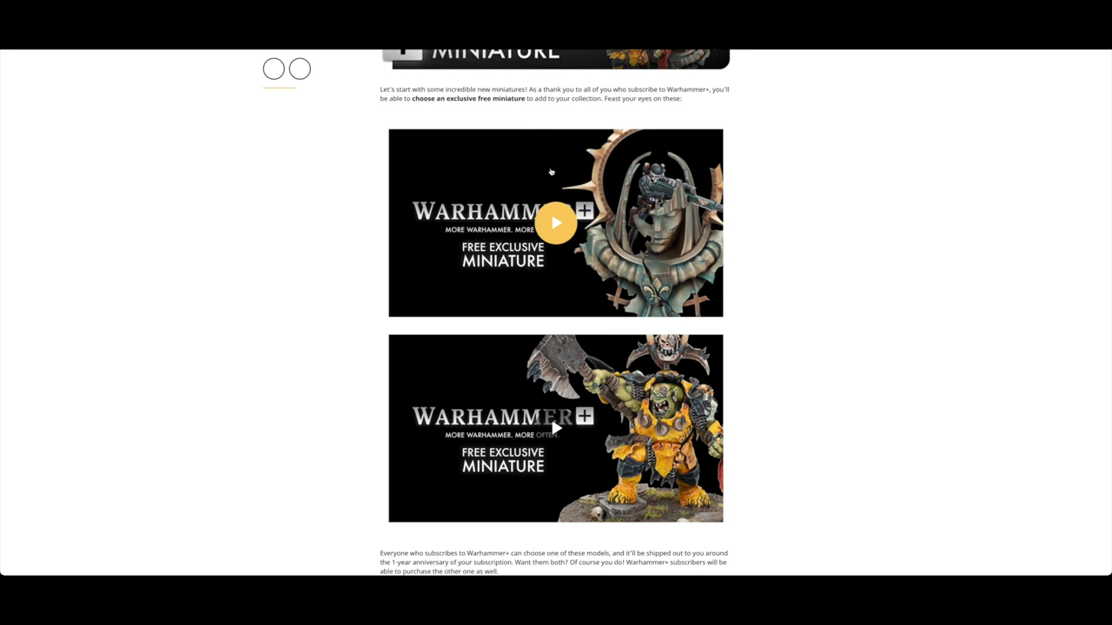
{"action": "mouse_move", "coordinate": [649, 235]}
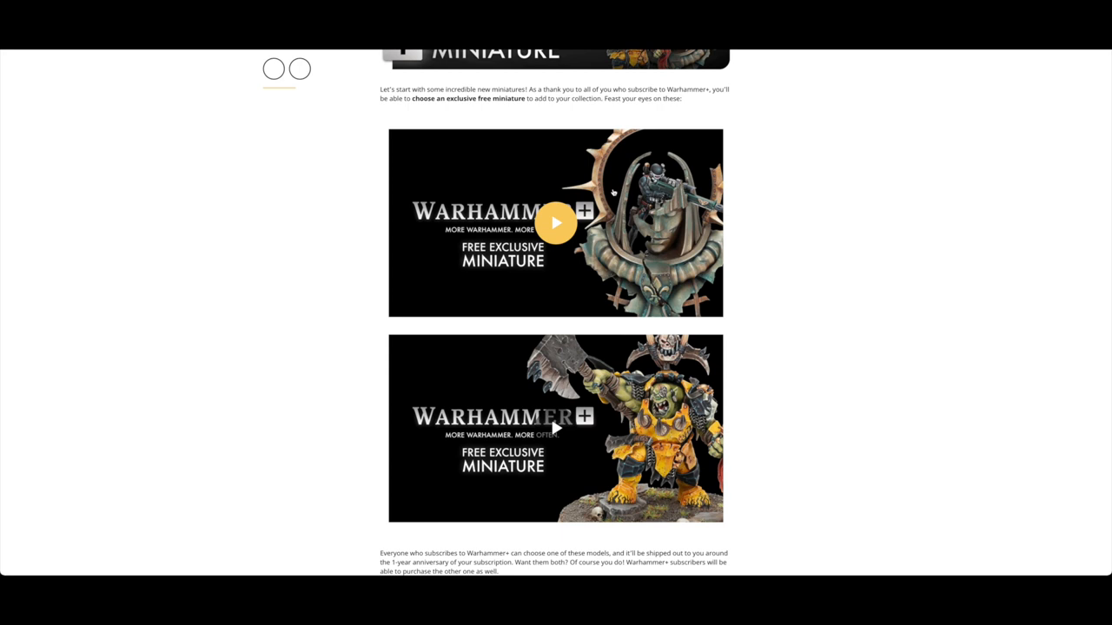
{"action": "mouse_move", "coordinate": [552, 264]}
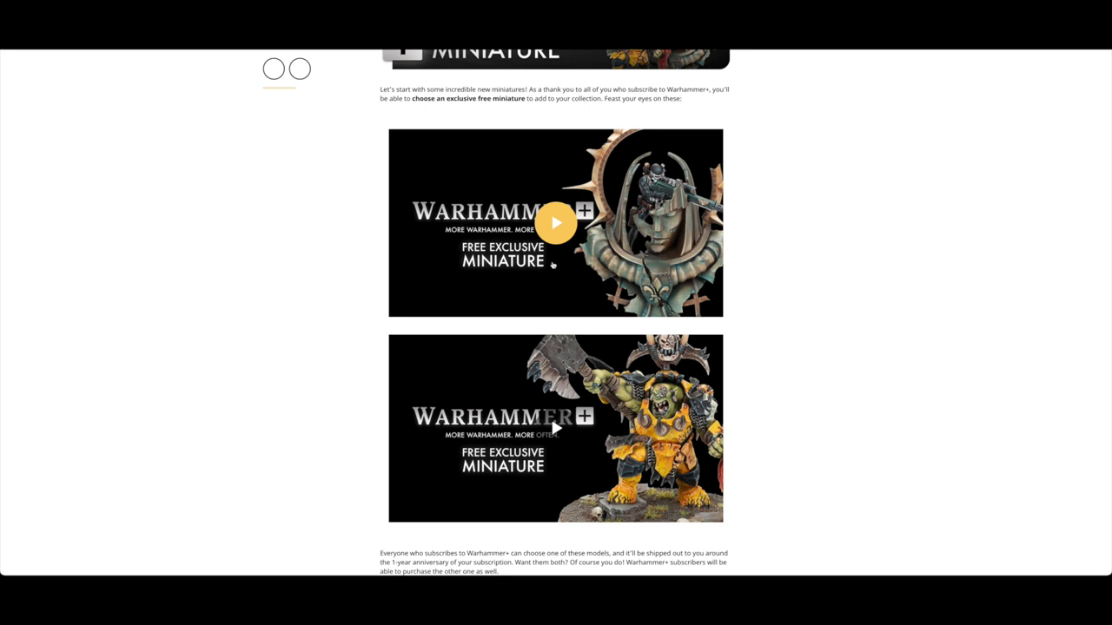
{"action": "mouse_move", "coordinate": [567, 226]}
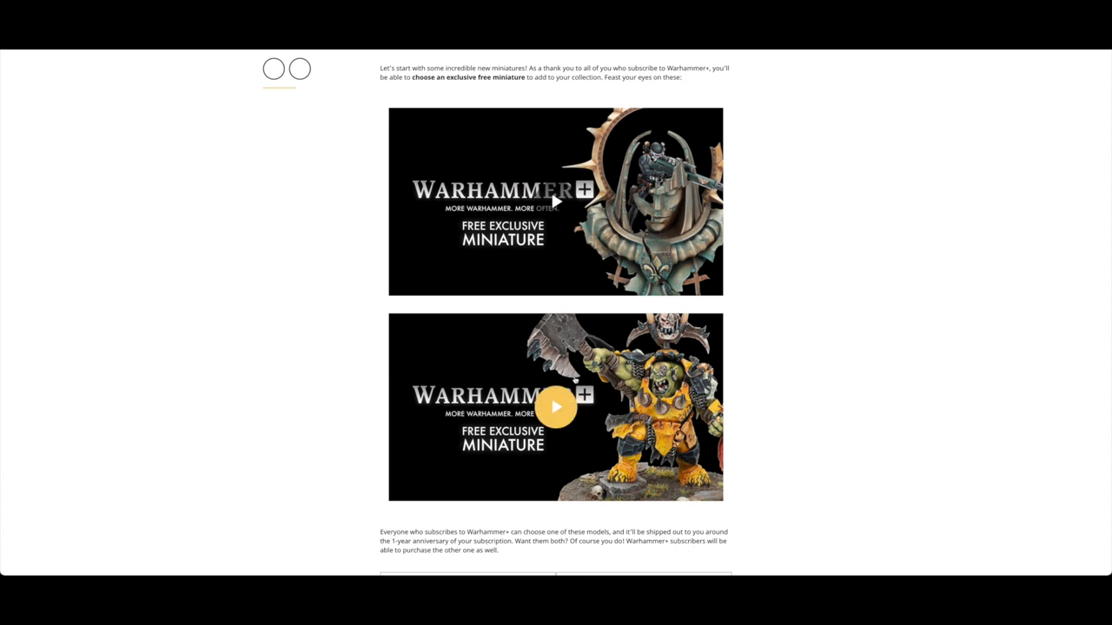
{"action": "mouse_move", "coordinate": [556, 201]}
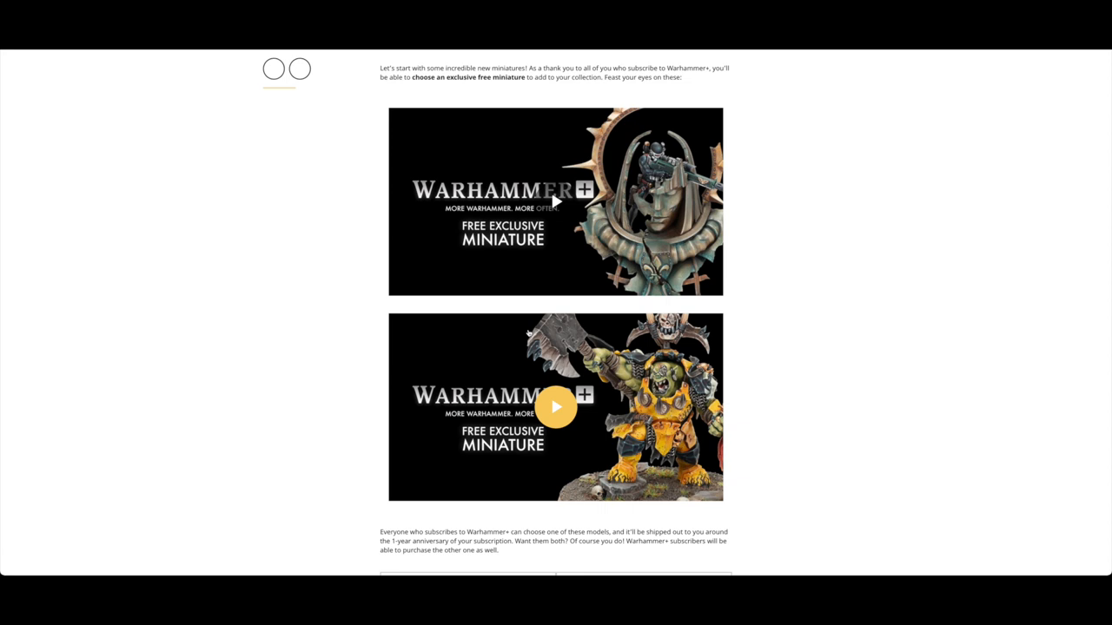
{"action": "mouse_move", "coordinate": [885, 309]}
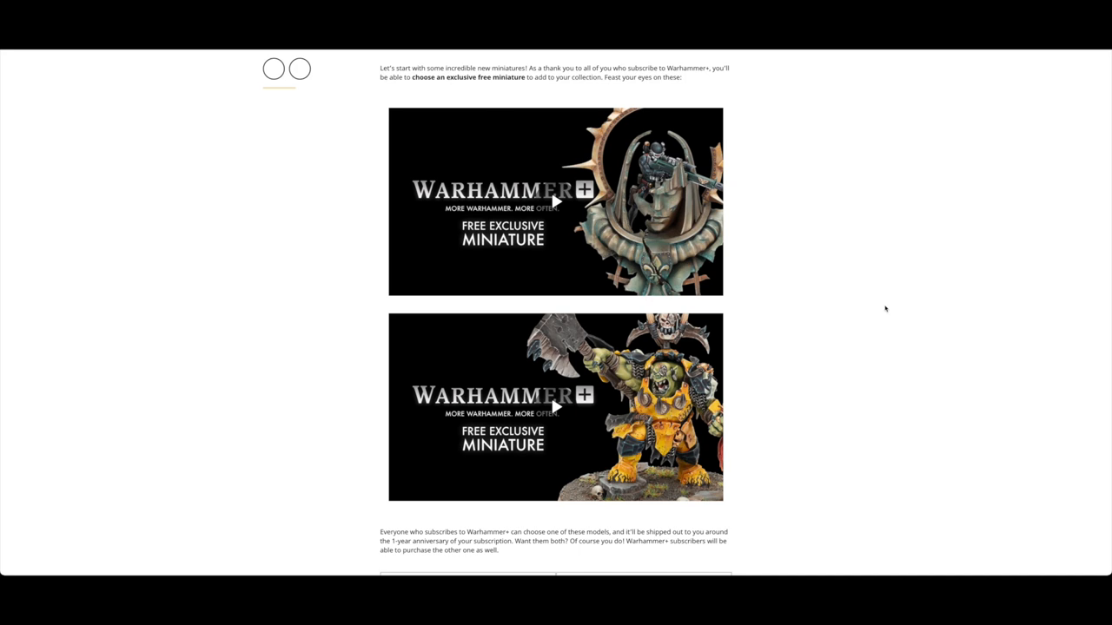
{"action": "scroll", "scroll_direction": "down", "scroll_amount": 3}
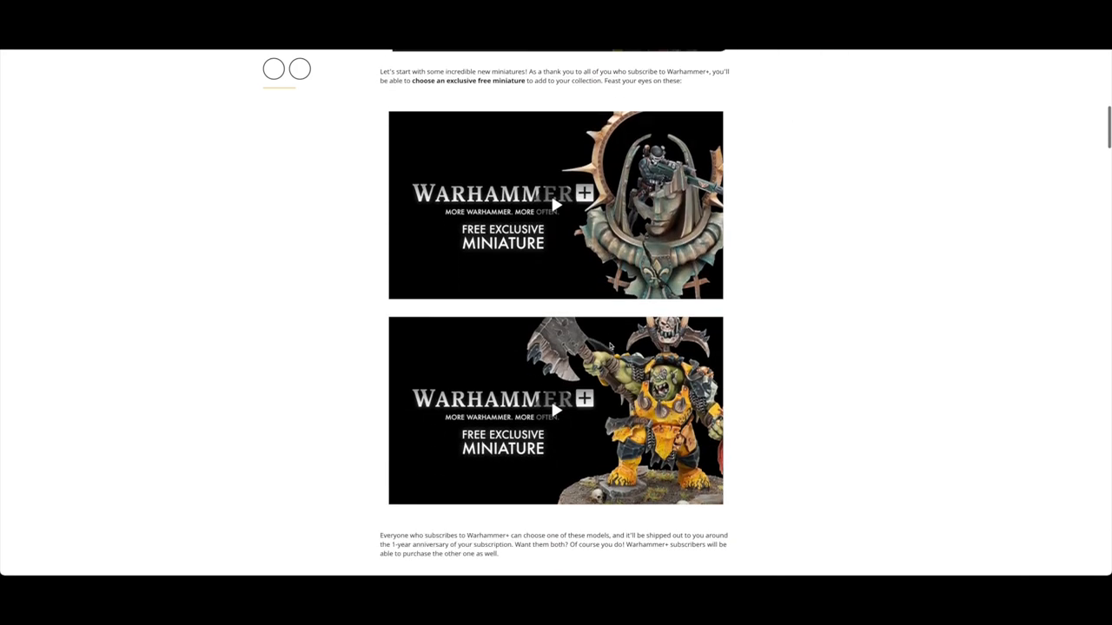
{"action": "scroll", "scroll_direction": "down", "scroll_amount": 3}
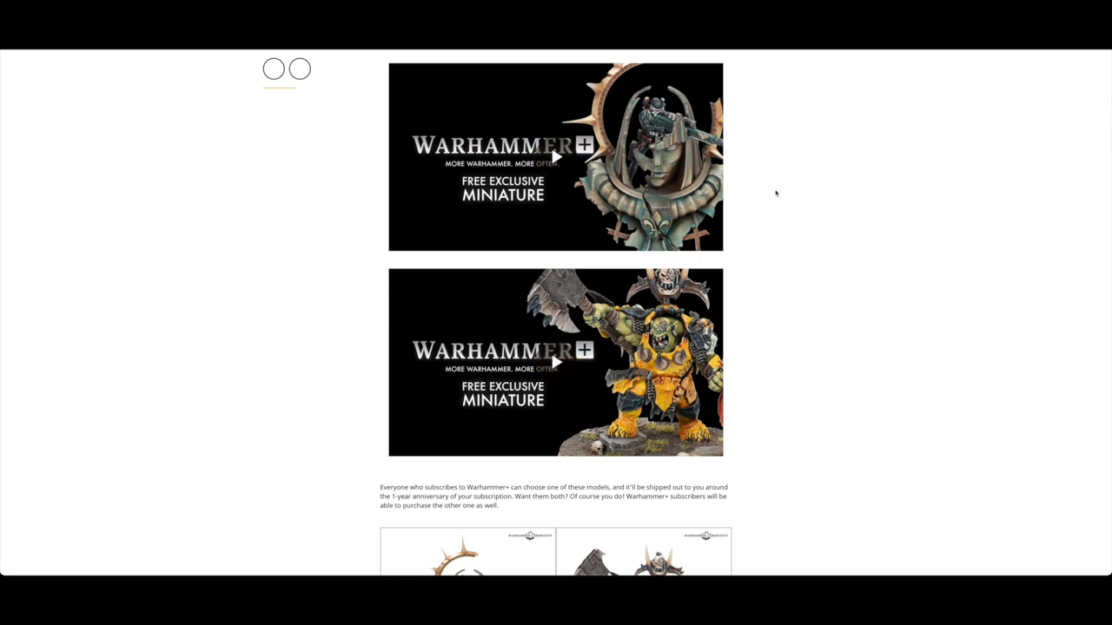
{"action": "scroll", "scroll_direction": "down", "scroll_amount": 3}
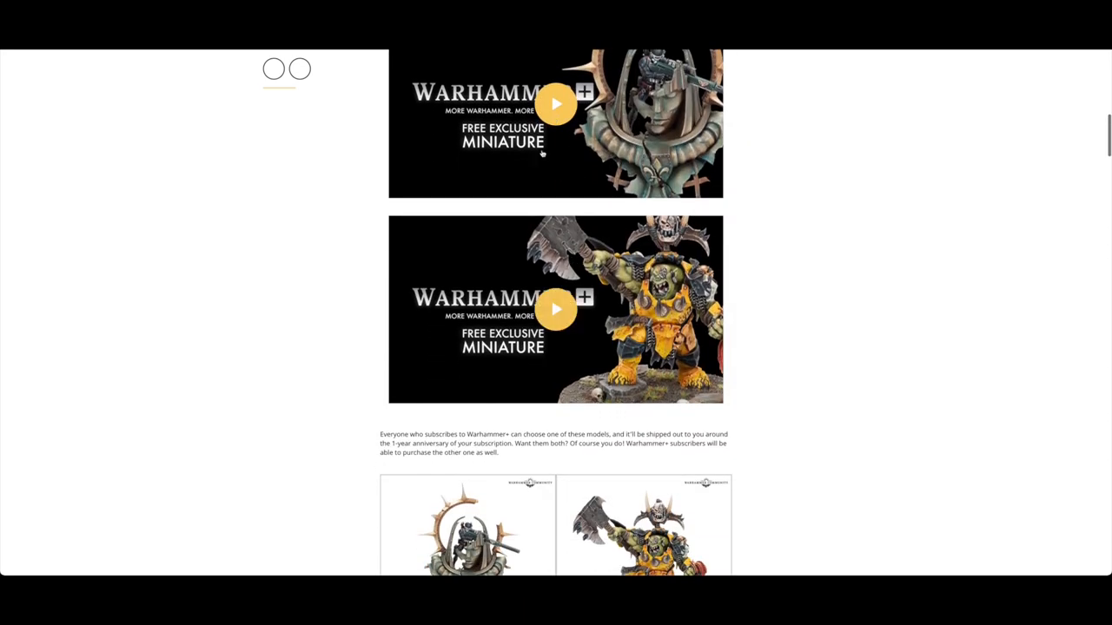
- Scroll to the two miniature photos, yearly new-miniatures text and Animation banner
{"action": "scroll", "scroll_direction": "down", "scroll_amount": 3}
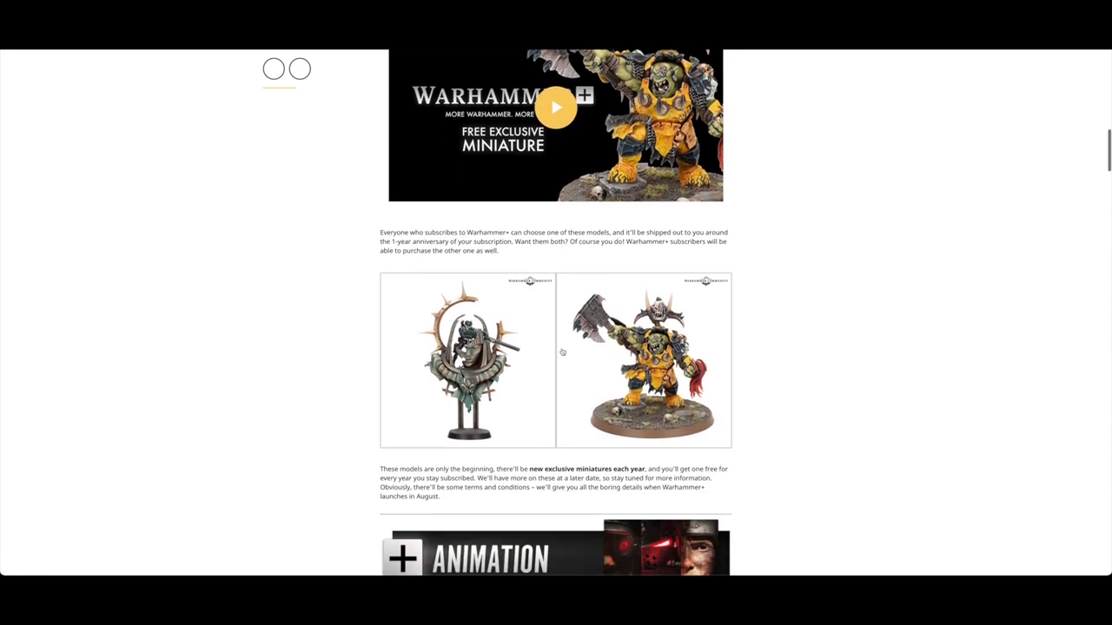
{"action": "scroll", "scroll_direction": "down", "scroll_amount": 3}
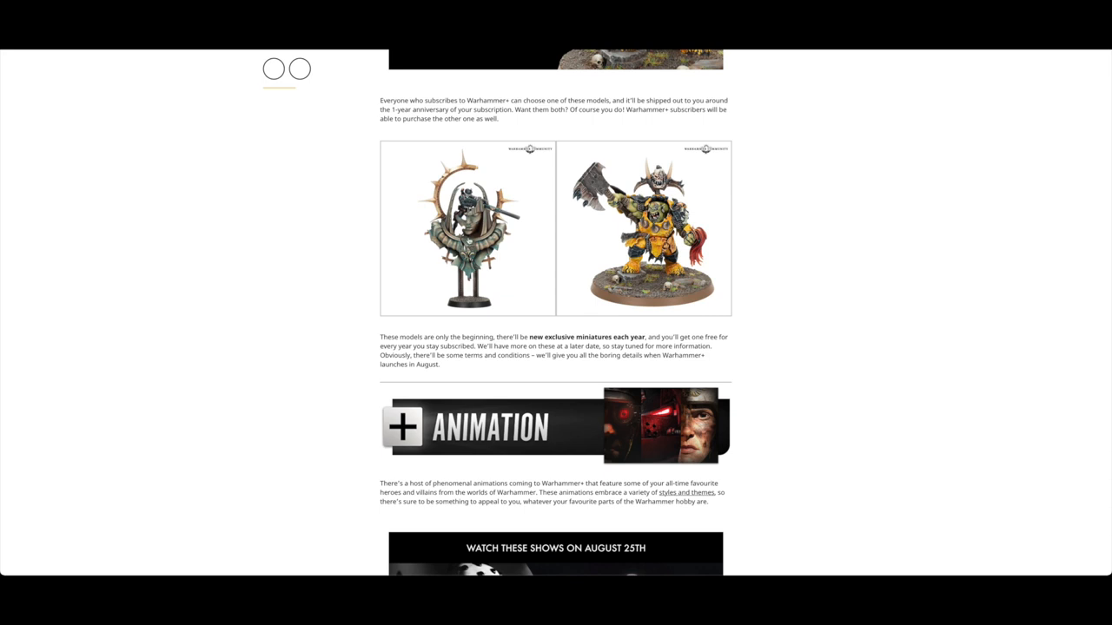
{"action": "scroll", "scroll_direction": "down", "scroll_amount": 3}
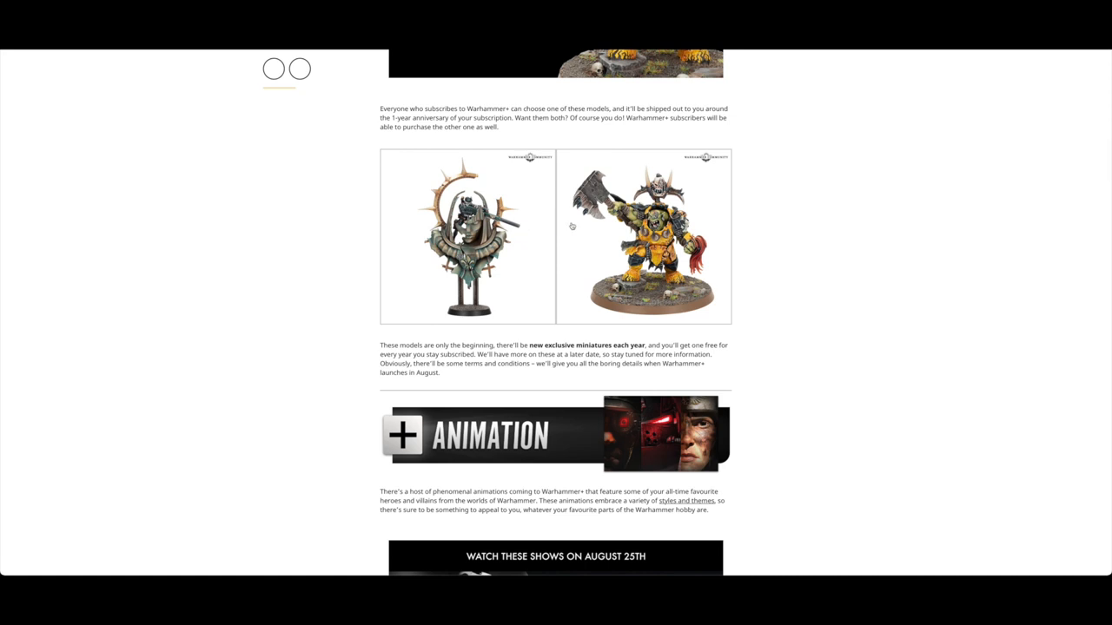
{"action": "mouse_move", "coordinate": [596, 243]}
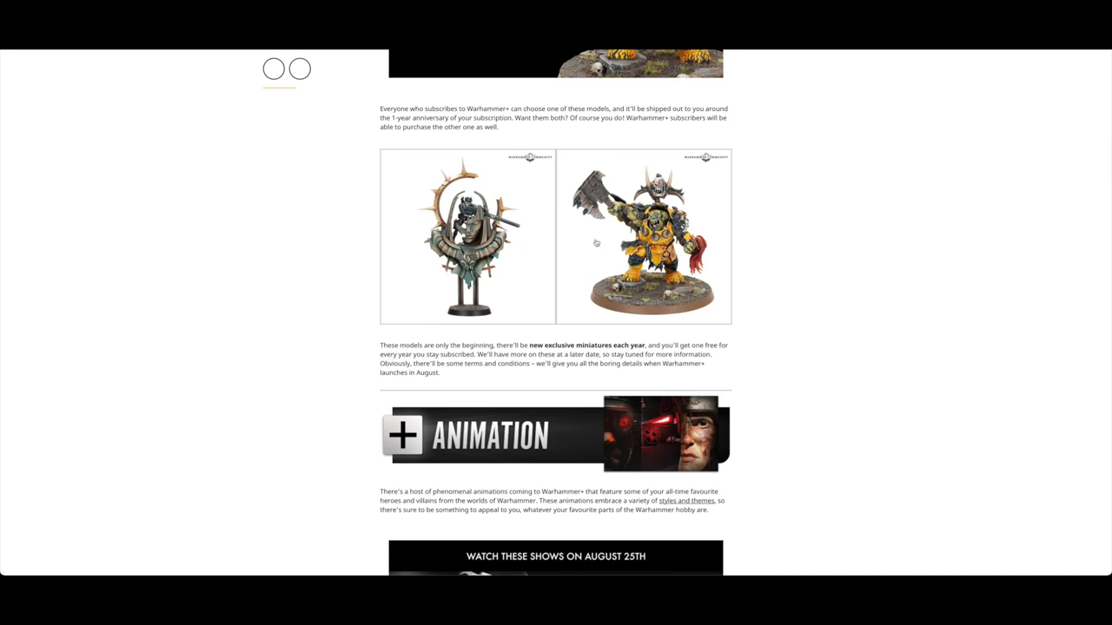
{"action": "mouse_move", "coordinate": [704, 274]}
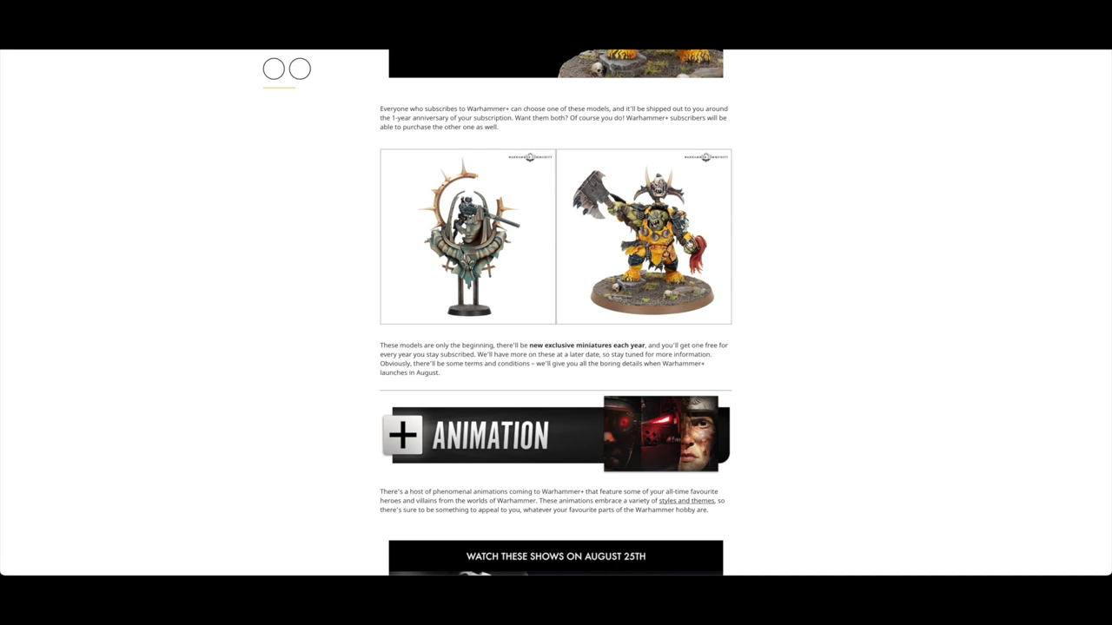
- Scroll to the Animation section's August 25th shows video and Exclusive Shows heading
{"action": "scroll", "scroll_direction": "down", "scroll_amount": 3}
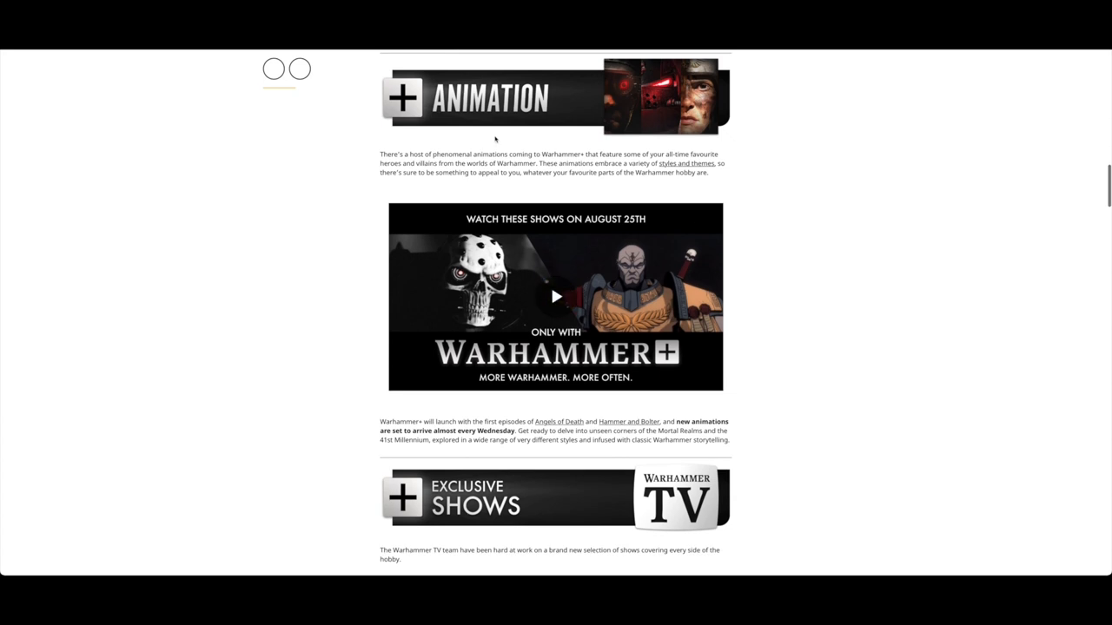
{"action": "mouse_move", "coordinate": [580, 184]}
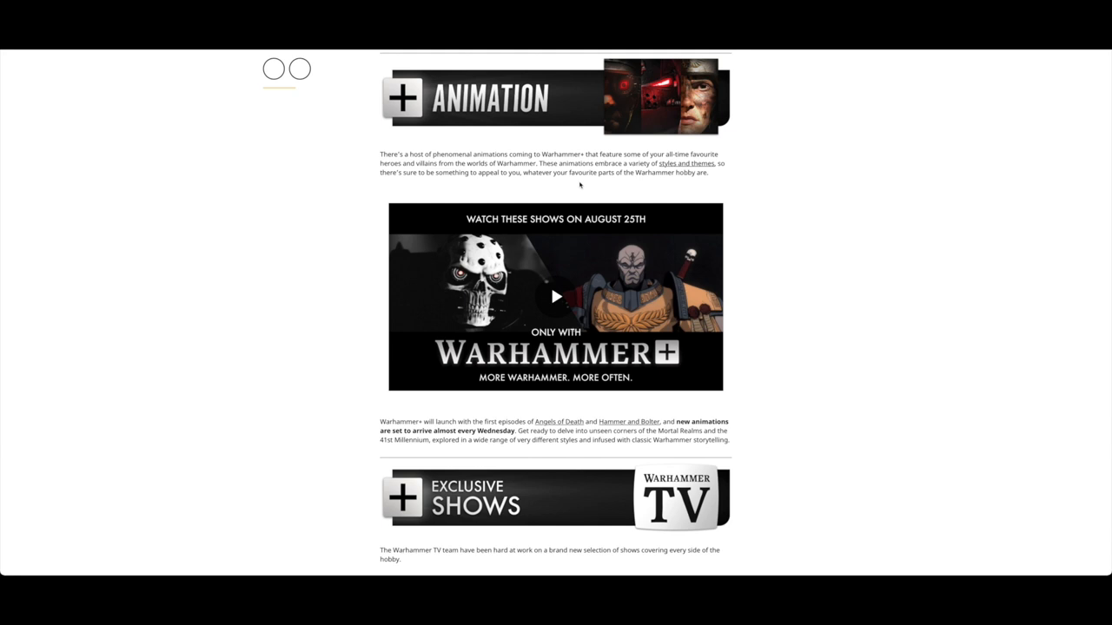
{"action": "mouse_move", "coordinate": [883, 277]}
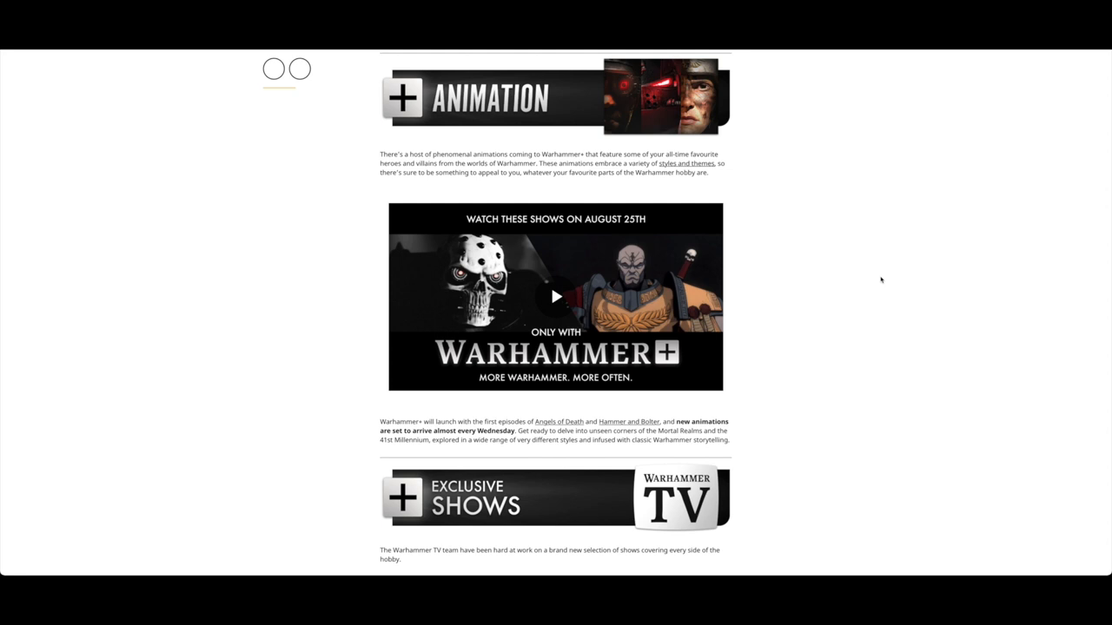
{"action": "mouse_move", "coordinate": [556, 297]}
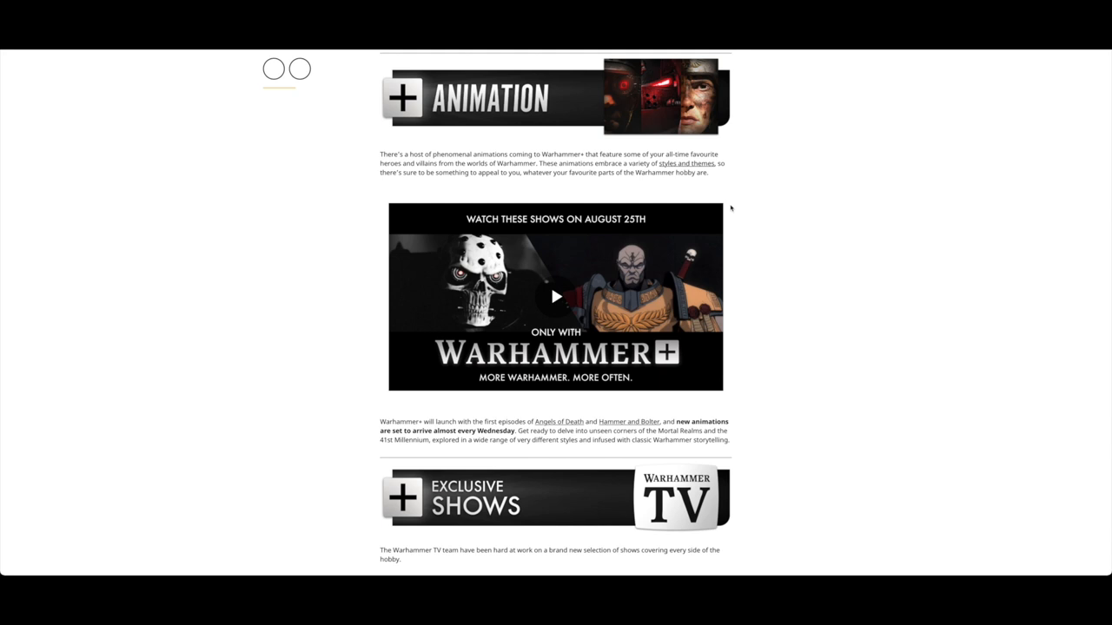
{"action": "mouse_move", "coordinate": [827, 216]}
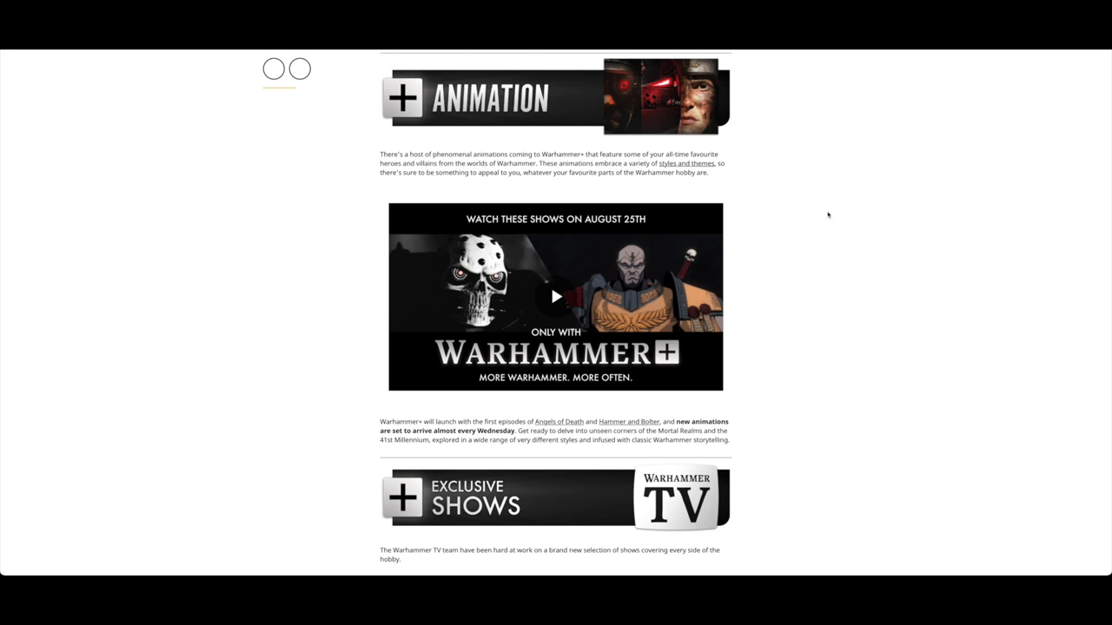
{"action": "mouse_move", "coordinate": [859, 282]}
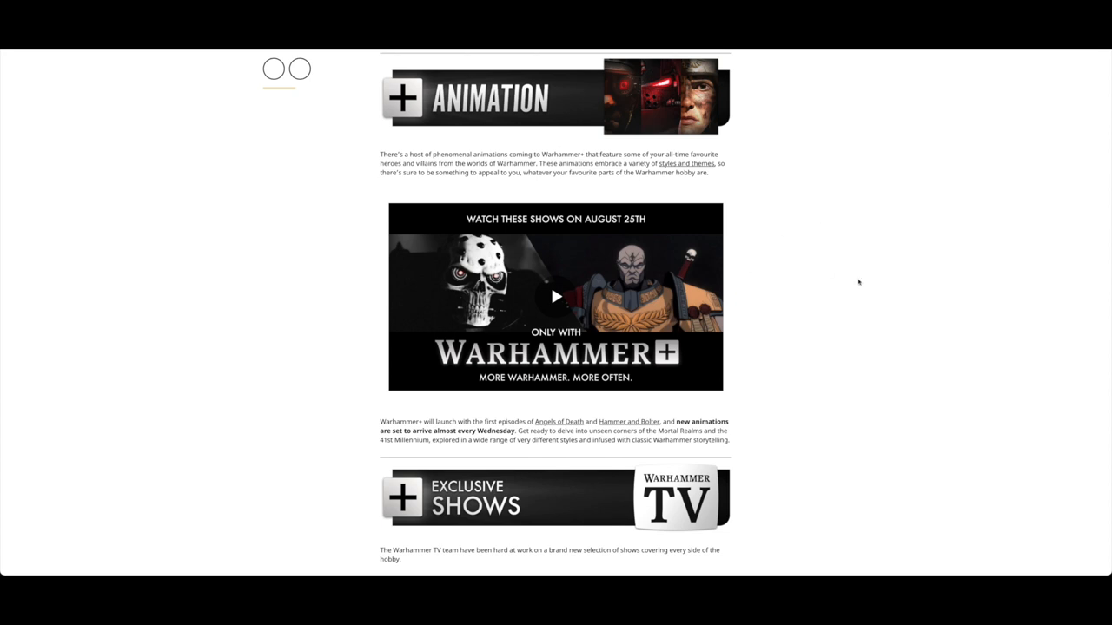
- Scroll to the Citadel Colour Masterclass section and highlight the sentence about CitadelColour.com and the Warhammer YouTube channel
{"action": "scroll", "scroll_direction": "down", "scroll_amount": 3}
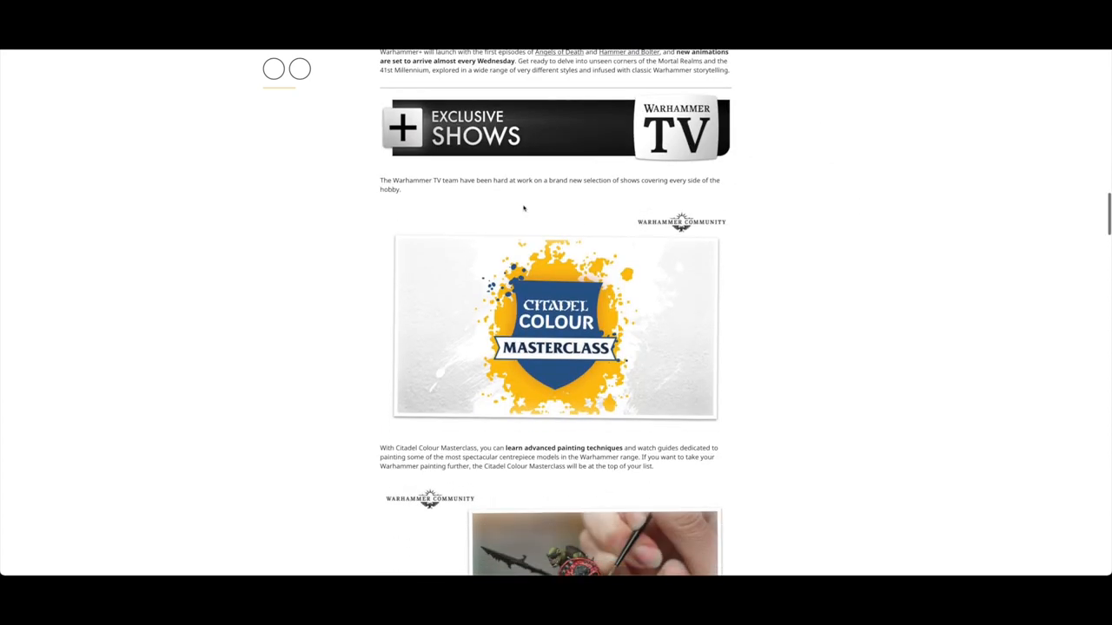
{"action": "scroll", "scroll_direction": "down", "scroll_amount": 3}
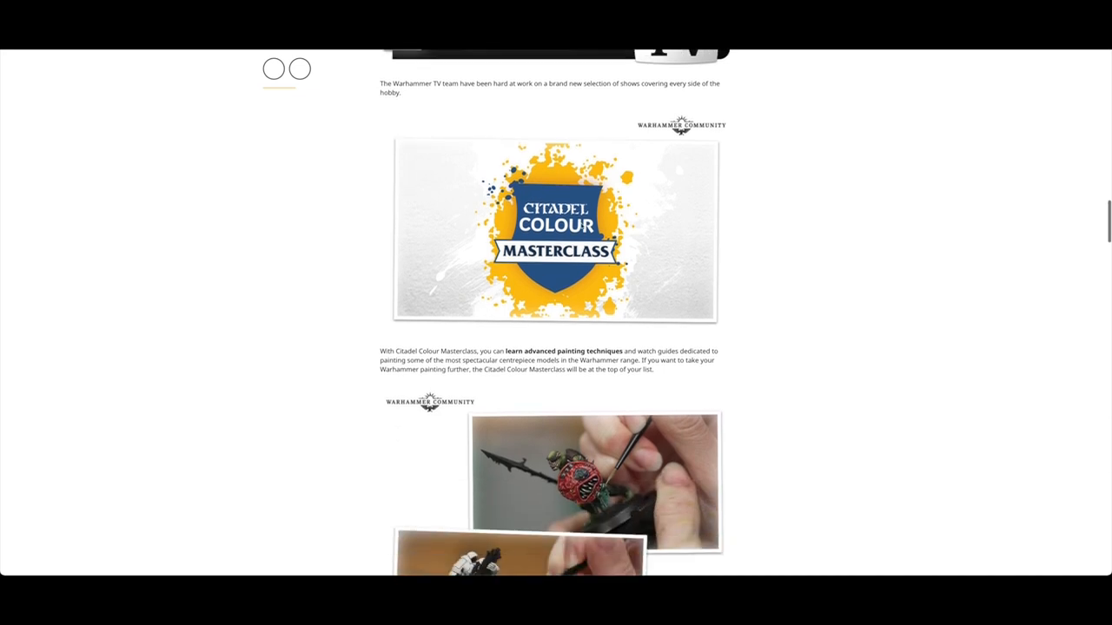
{"action": "scroll", "scroll_direction": "down", "scroll_amount": 3}
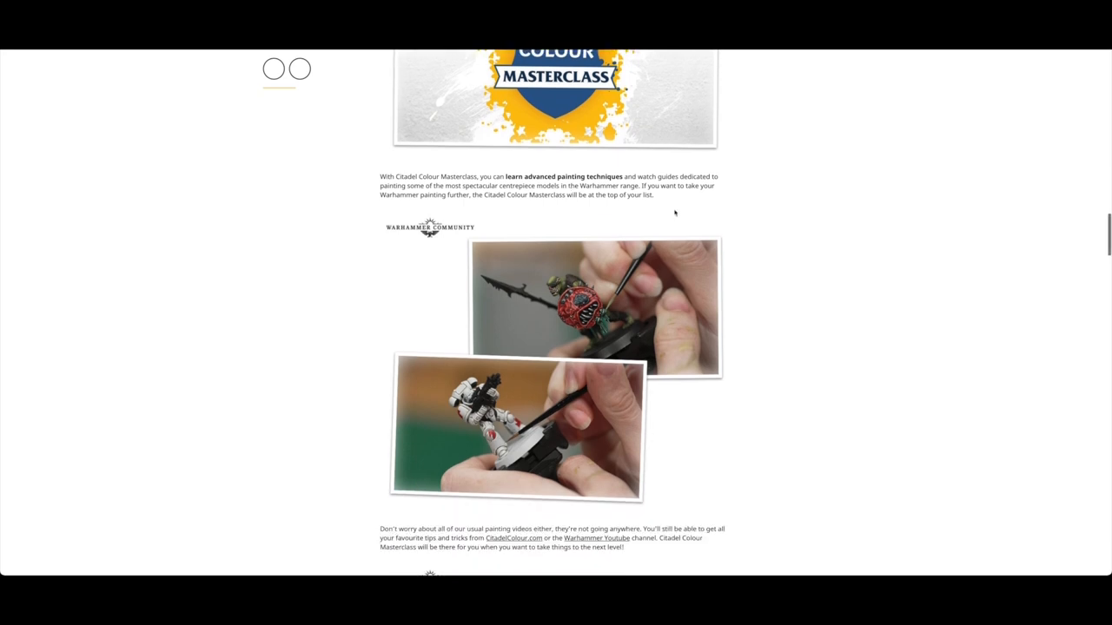
{"action": "scroll", "scroll_direction": "down", "scroll_amount": 3}
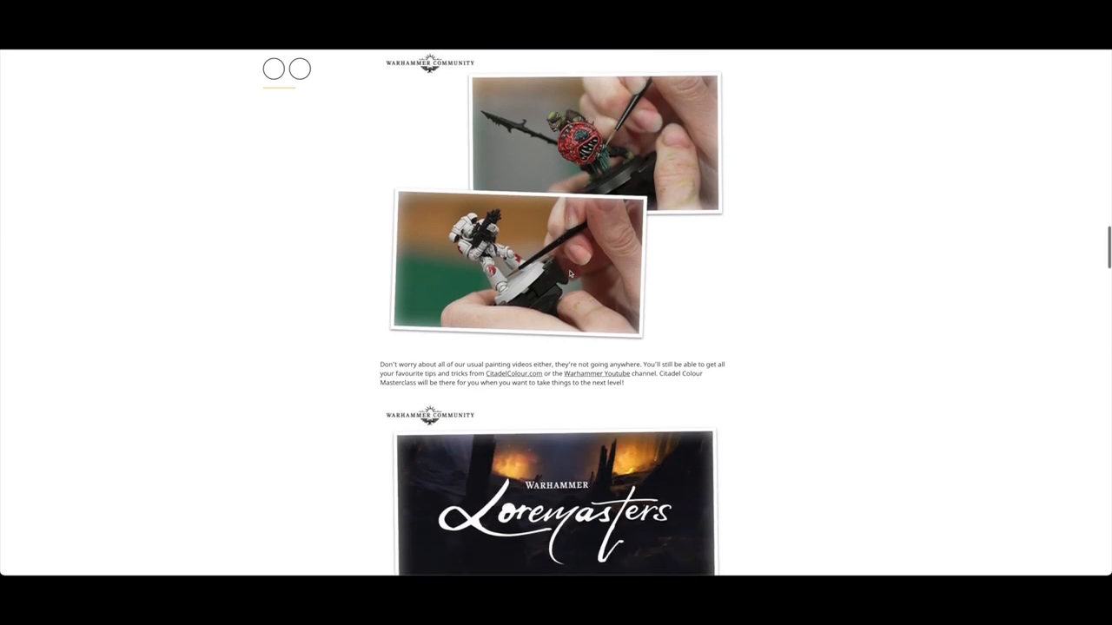
{"action": "scroll", "scroll_direction": "down", "scroll_amount": 3}
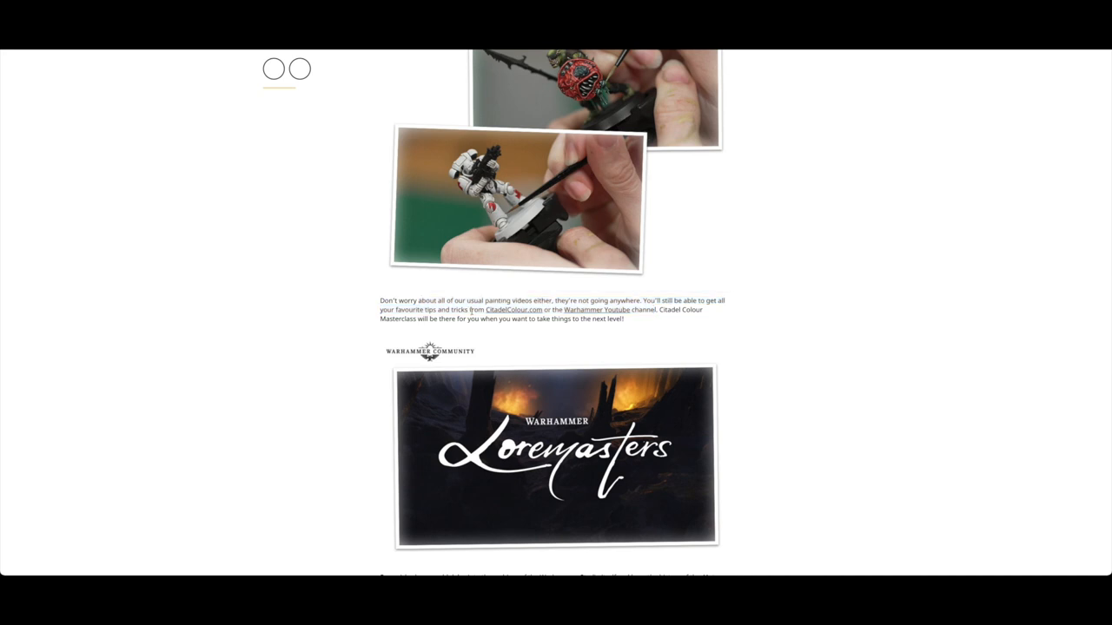
{"action": "left_click_drag", "start_coordinate": [483, 309], "coordinate": [624, 320]}
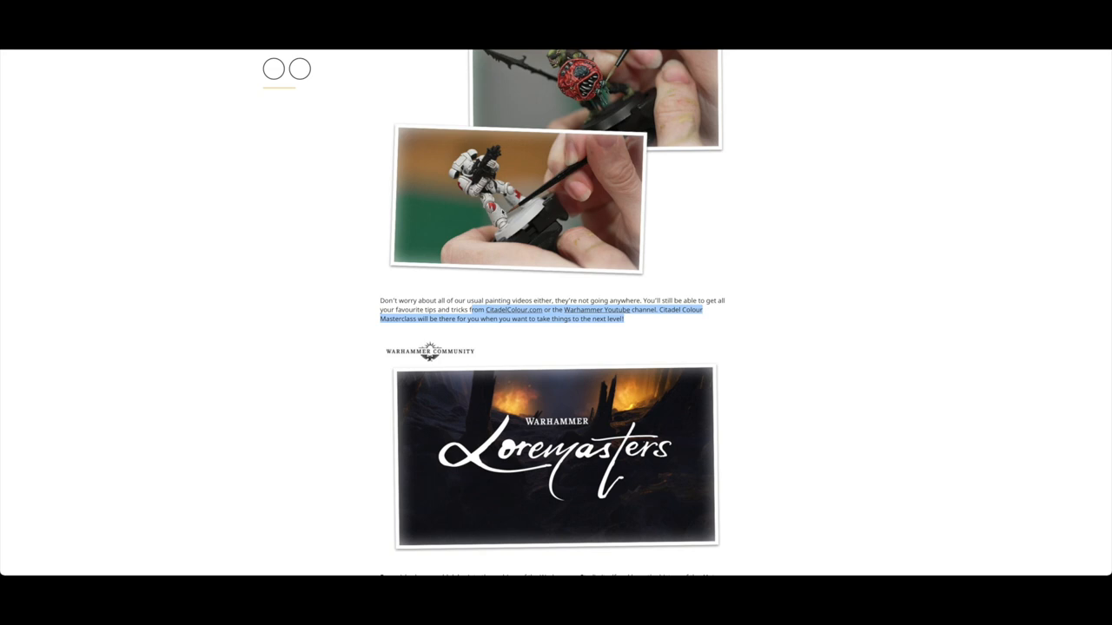
- Scroll past the Loremasters description and images down to the Battle Report banners
{"action": "scroll", "scroll_direction": "down", "scroll_amount": 3}
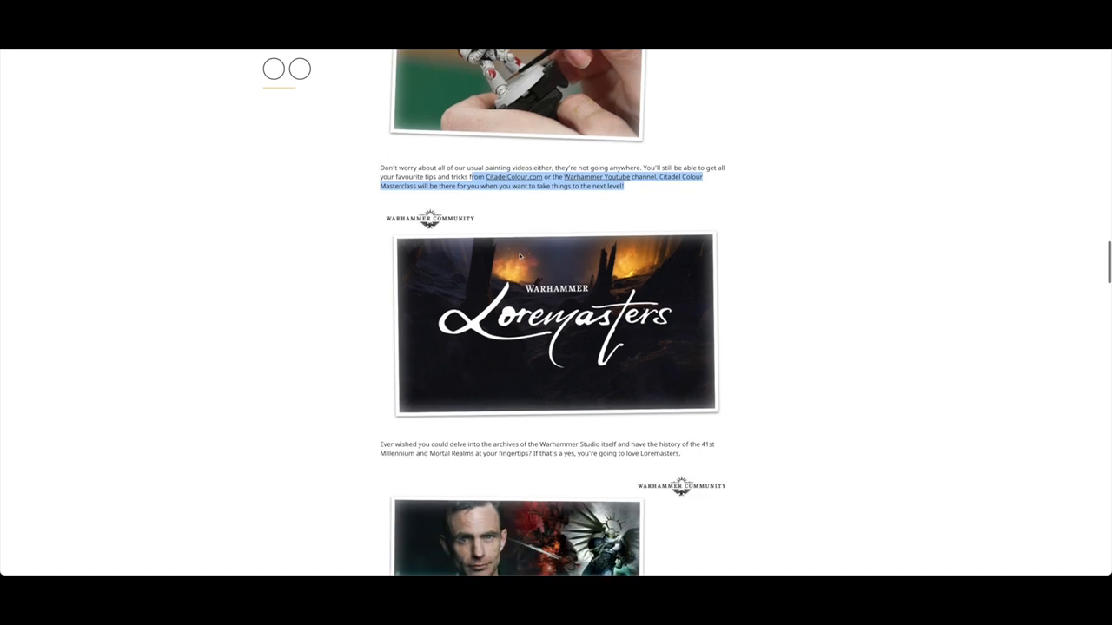
{"action": "scroll", "scroll_direction": "down", "scroll_amount": 3}
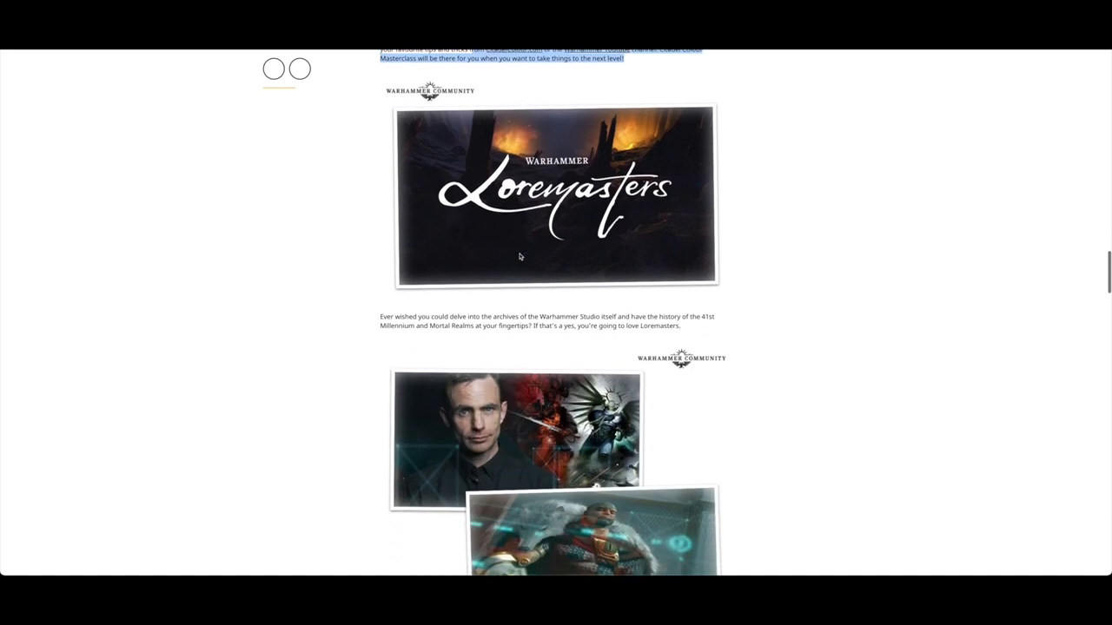
{"action": "scroll", "scroll_direction": "down", "scroll_amount": 3}
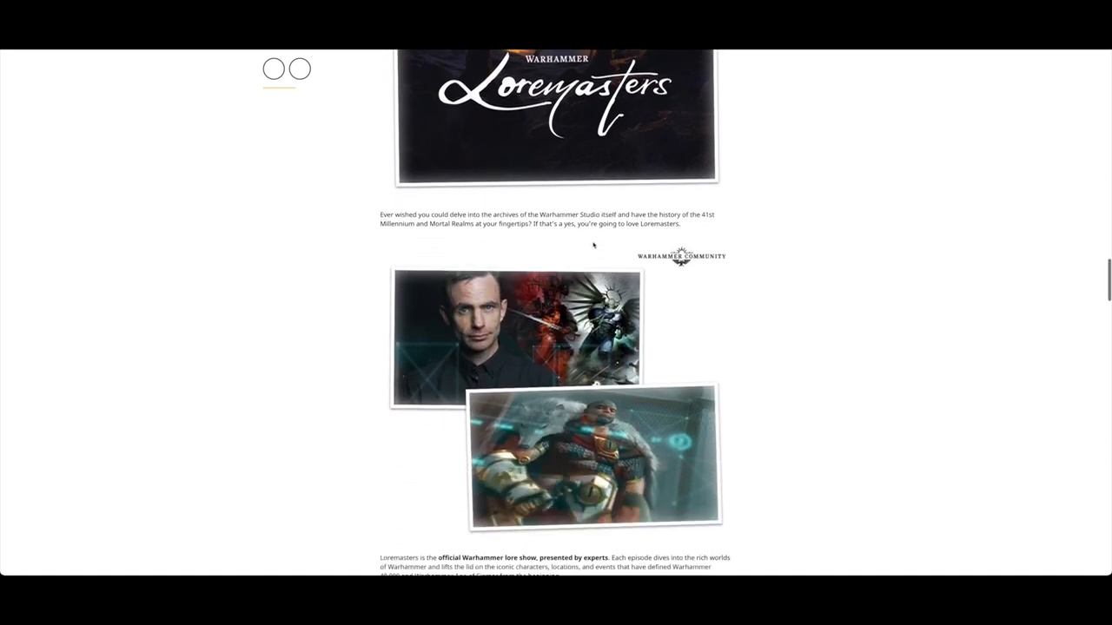
{"action": "scroll", "scroll_direction": "down", "scroll_amount": 3}
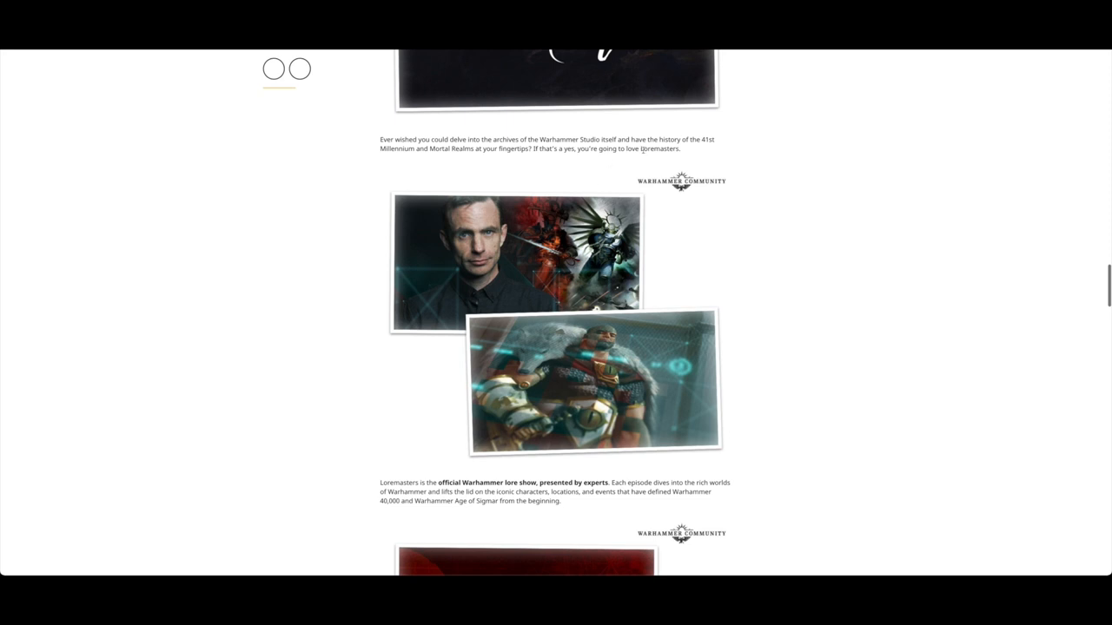
{"action": "mouse_move", "coordinate": [446, 151]}
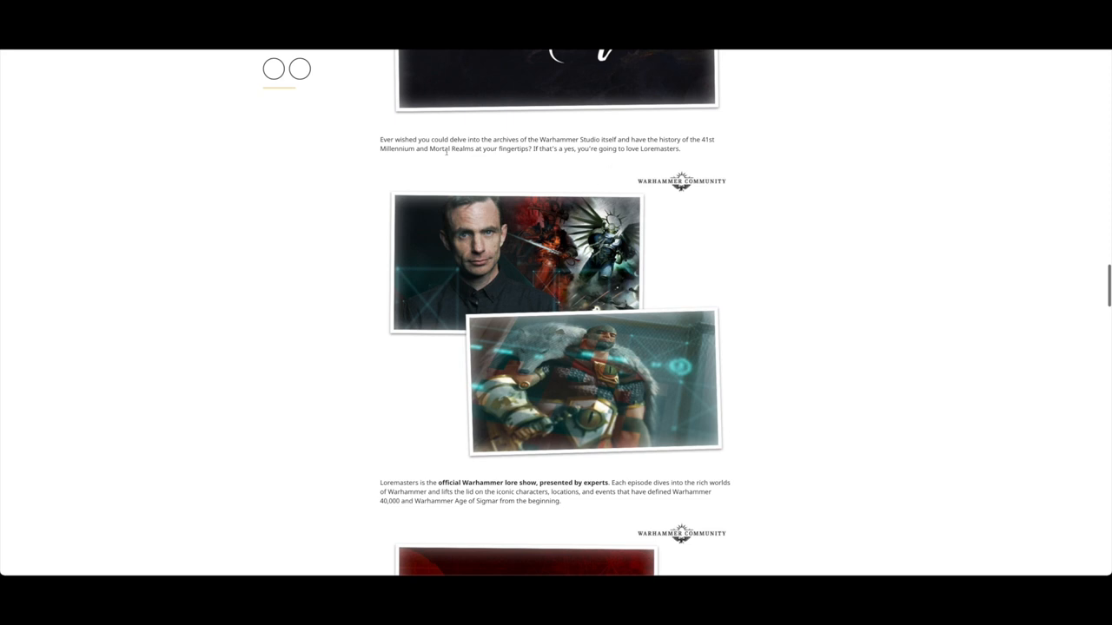
{"action": "scroll", "scroll_direction": "down", "scroll_amount": 3}
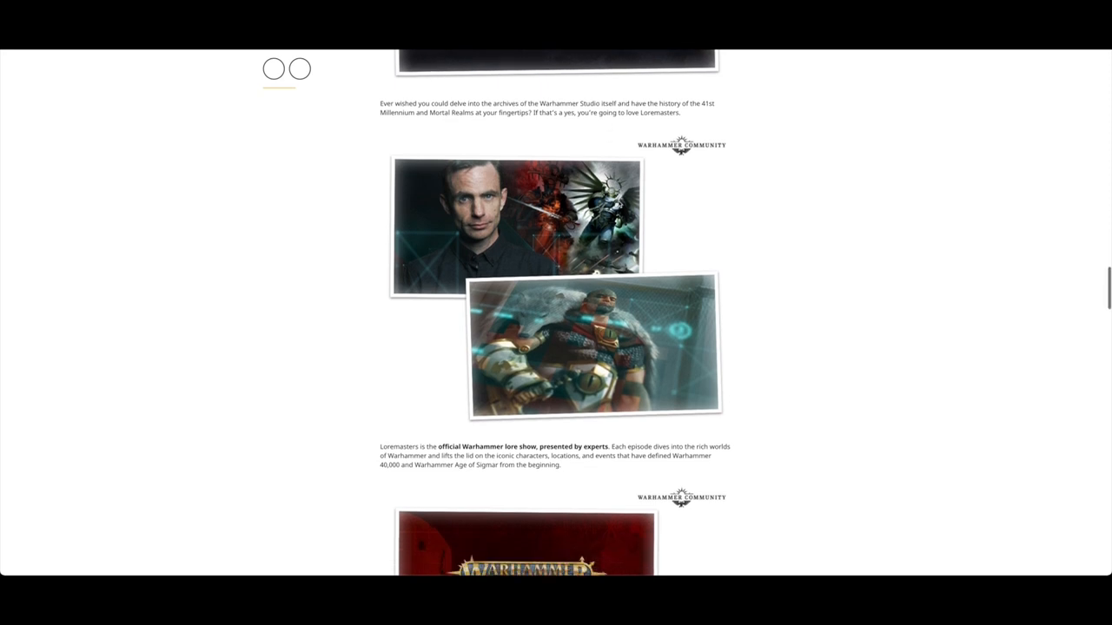
{"action": "scroll", "scroll_direction": "down", "scroll_amount": 3}
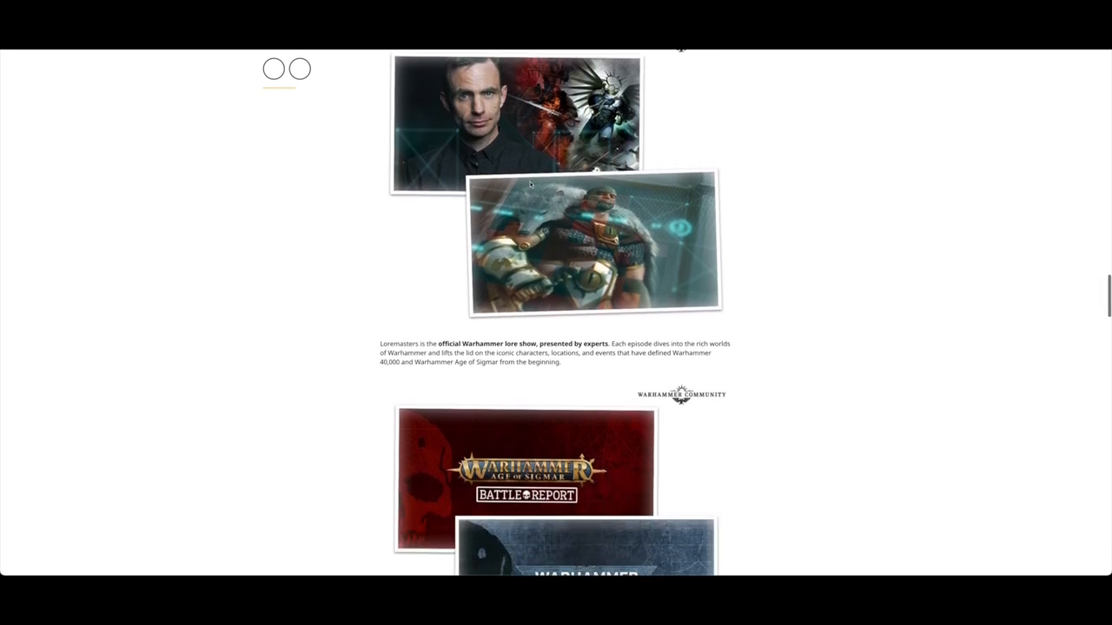
{"action": "scroll", "scroll_direction": "down", "scroll_amount": 3}
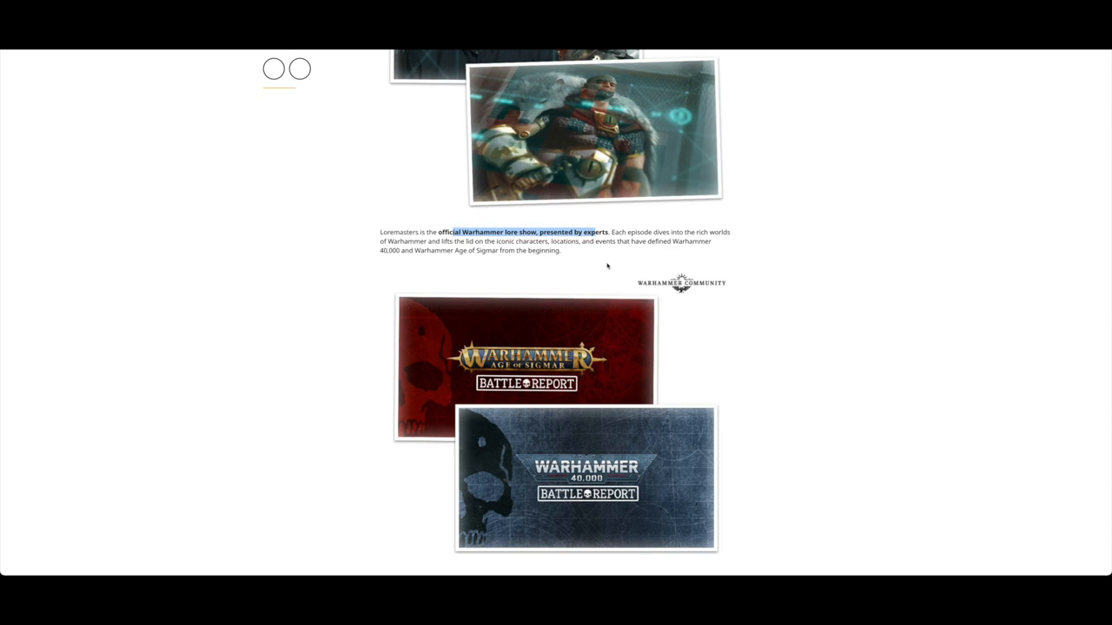
{"action": "mouse_move", "coordinate": [745, 268]}
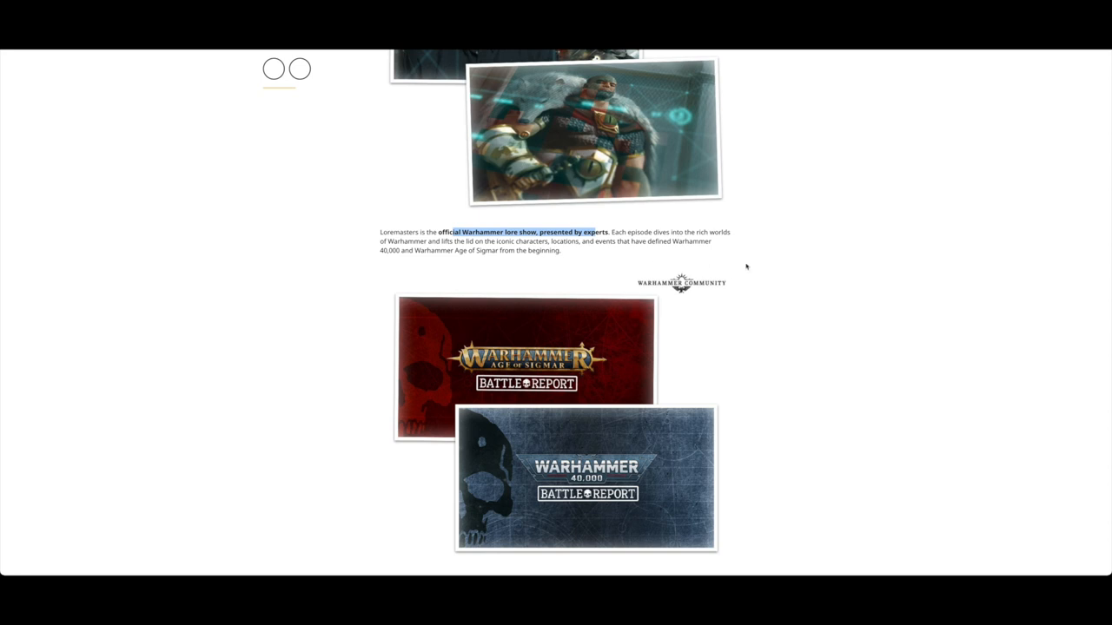
- Scroll through the Battle Report description and battlefield photos until the Apps banner appears
{"action": "scroll", "scroll_direction": "down", "scroll_amount": 3}
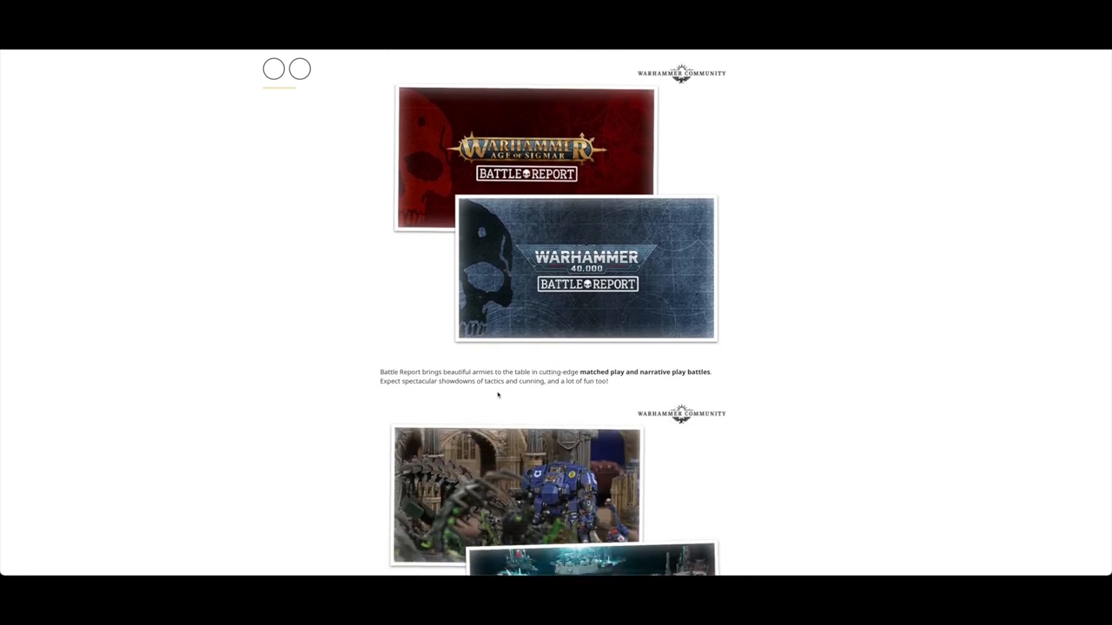
{"action": "scroll", "scroll_direction": "down", "scroll_amount": 3}
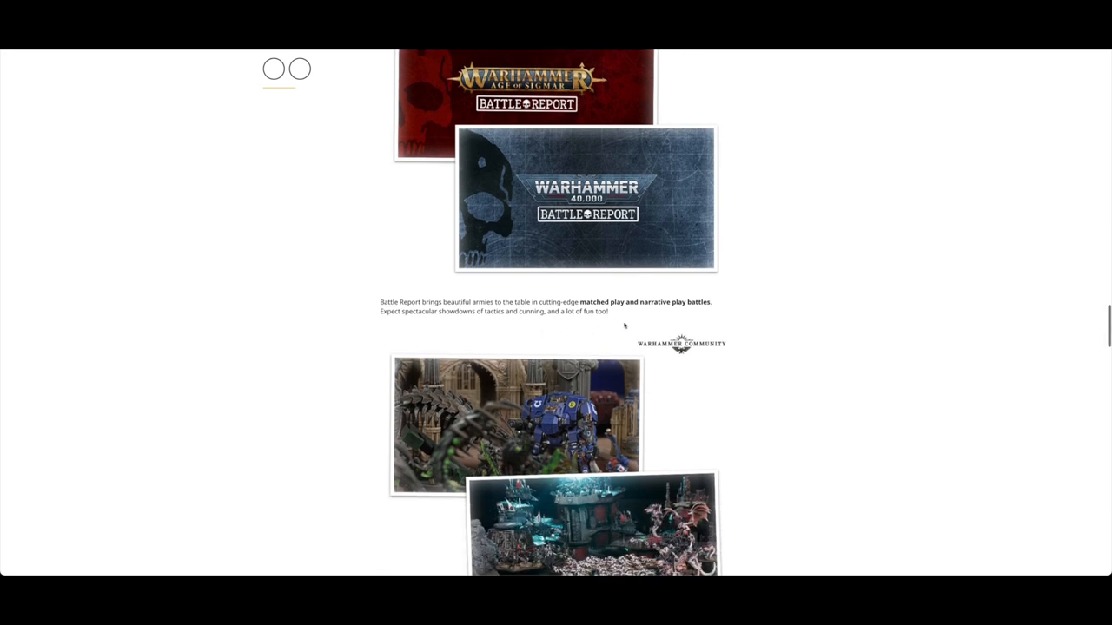
{"action": "mouse_move", "coordinate": [557, 313]}
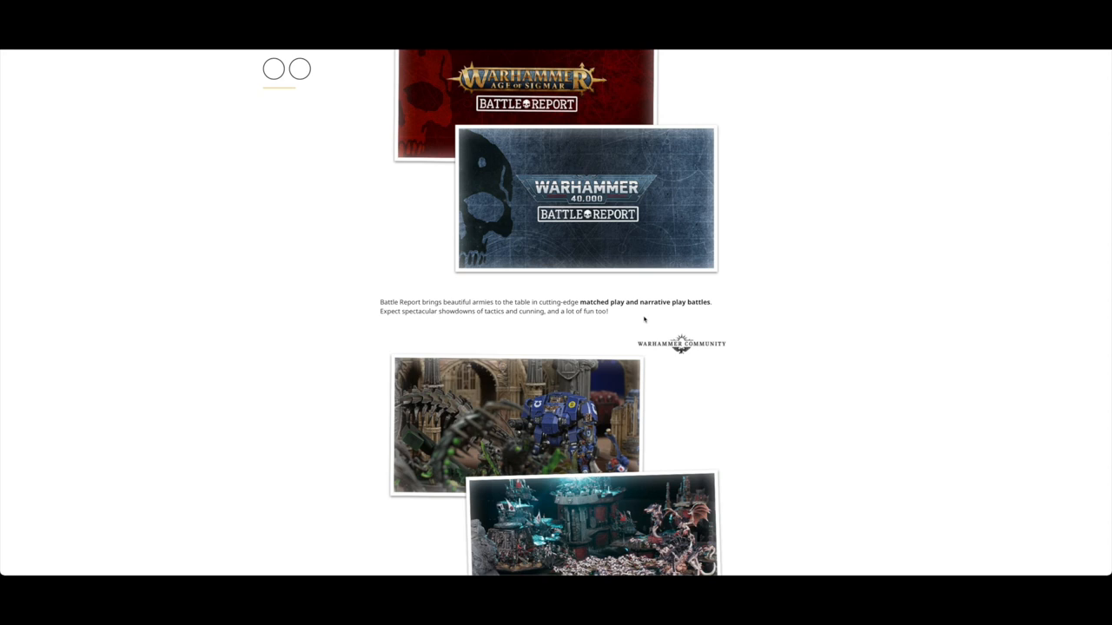
{"action": "mouse_move", "coordinate": [608, 232]}
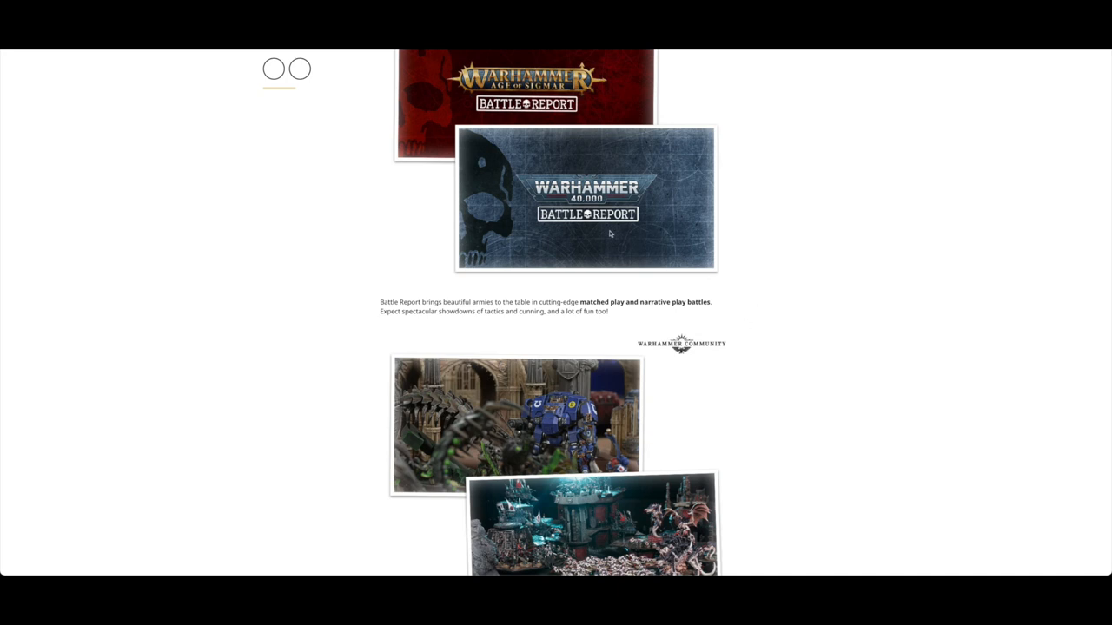
{"action": "mouse_move", "coordinate": [564, 278]}
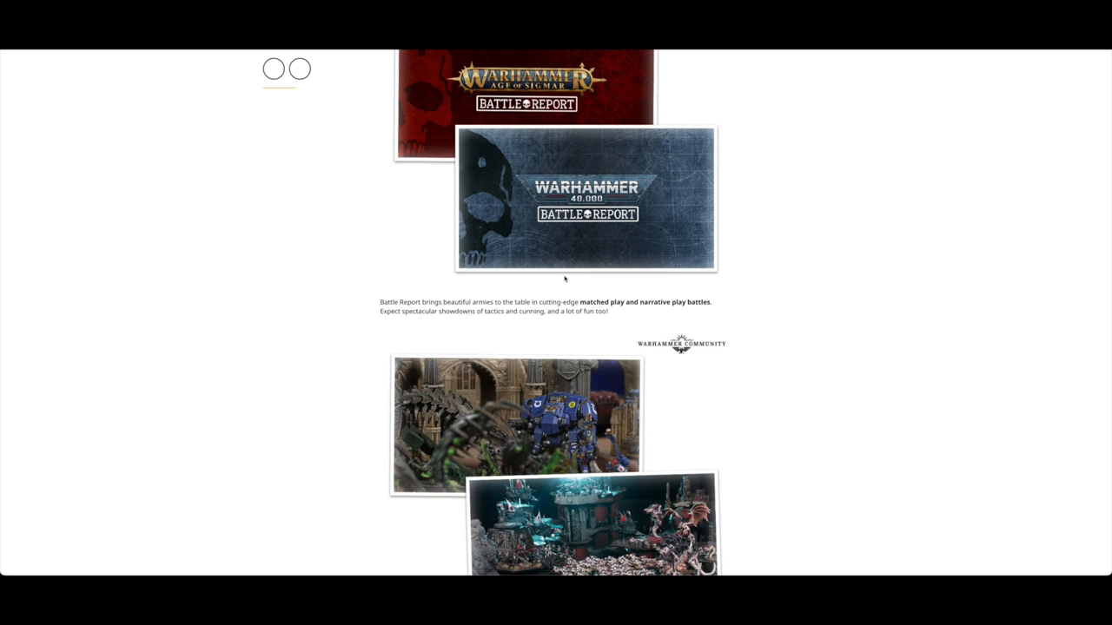
{"action": "mouse_move", "coordinate": [532, 276]}
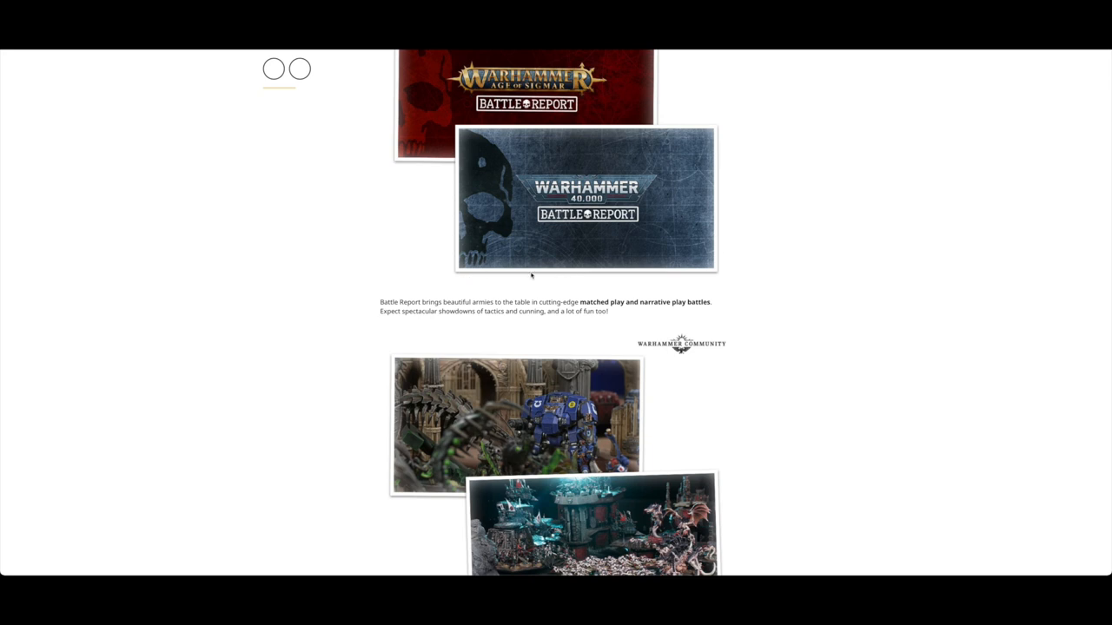
{"action": "mouse_move", "coordinate": [629, 298]}
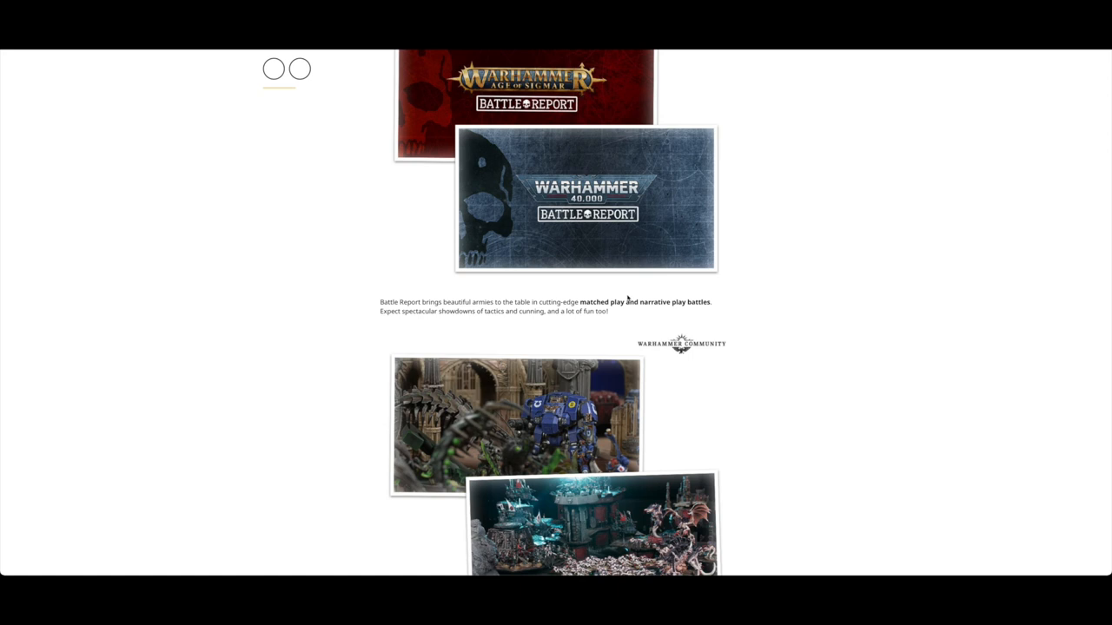
{"action": "scroll", "scroll_direction": "down", "scroll_amount": 3}
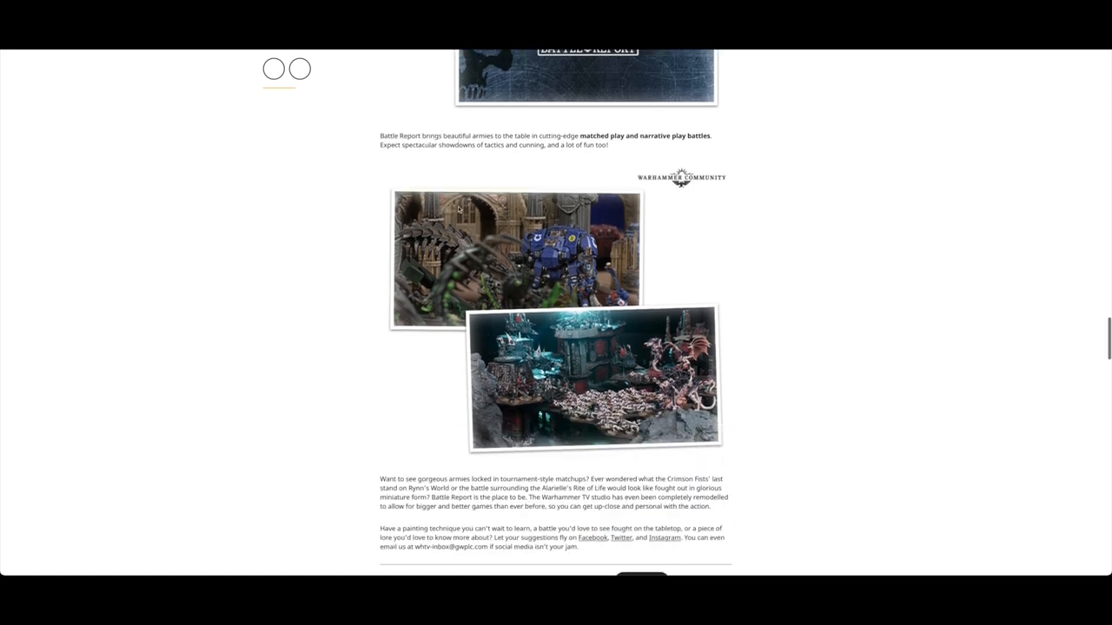
{"action": "scroll", "scroll_direction": "down", "scroll_amount": 3}
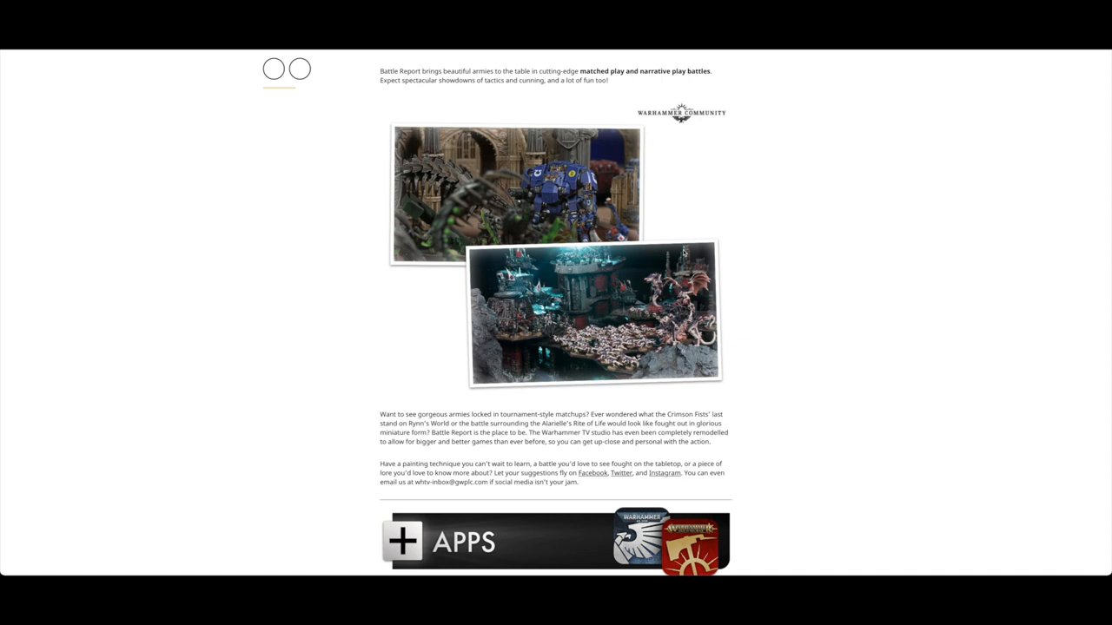
- Scroll through the Apps section's text, phone artwork and subscriber offers to the Warhammer Vault banner
{"action": "scroll", "scroll_direction": "down", "scroll_amount": 3}
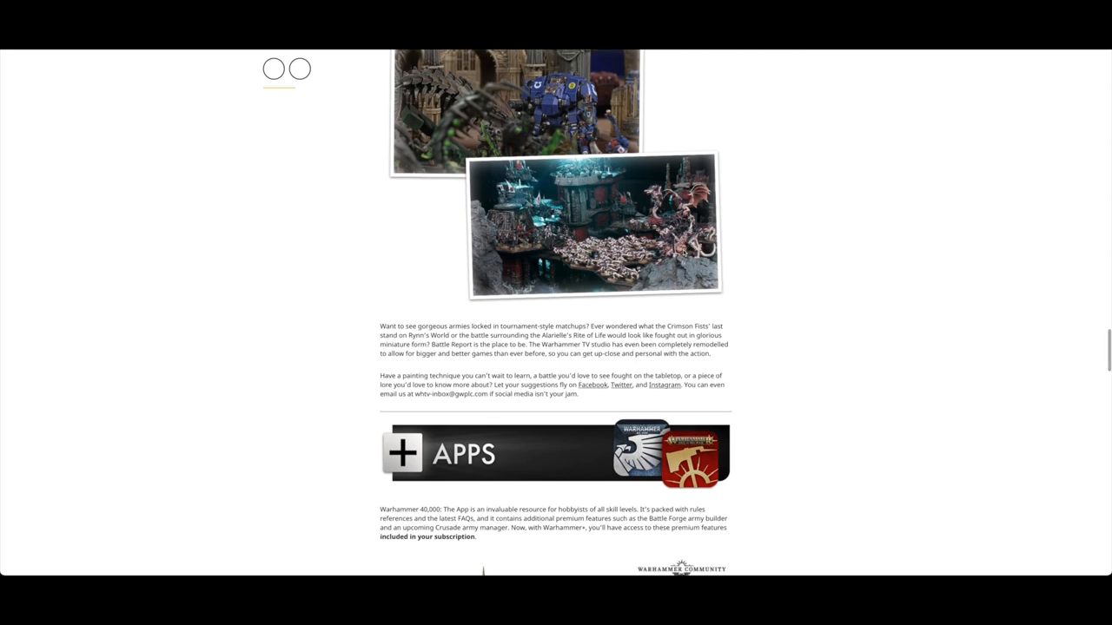
{"action": "scroll", "scroll_direction": "down", "scroll_amount": 3}
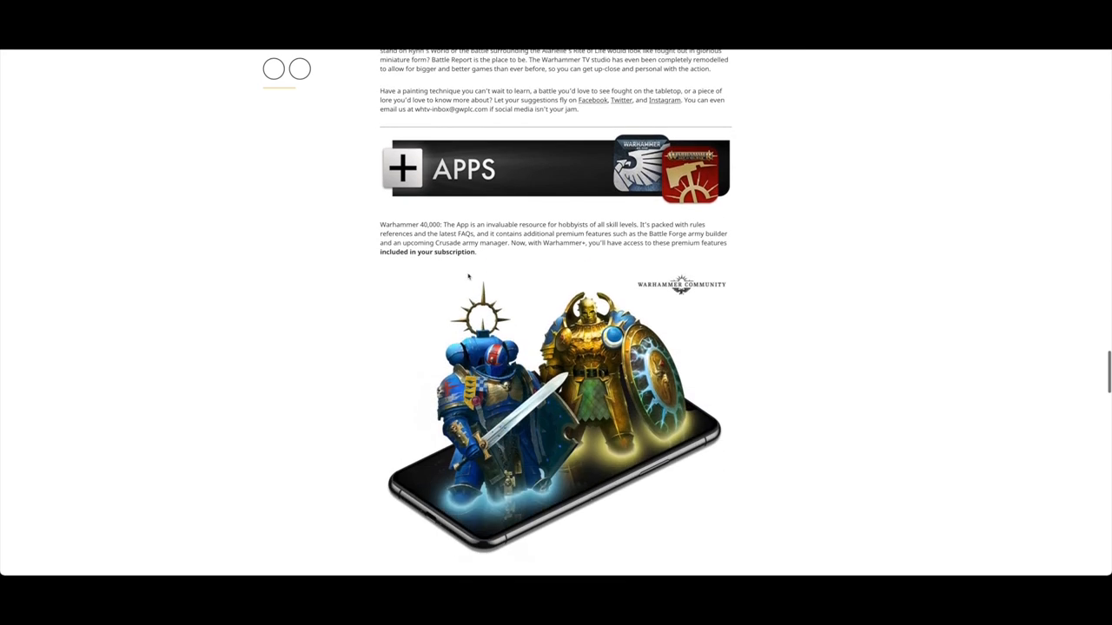
{"action": "scroll", "scroll_direction": "down", "scroll_amount": 3}
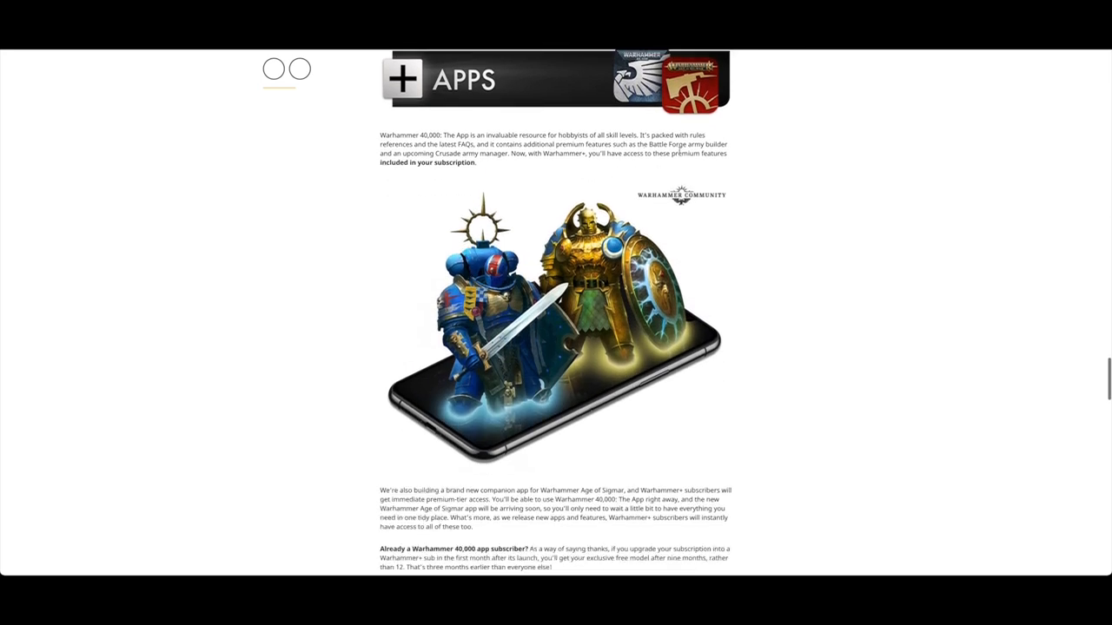
{"action": "scroll", "scroll_direction": "down", "scroll_amount": 3}
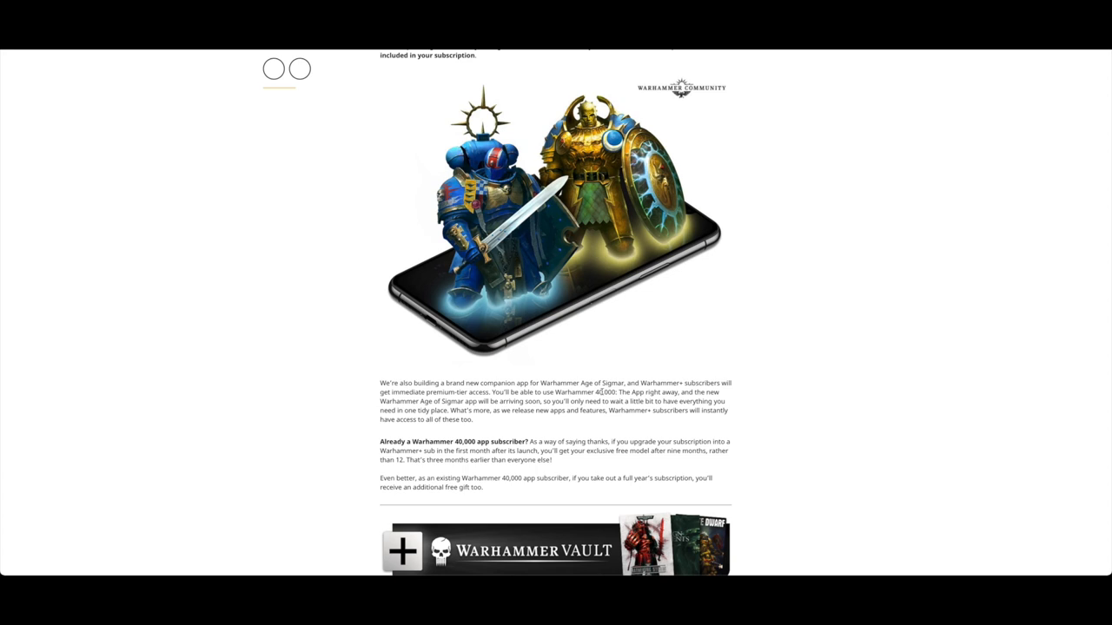
{"action": "mouse_move", "coordinate": [775, 444]}
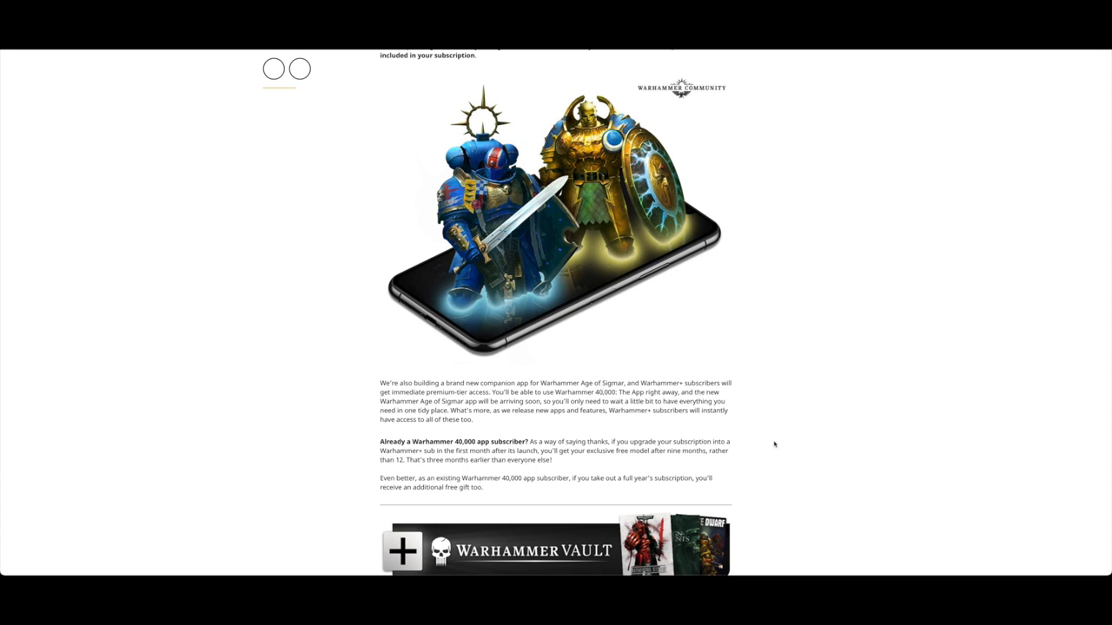
{"action": "mouse_move", "coordinate": [629, 379]}
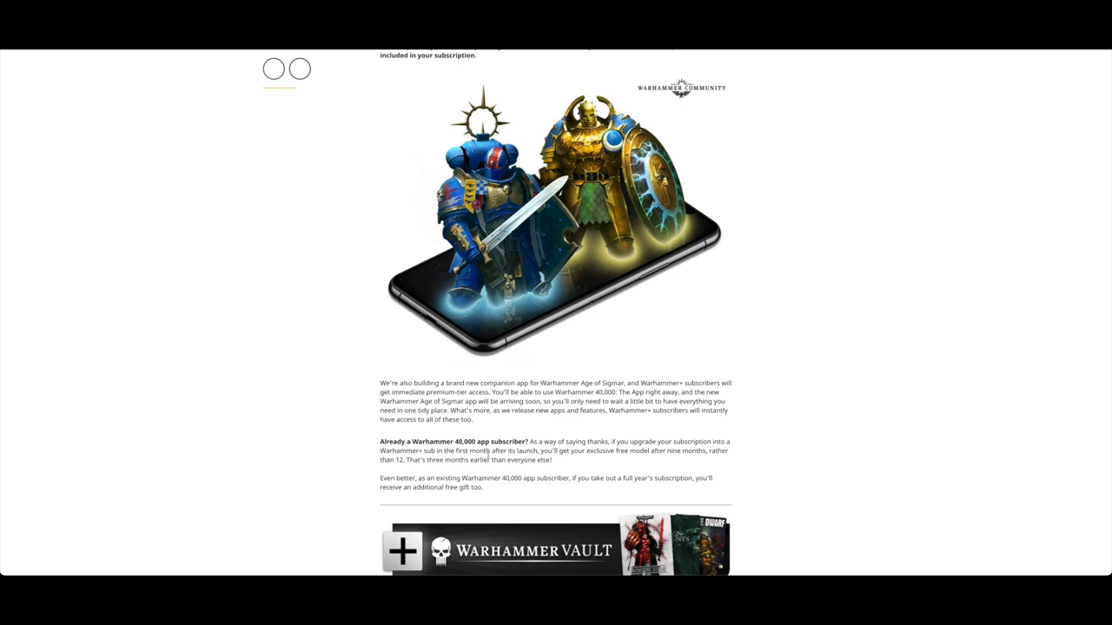
{"action": "scroll", "scroll_direction": "down", "scroll_amount": 3}
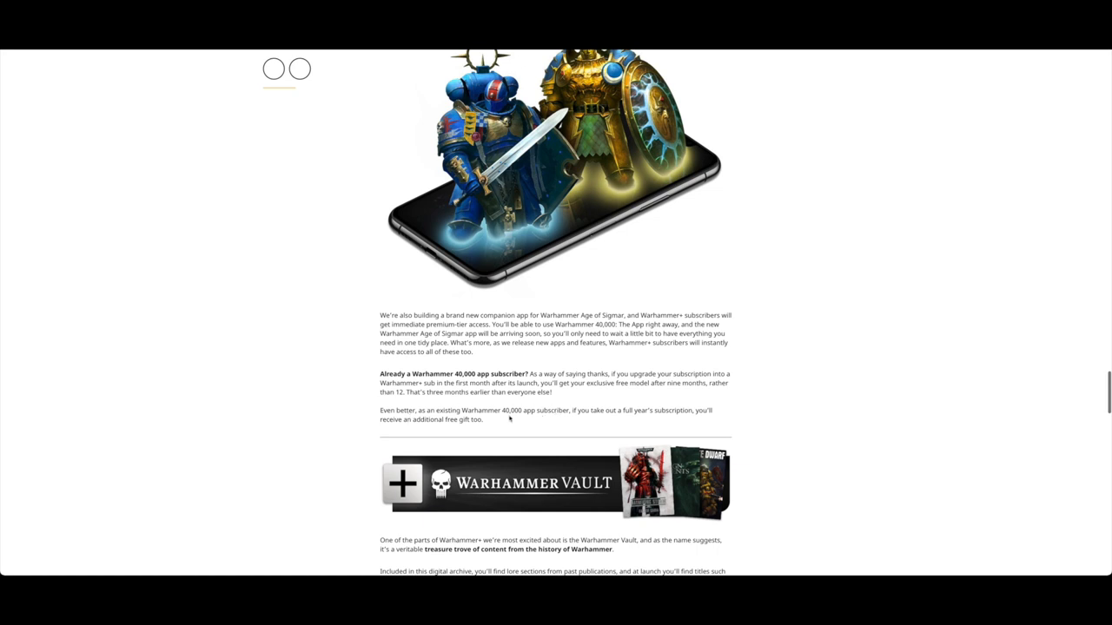
{"action": "mouse_move", "coordinate": [618, 414]}
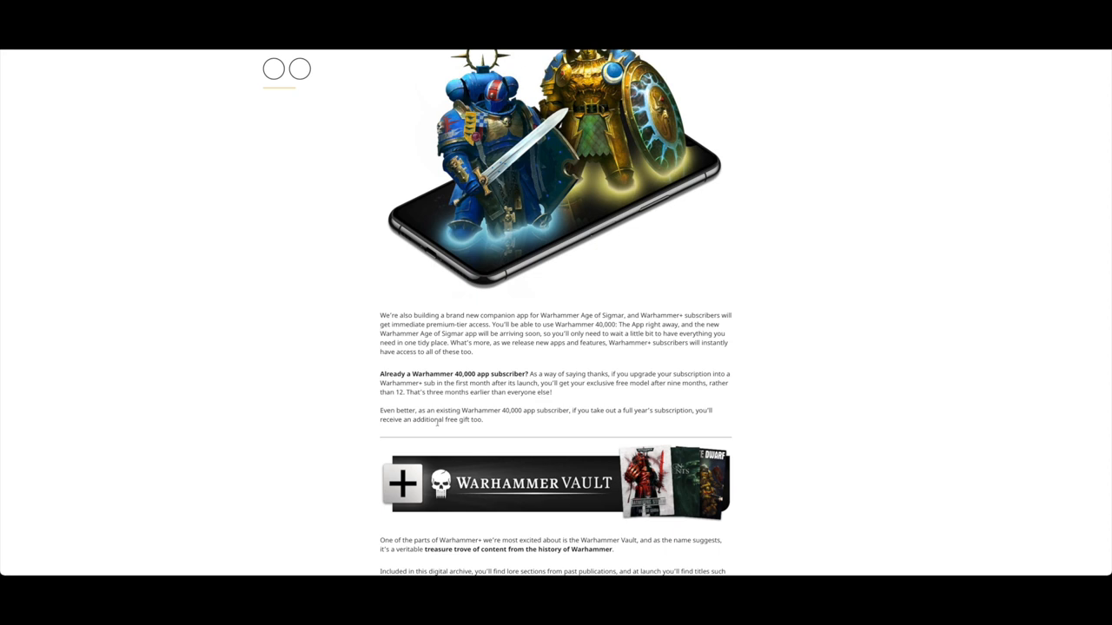
{"action": "scroll", "scroll_direction": "down", "scroll_amount": 3}
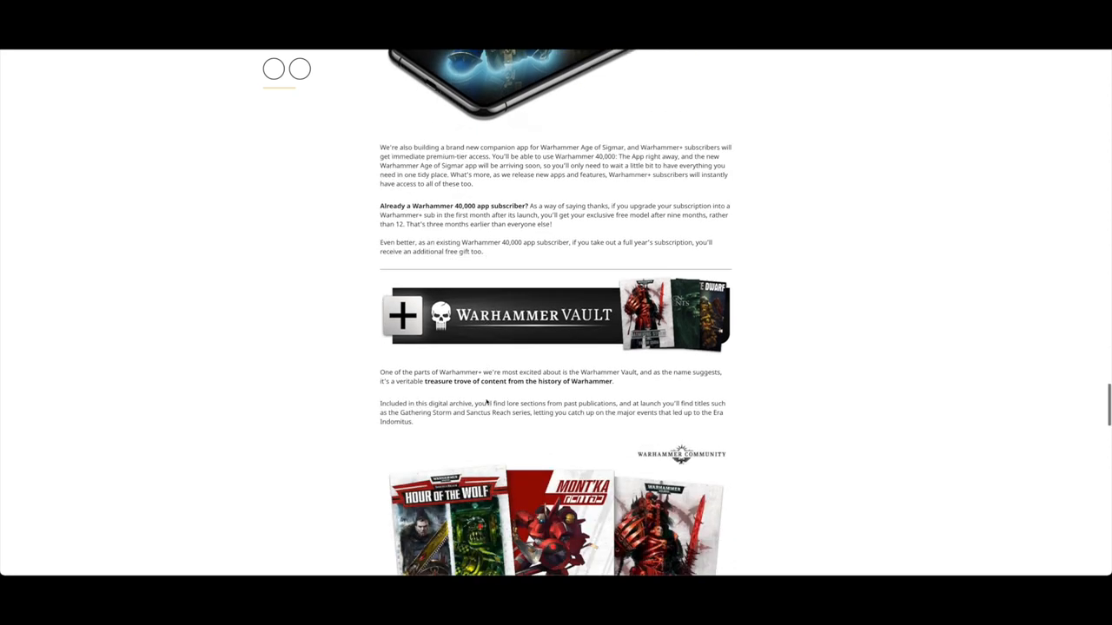
{"action": "scroll", "scroll_direction": "down", "scroll_amount": 3}
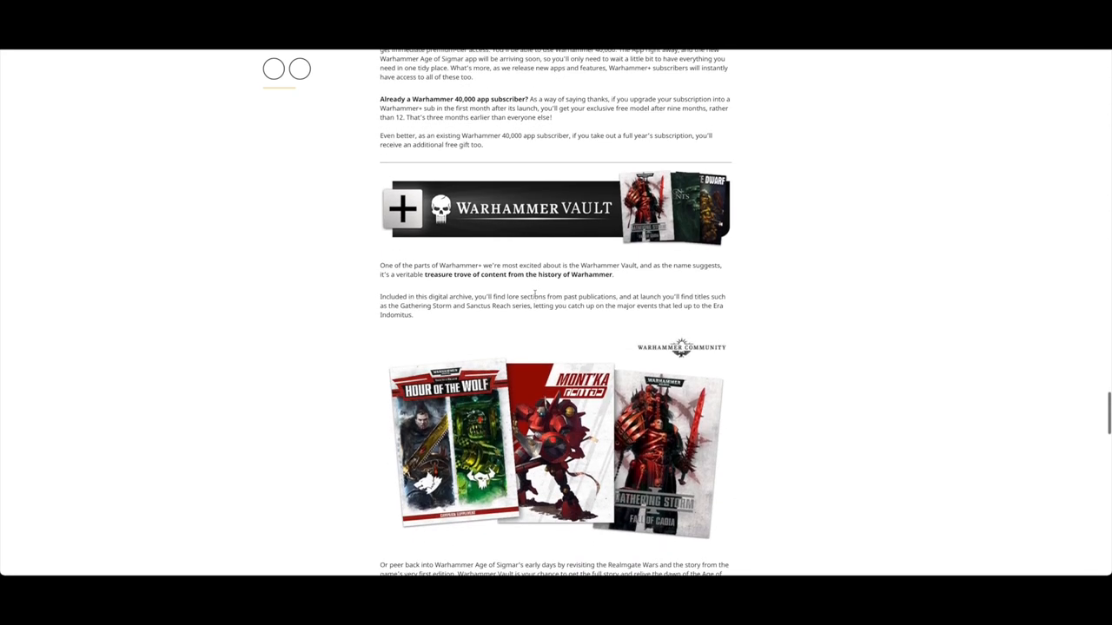
{"action": "scroll", "scroll_direction": "down", "scroll_amount": 3}
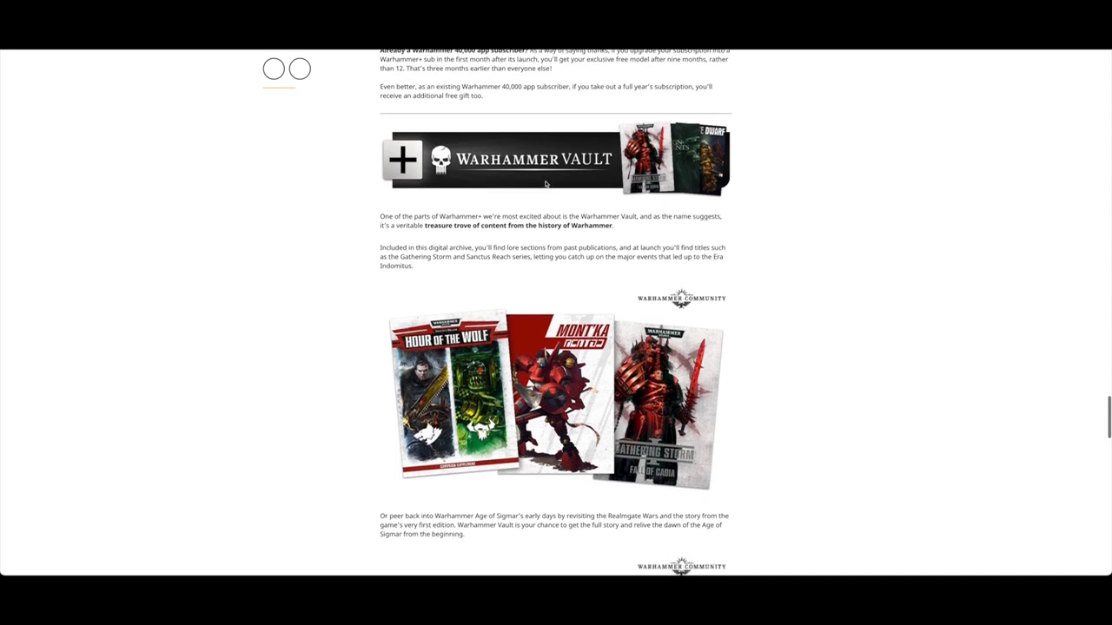
{"action": "mouse_move", "coordinate": [614, 222]}
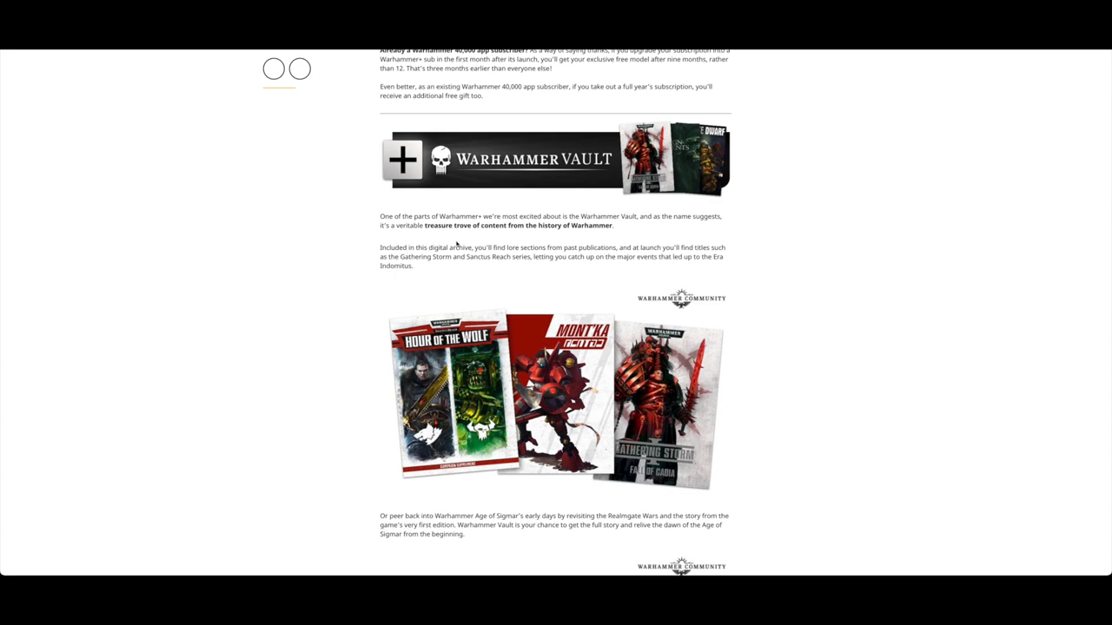
{"action": "scroll", "scroll_direction": "down", "scroll_amount": 3}
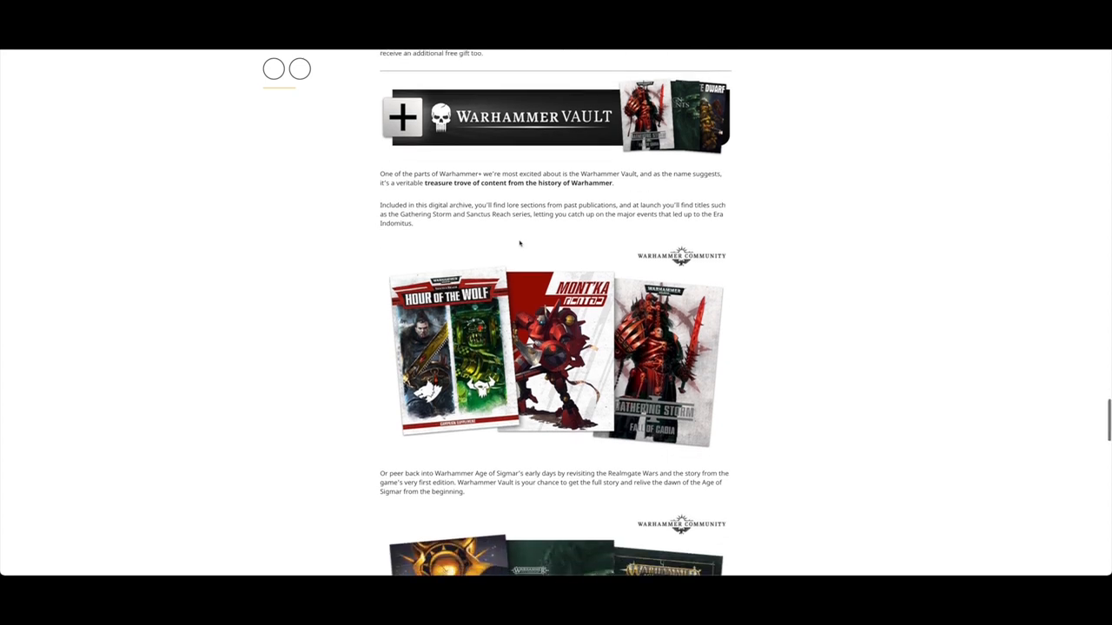
{"action": "mouse_move", "coordinate": [587, 217]}
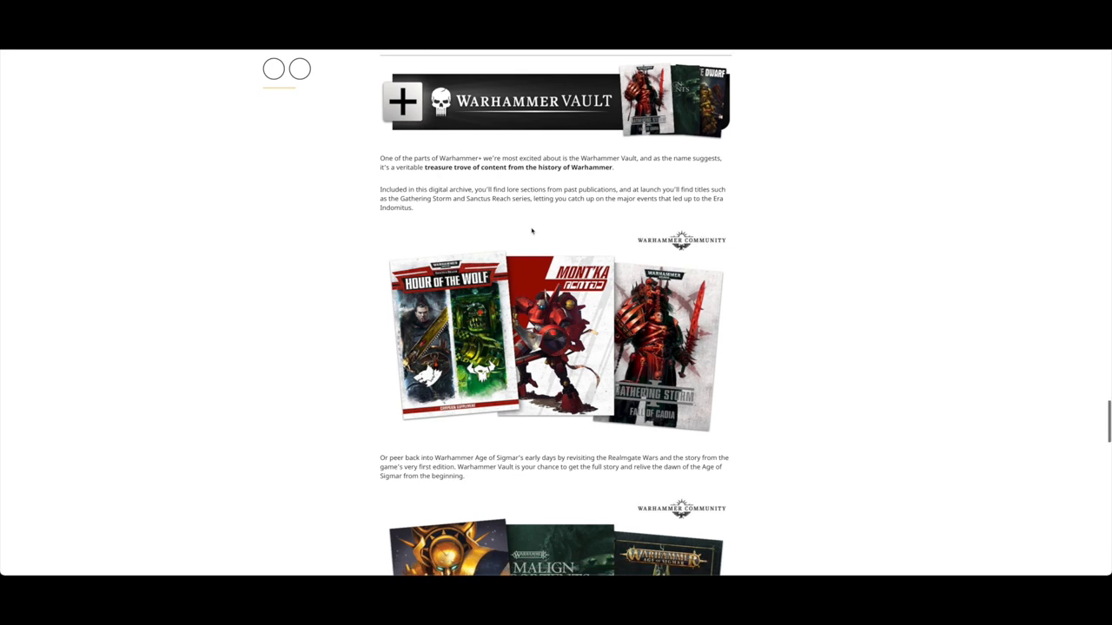
{"action": "scroll", "scroll_direction": "down", "scroll_amount": 3}
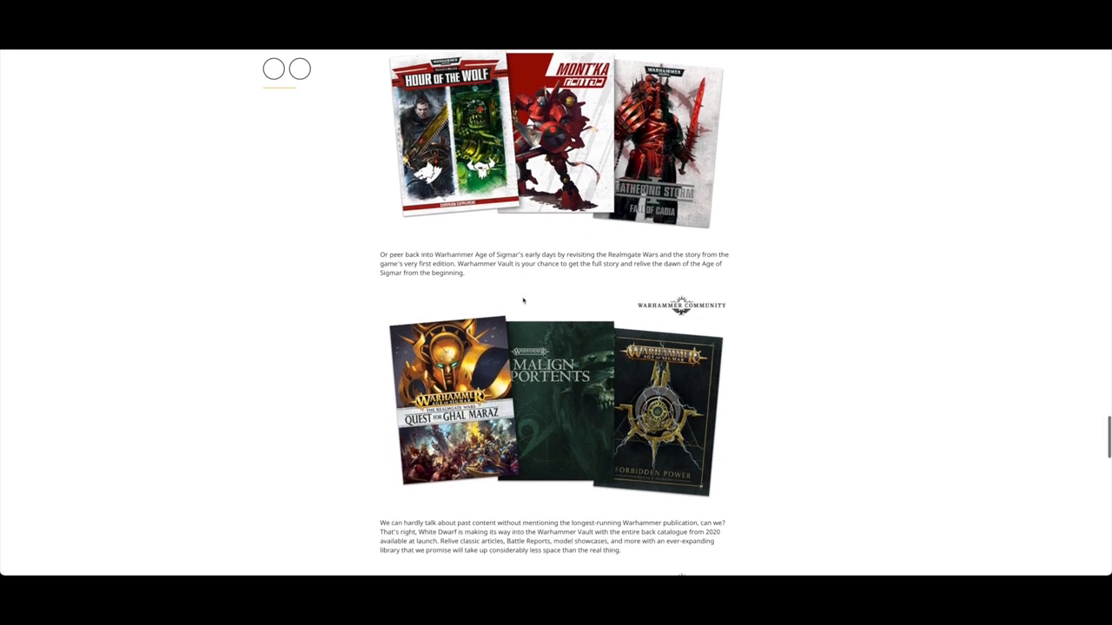
{"action": "scroll", "scroll_direction": "down", "scroll_amount": 3}
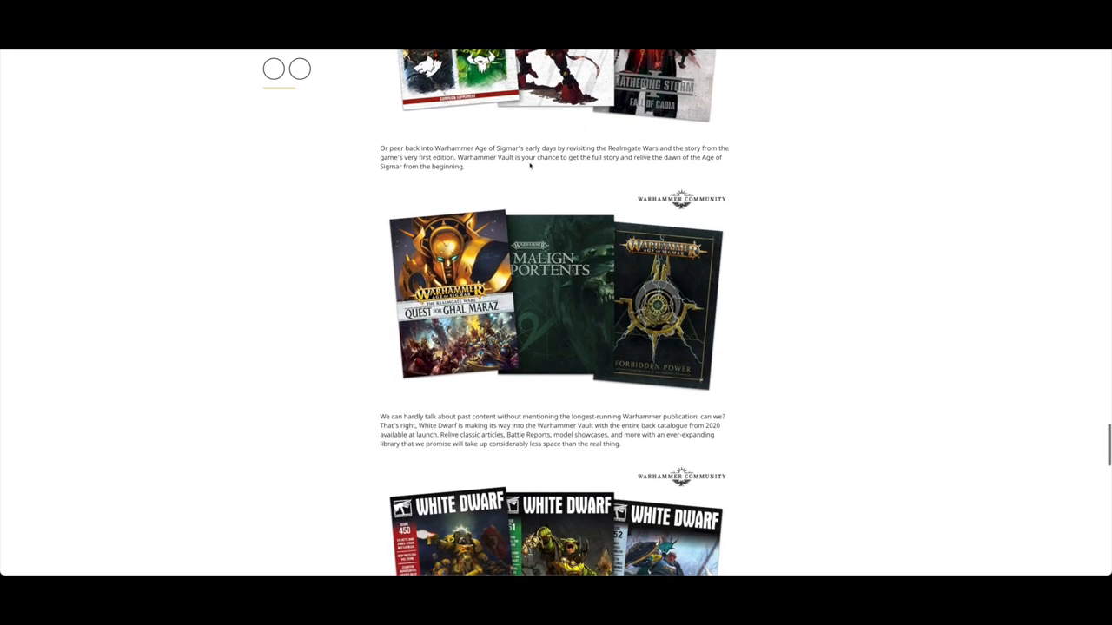
{"action": "scroll", "scroll_direction": "down", "scroll_amount": 3}
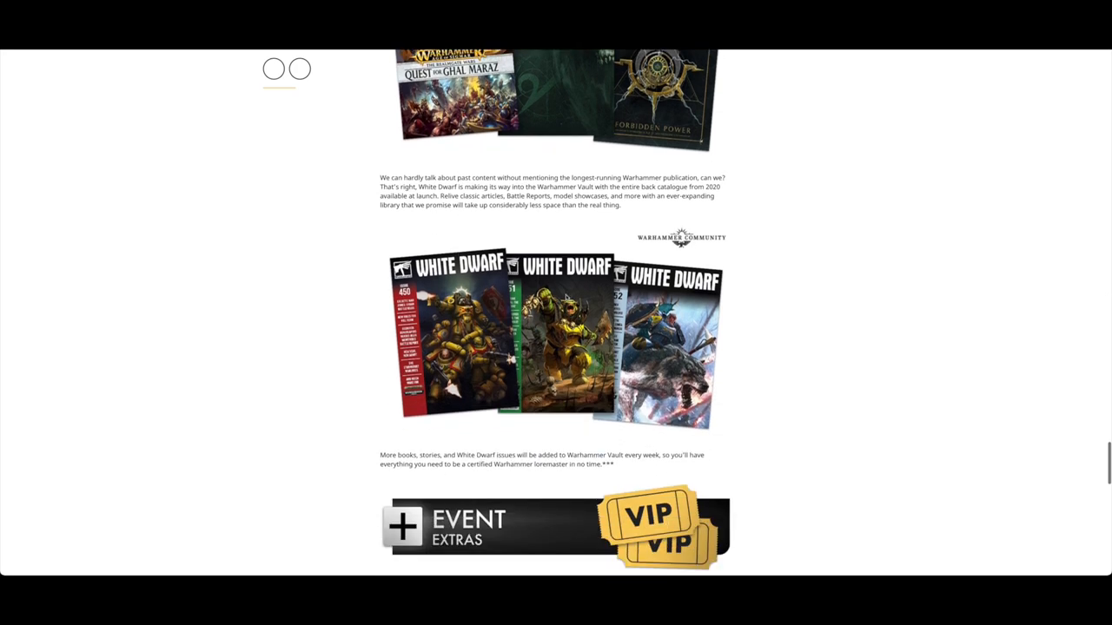
{"action": "scroll", "scroll_direction": "down", "scroll_amount": 3}
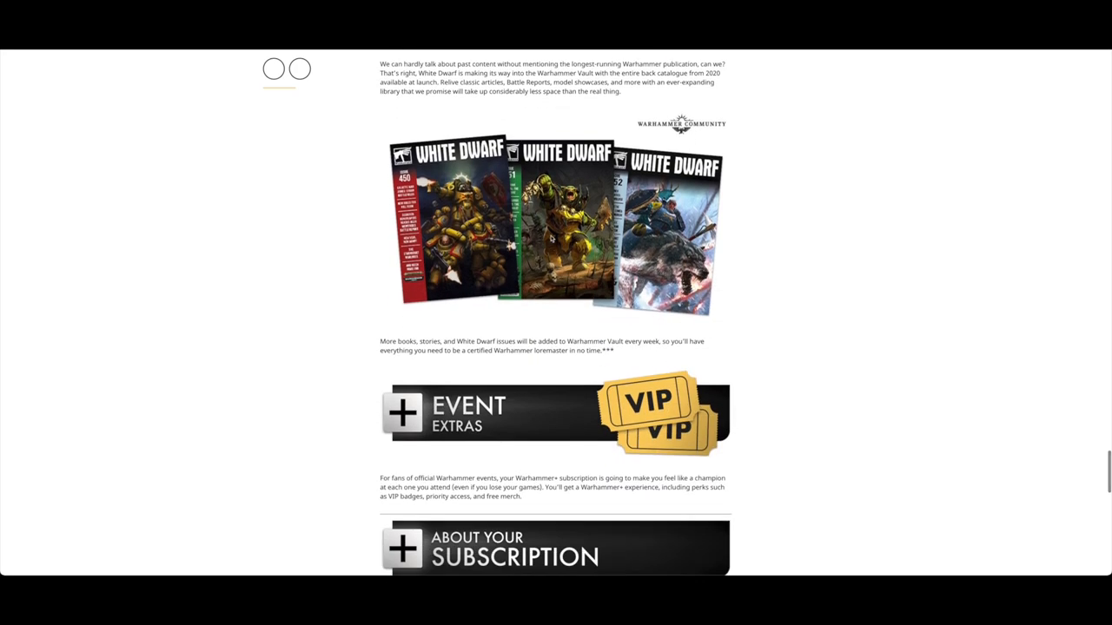
{"action": "scroll", "scroll_direction": "up", "scroll_amount": 3}
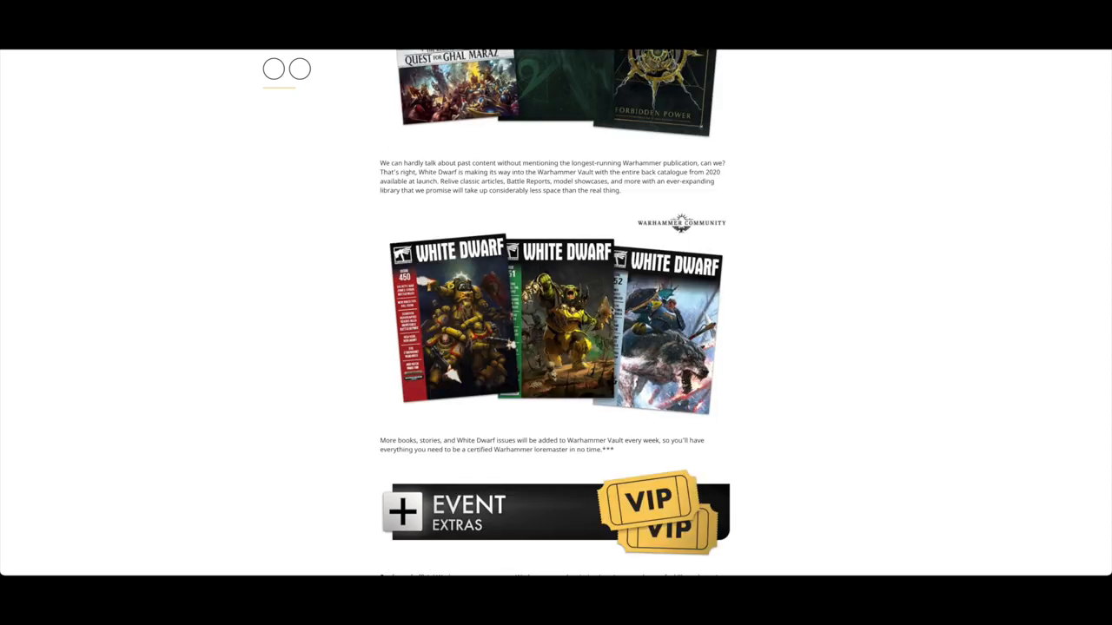
{"action": "scroll", "scroll_direction": "up", "scroll_amount": 3}
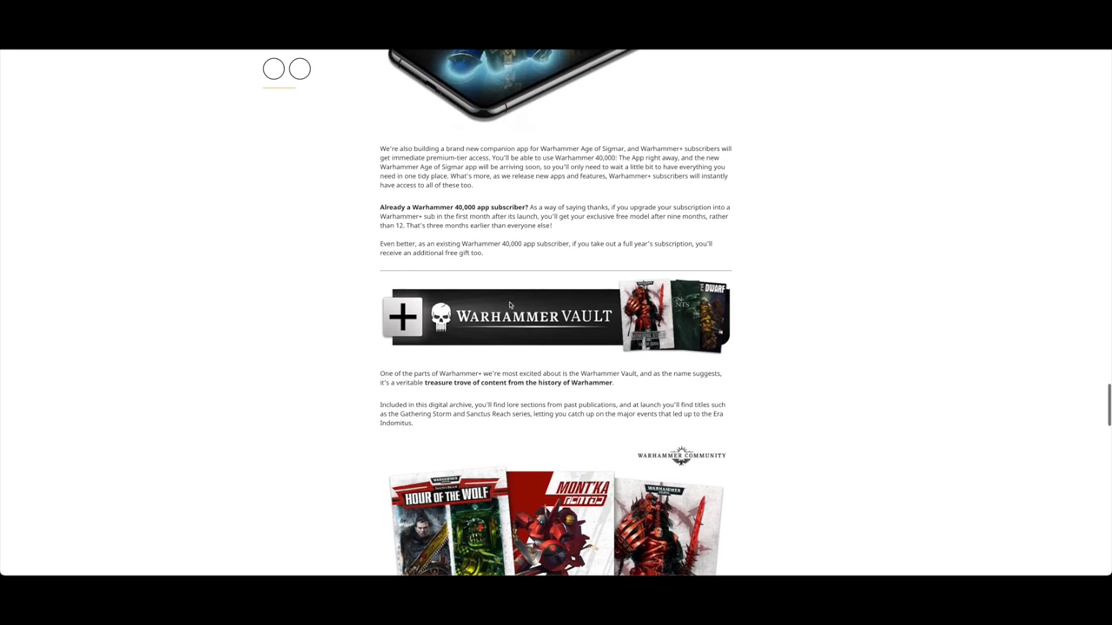
- Scroll down to the Event Extras and About Your Subscription pricing sections and the Warhammer+ overview graphic
{"action": "scroll", "scroll_direction": "down", "scroll_amount": 3}
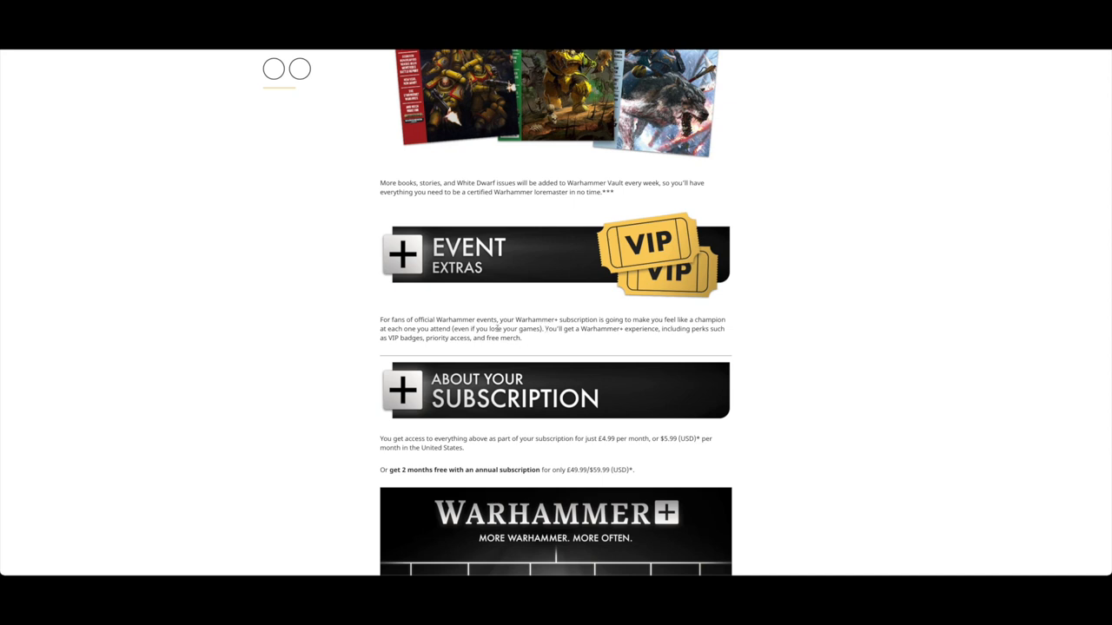
{"action": "mouse_move", "coordinate": [584, 340]}
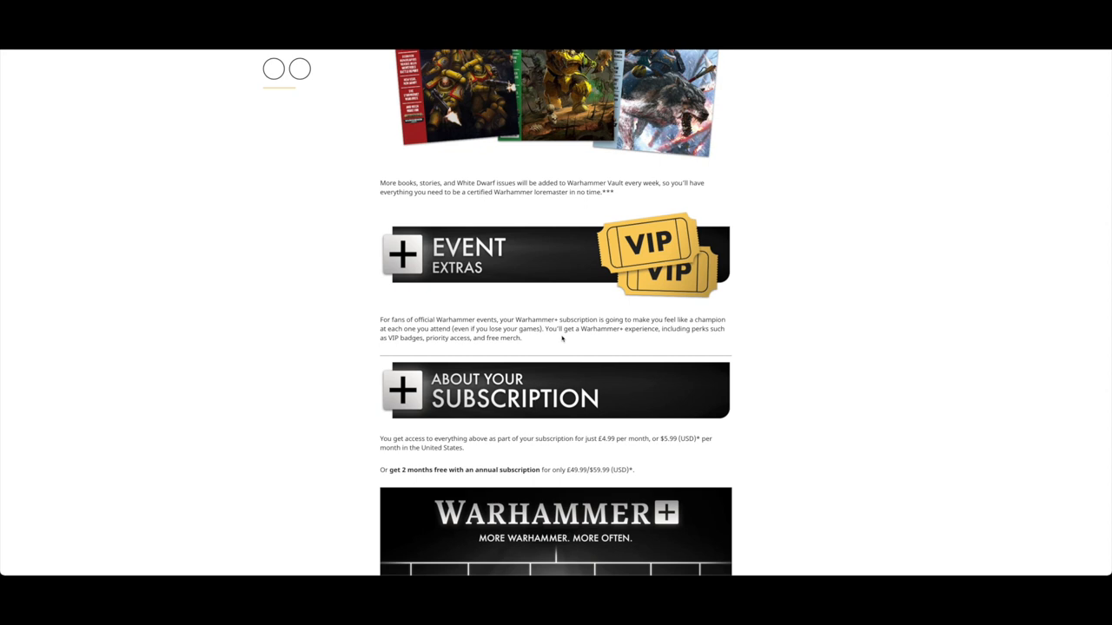
{"action": "scroll", "scroll_direction": "down", "scroll_amount": 3}
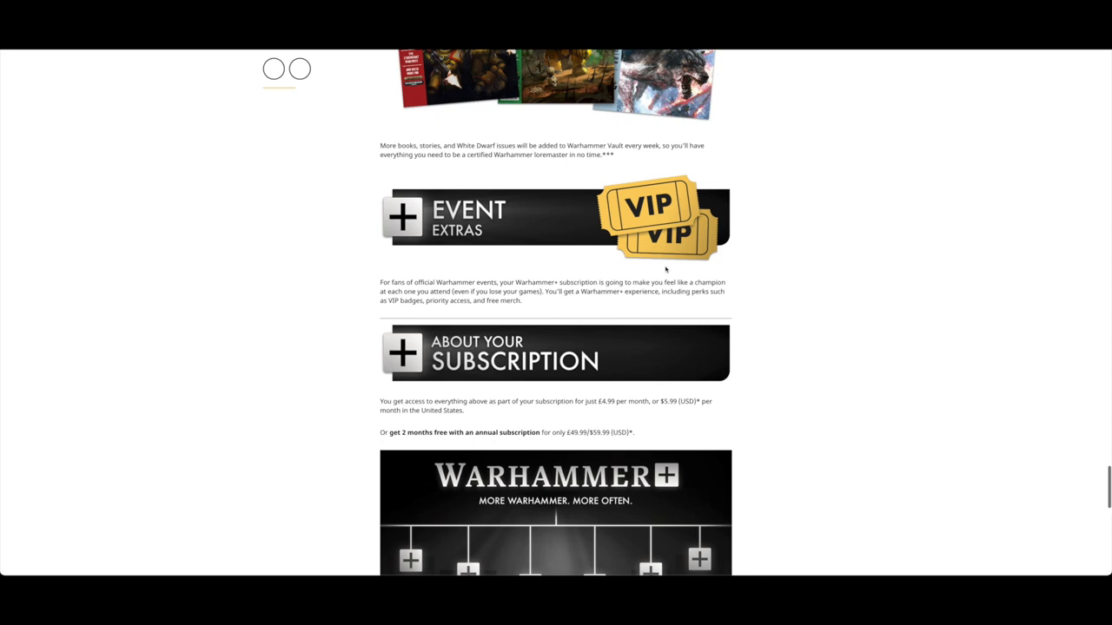
{"action": "scroll", "scroll_direction": "down", "scroll_amount": 3}
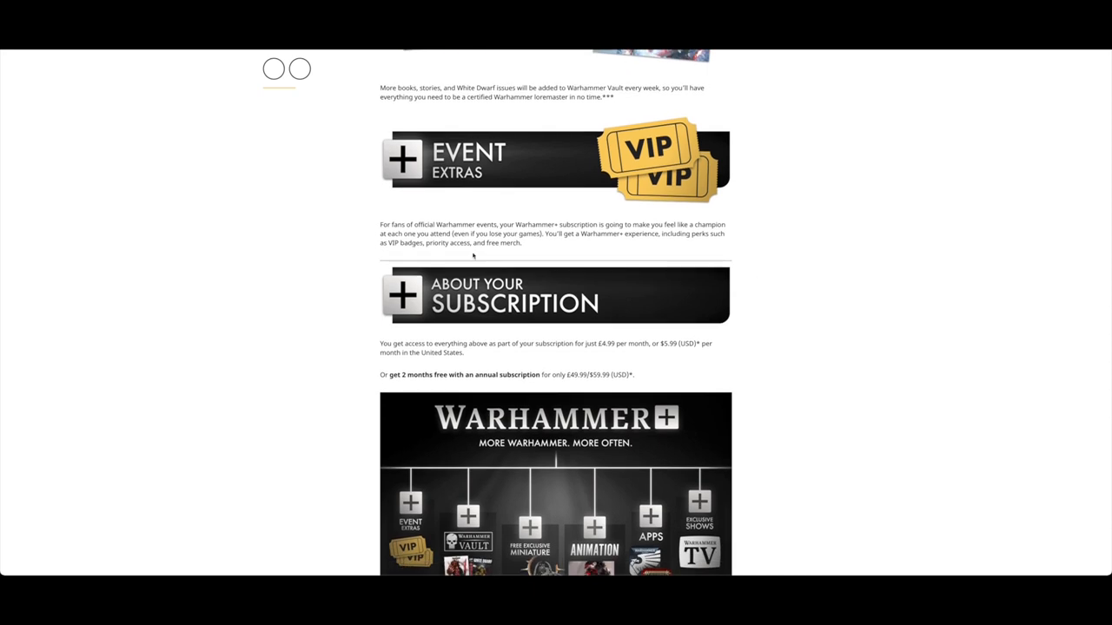
- Scroll past the Warhammer+ infographic and newsletter sign-up to the article's end and the news card grid
{"action": "scroll", "scroll_direction": "down", "scroll_amount": 3}
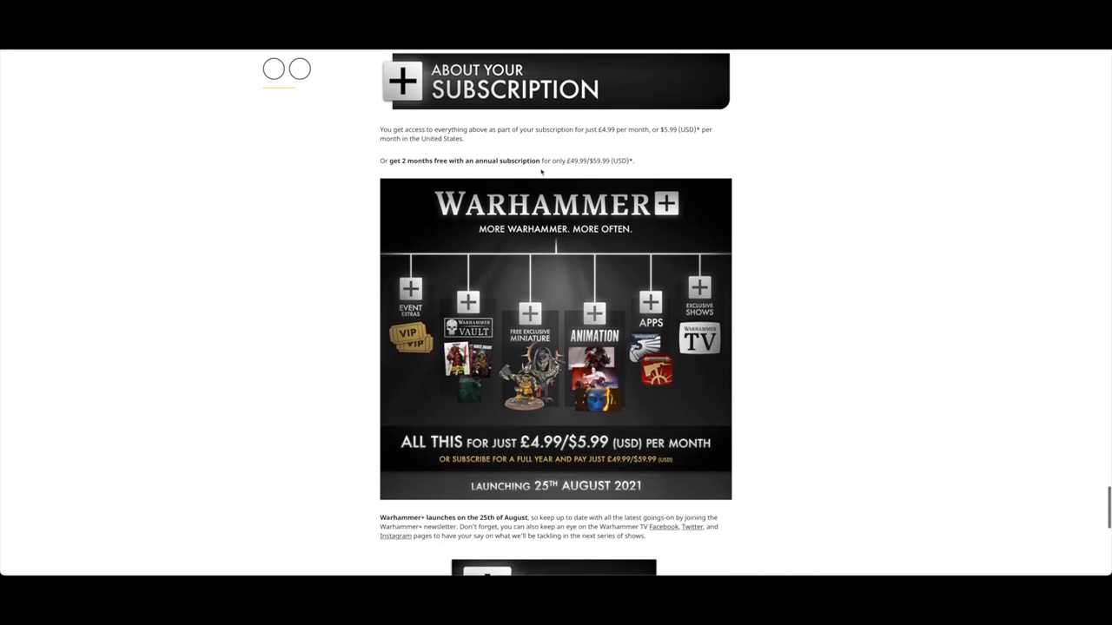
{"action": "scroll", "scroll_direction": "down", "scroll_amount": 3}
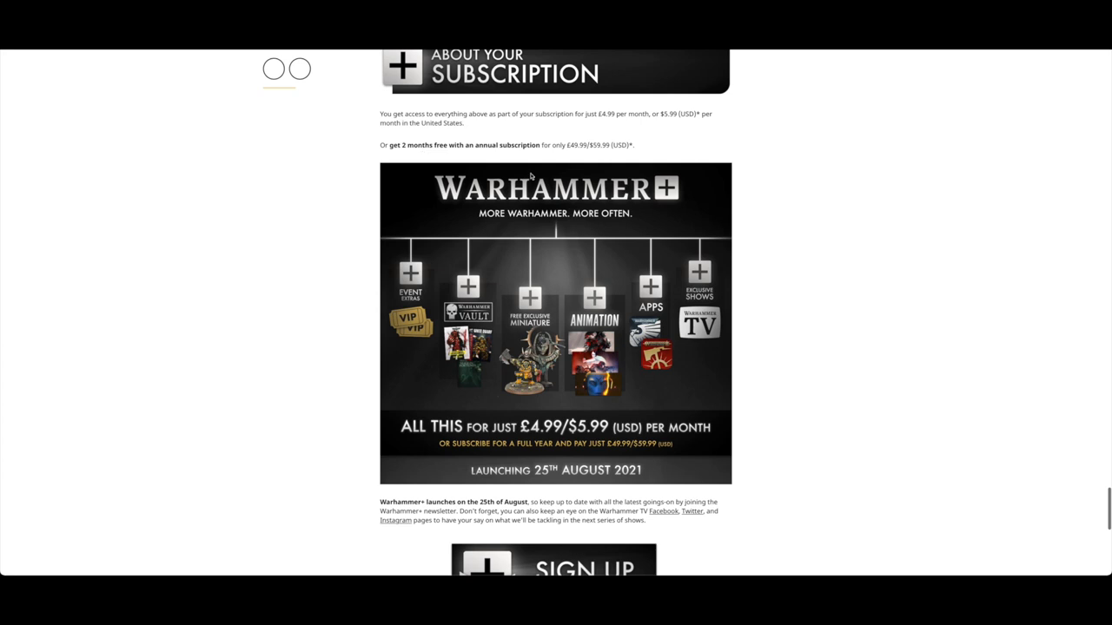
{"action": "mouse_move", "coordinate": [608, 311]}
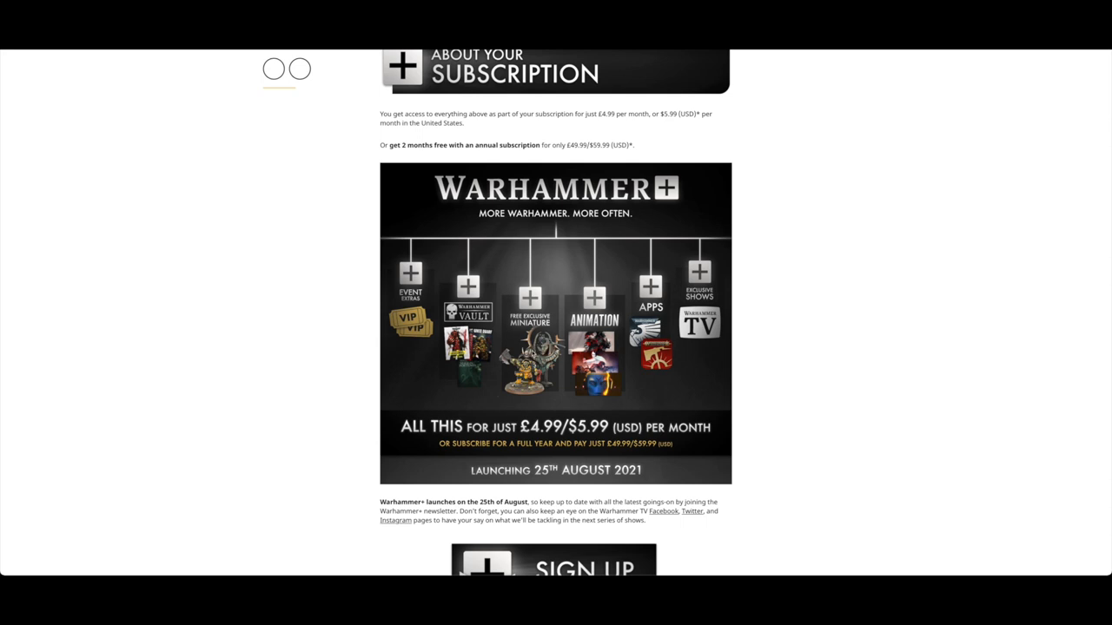
{"action": "mouse_move", "coordinate": [518, 351]}
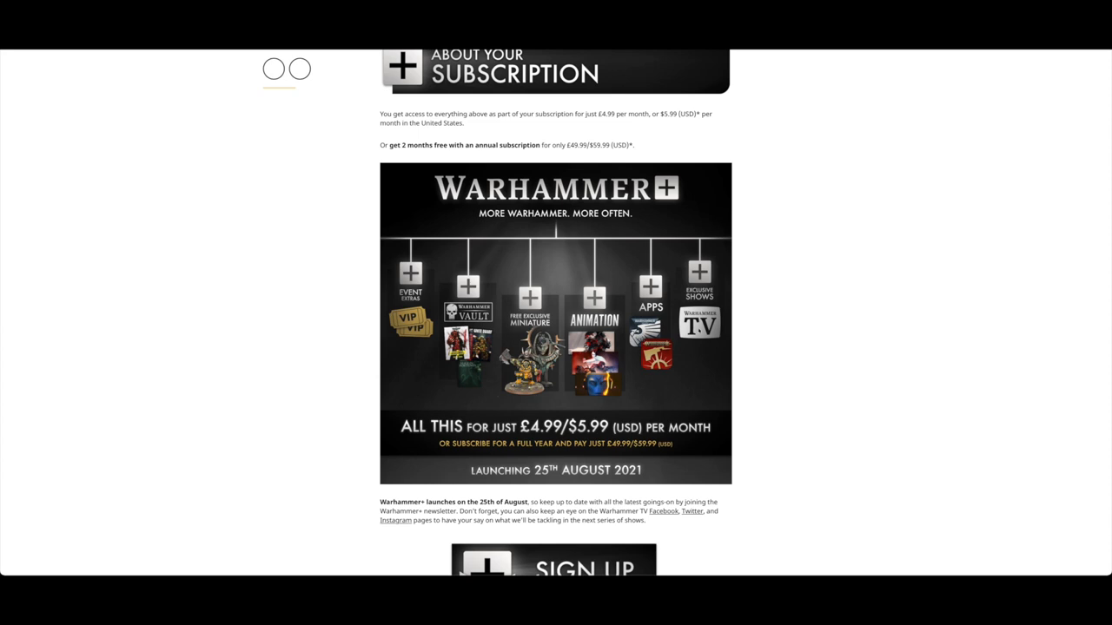
{"action": "mouse_move", "coordinate": [692, 341]}
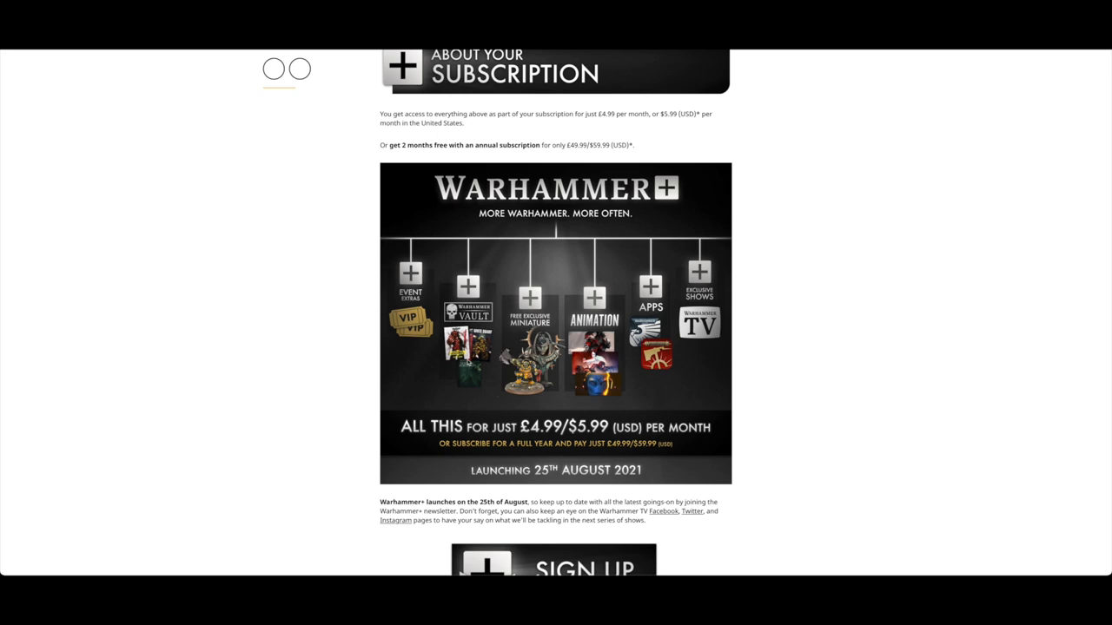
{"action": "mouse_move", "coordinate": [565, 385]}
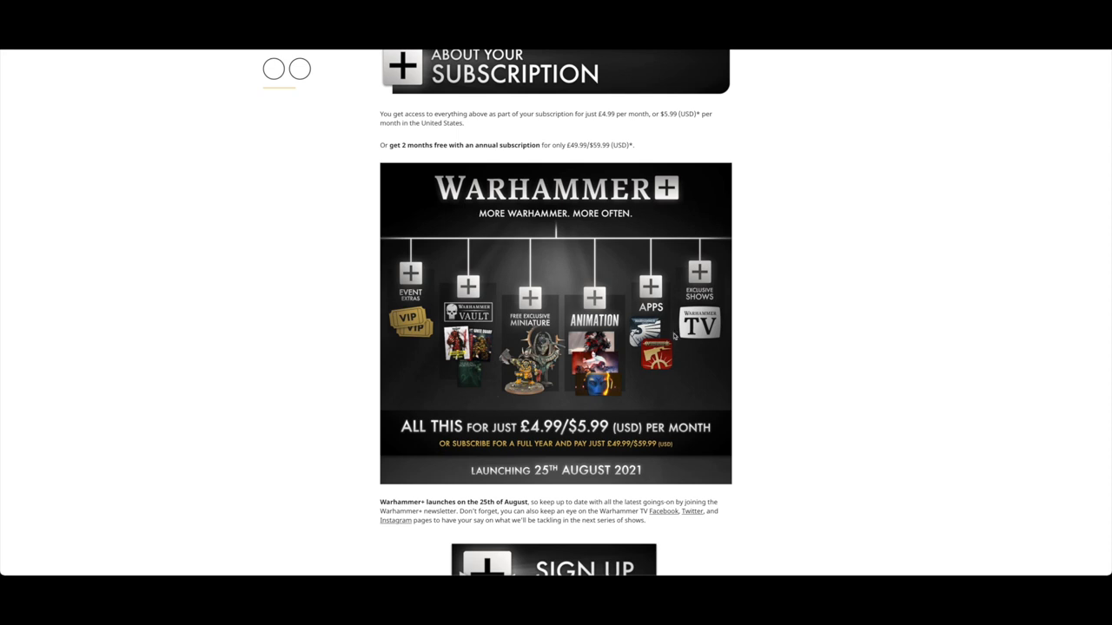
{"action": "scroll", "scroll_direction": "down", "scroll_amount": 3}
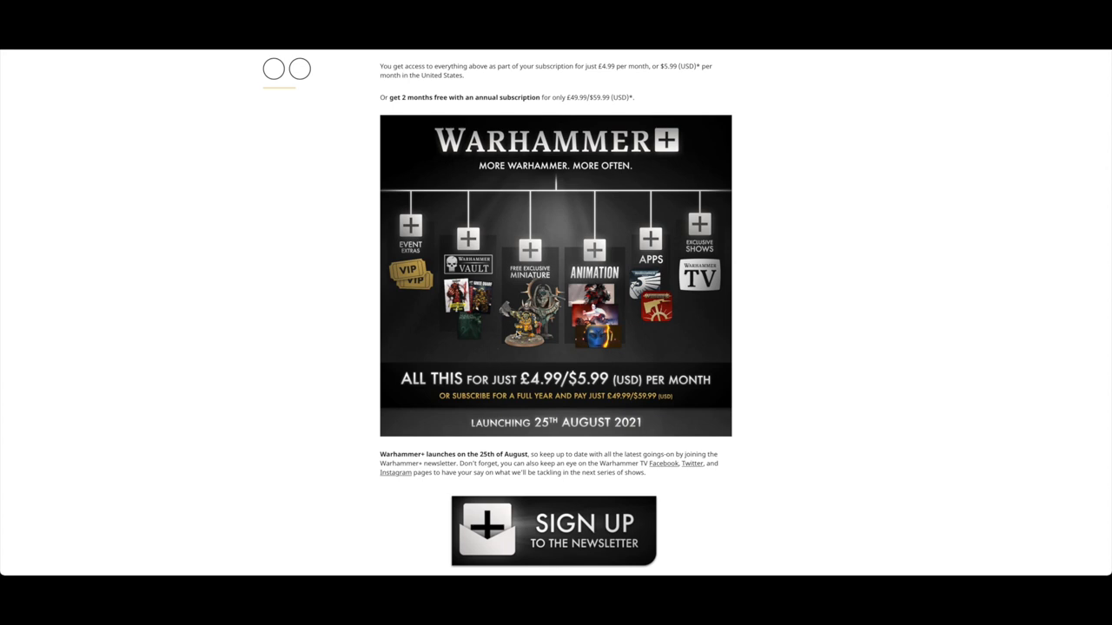
{"action": "scroll", "scroll_direction": "down", "scroll_amount": 3}
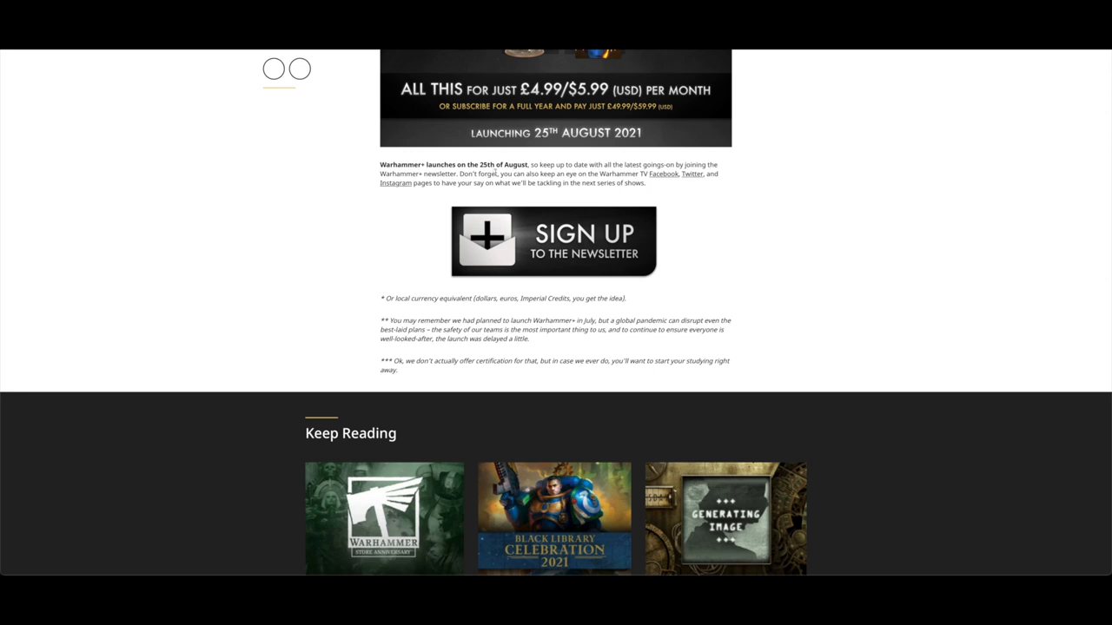
{"action": "mouse_move", "coordinate": [705, 349]}
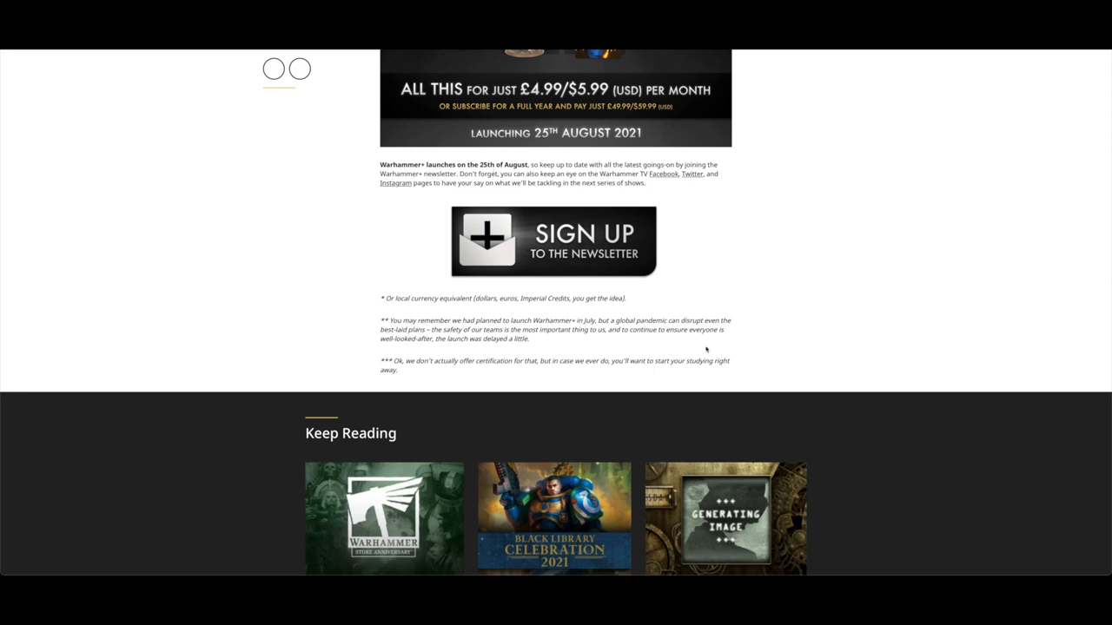
{"action": "scroll", "scroll_direction": "up", "scroll_amount": 3}
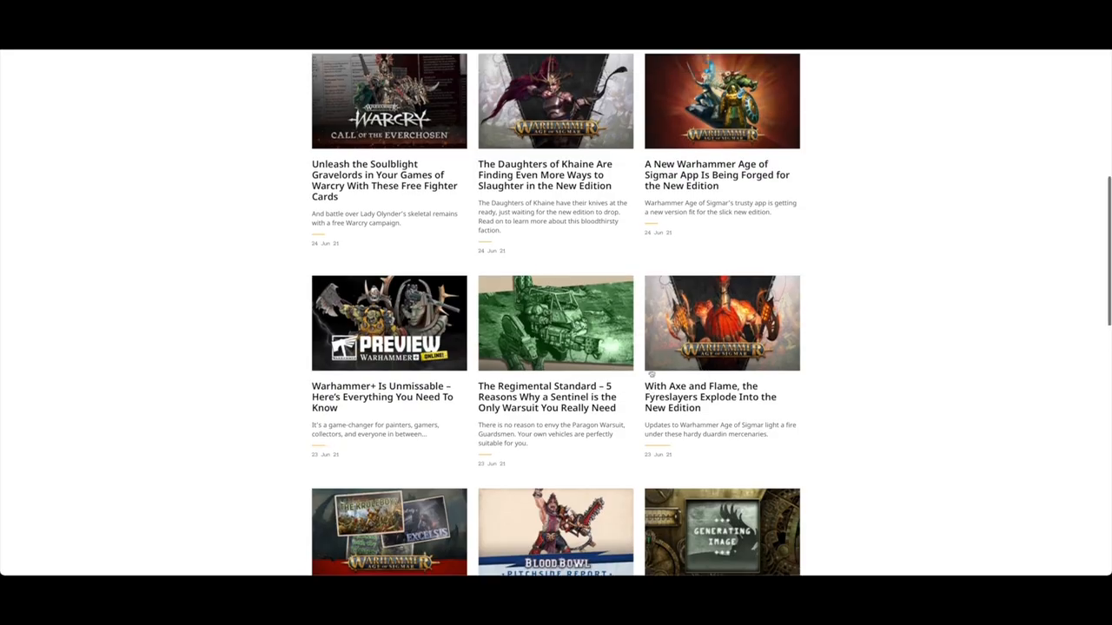
{"action": "scroll", "scroll_direction": "up", "scroll_amount": 3}
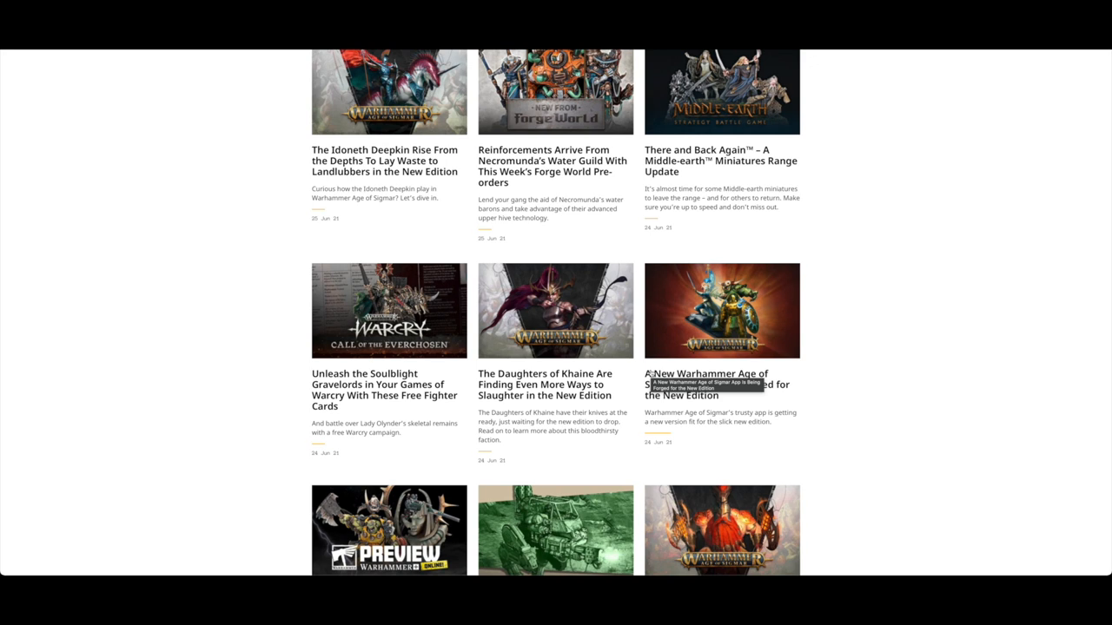
{"action": "scroll", "scroll_direction": "down", "scroll_amount": 3}
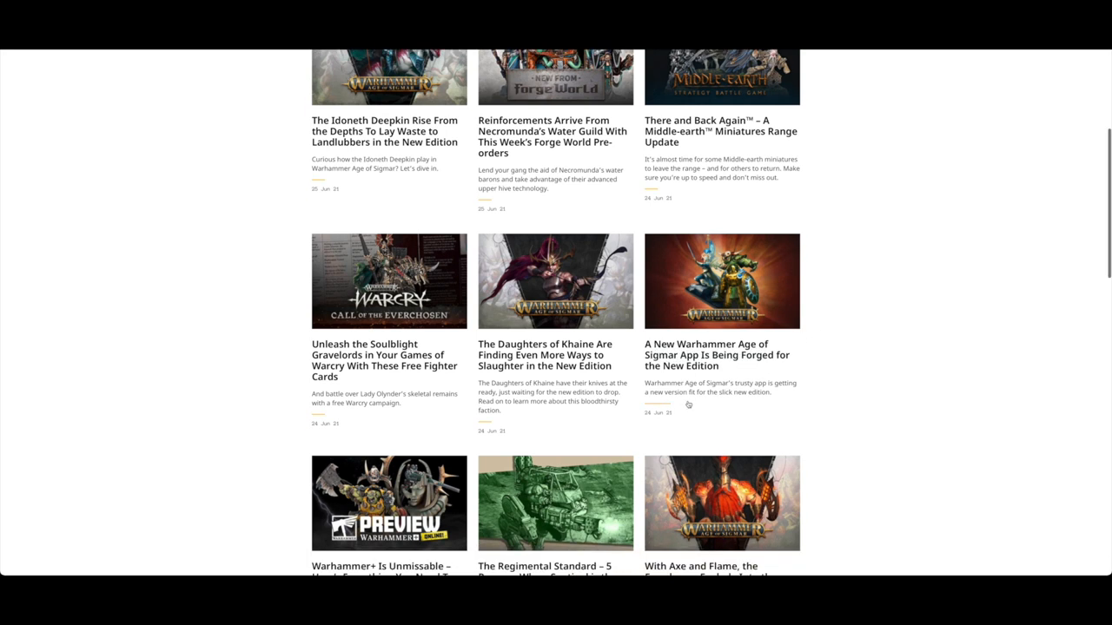
{"action": "mouse_move", "coordinate": [719, 359]}
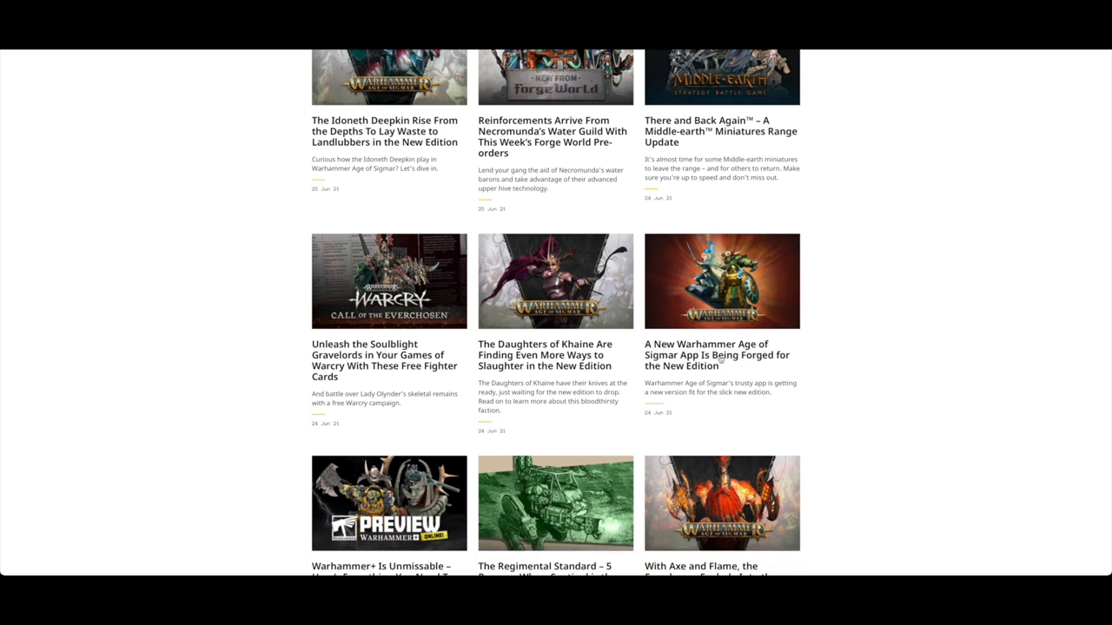
{"action": "mouse_move", "coordinate": [688, 368]}
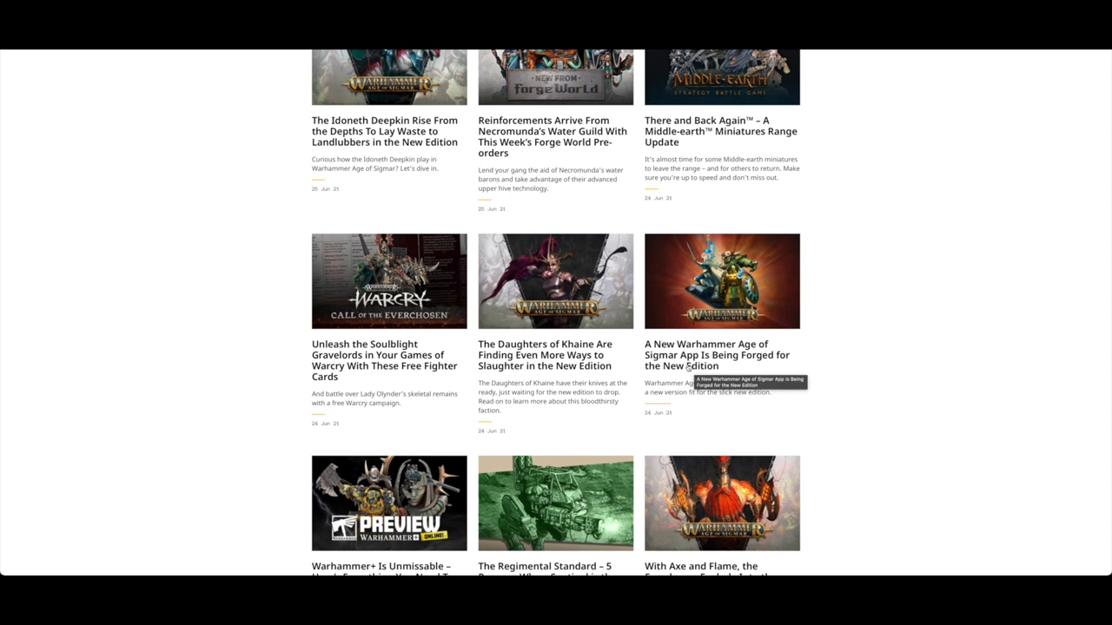
- Open the New Warhammer Age of Sigmar App article, scroll to its download section and highlight the Warhammer+ subscription sentence
{"action": "left_click", "coordinate": [713, 354]}
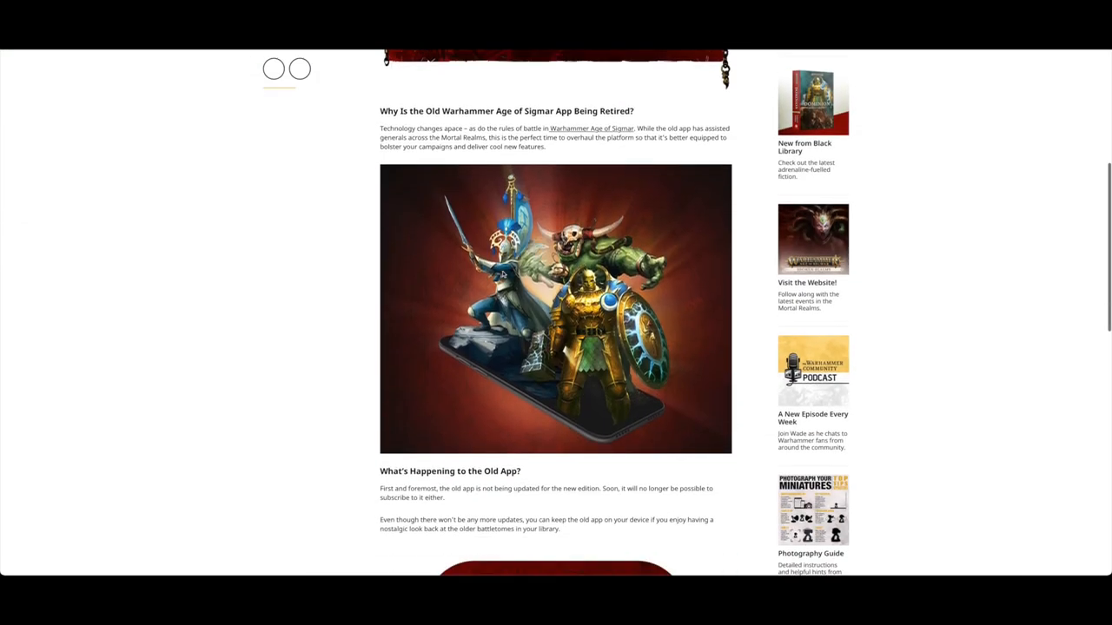
{"action": "scroll", "scroll_direction": "down", "scroll_amount": 3}
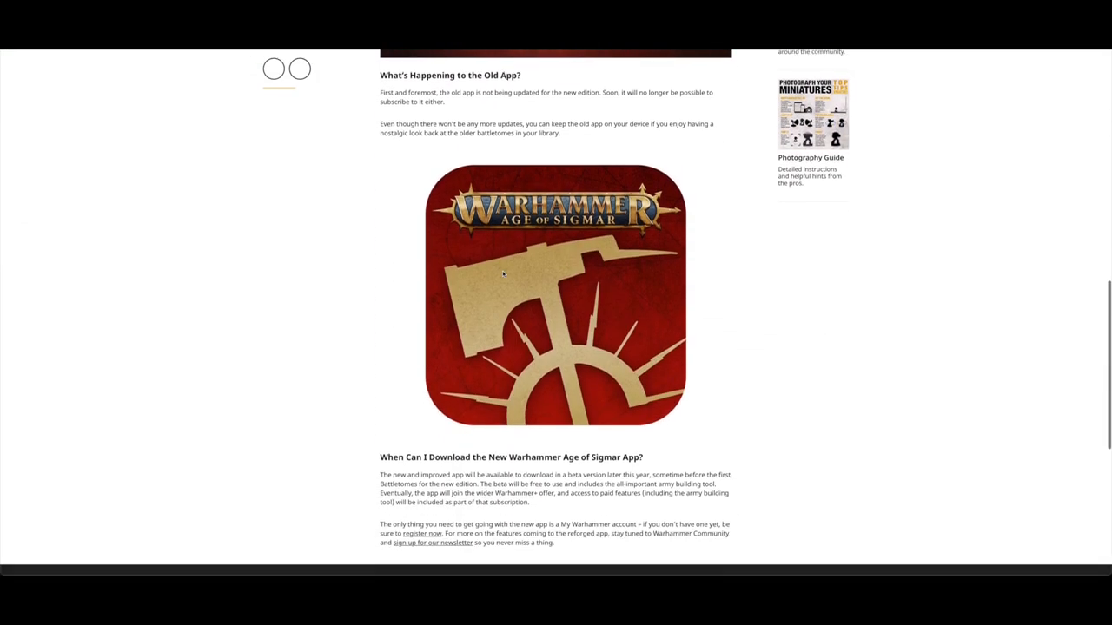
{"action": "scroll", "scroll_direction": "down", "scroll_amount": 3}
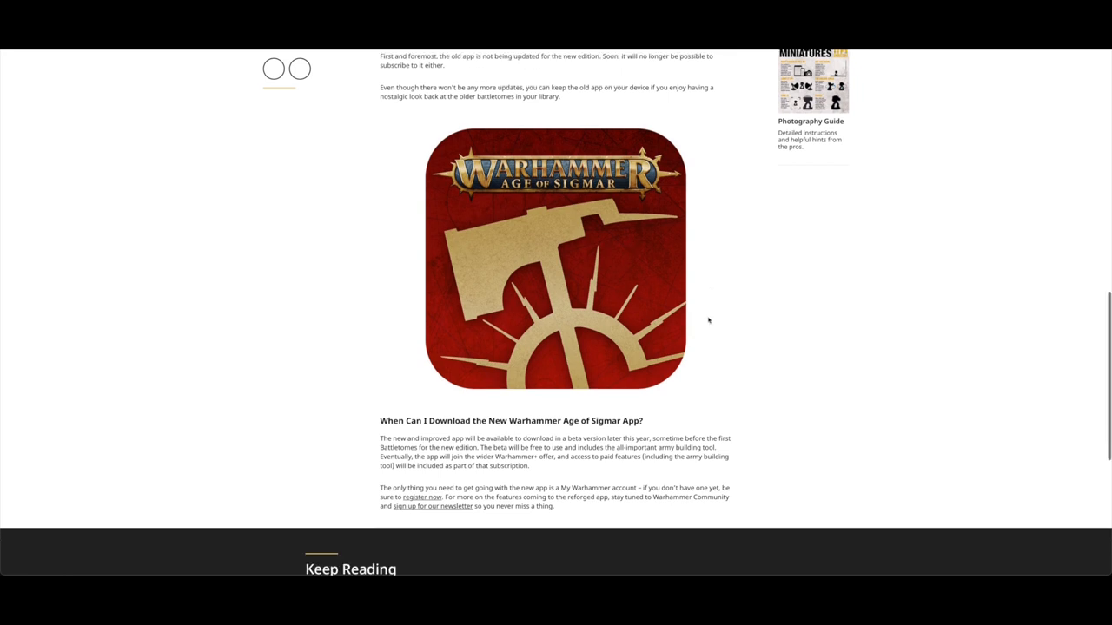
{"action": "scroll", "scroll_direction": "down", "scroll_amount": 3}
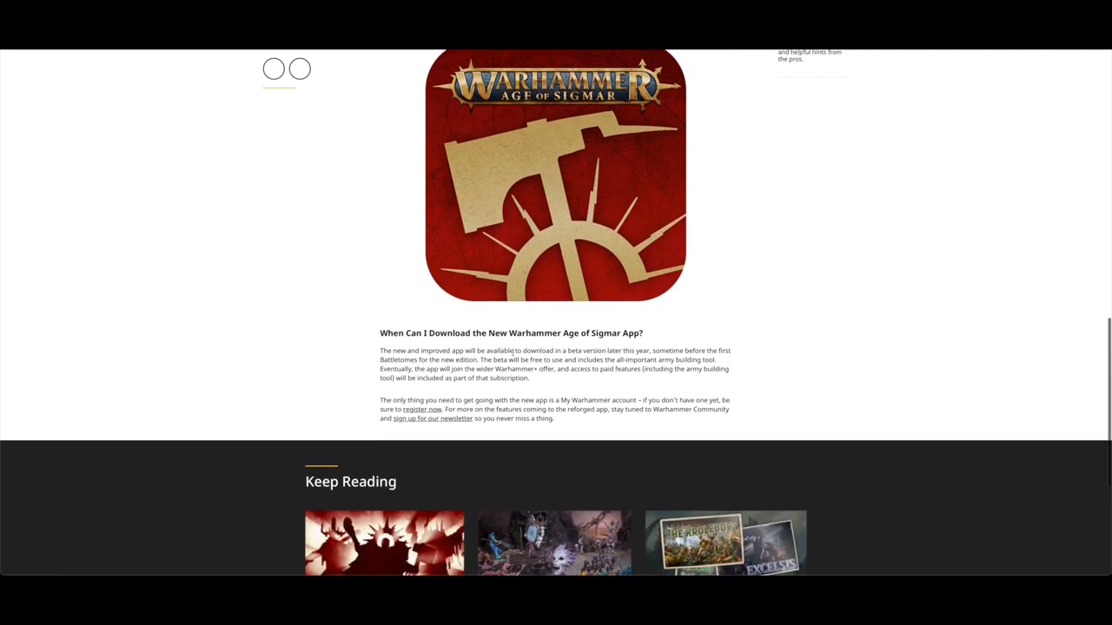
{"action": "left_click_drag", "start_coordinate": [562, 351], "coordinate": [643, 359]}
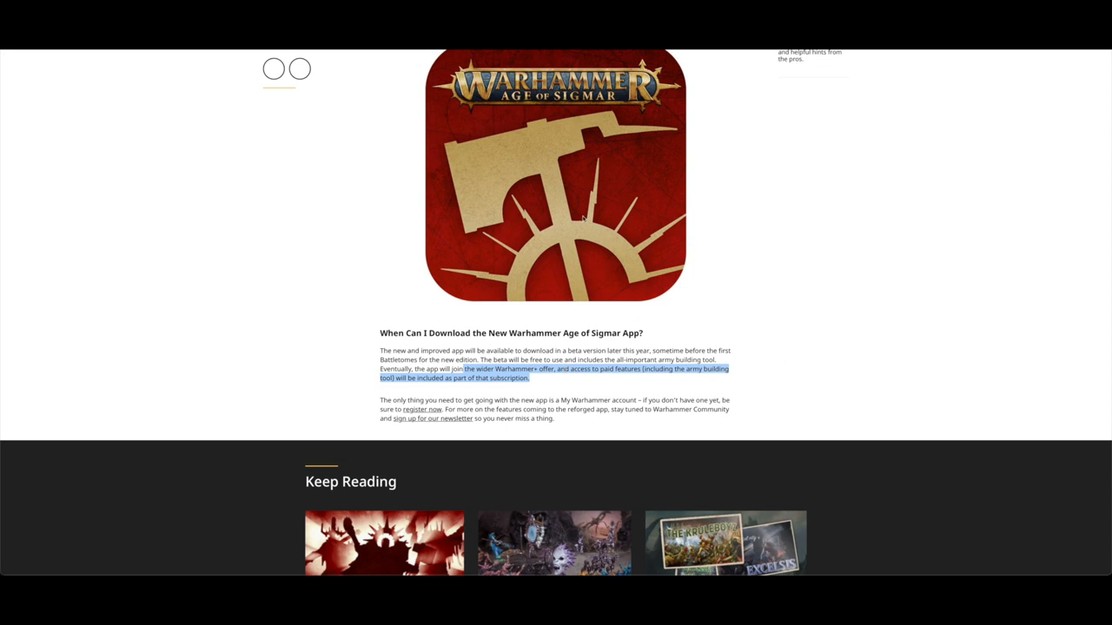
{"action": "mouse_move", "coordinate": [554, 265]}
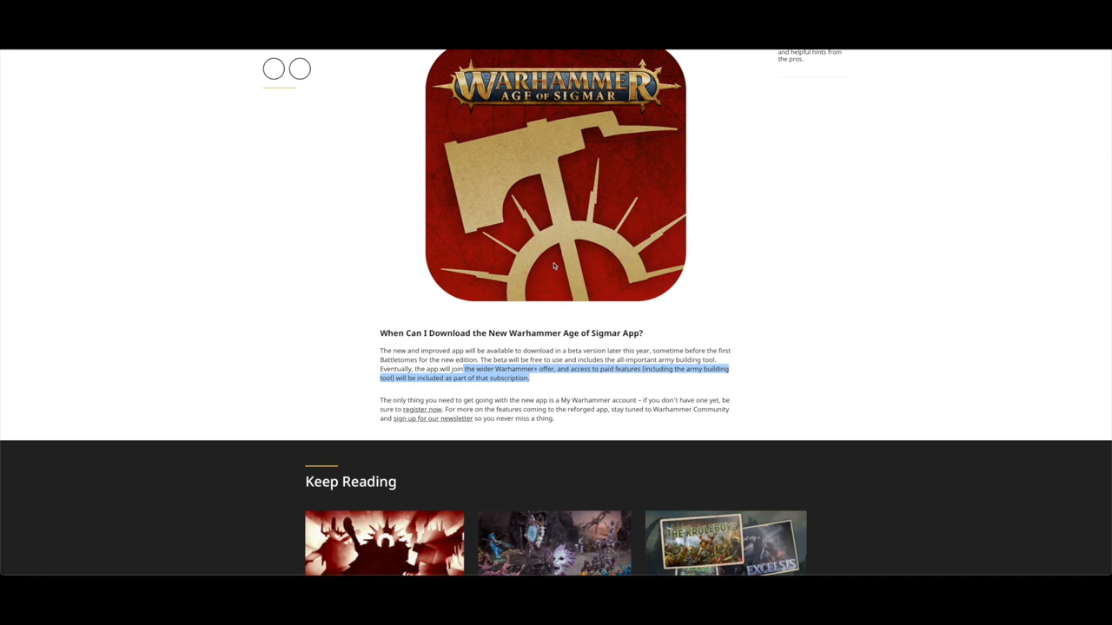
{"action": "mouse_move", "coordinate": [554, 266]}
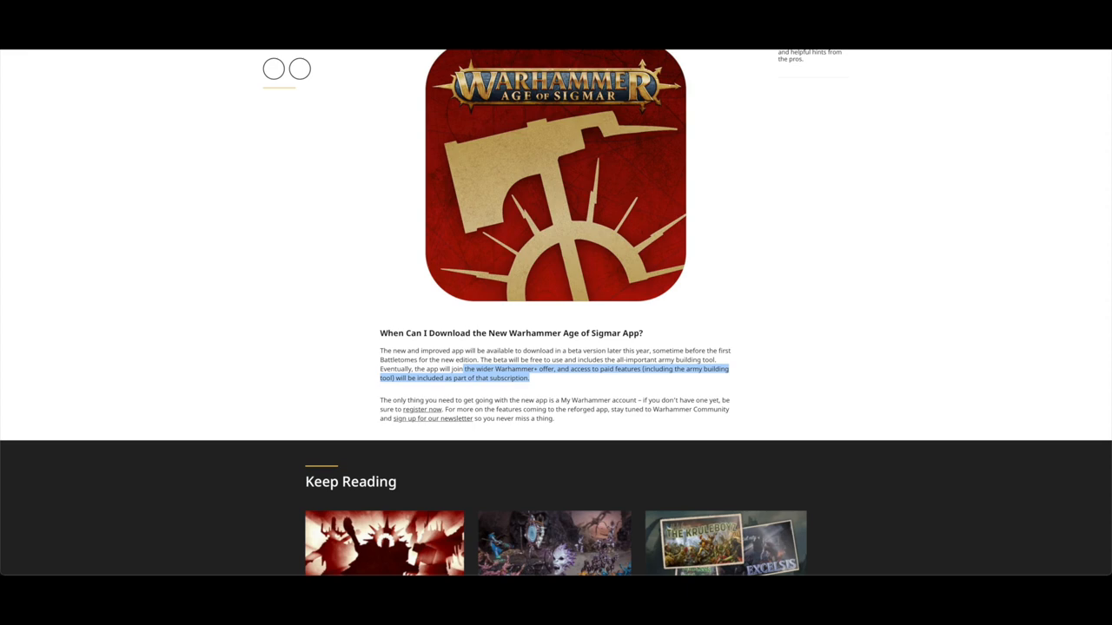
- Scroll through the Warcry Soulblight Gravelords fighter cards article down to its Sylontum campaign section
{"action": "scroll", "scroll_direction": "down", "scroll_amount": 3}
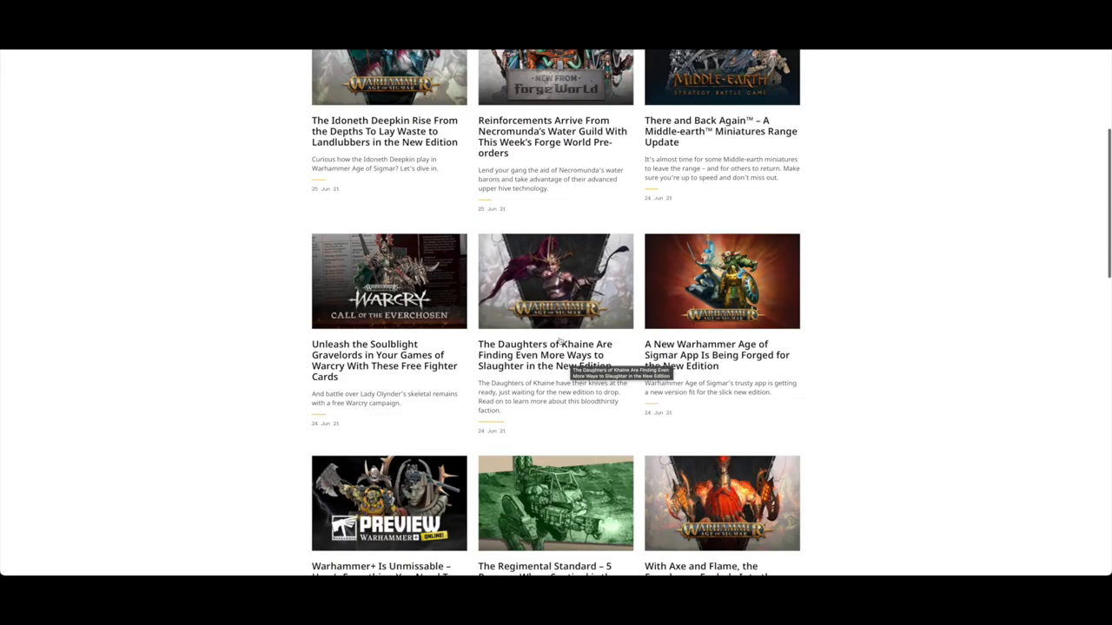
{"action": "mouse_move", "coordinate": [469, 344]}
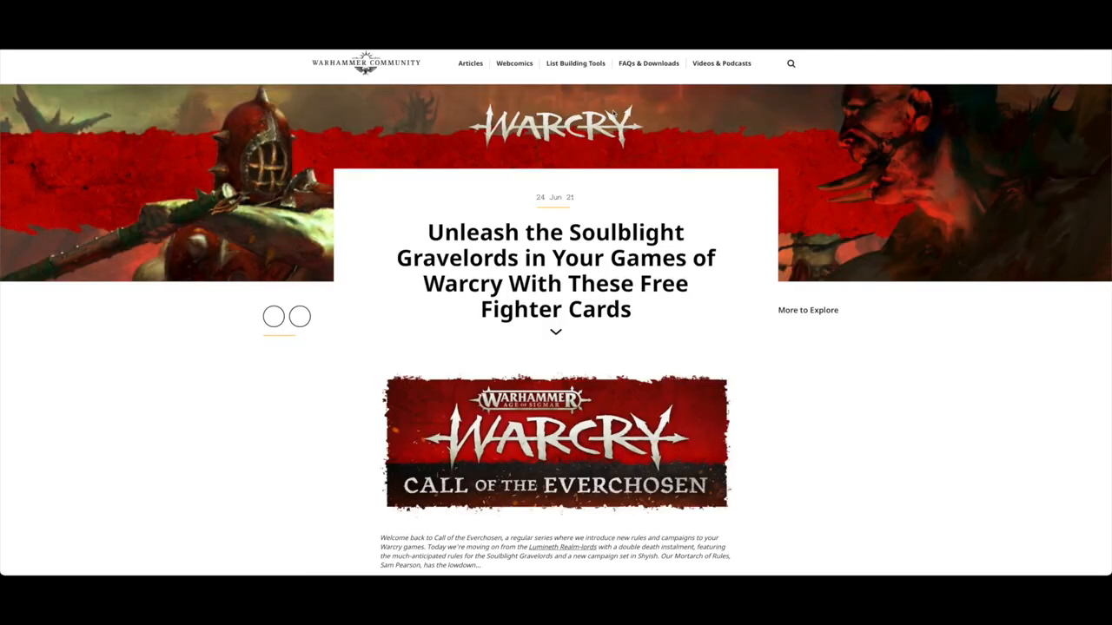
{"action": "scroll", "scroll_direction": "down", "scroll_amount": 3}
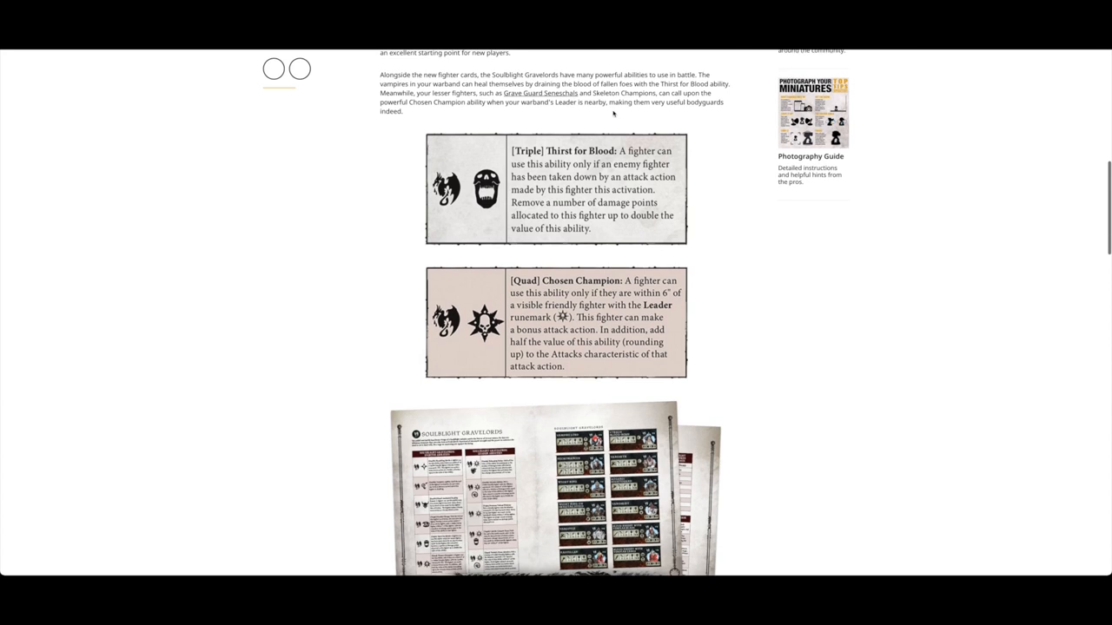
{"action": "scroll", "scroll_direction": "down", "scroll_amount": 3}
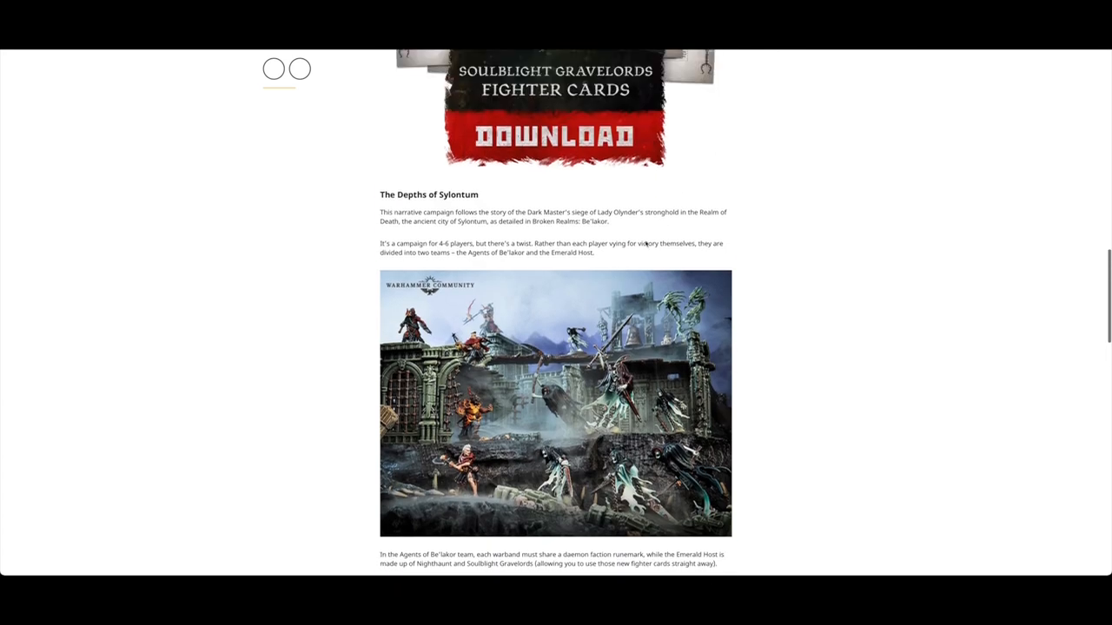
{"action": "scroll", "scroll_direction": "down", "scroll_amount": 3}
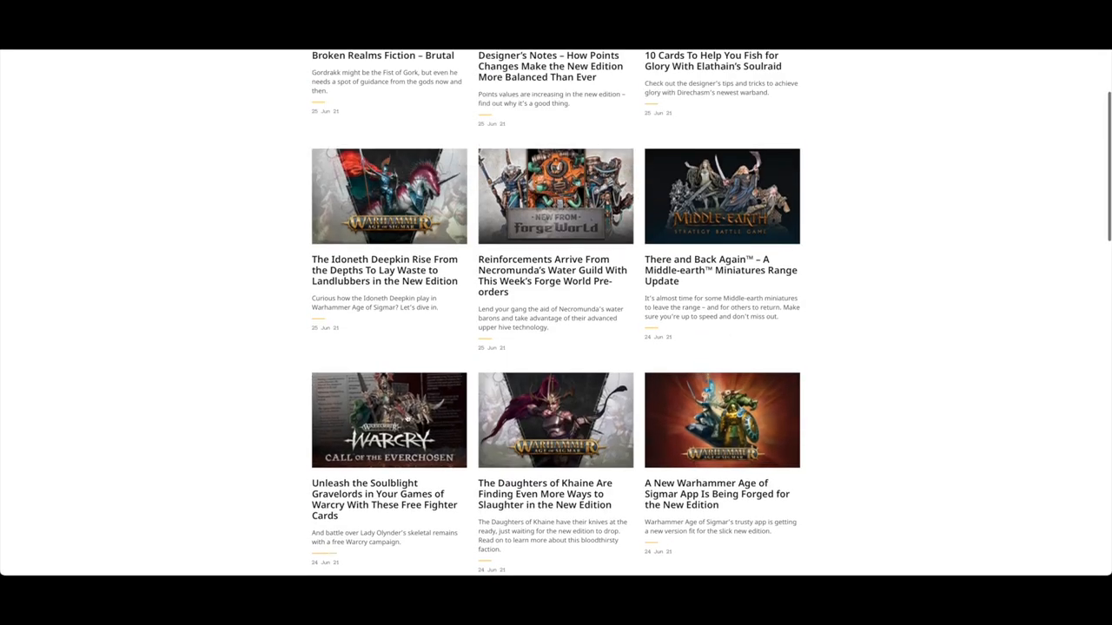
{"action": "mouse_move", "coordinate": [406, 419]}
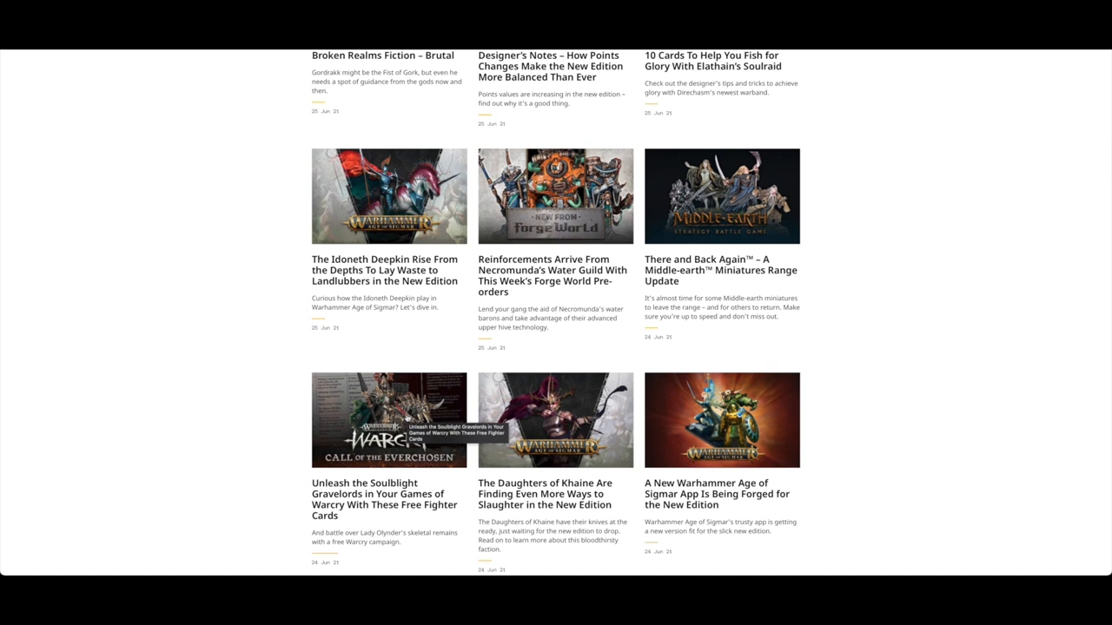
{"action": "mouse_move", "coordinate": [721, 426]}
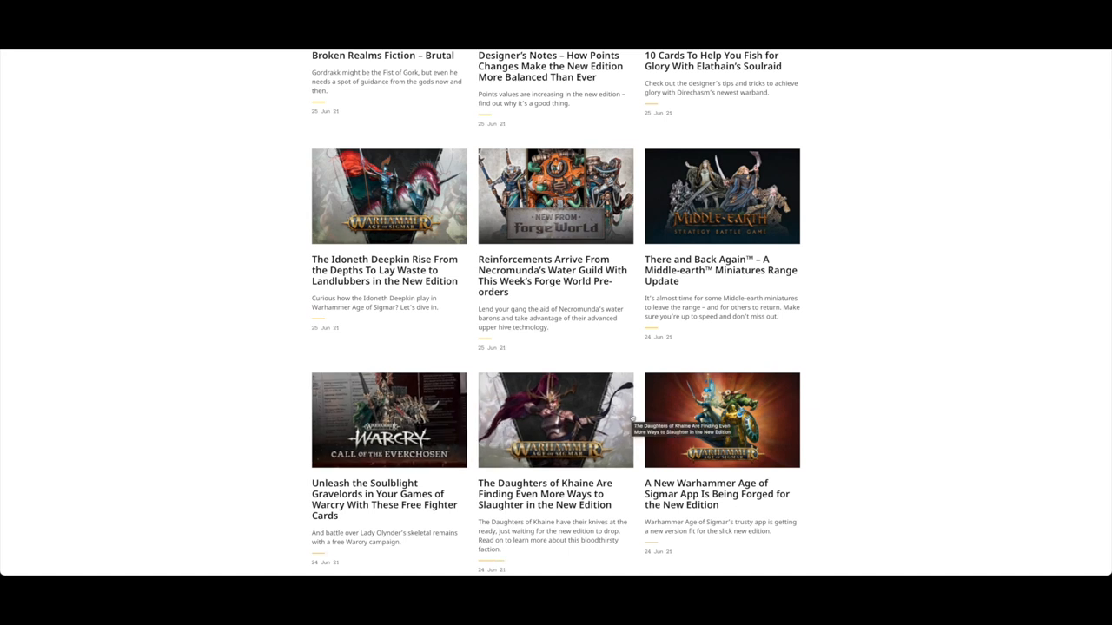
- Scroll the news grid slightly past the Idoneth Deepkin, Daughters of Khaine and Age of Sigmar app cards
{"action": "scroll", "scroll_direction": "down", "scroll_amount": 3}
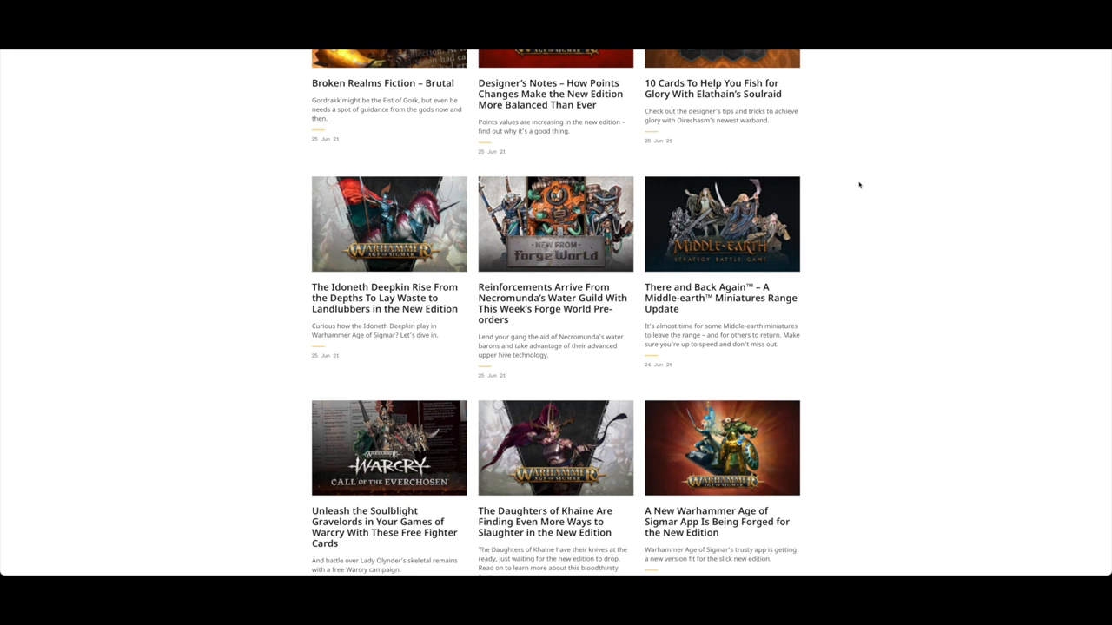
{"action": "scroll", "scroll_direction": "down", "scroll_amount": 3}
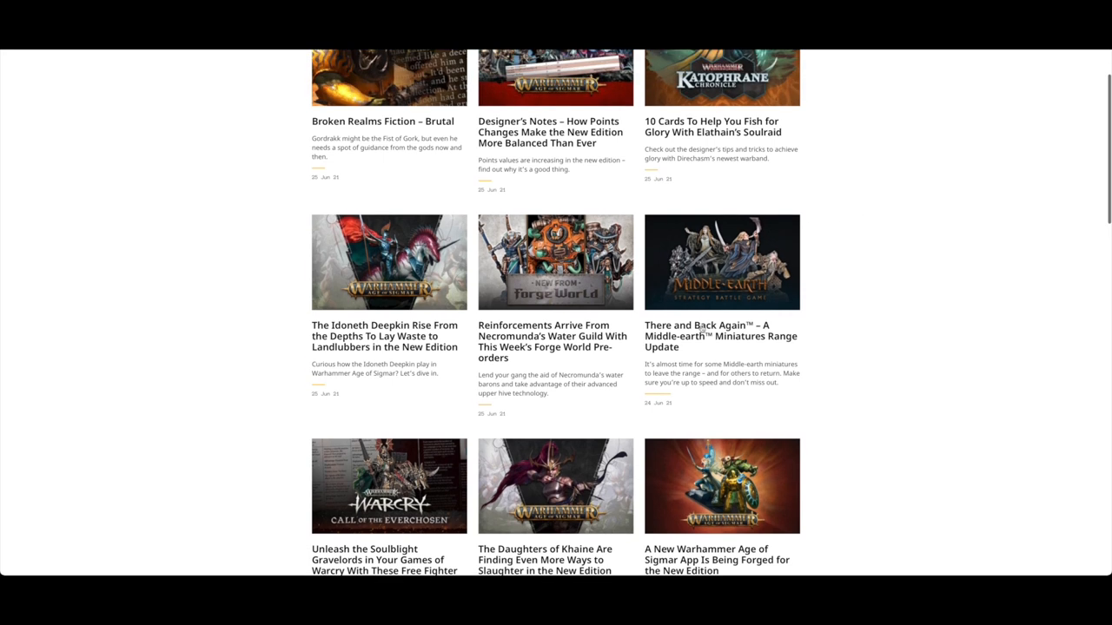
- Open the 'There and Back Again' Middle-earth article and scroll through the Barrels Out of Bond, Bilbo, Woses and Bandobras Took sections to the Lórien Elf Commanders
{"action": "left_click", "coordinate": [705, 337]}
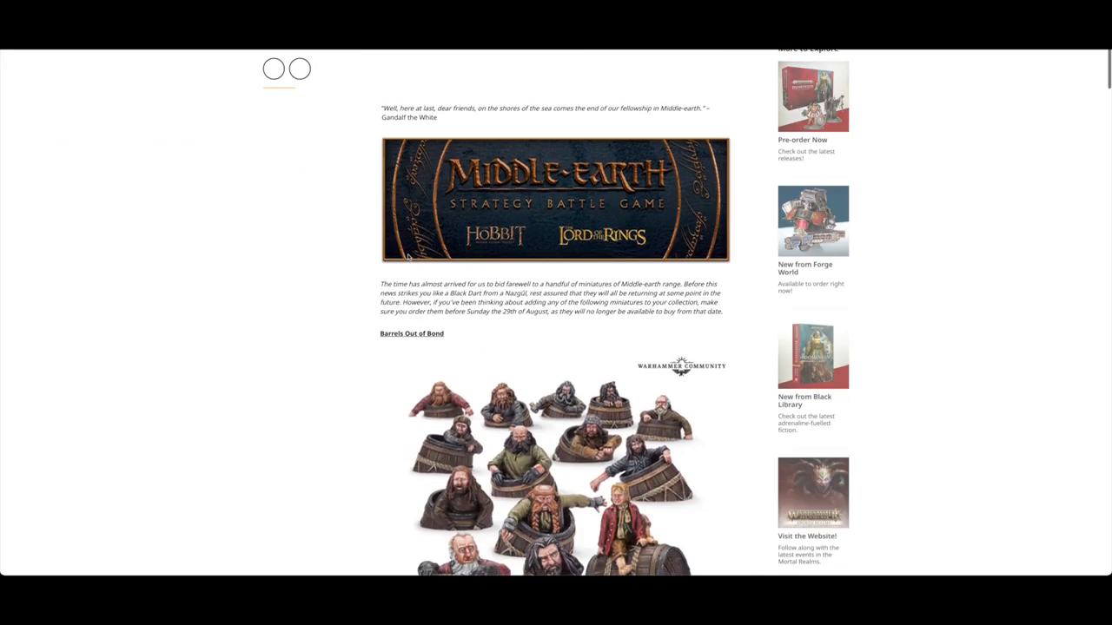
{"action": "scroll", "scroll_direction": "down", "scroll_amount": 3}
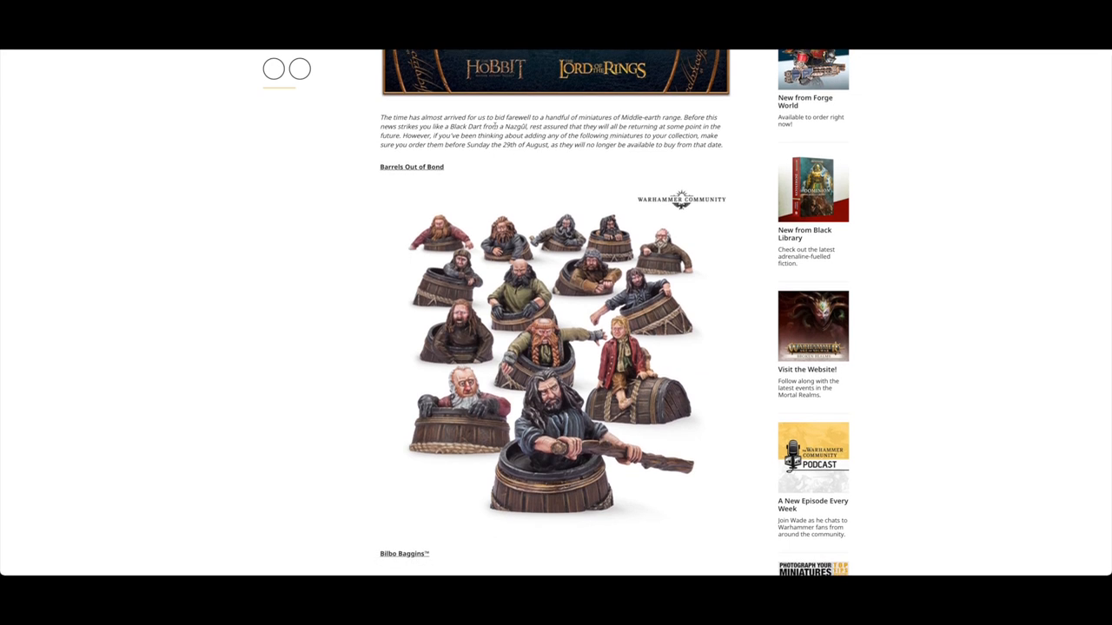
{"action": "mouse_move", "coordinate": [547, 156]}
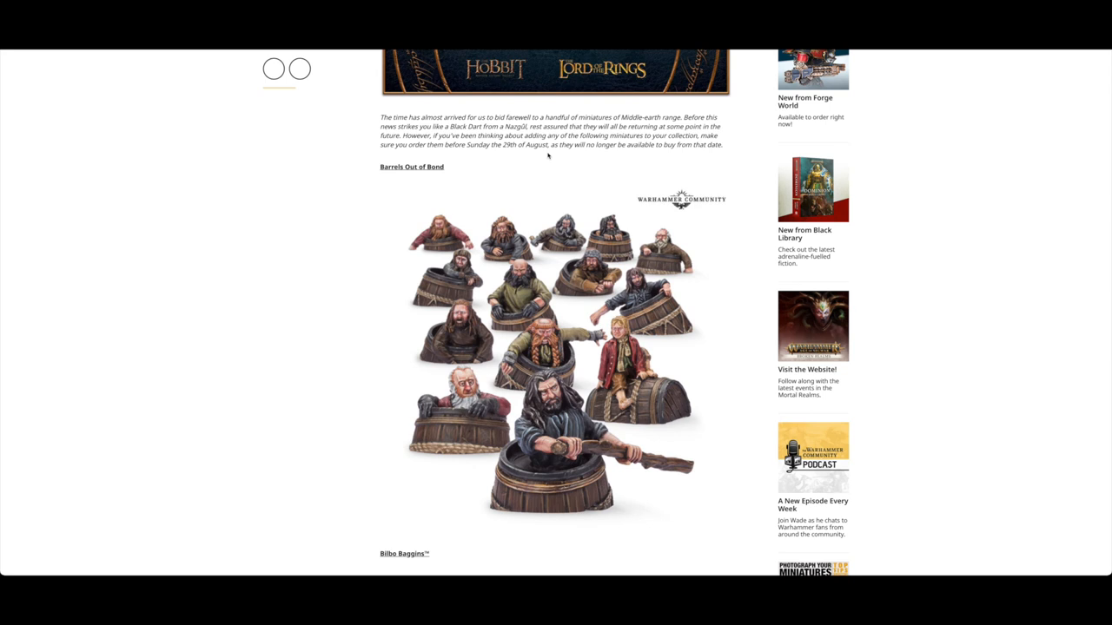
{"action": "mouse_move", "coordinate": [565, 160]}
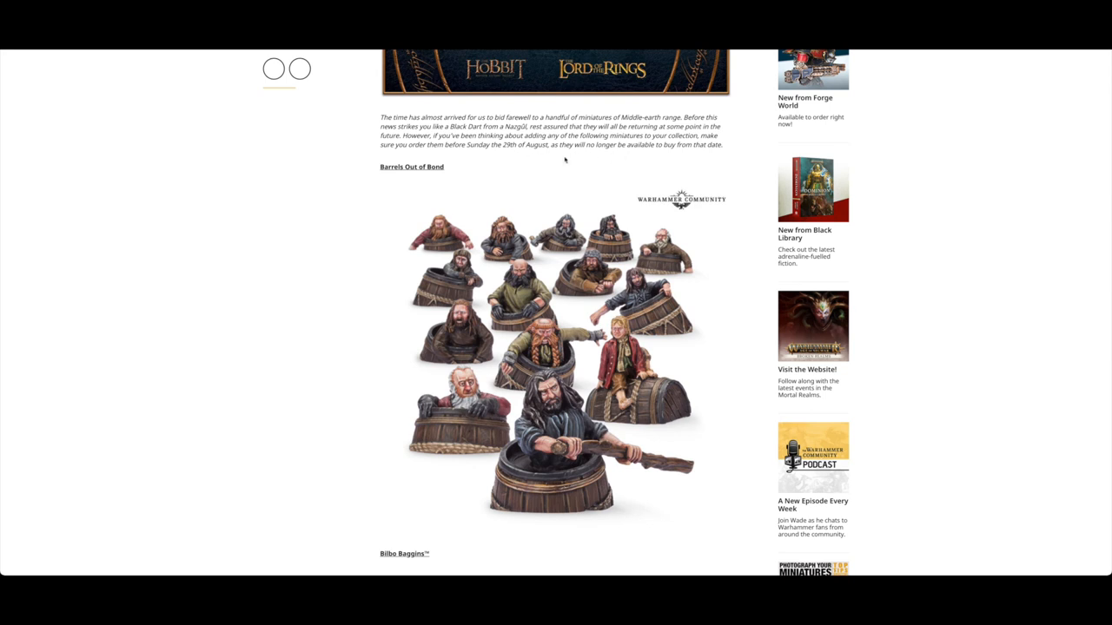
{"action": "mouse_move", "coordinate": [476, 239]}
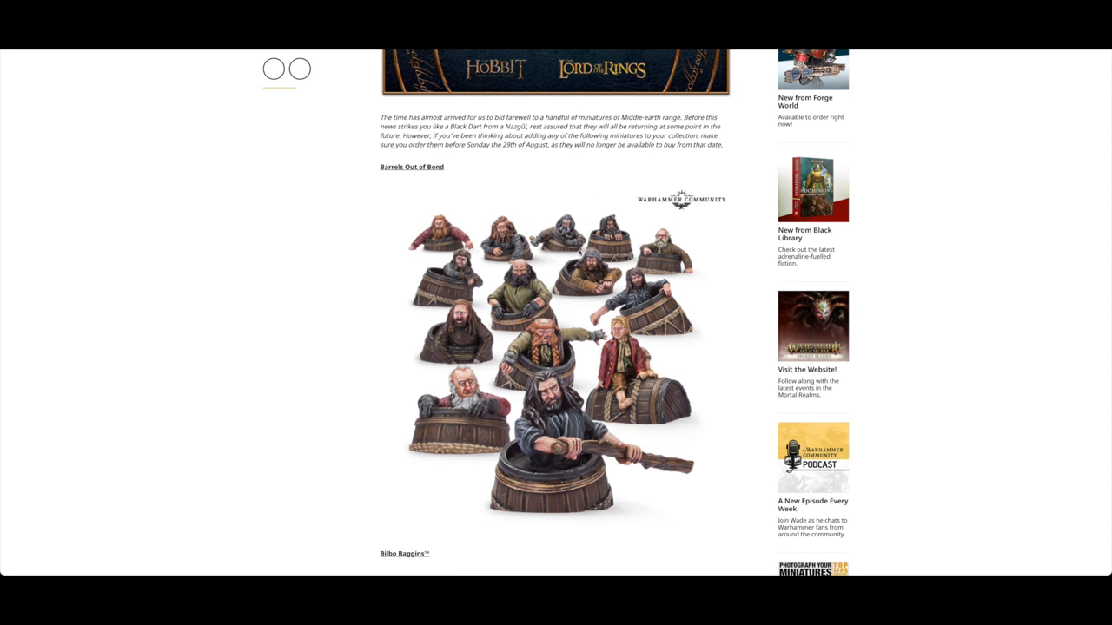
{"action": "scroll", "scroll_direction": "down", "scroll_amount": 3}
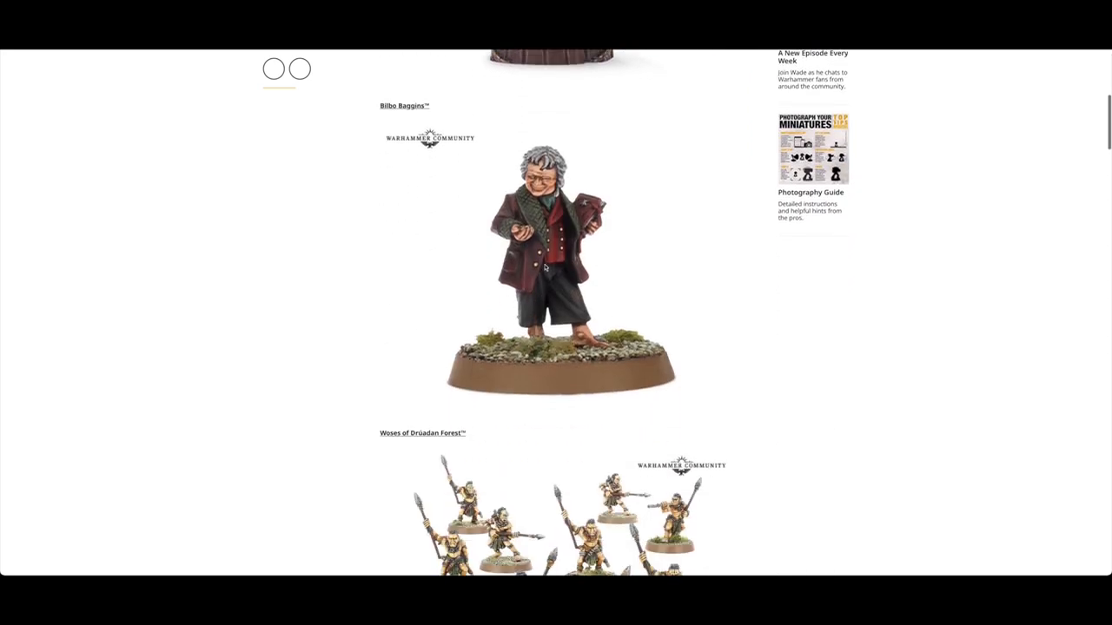
{"action": "scroll", "scroll_direction": "down", "scroll_amount": 3}
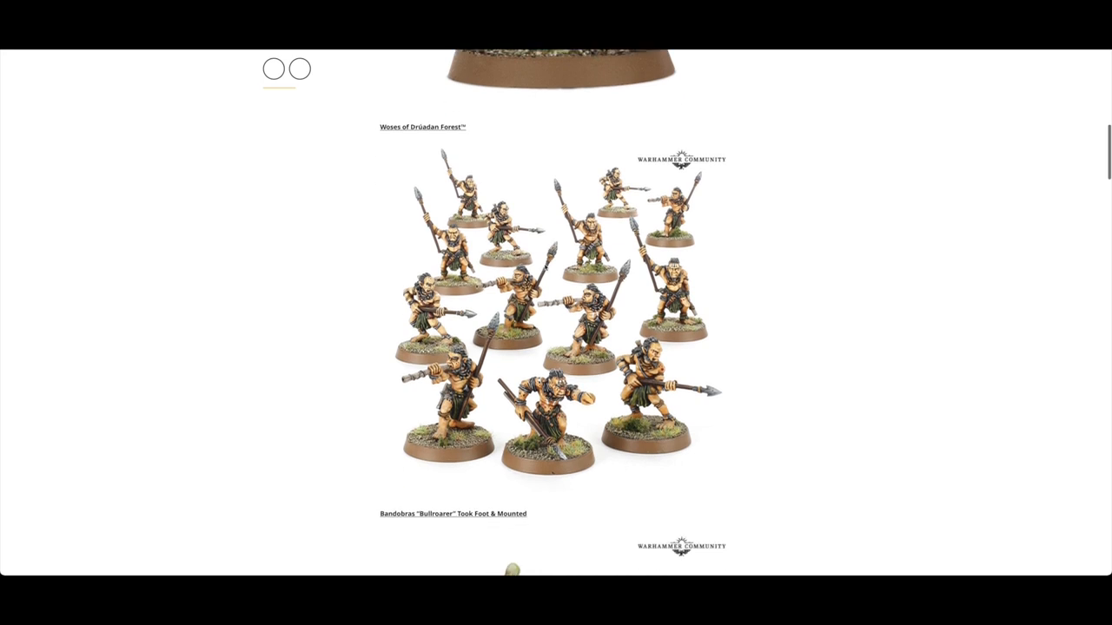
{"action": "scroll", "scroll_direction": "down", "scroll_amount": 3}
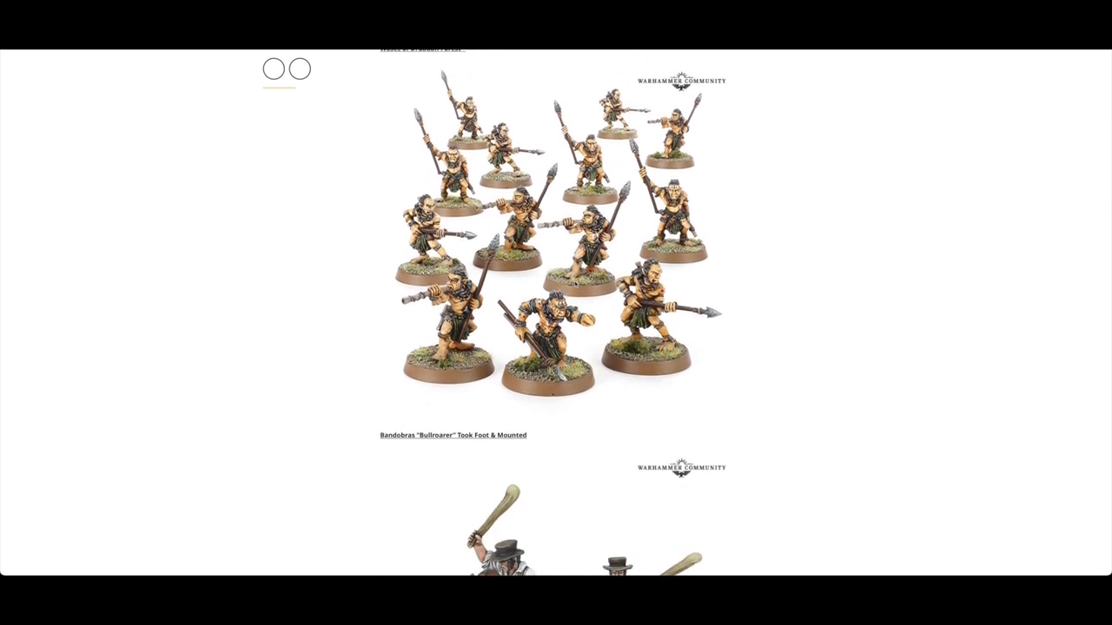
{"action": "scroll", "scroll_direction": "down", "scroll_amount": 3}
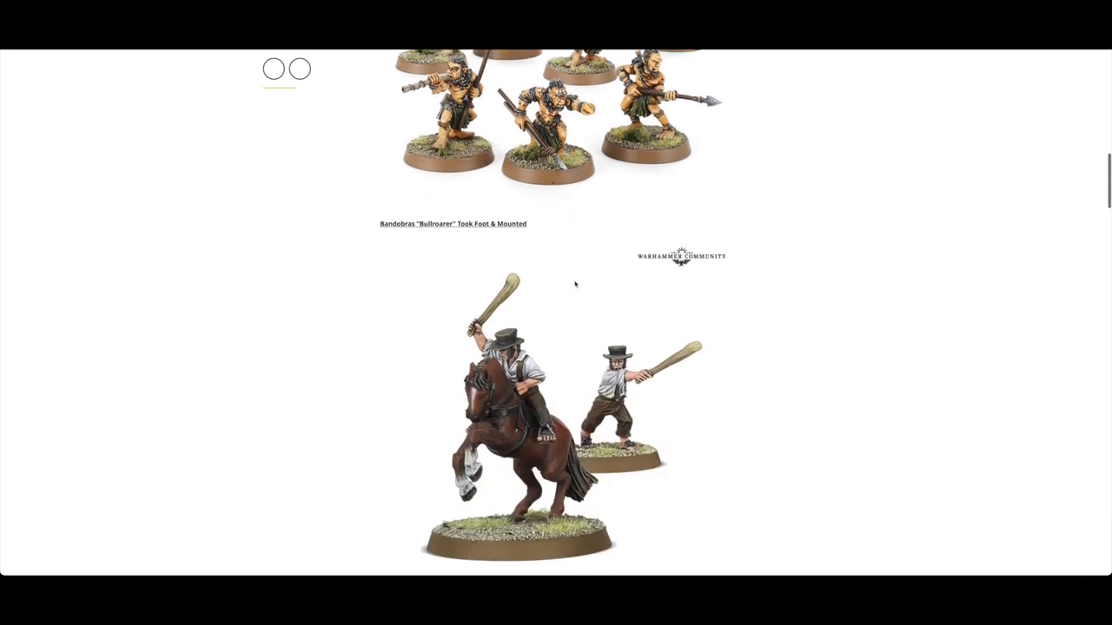
{"action": "scroll", "scroll_direction": "down", "scroll_amount": 3}
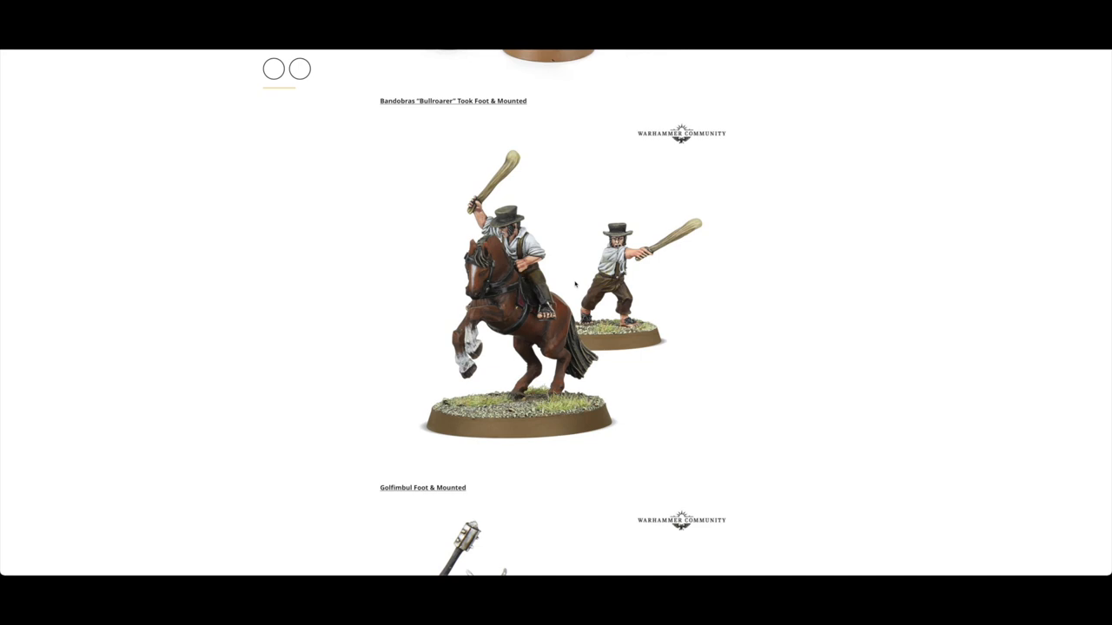
{"action": "scroll", "scroll_direction": "down", "scroll_amount": 3}
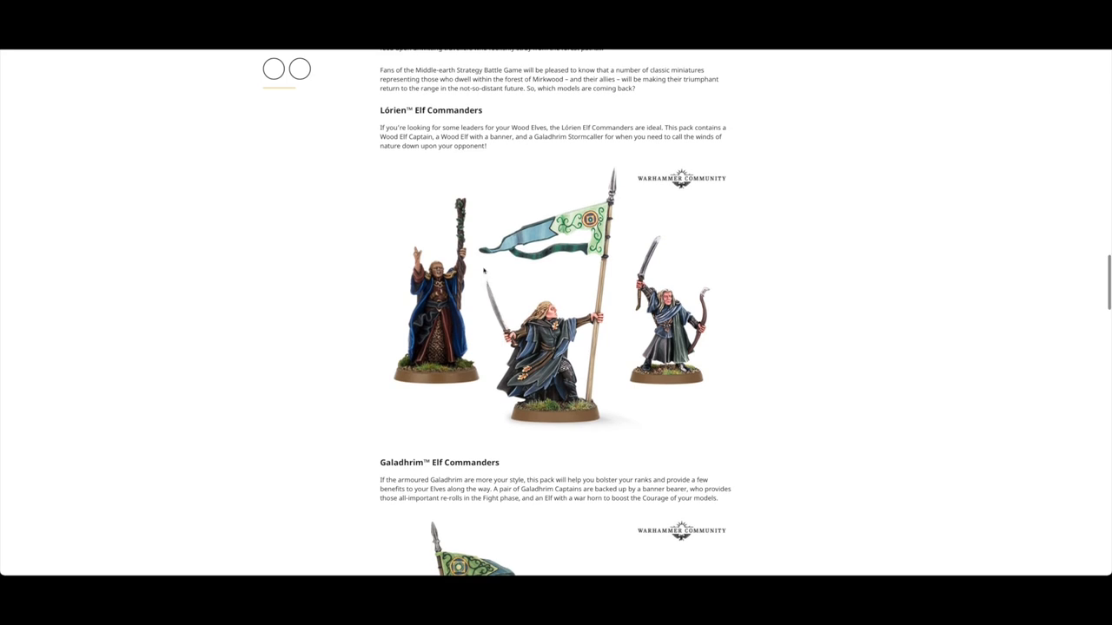
- Scroll down through the remainder of the Middle-earth range article to its end
{"action": "scroll", "scroll_direction": "down", "scroll_amount": 3}
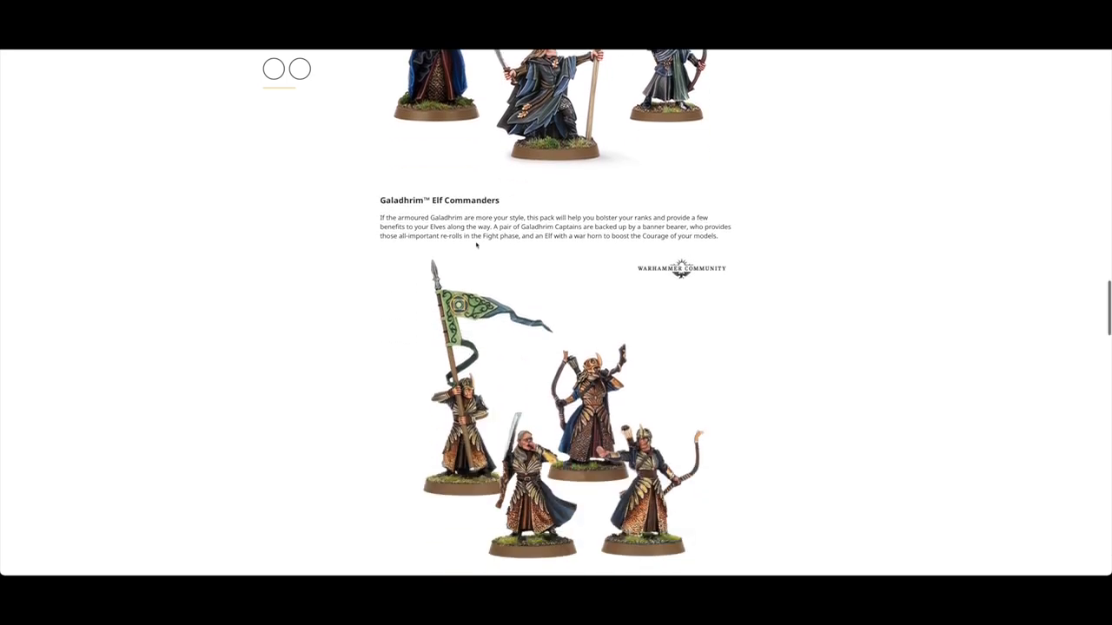
{"action": "scroll", "scroll_direction": "down", "scroll_amount": 3}
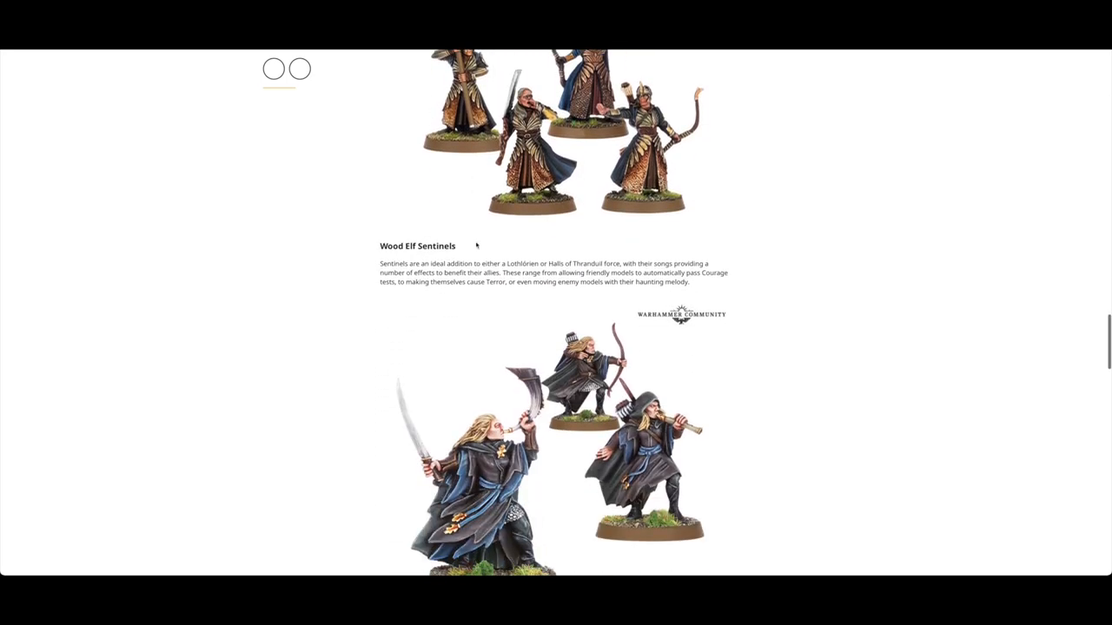
{"action": "scroll", "scroll_direction": "down", "scroll_amount": 3}
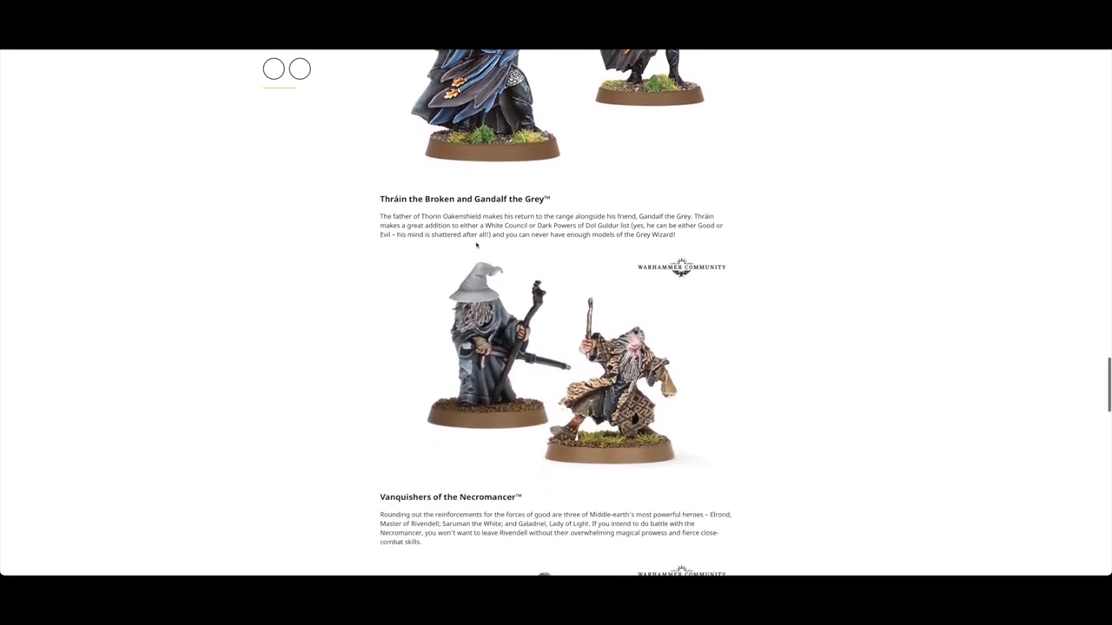
{"action": "scroll", "scroll_direction": "down", "scroll_amount": 3}
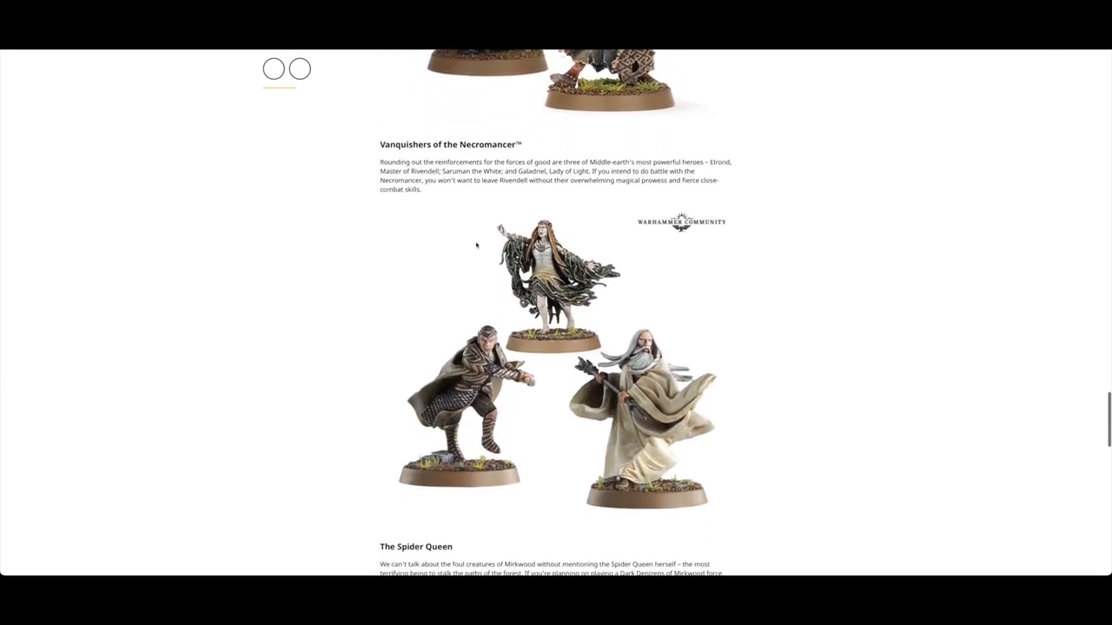
{"action": "scroll", "scroll_direction": "down", "scroll_amount": 3}
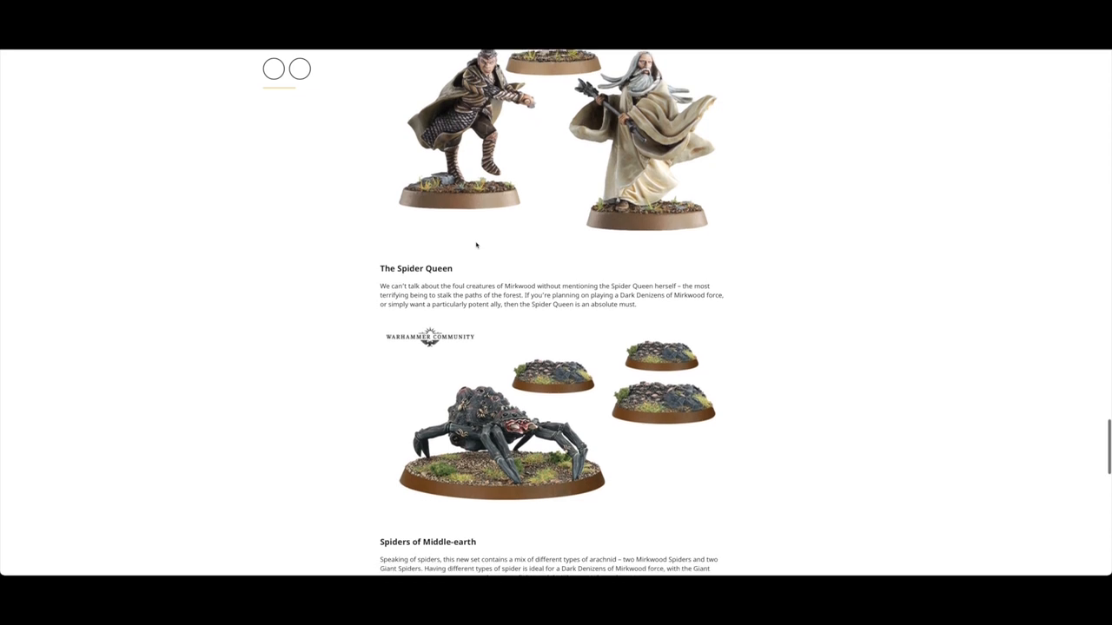
{"action": "scroll", "scroll_direction": "down", "scroll_amount": 3}
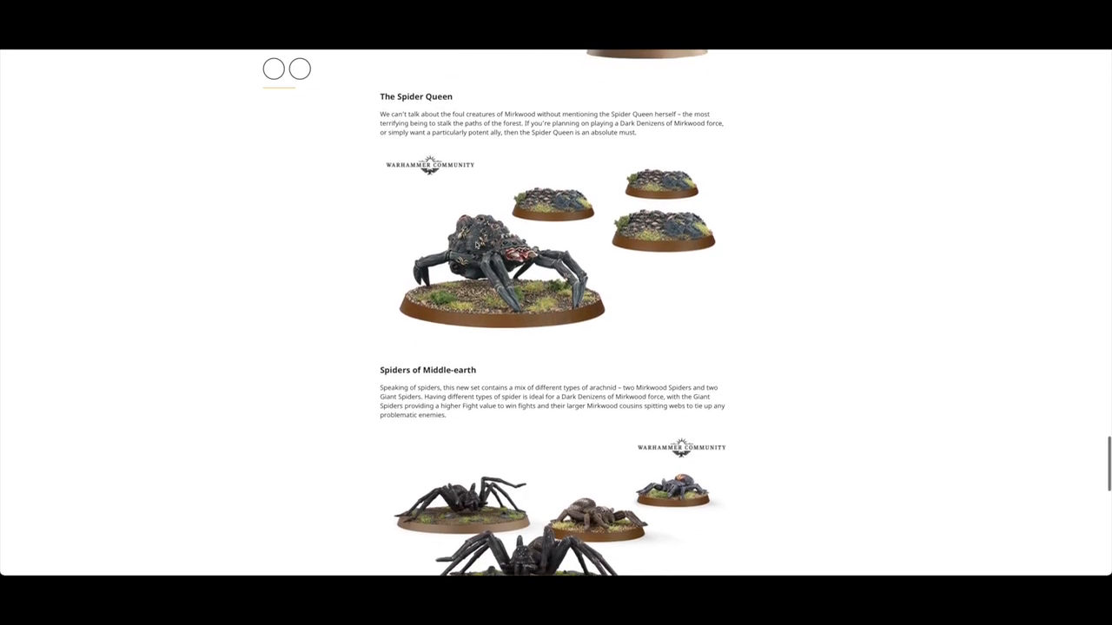
{"action": "scroll", "scroll_direction": "down", "scroll_amount": 3}
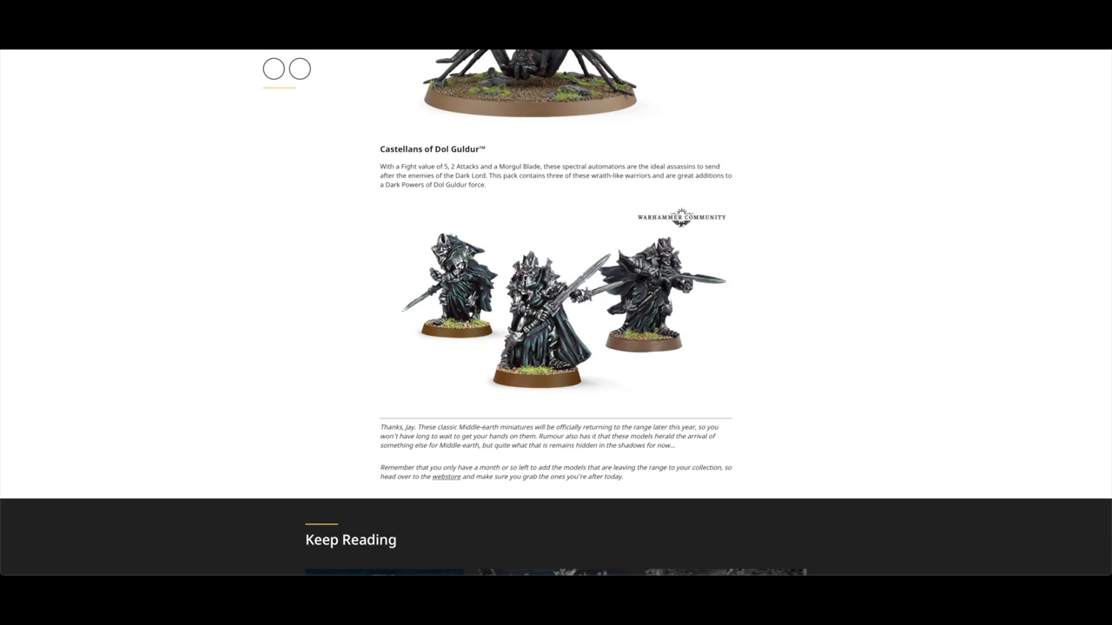
{"action": "scroll", "scroll_direction": "down", "scroll_amount": 3}
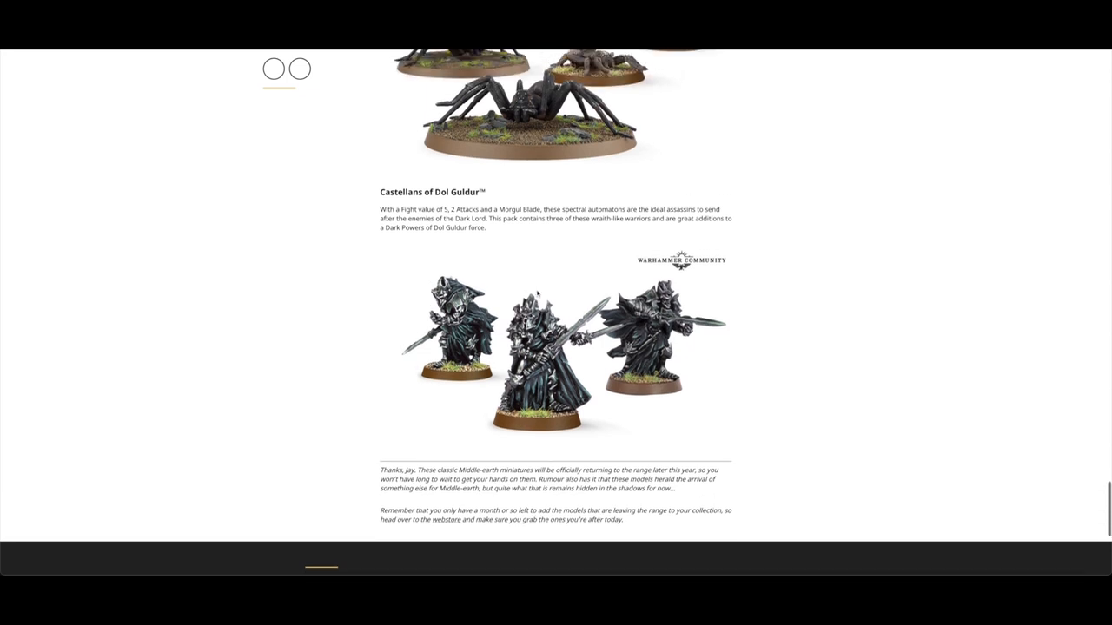
{"action": "scroll", "scroll_direction": "down", "scroll_amount": 3}
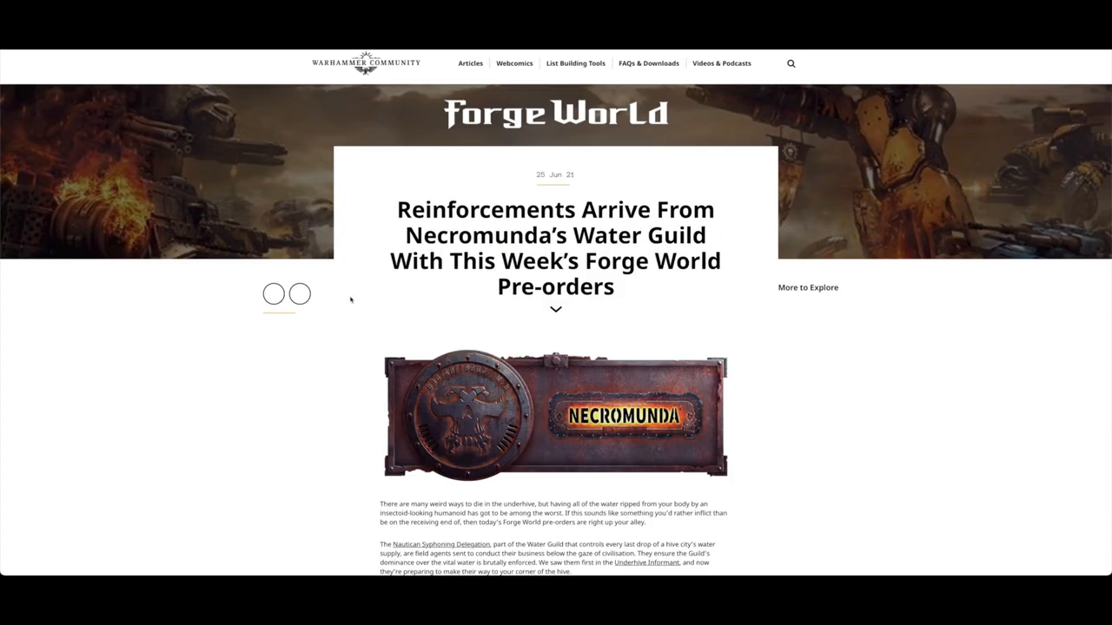
- Scroll through the Necromunda Water Guild delegation article to its end
{"action": "scroll", "scroll_direction": "down", "scroll_amount": 3}
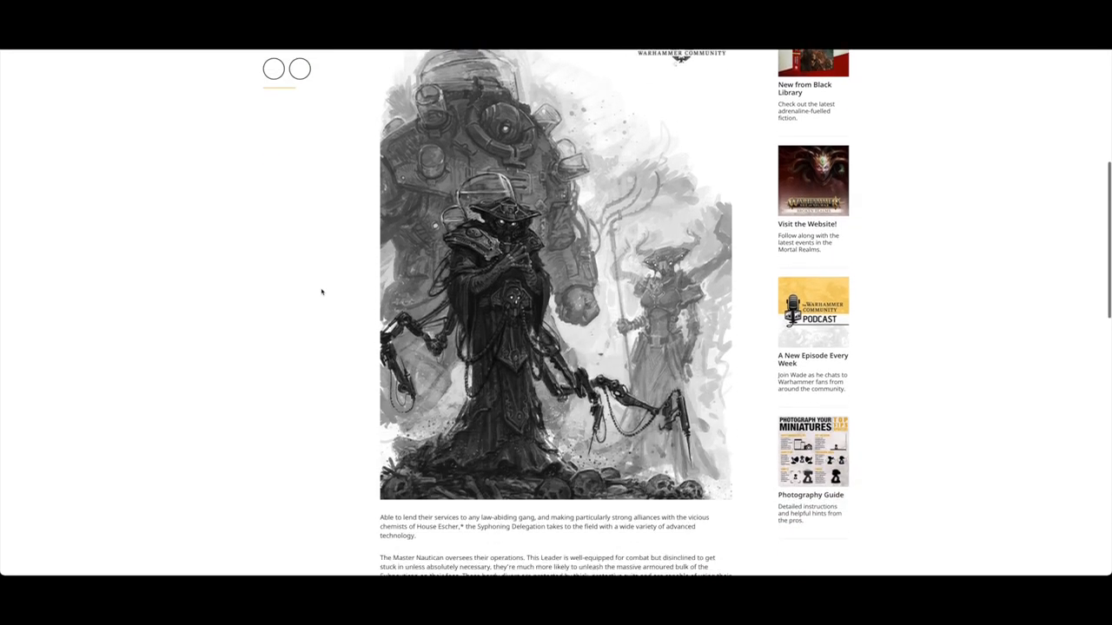
{"action": "scroll", "scroll_direction": "down", "scroll_amount": 3}
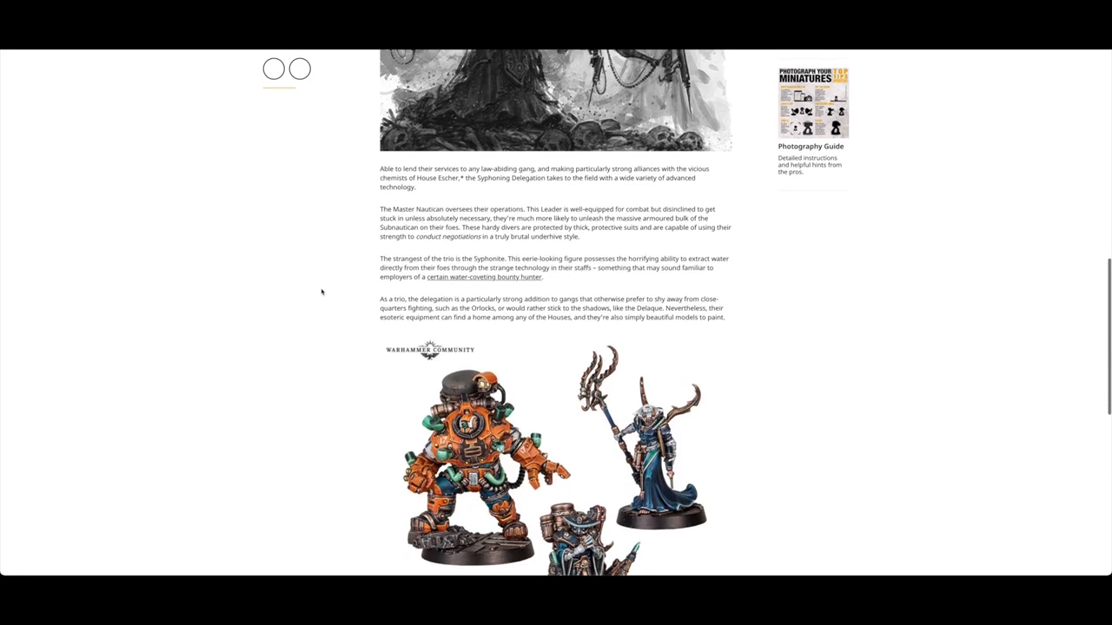
{"action": "scroll", "scroll_direction": "down", "scroll_amount": 3}
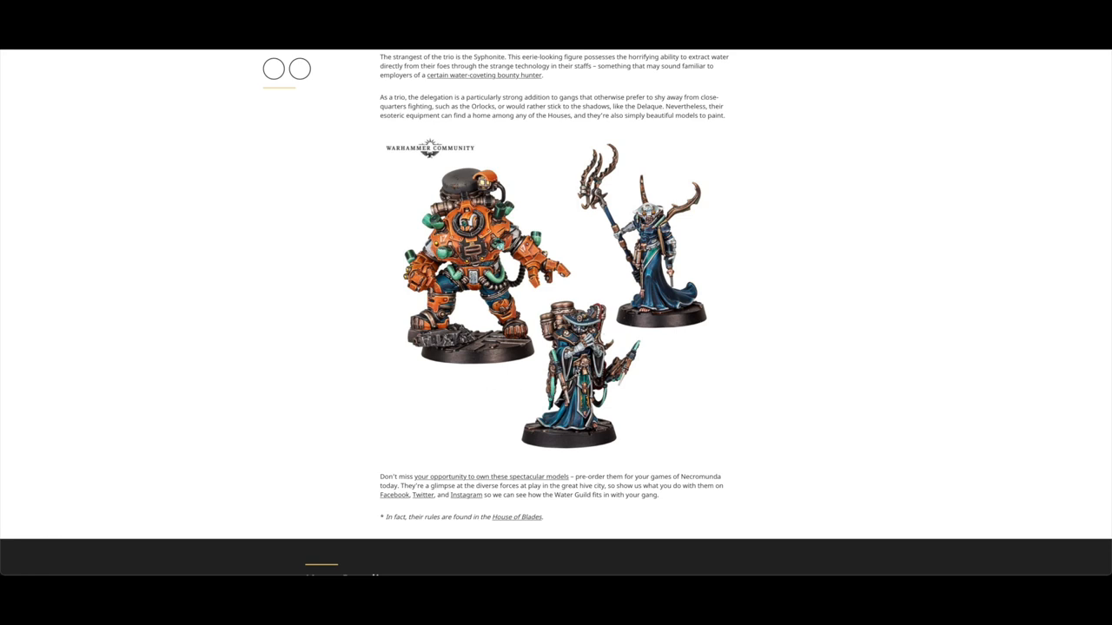
{"action": "mouse_move", "coordinate": [697, 394]}
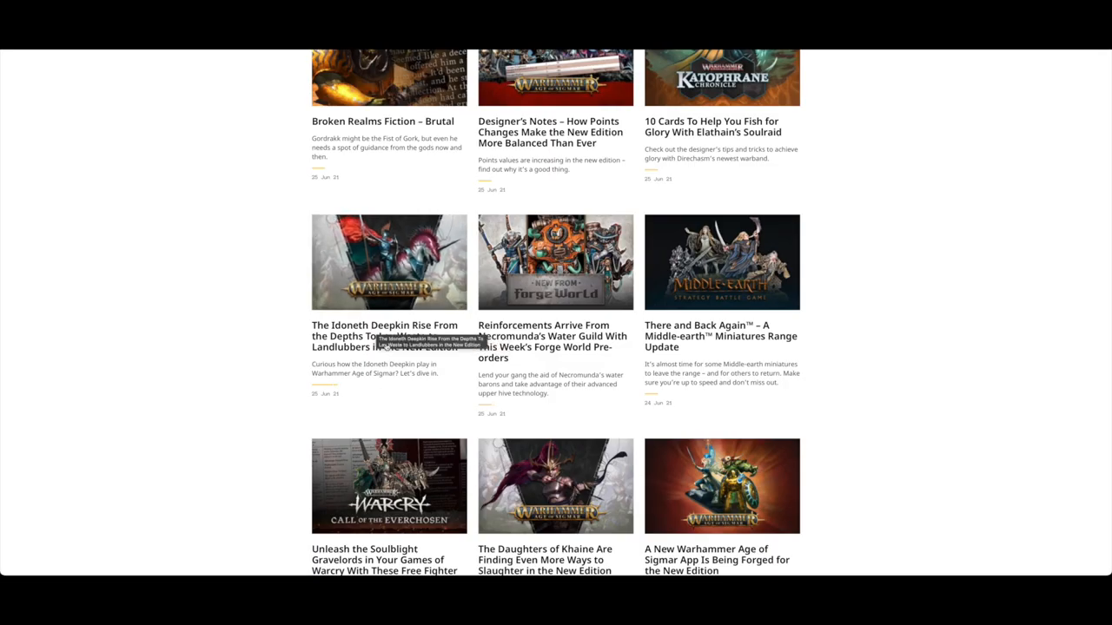
{"action": "scroll", "scroll_direction": "up", "scroll_amount": 3}
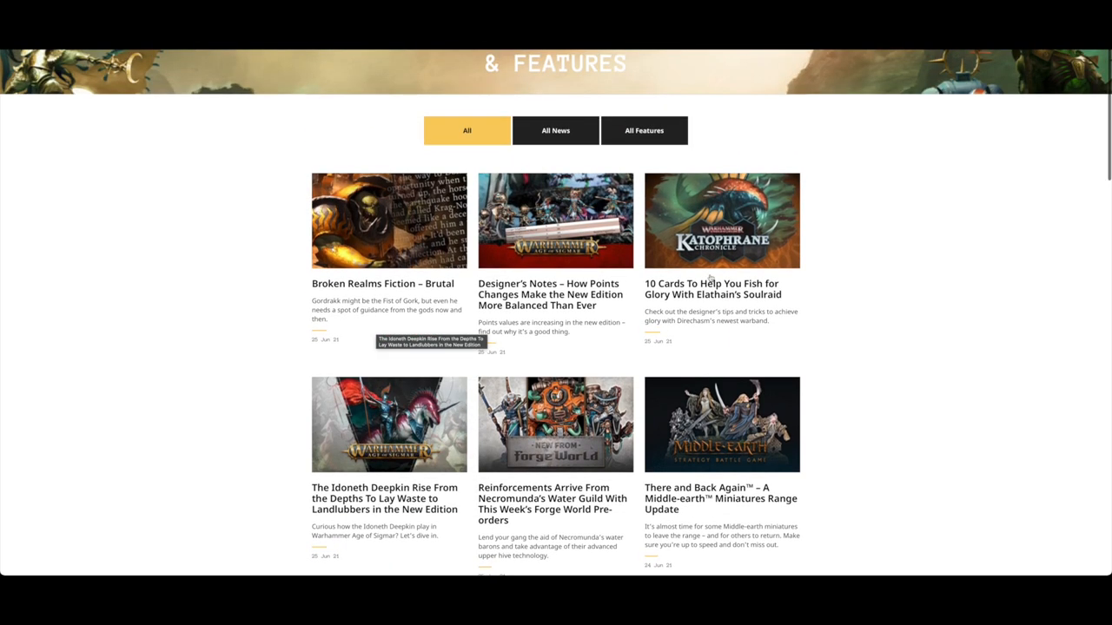
{"action": "mouse_move", "coordinate": [709, 292]}
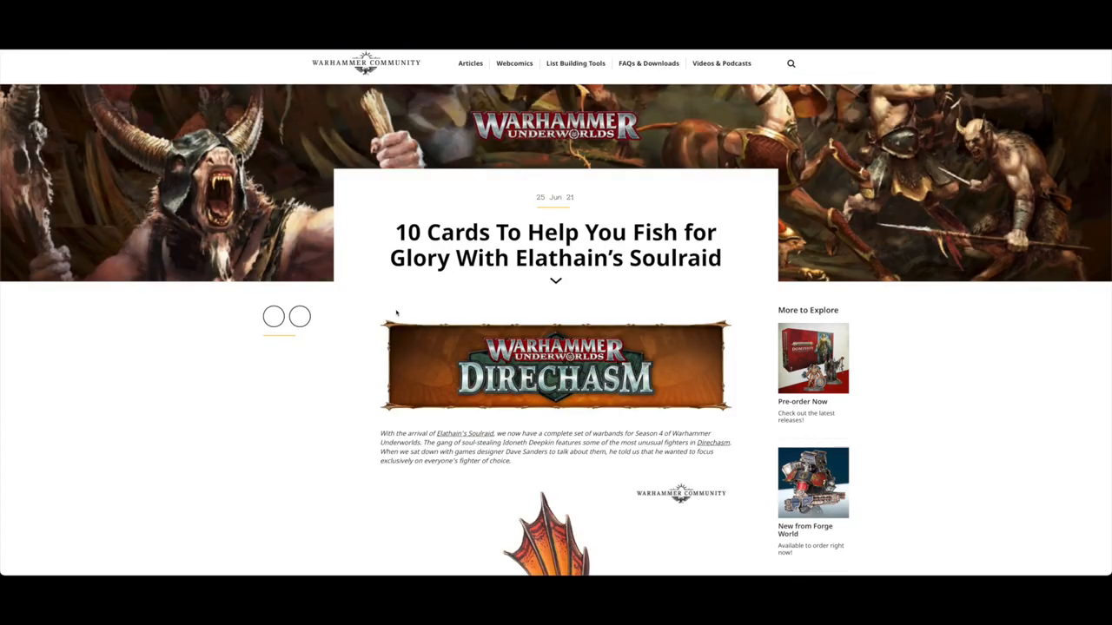
- Scroll down the Elathain's Soulraid ten-cards article as far as Shocking Ferocity
{"action": "scroll", "scroll_direction": "down", "scroll_amount": 3}
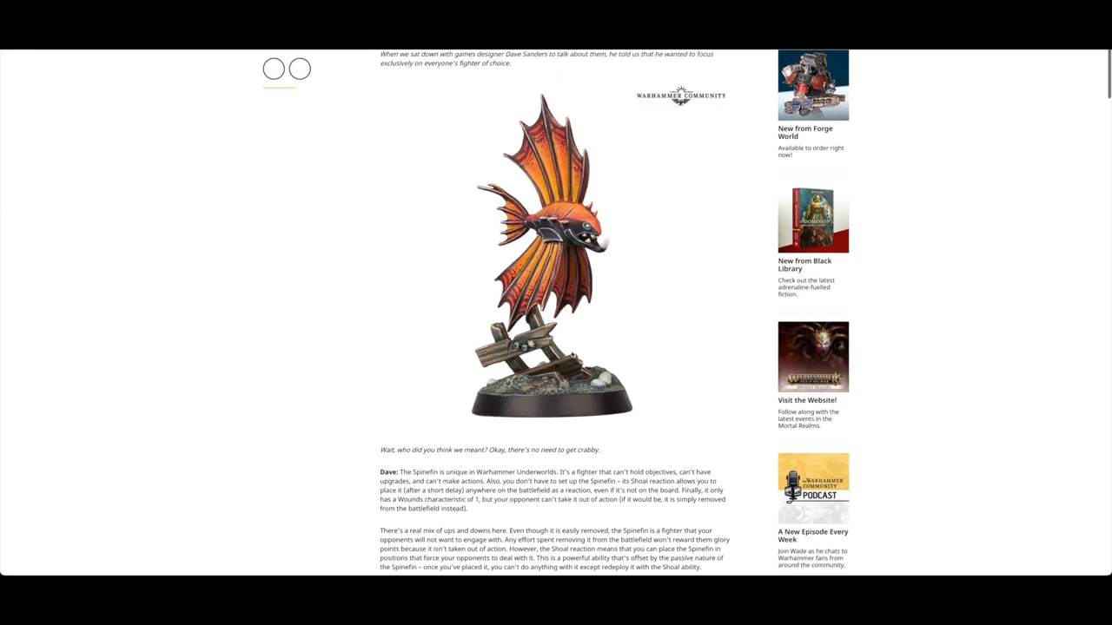
{"action": "scroll", "scroll_direction": "down", "scroll_amount": 3}
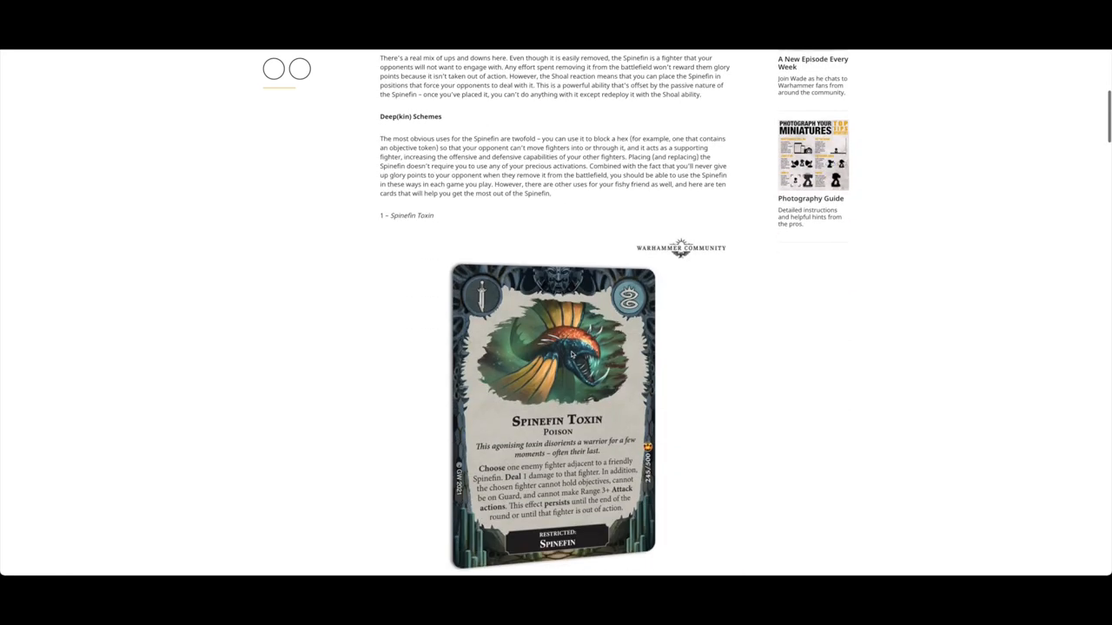
{"action": "scroll", "scroll_direction": "down", "scroll_amount": 3}
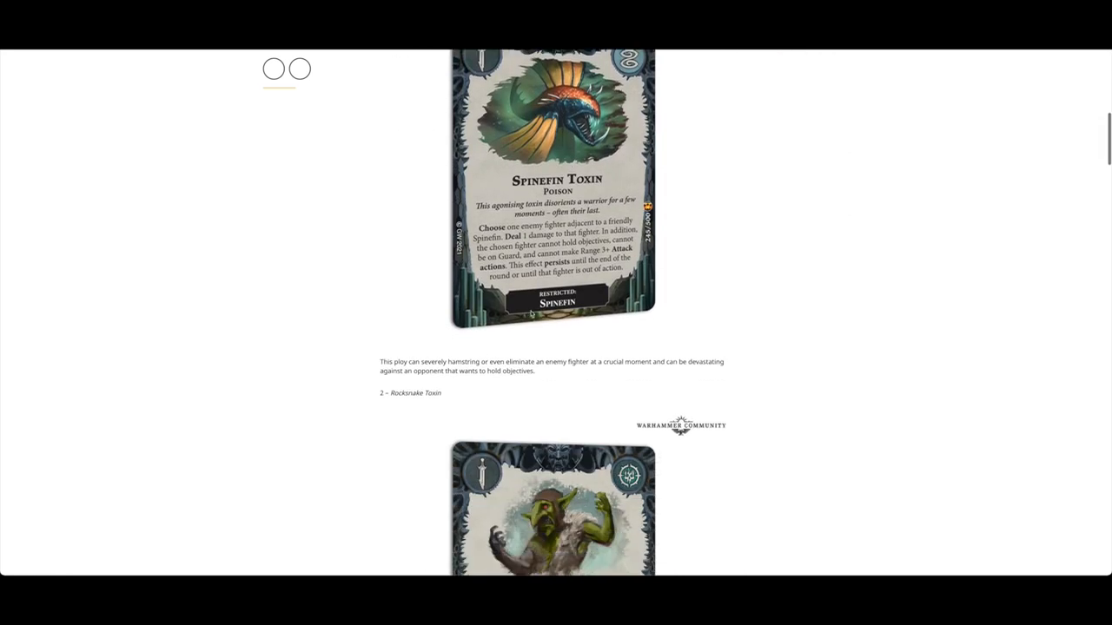
{"action": "scroll", "scroll_direction": "down", "scroll_amount": 3}
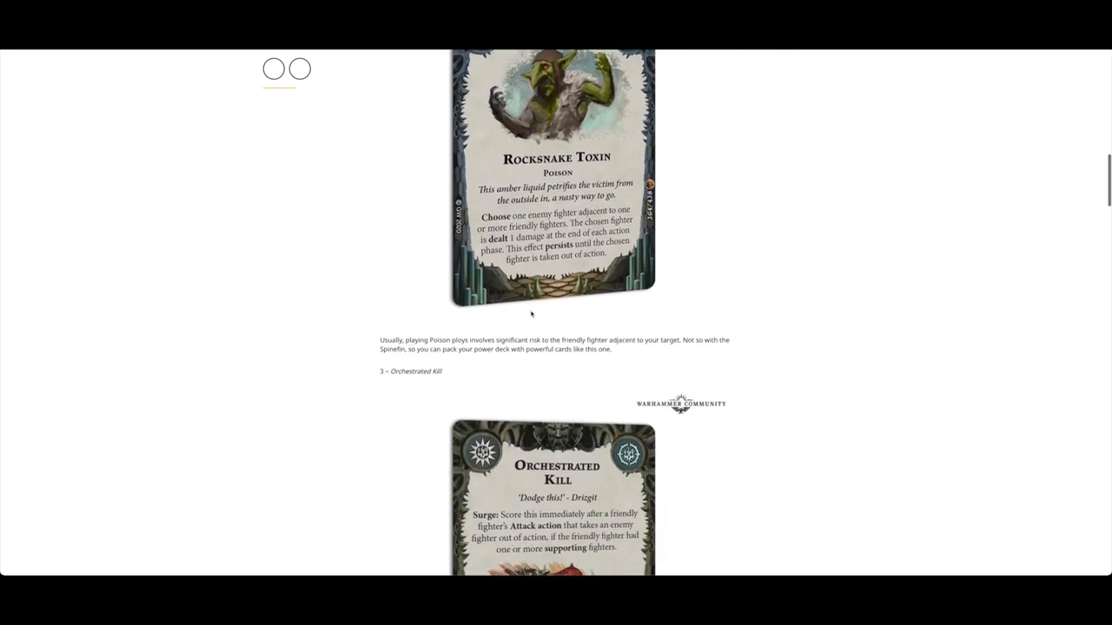
{"action": "scroll", "scroll_direction": "down", "scroll_amount": 3}
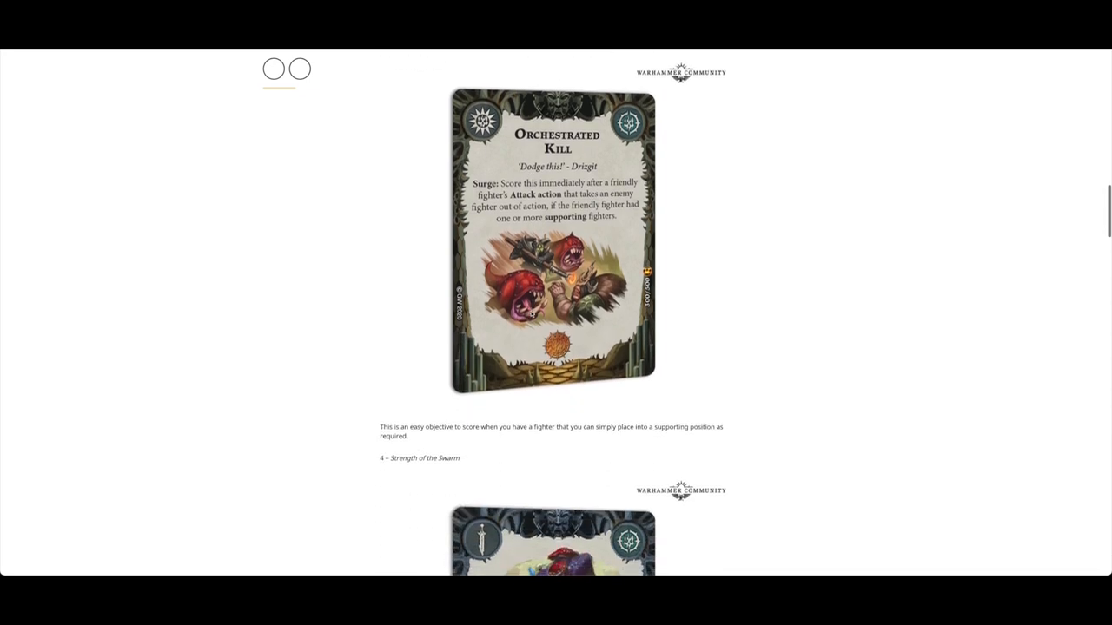
{"action": "scroll", "scroll_direction": "down", "scroll_amount": 3}
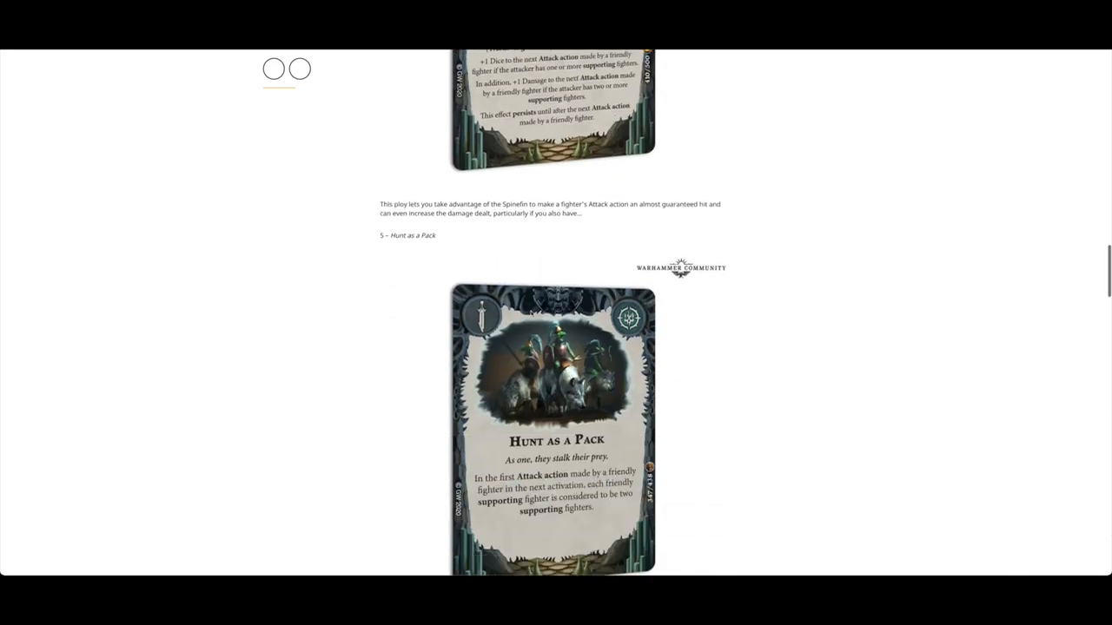
{"action": "scroll", "scroll_direction": "down", "scroll_amount": 3}
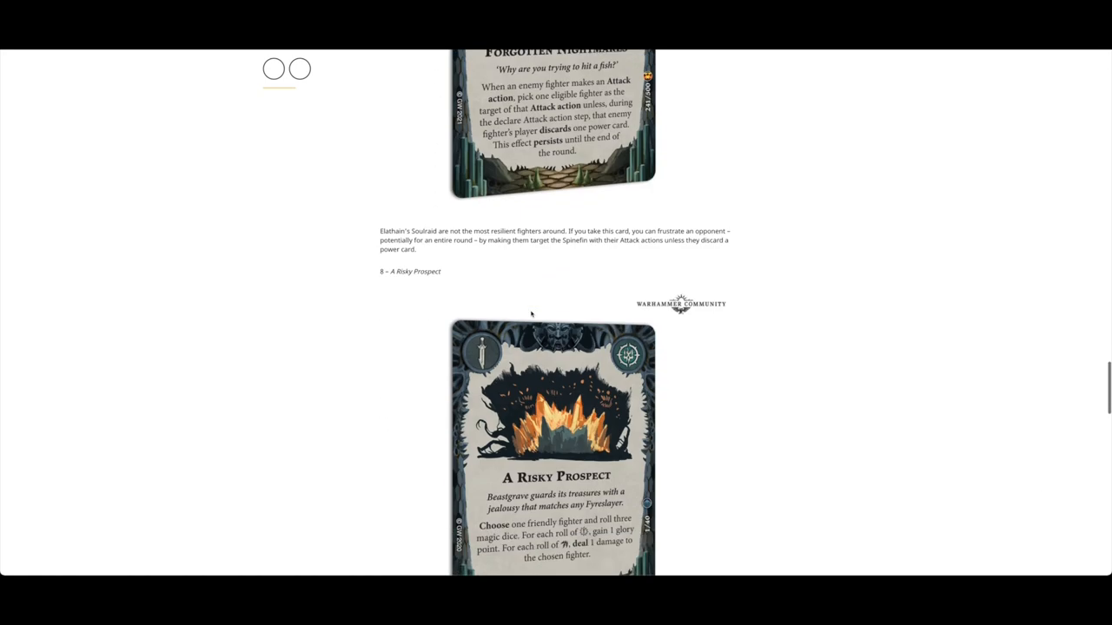
{"action": "scroll", "scroll_direction": "down", "scroll_amount": 3}
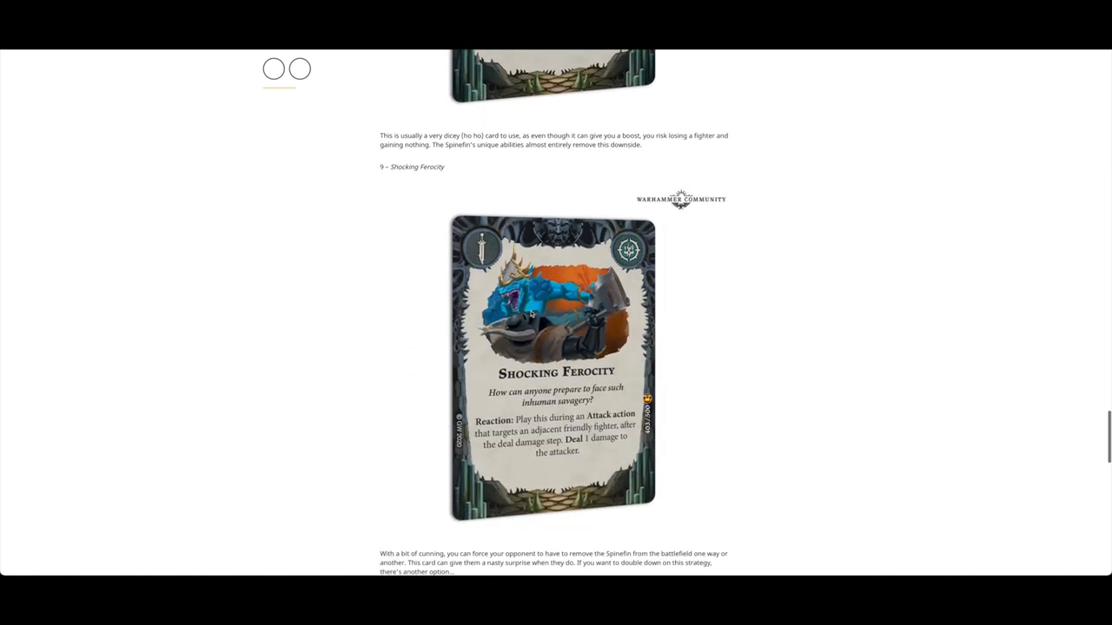
{"action": "scroll", "scroll_direction": "down", "scroll_amount": 3}
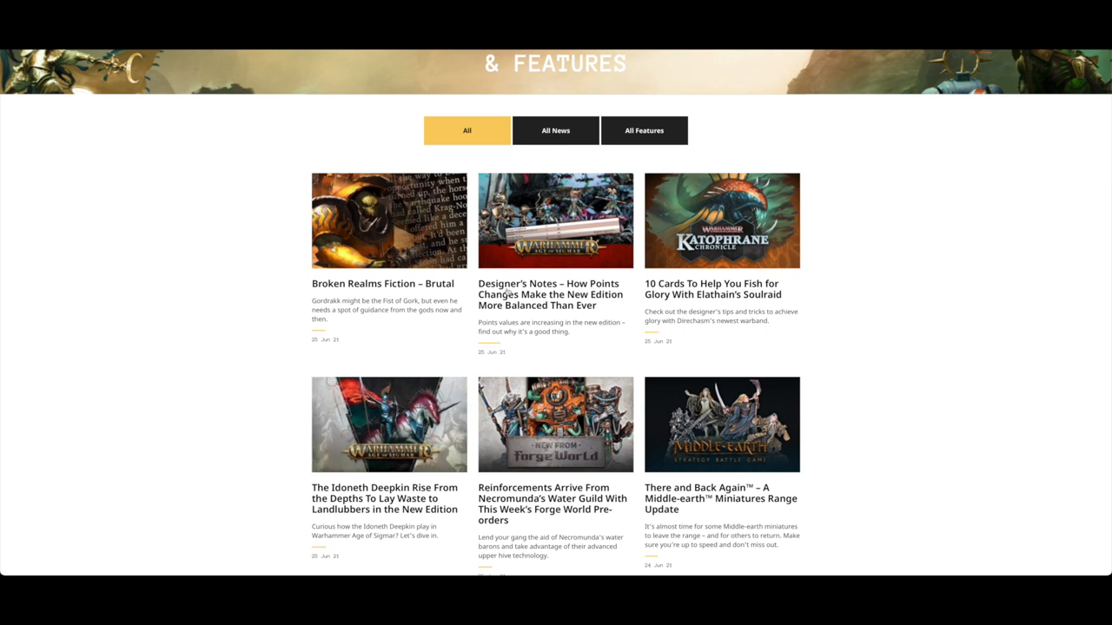
{"action": "mouse_move", "coordinate": [553, 306]}
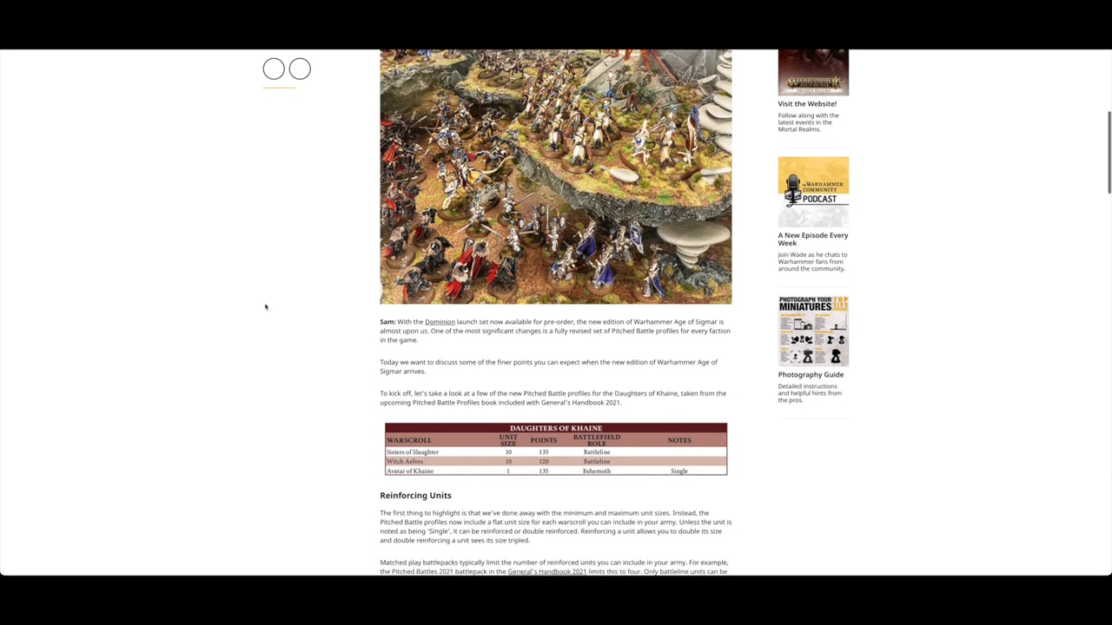
- Skim down the Designer's Notes on Pitched Battle profiles as far as the New FAQs section
{"action": "scroll", "scroll_direction": "down", "scroll_amount": 3}
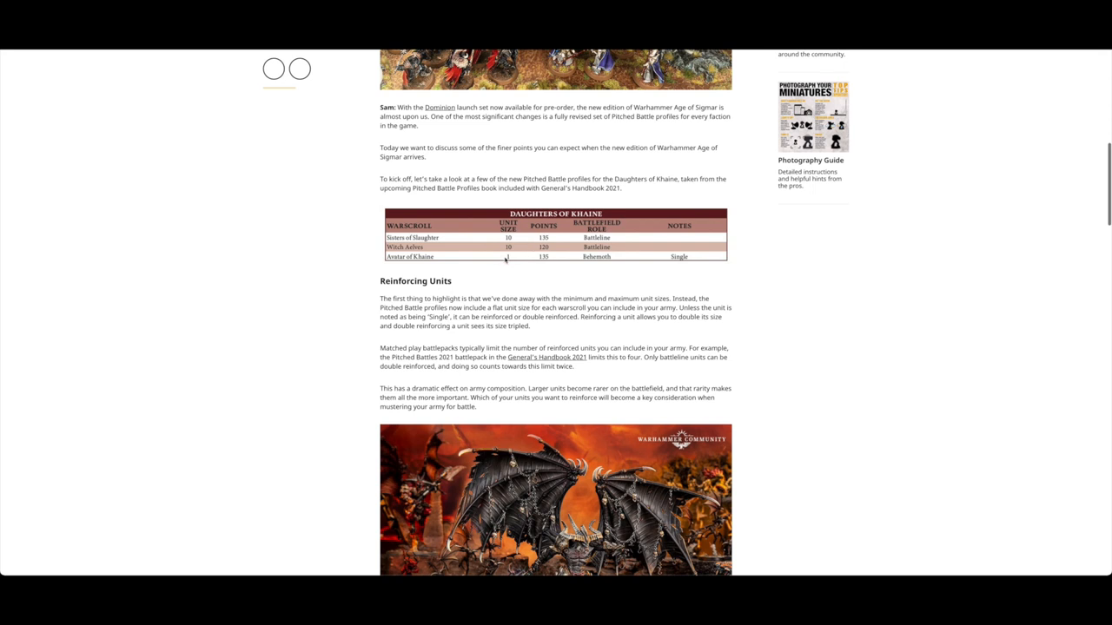
{"action": "mouse_move", "coordinate": [507, 281]}
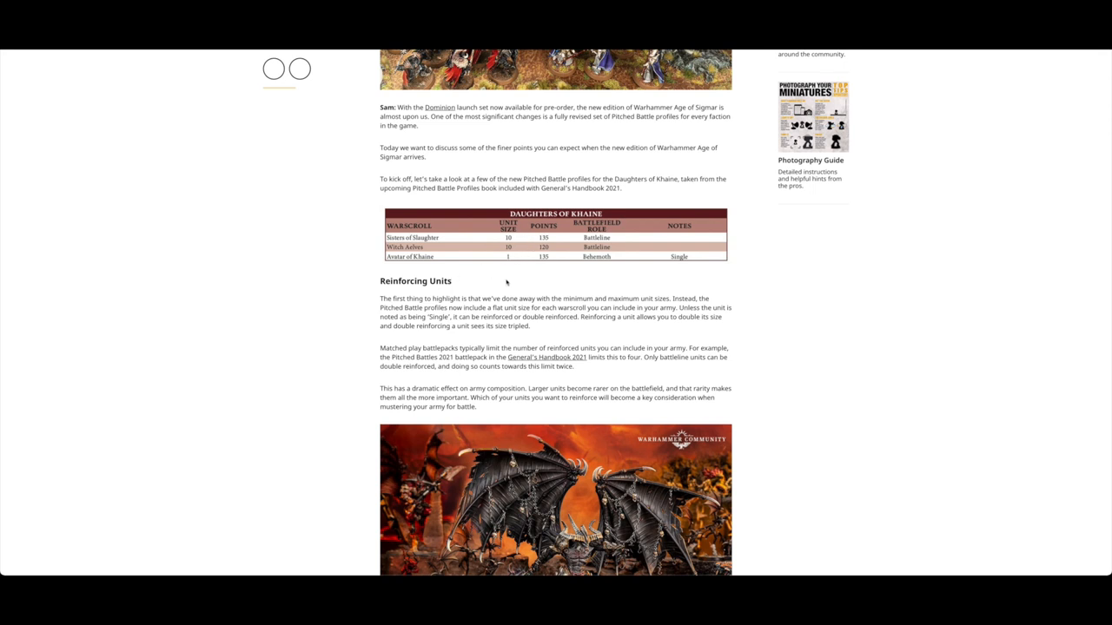
{"action": "scroll", "scroll_direction": "down", "scroll_amount": 3}
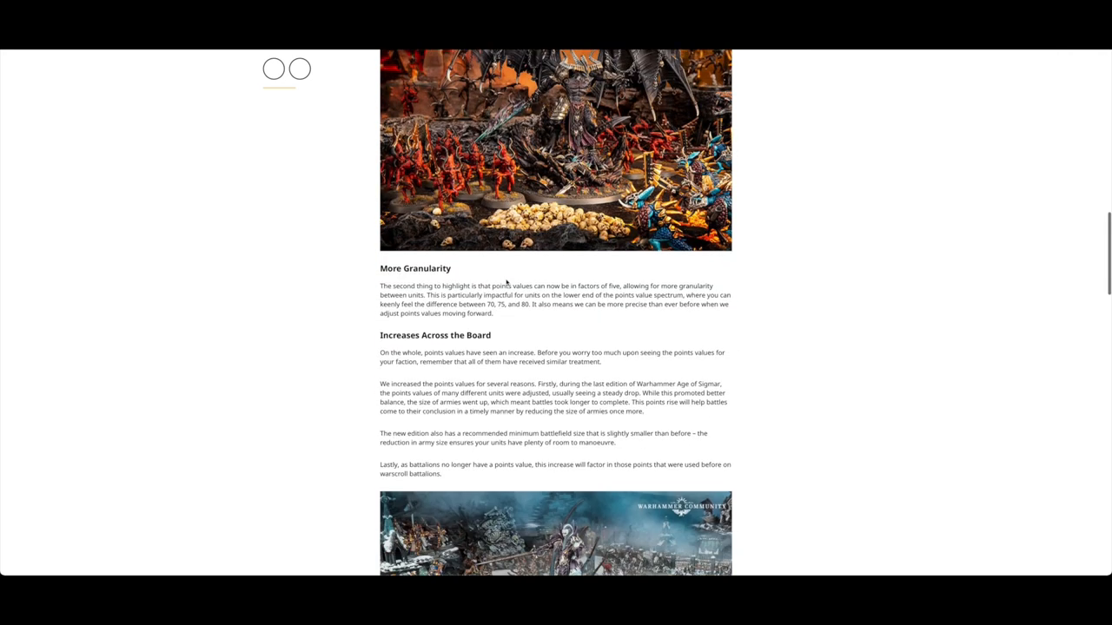
{"action": "scroll", "scroll_direction": "down", "scroll_amount": 3}
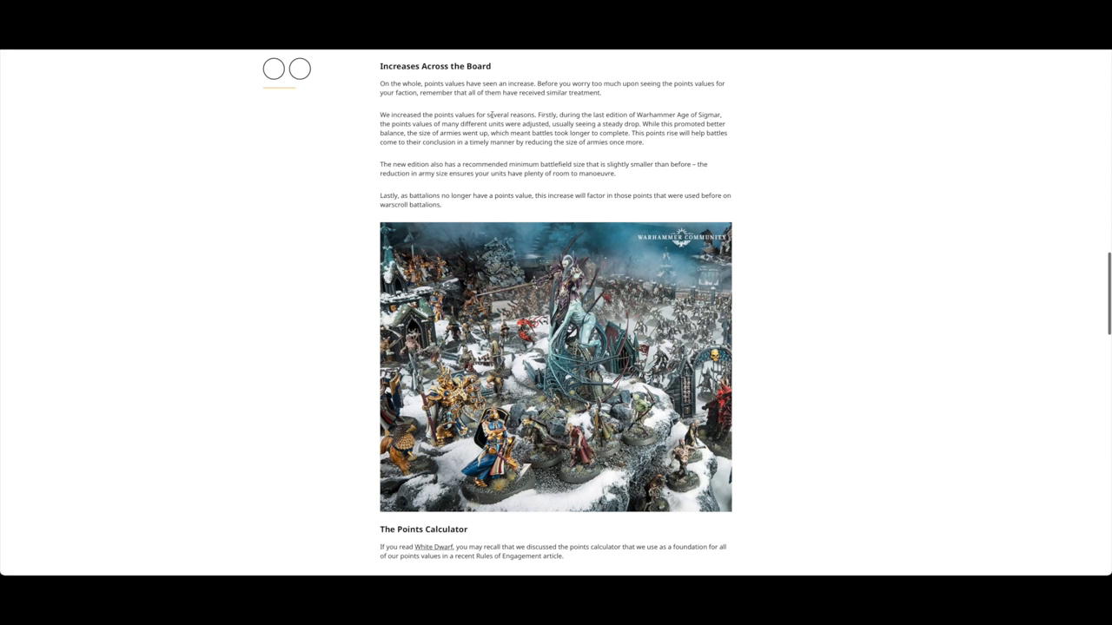
{"action": "scroll", "scroll_direction": "down", "scroll_amount": 3}
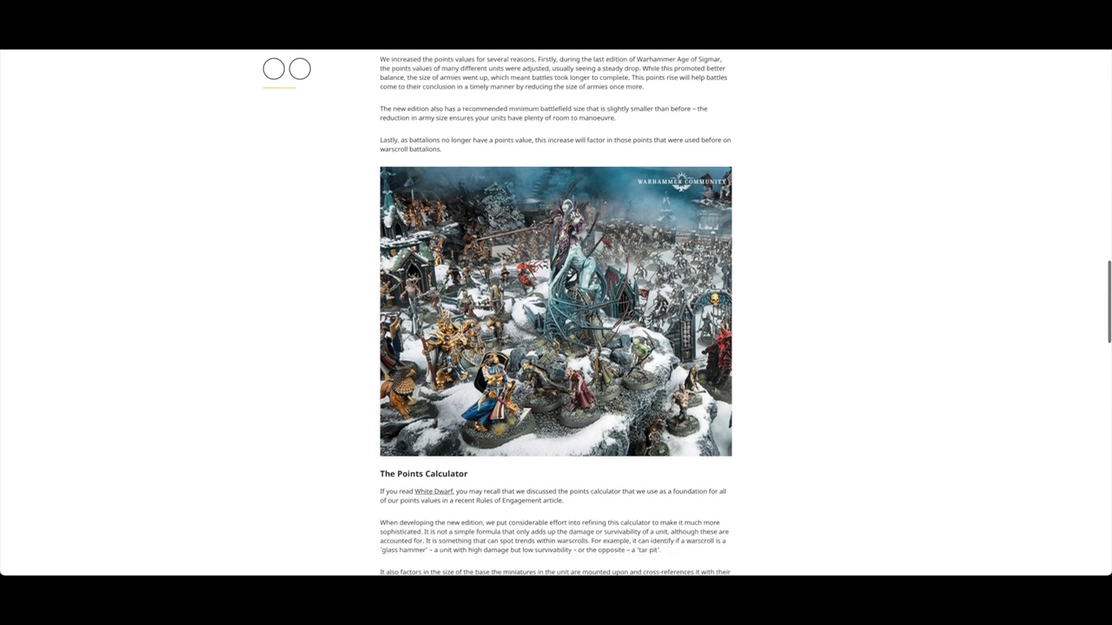
{"action": "scroll", "scroll_direction": "down", "scroll_amount": 3}
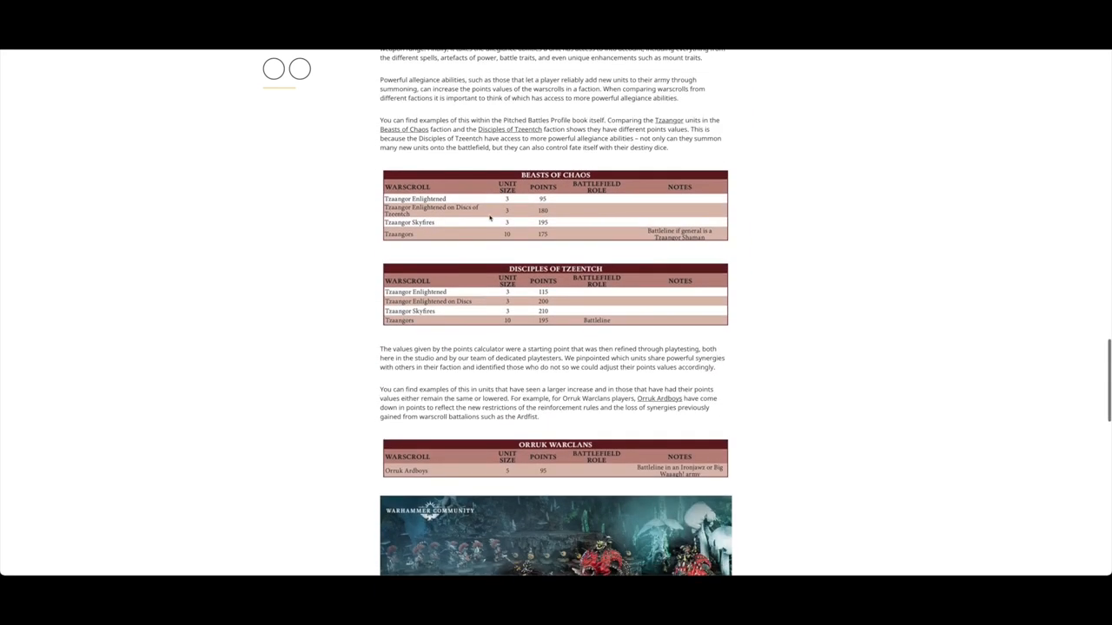
{"action": "scroll", "scroll_direction": "down", "scroll_amount": 3}
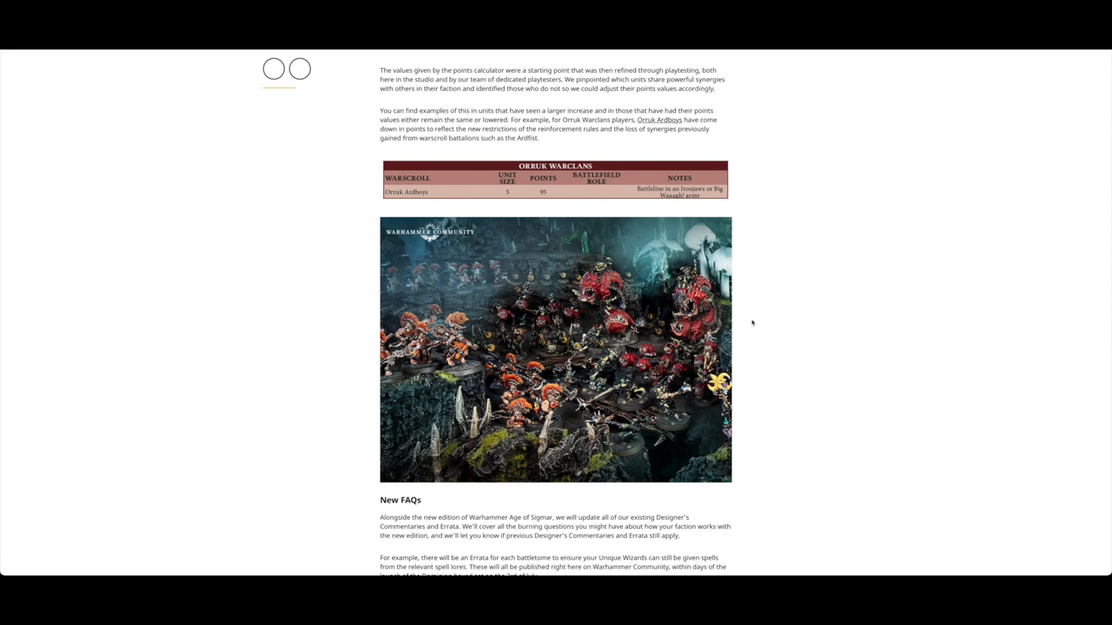
{"action": "scroll", "scroll_direction": "down", "scroll_amount": 3}
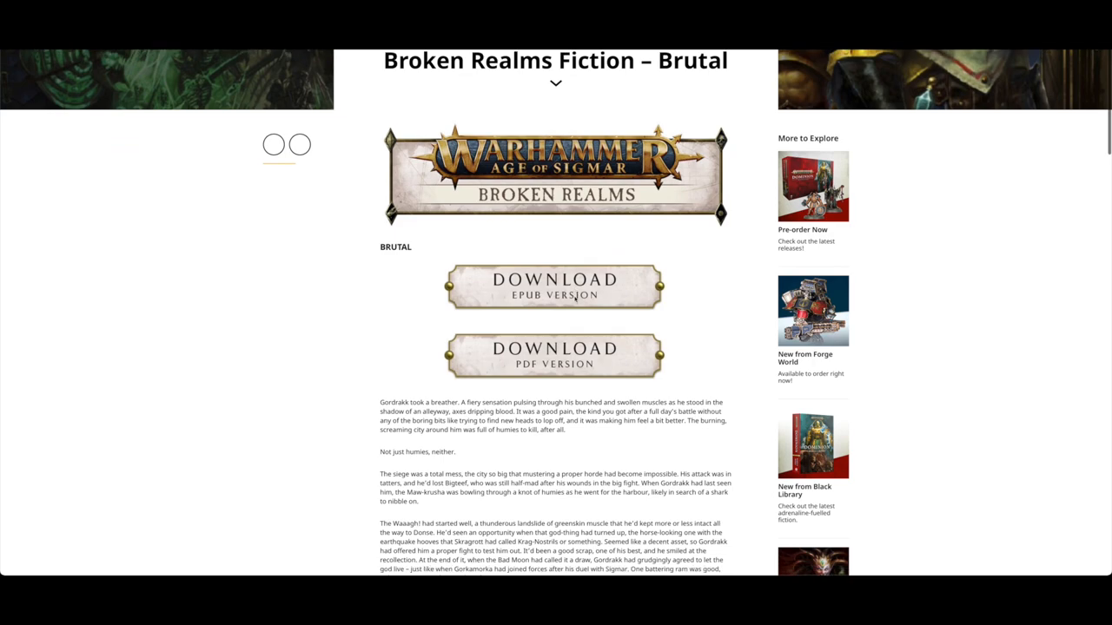
{"action": "scroll", "scroll_direction": "down", "scroll_amount": 3}
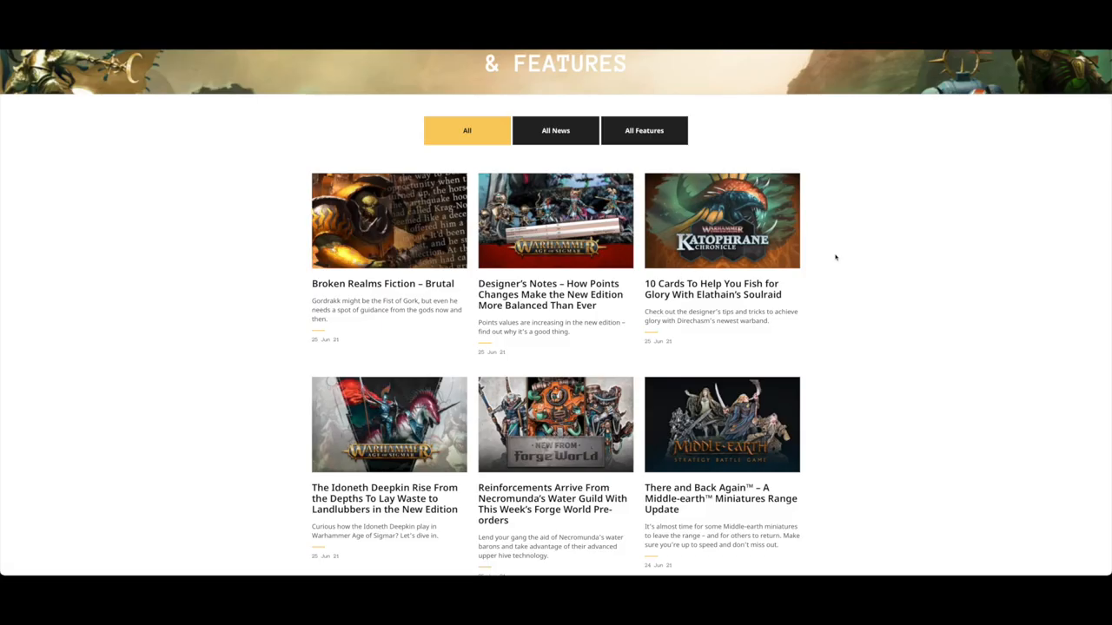
{"action": "mouse_move", "coordinate": [832, 261]}
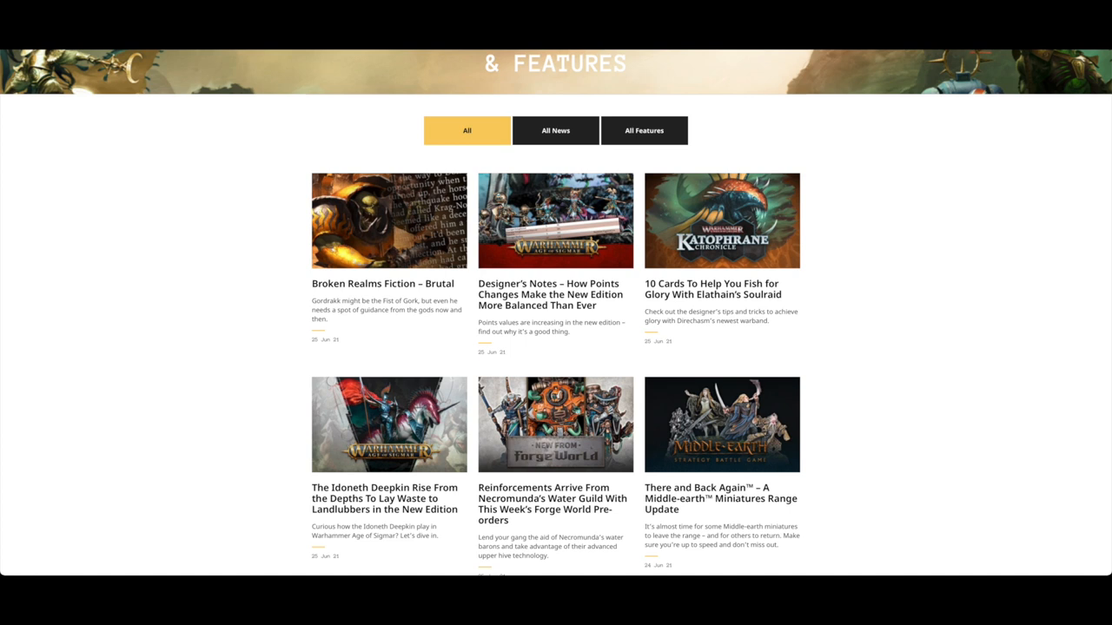
{"action": "scroll", "scroll_direction": "down", "scroll_amount": 3}
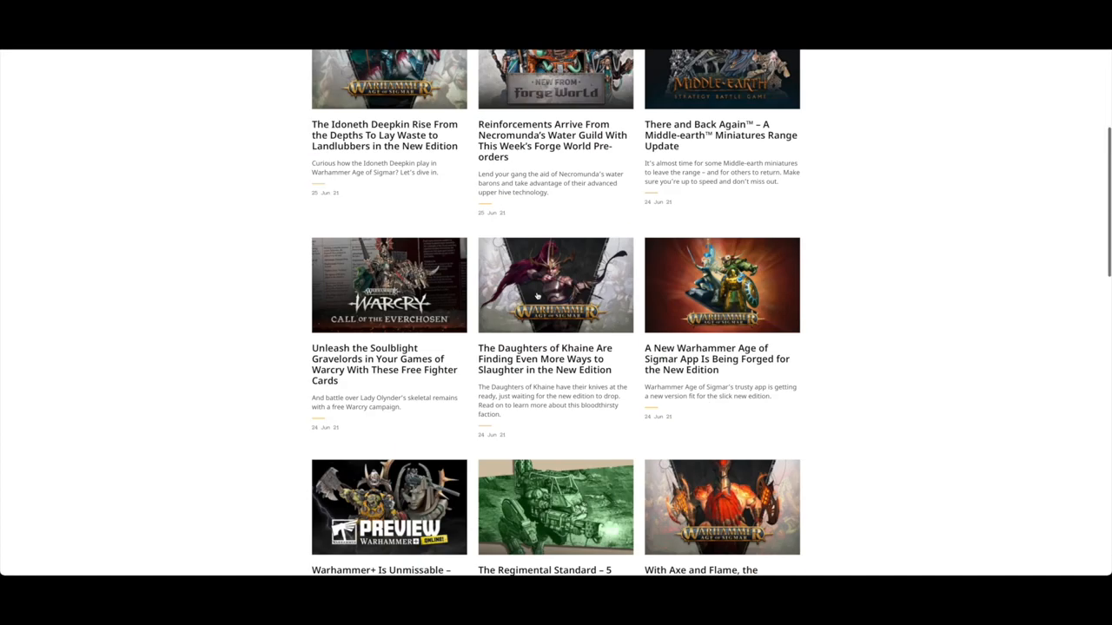
{"action": "scroll", "scroll_direction": "down", "scroll_amount": 3}
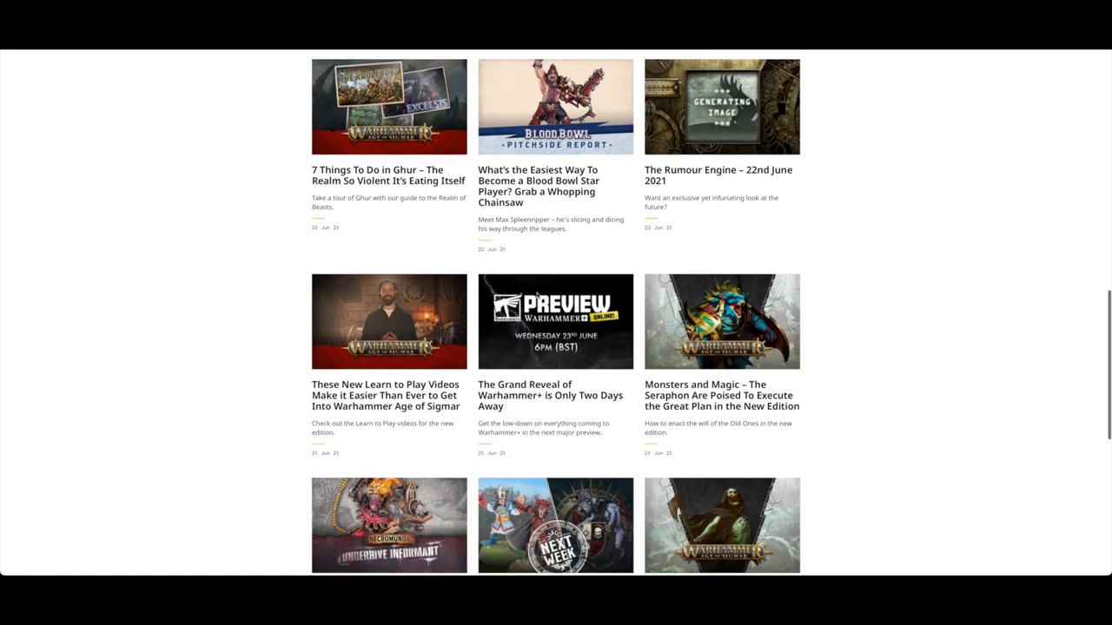
{"action": "scroll", "scroll_direction": "down", "scroll_amount": 3}
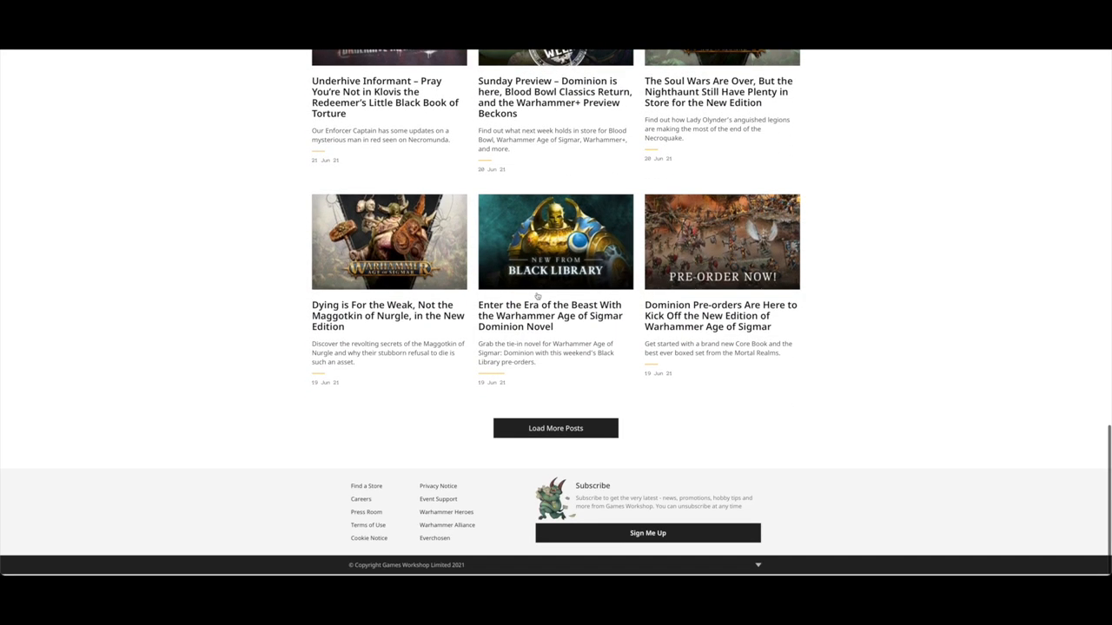
{"action": "left_click", "coordinate": [556, 427]}
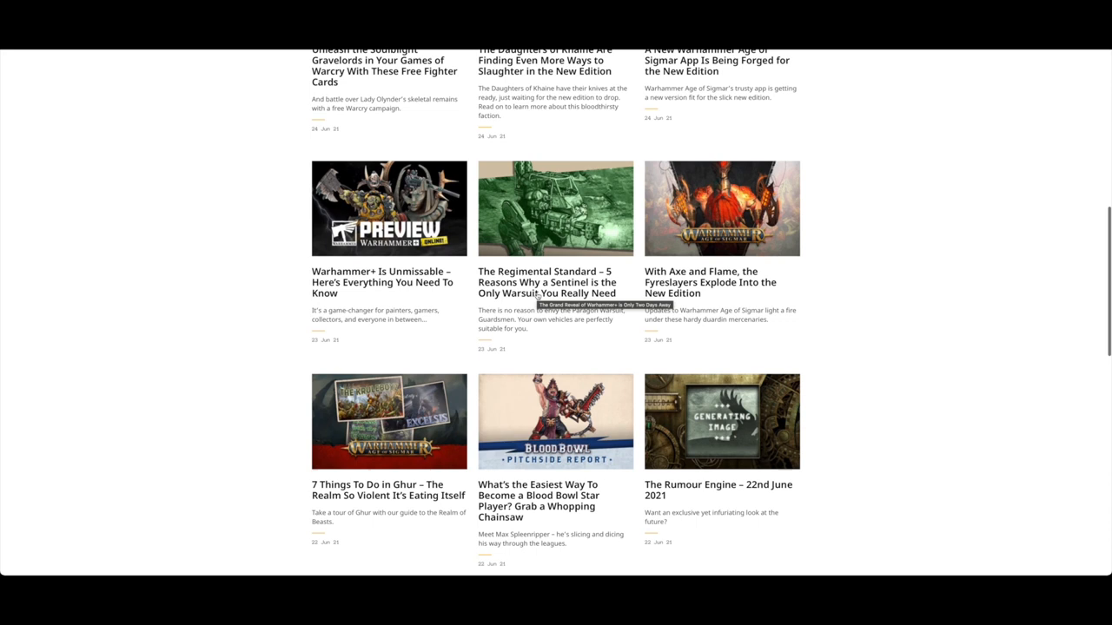
{"action": "scroll", "scroll_direction": "up", "scroll_amount": 3}
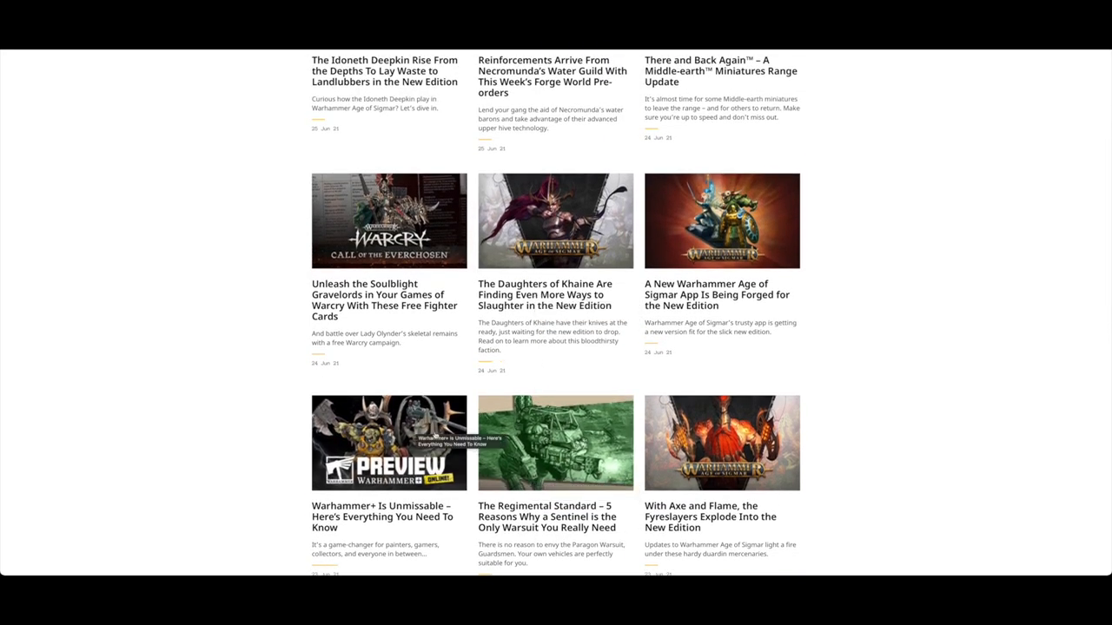
{"action": "scroll", "scroll_direction": "up", "scroll_amount": 3}
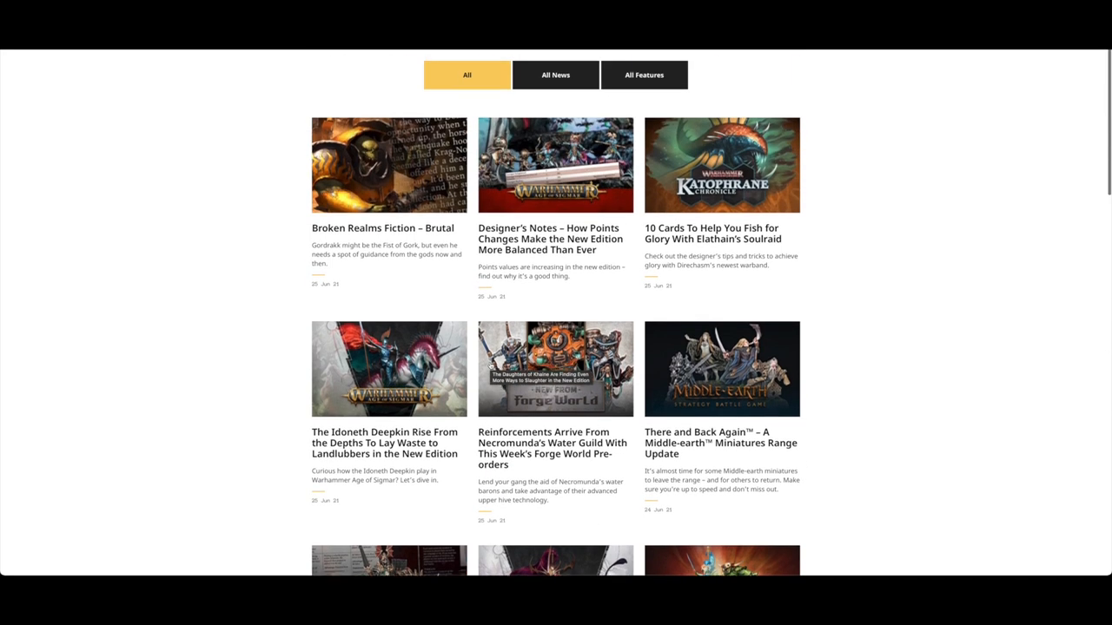
{"action": "scroll", "scroll_direction": "down", "scroll_amount": 3}
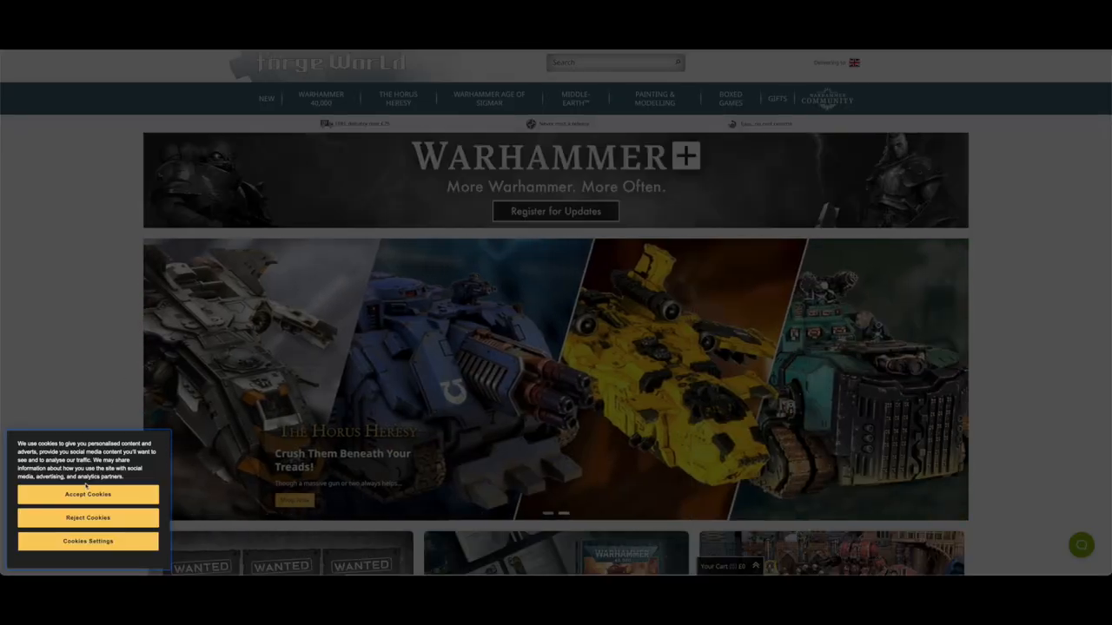
- Dismiss the Forge World cookie notice and glance down and back up the home page
{"action": "left_click", "coordinate": [87, 493]}
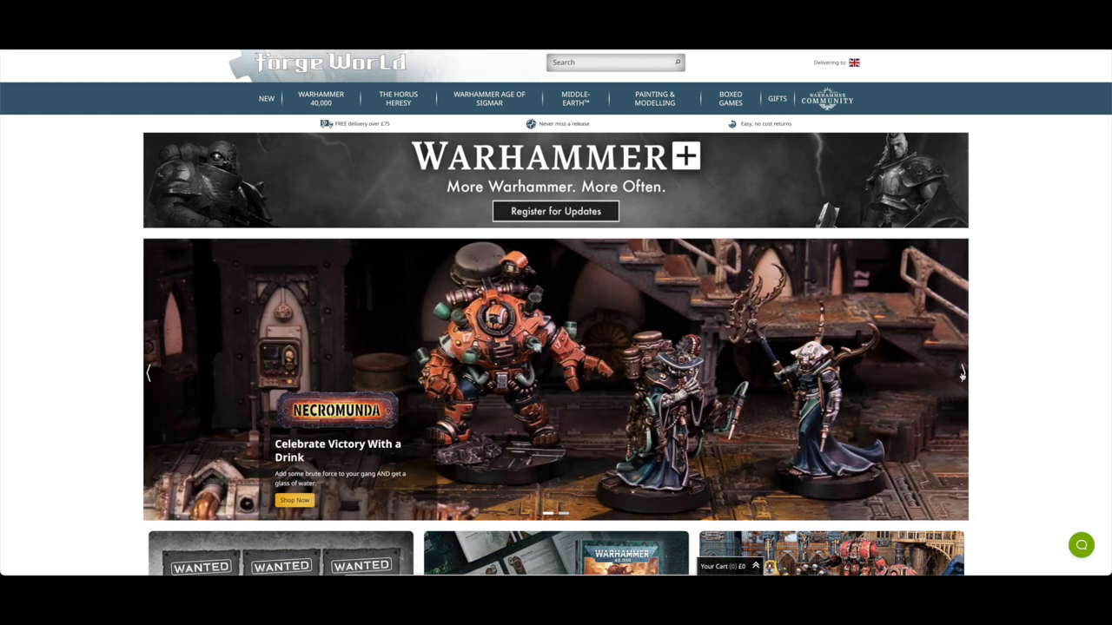
{"action": "scroll", "scroll_direction": "down", "scroll_amount": 3}
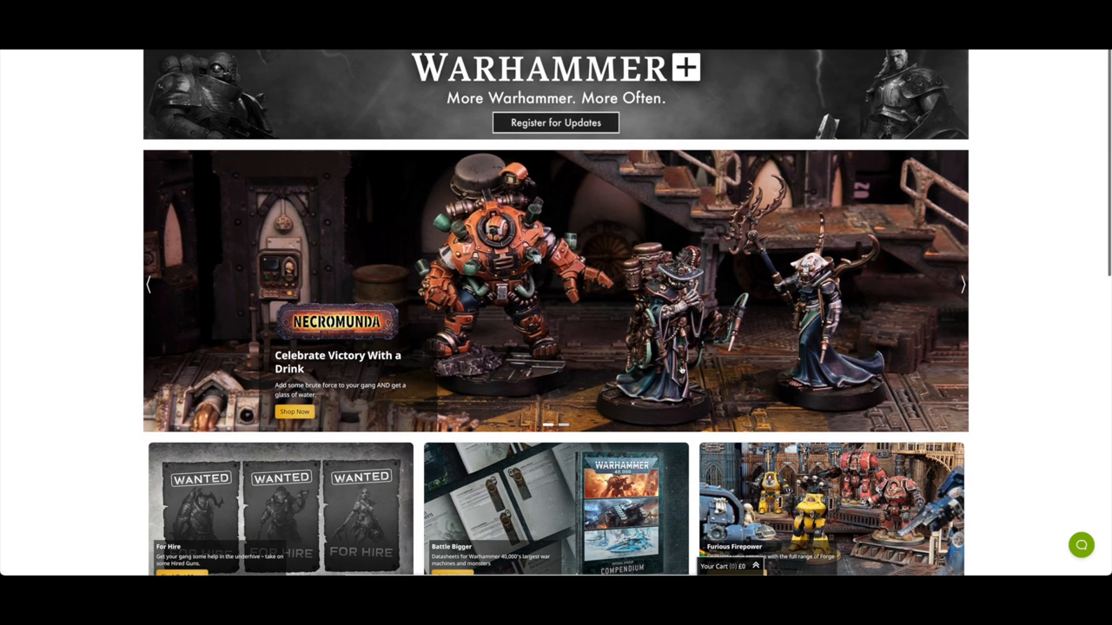
{"action": "scroll", "scroll_direction": "down", "scroll_amount": 3}
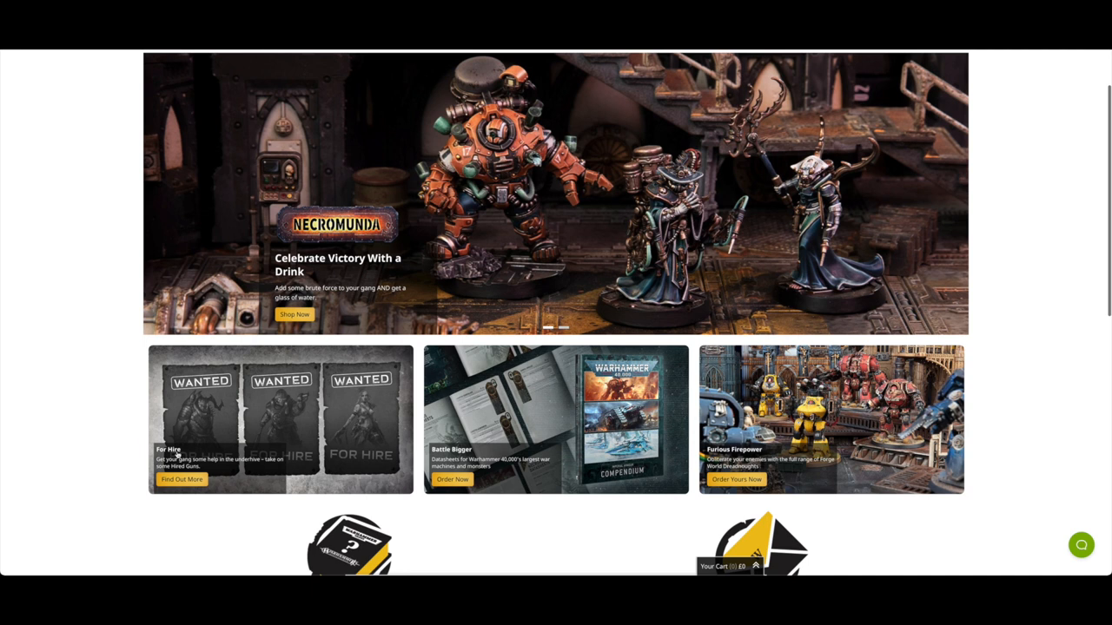
{"action": "mouse_move", "coordinate": [229, 445]}
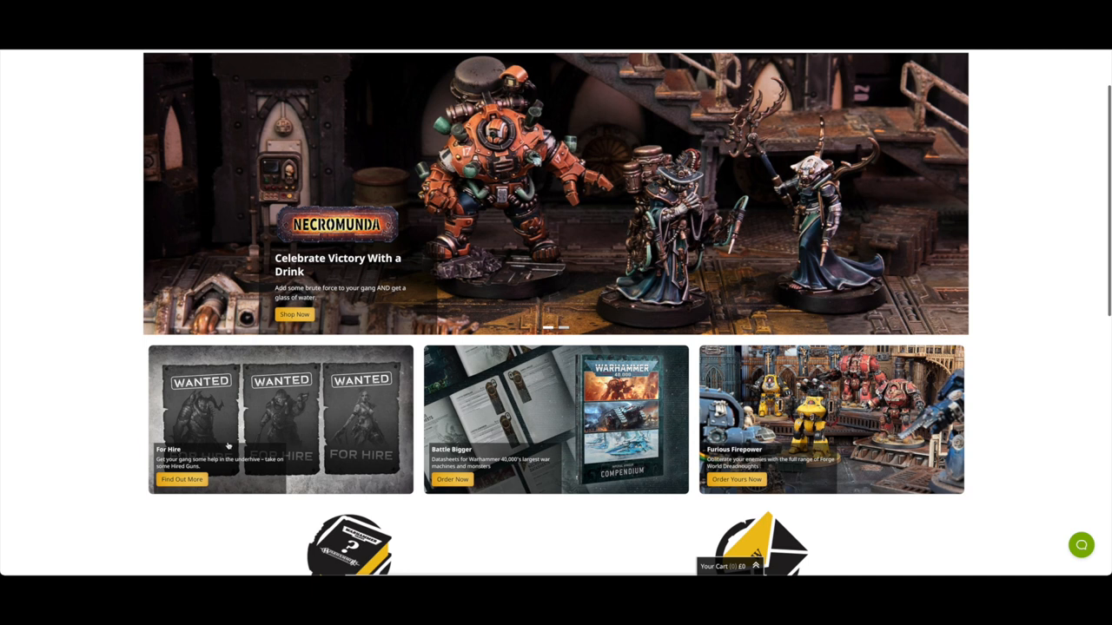
{"action": "scroll", "scroll_direction": "up", "scroll_amount": 3}
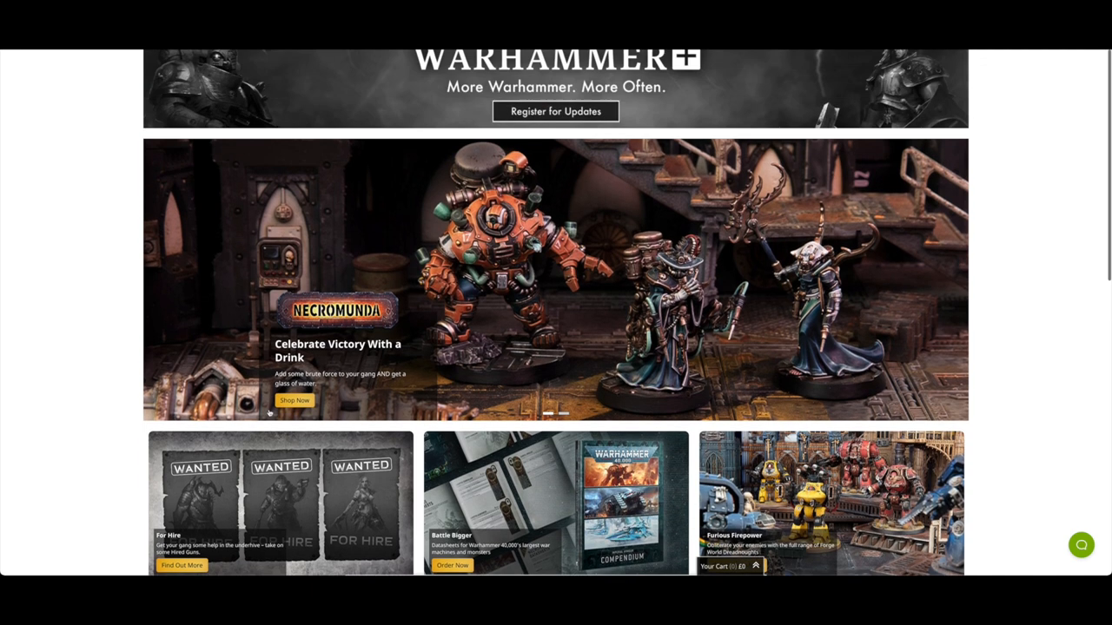
{"action": "scroll", "scroll_direction": "up", "scroll_amount": 3}
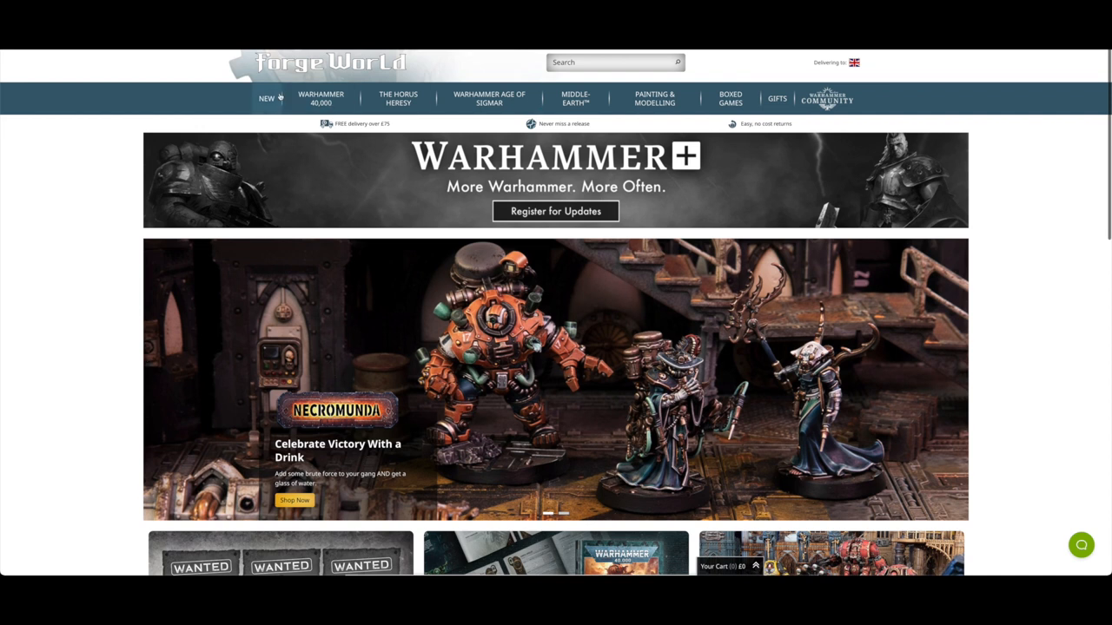
- Show What's New filtered to Pre-orders, listing only the Mercator Nautica Syphoning Delegation
{"action": "left_click", "coordinate": [267, 97]}
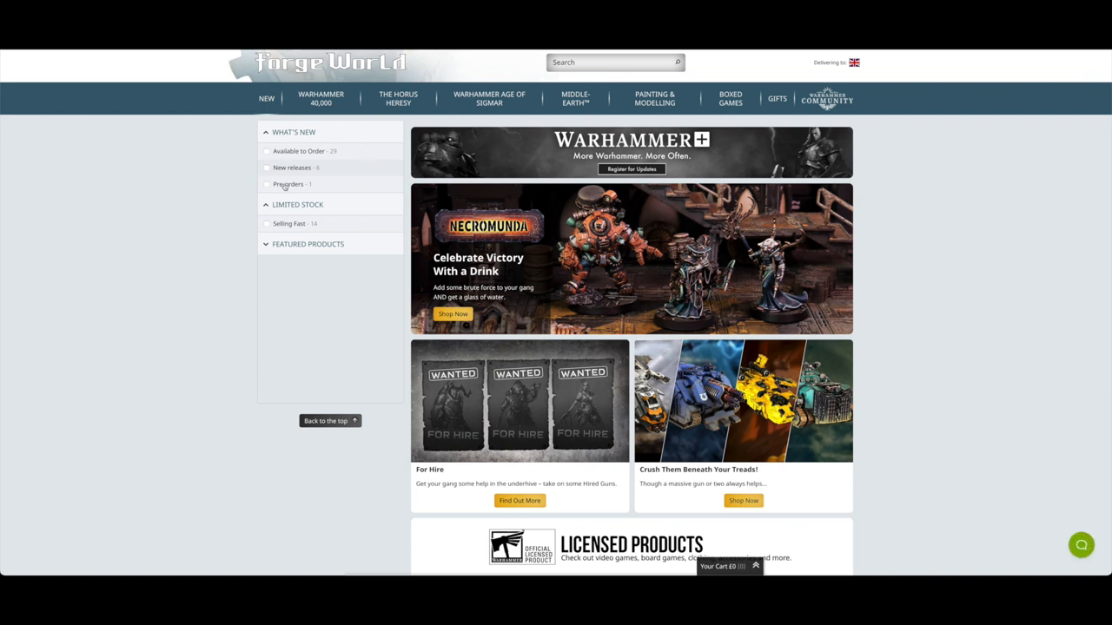
{"action": "left_click", "coordinate": [288, 184]}
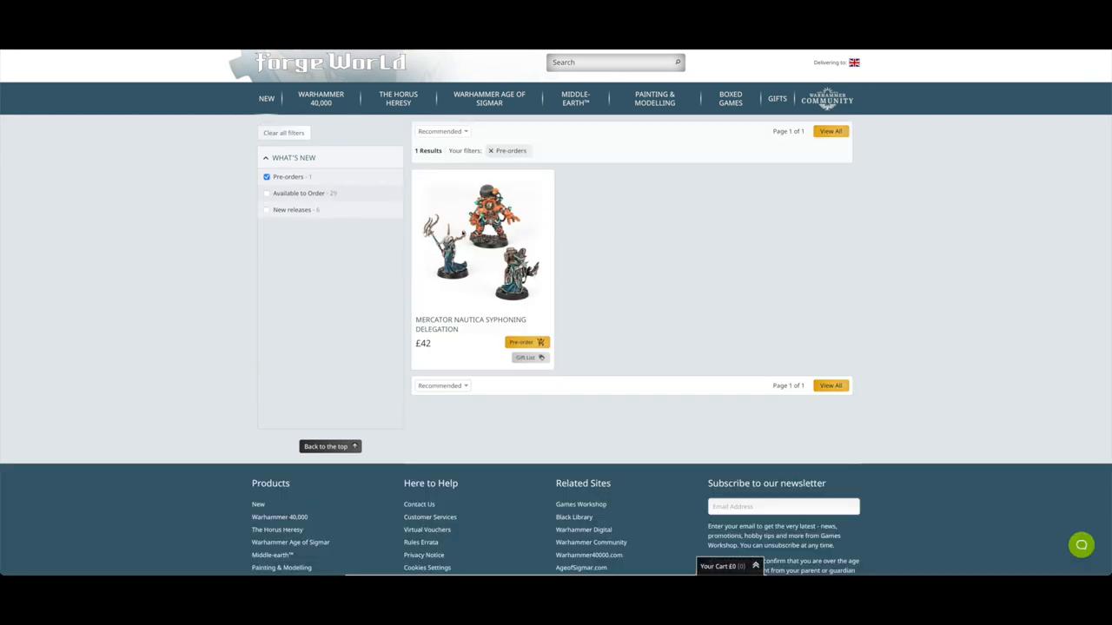
- View the Mercator Nautica Syphoning Delegation product page and read its Description
{"action": "left_click", "coordinate": [481, 243]}
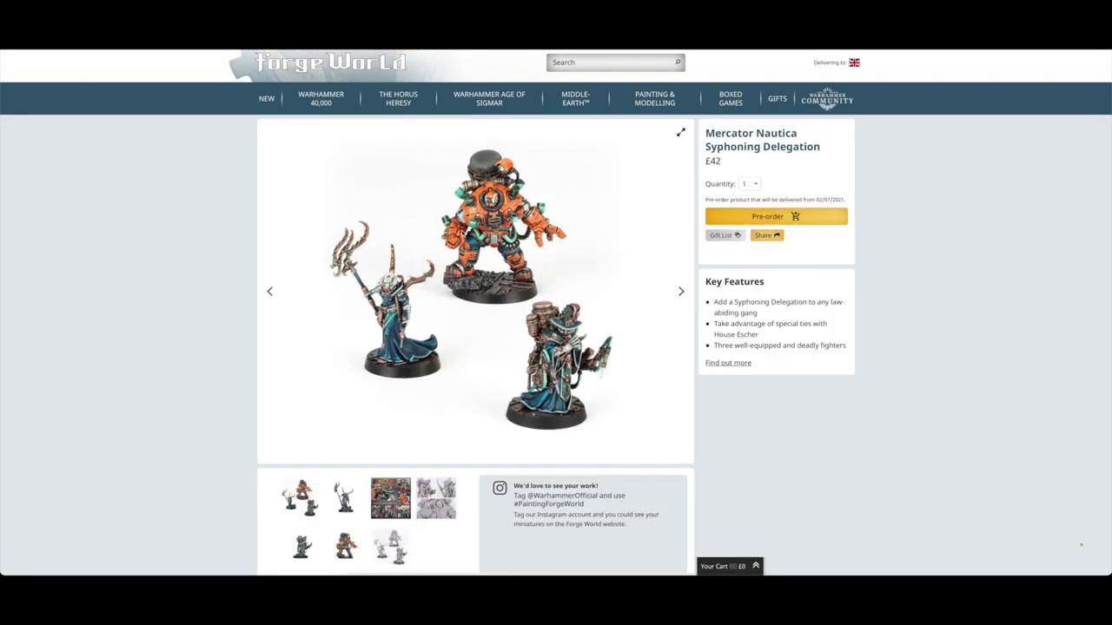
{"action": "scroll", "scroll_direction": "down", "scroll_amount": 3}
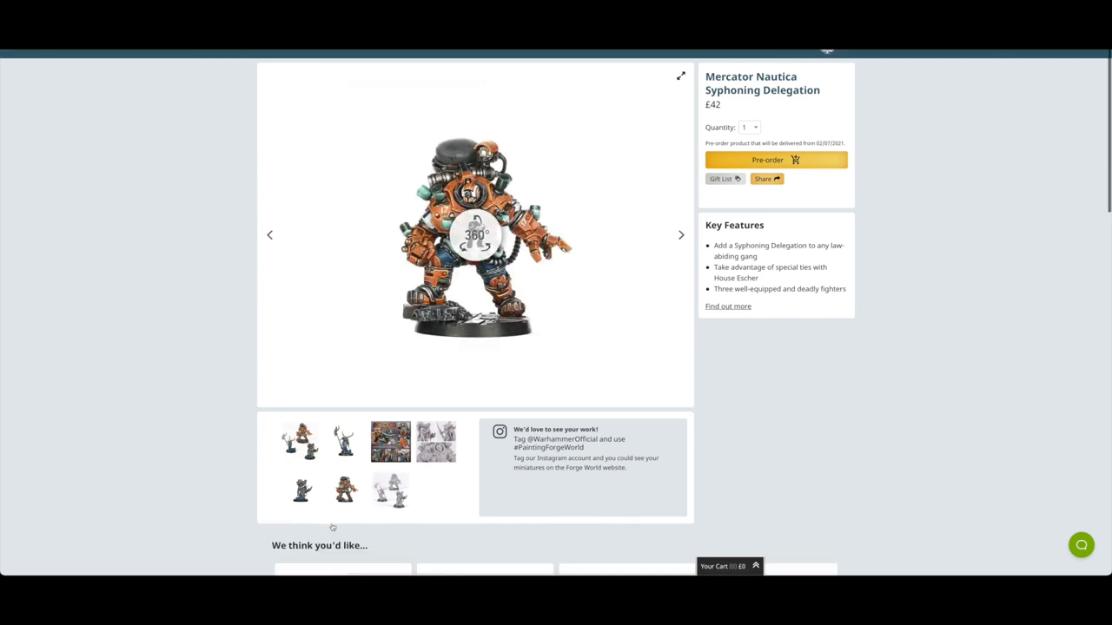
{"action": "scroll", "scroll_direction": "down", "scroll_amount": 3}
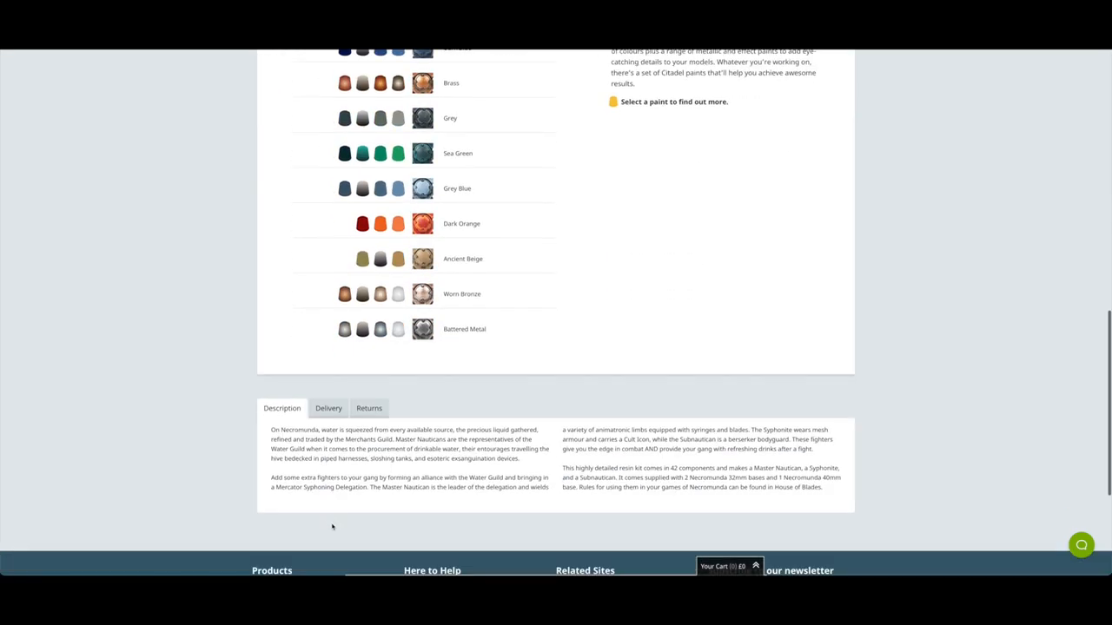
{"action": "mouse_move", "coordinate": [556, 496]}
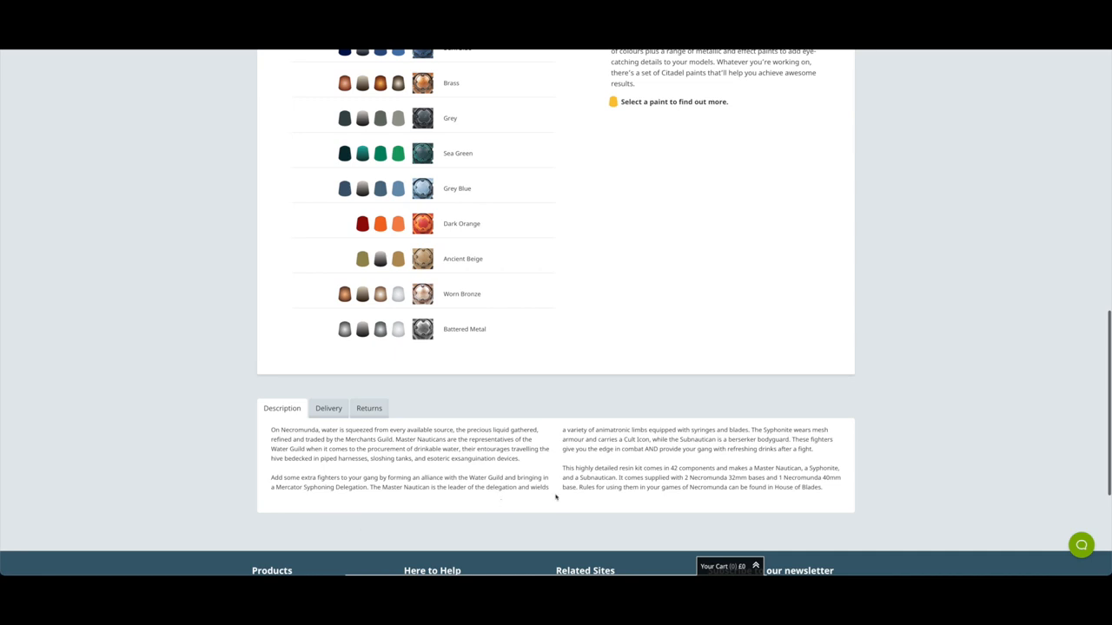
{"action": "scroll", "scroll_direction": "up", "scroll_amount": 3}
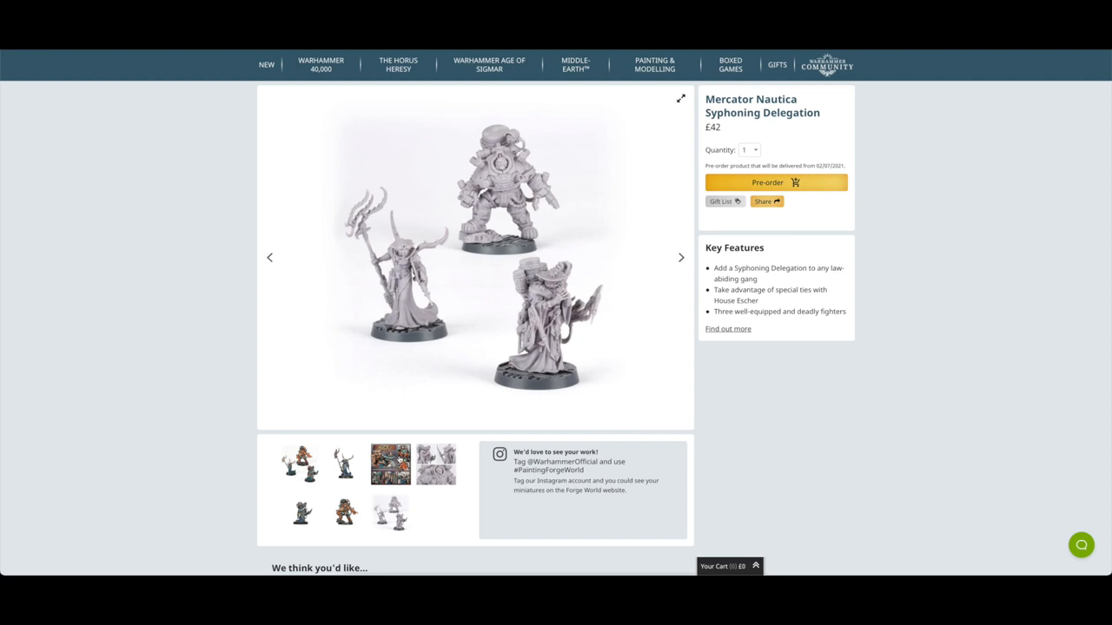
{"action": "mouse_move", "coordinate": [410, 435]}
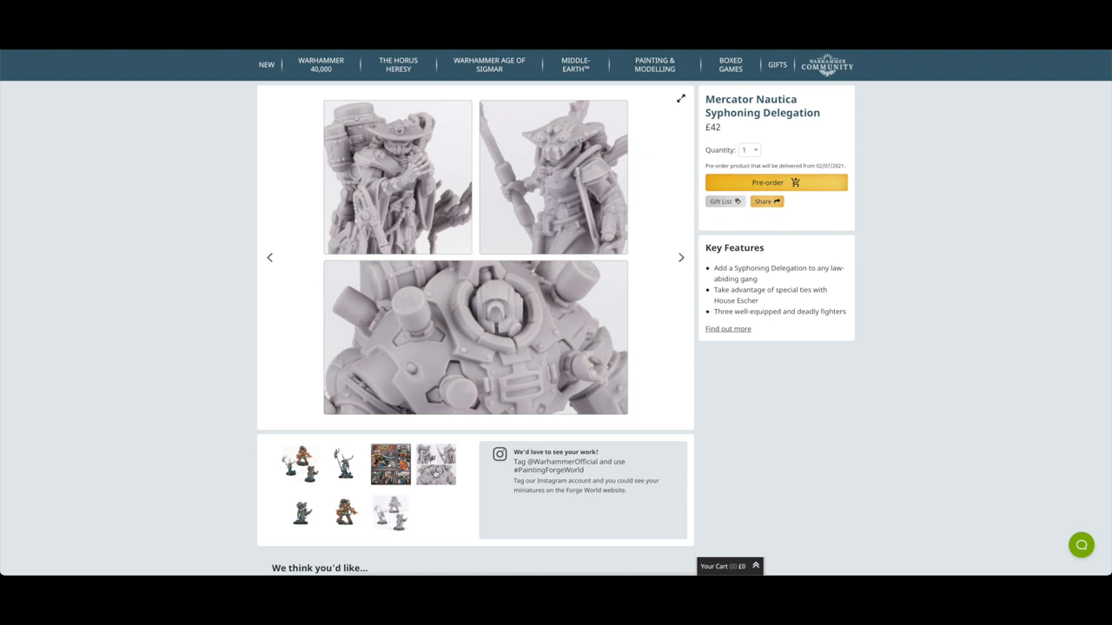
- Browse the delegation's gallery photos and return to the painted group shot
{"action": "left_click", "coordinate": [389, 462]}
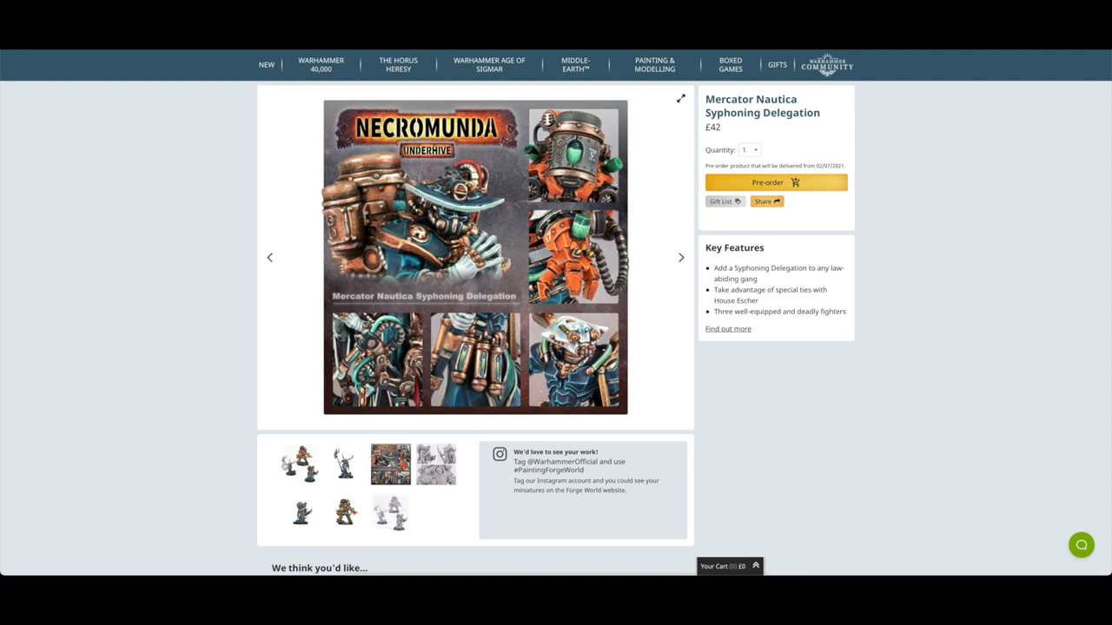
{"action": "left_click", "coordinate": [681, 257]}
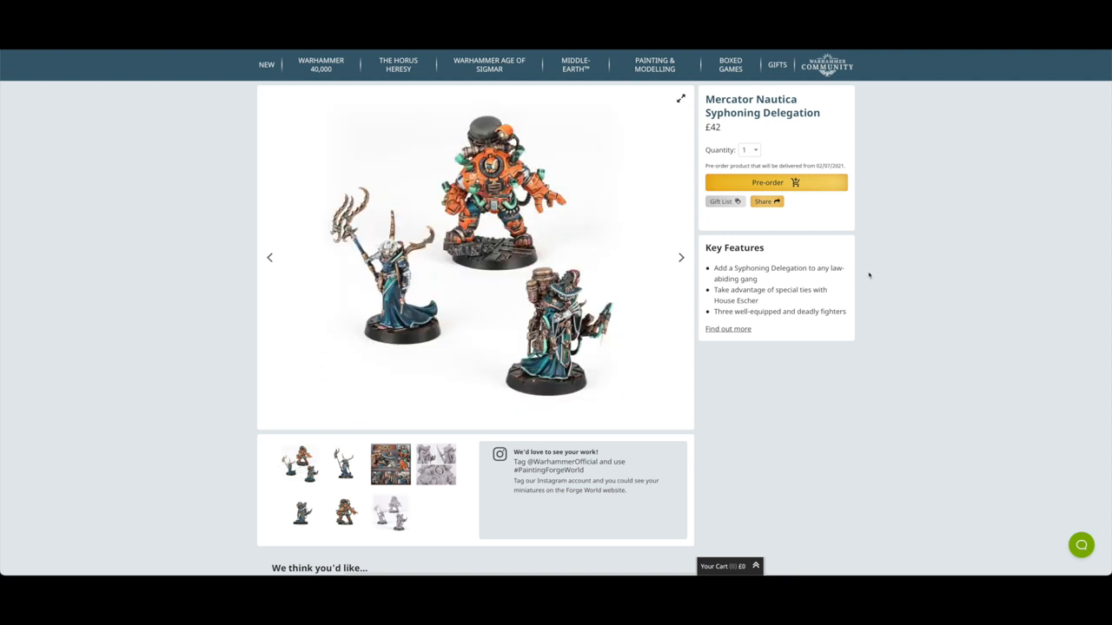
{"action": "mouse_move", "coordinate": [868, 274]}
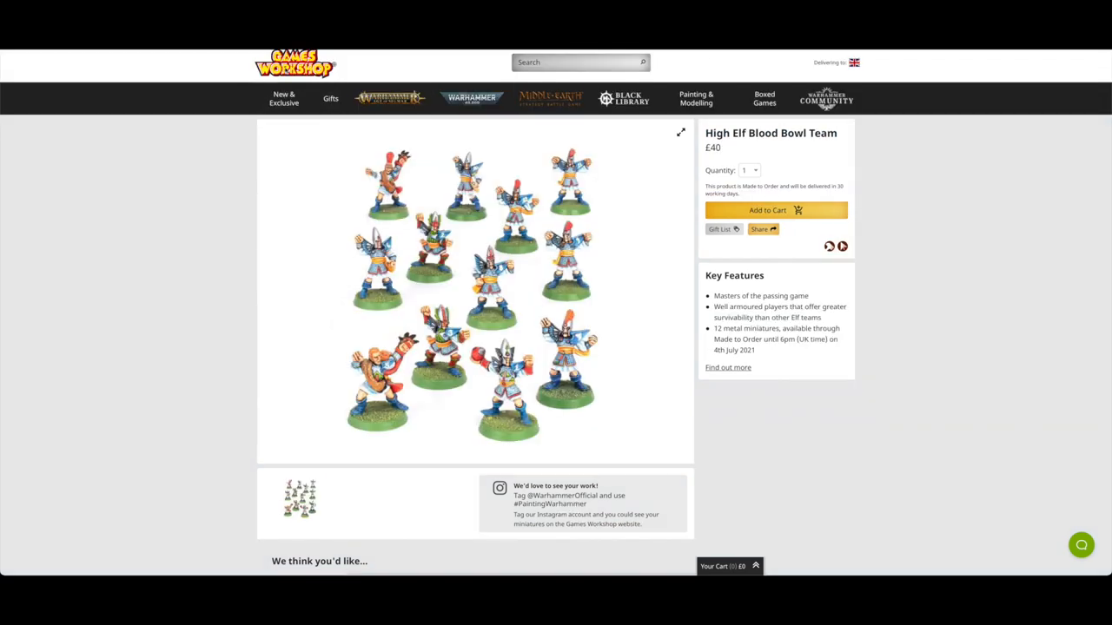
- Return to the Games Workshop home page and show the New & Exclusive category
{"action": "left_click", "coordinate": [294, 63]}
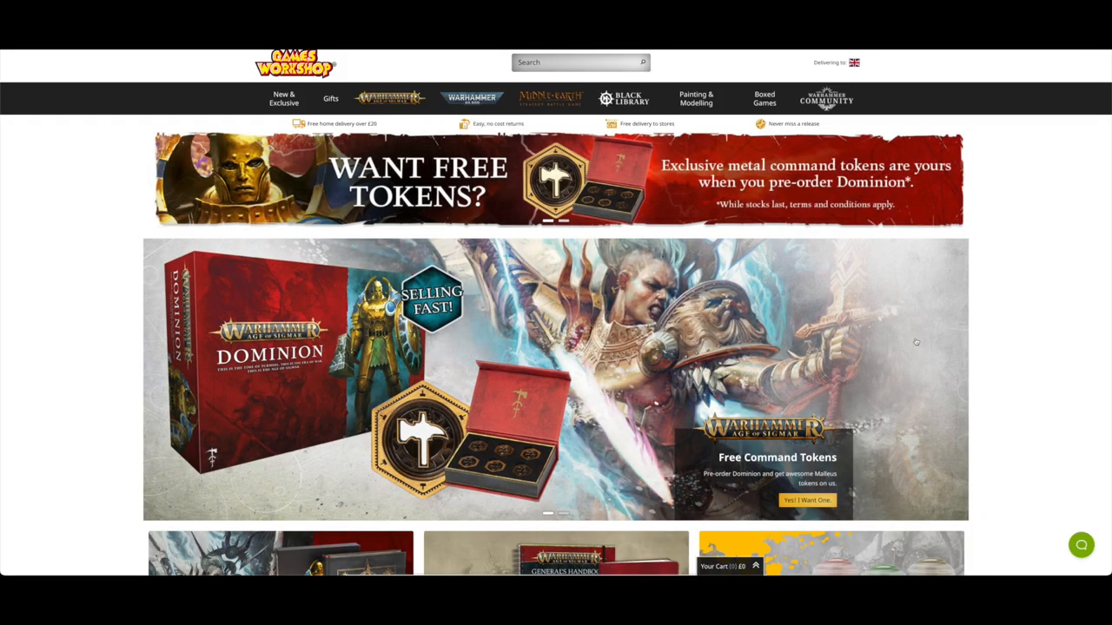
{"action": "mouse_move", "coordinate": [460, 306]}
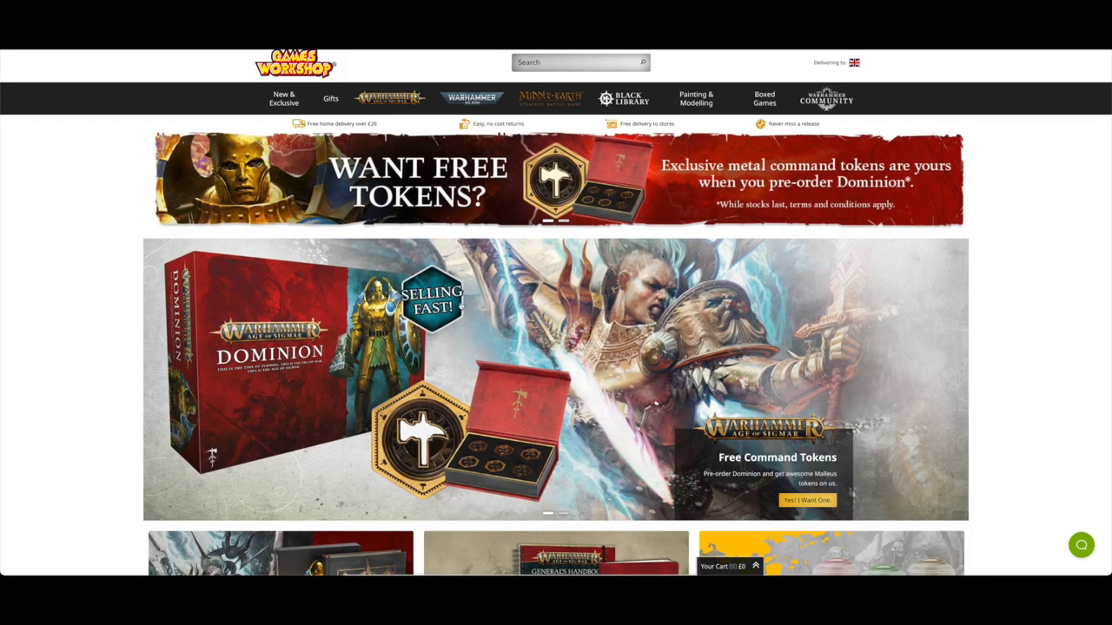
{"action": "mouse_move", "coordinate": [963, 382]}
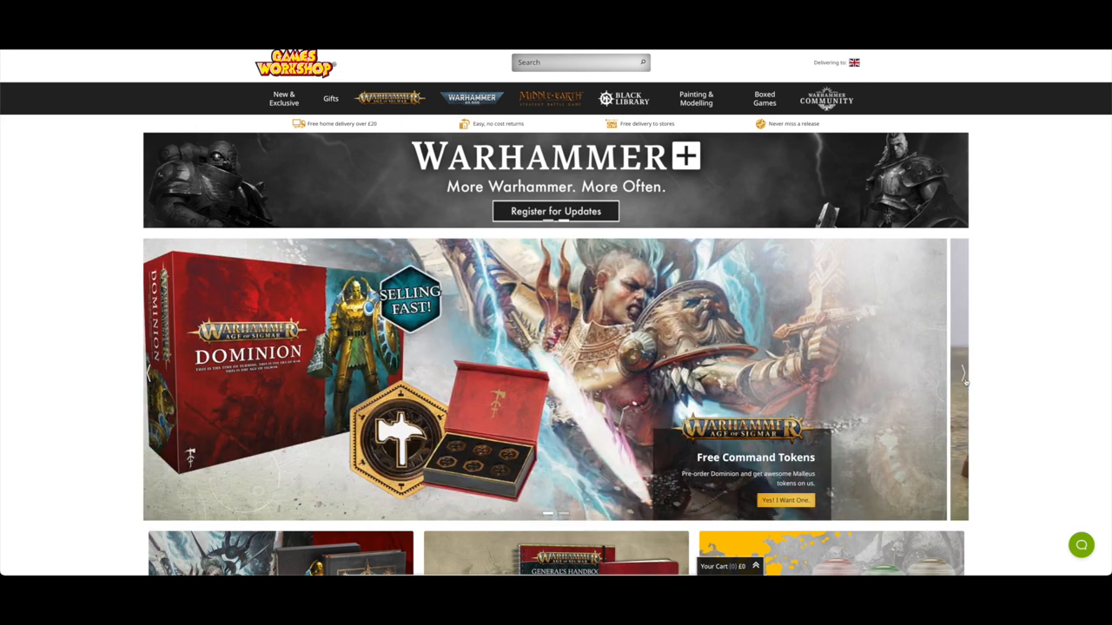
{"action": "left_click", "coordinate": [285, 98]}
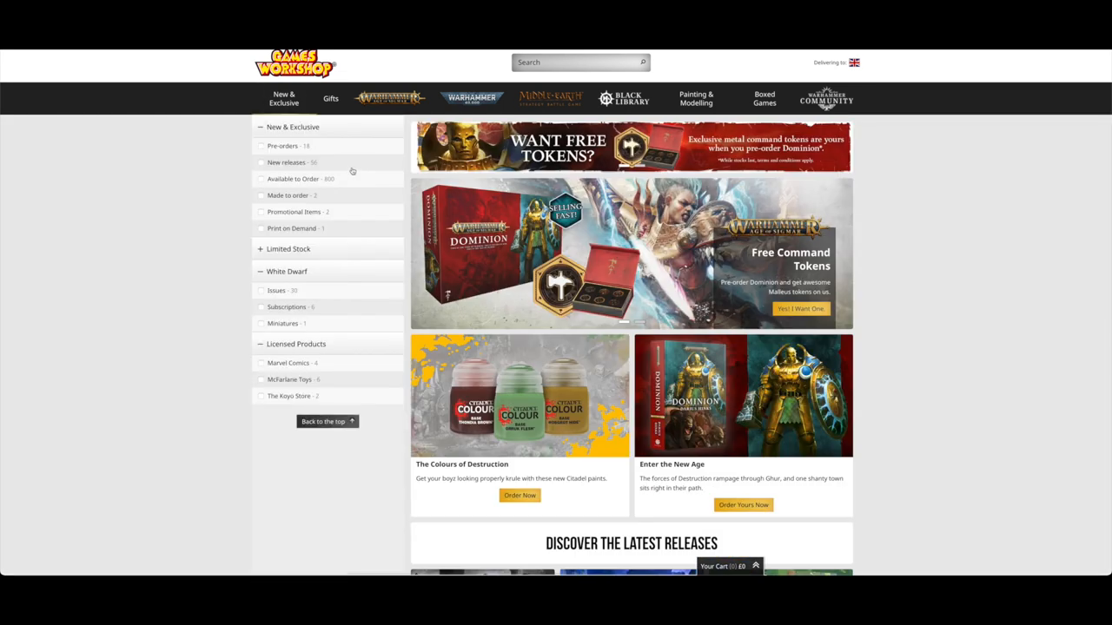
- Filter to Pre-orders sorted price high to low, browse down and view the Blood Bowl Vampire Team
{"action": "left_click", "coordinate": [281, 146]}
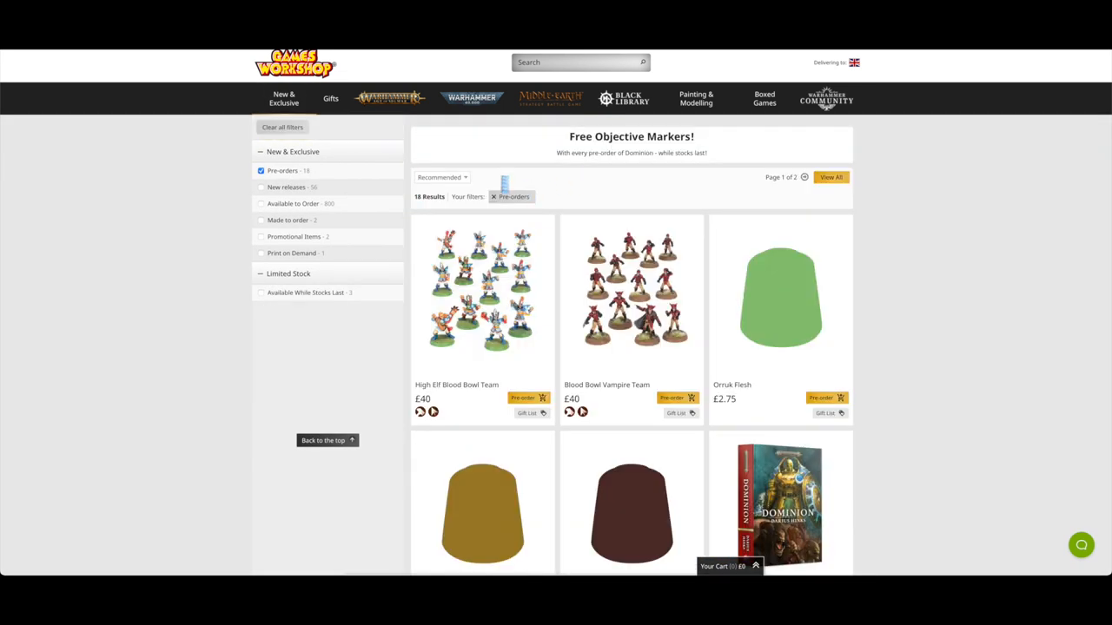
{"action": "left_click", "coordinate": [442, 177]}
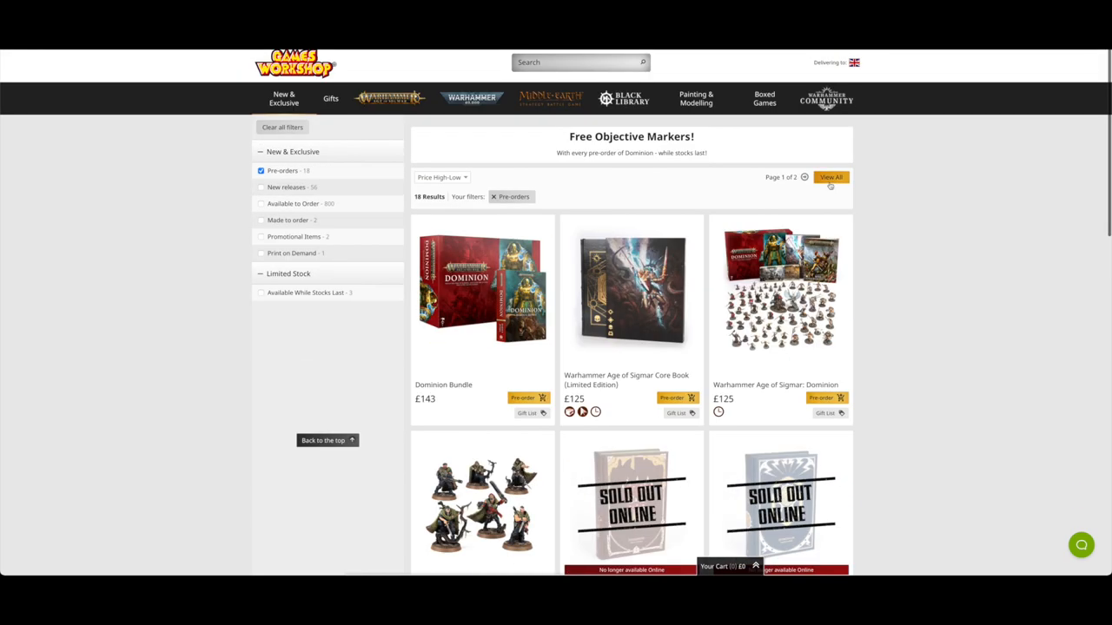
{"action": "scroll", "scroll_direction": "down", "scroll_amount": 3}
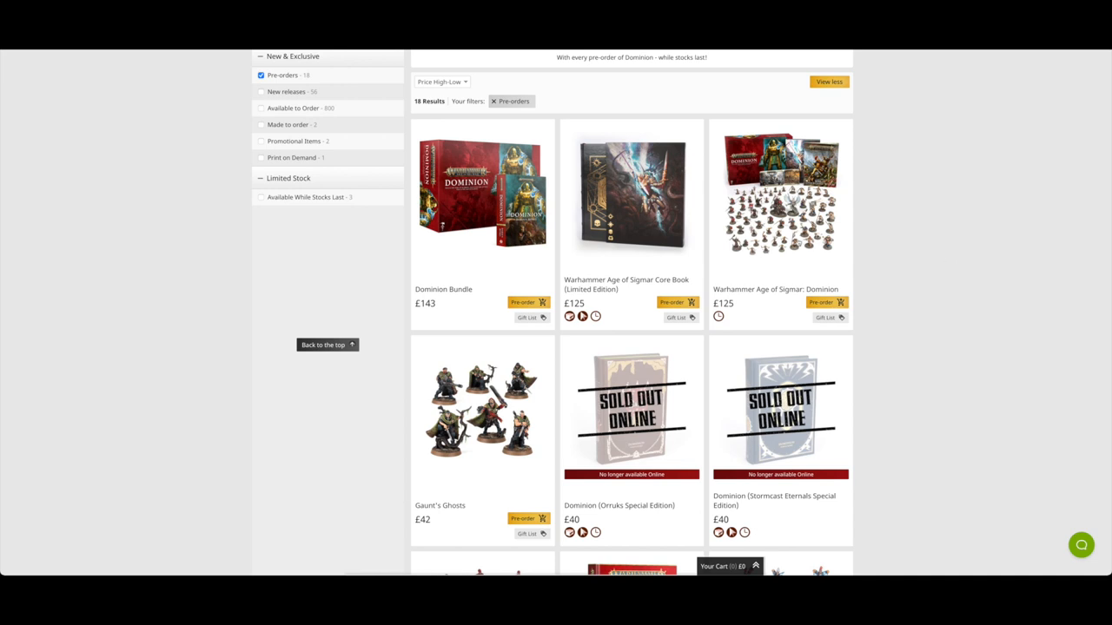
{"action": "scroll", "scroll_direction": "down", "scroll_amount": 3}
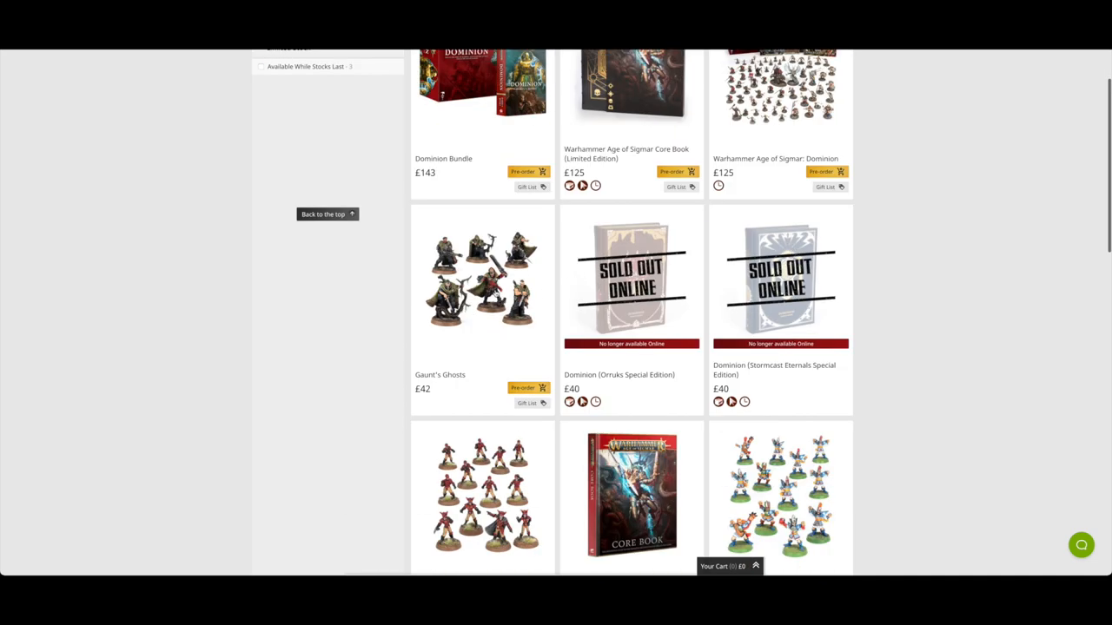
{"action": "scroll", "scroll_direction": "down", "scroll_amount": 3}
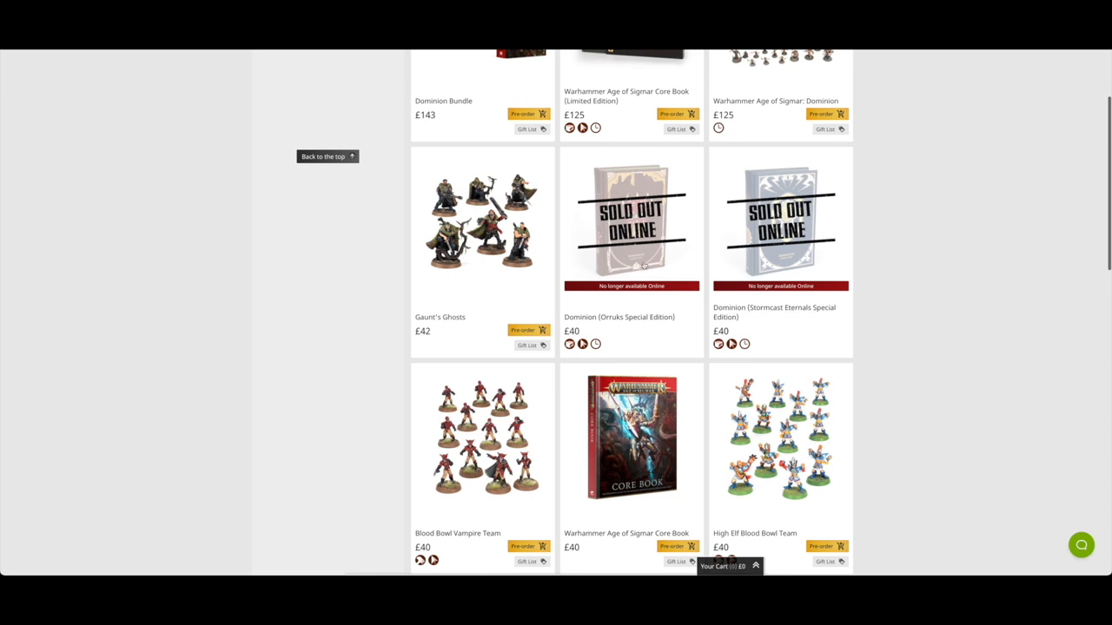
{"action": "scroll", "scroll_direction": "down", "scroll_amount": 3}
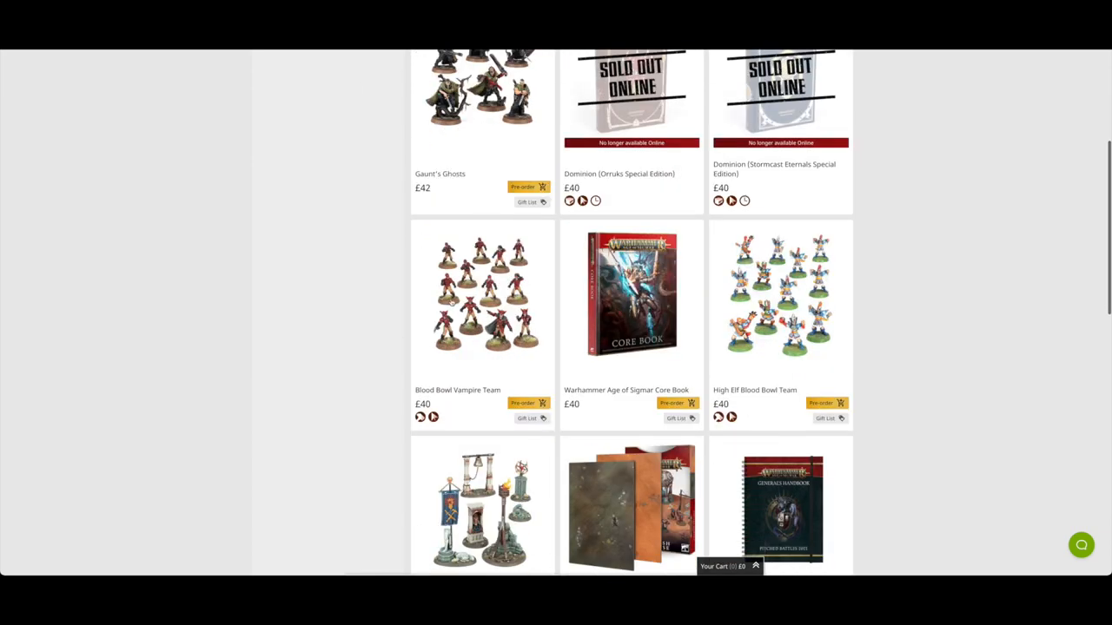
{"action": "left_click", "coordinate": [483, 296]}
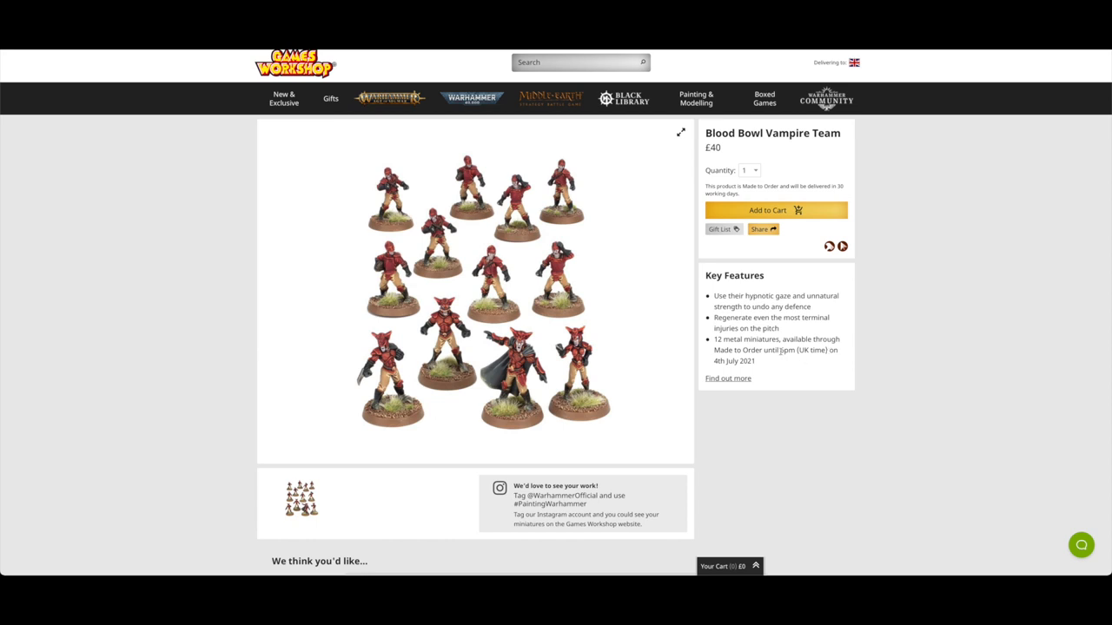
{"action": "mouse_move", "coordinate": [622, 316]}
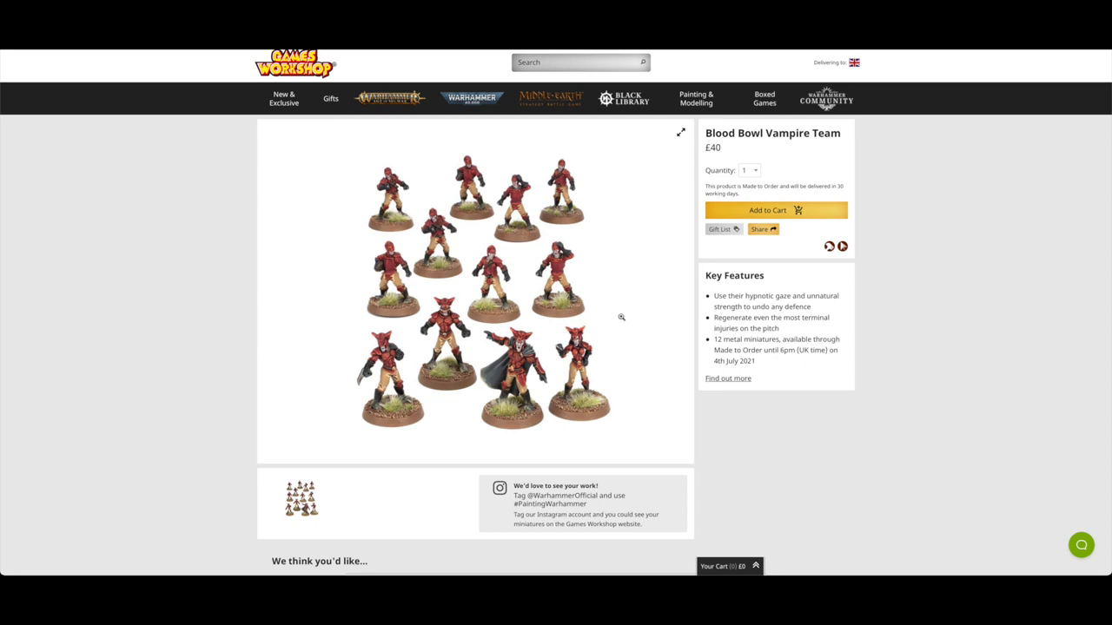
{"action": "mouse_move", "coordinate": [212, 247]}
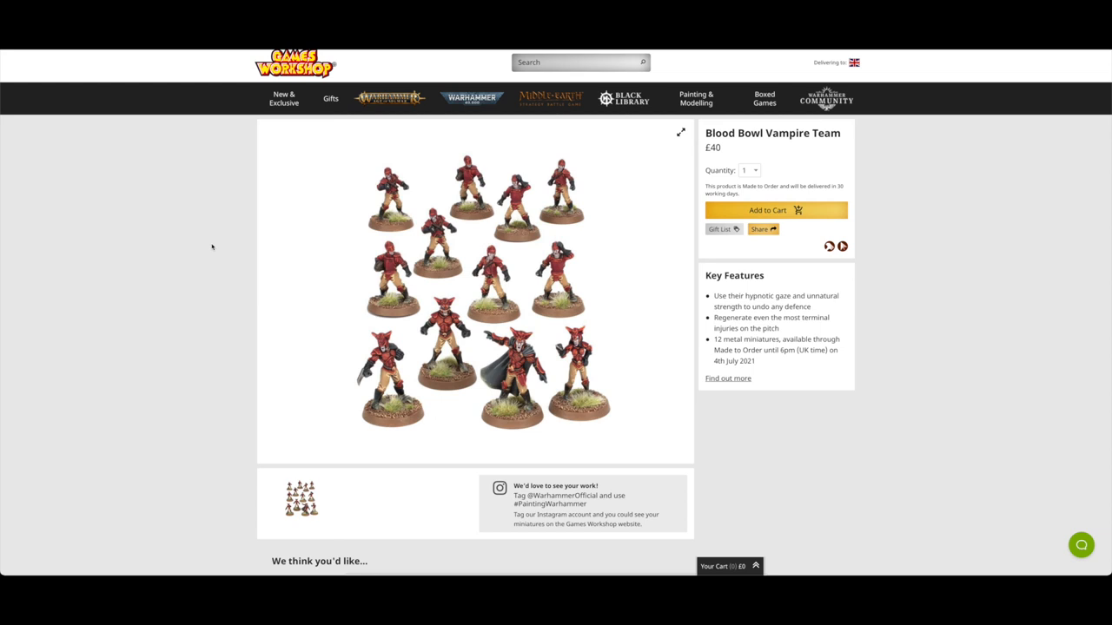
{"action": "mouse_move", "coordinate": [212, 246]}
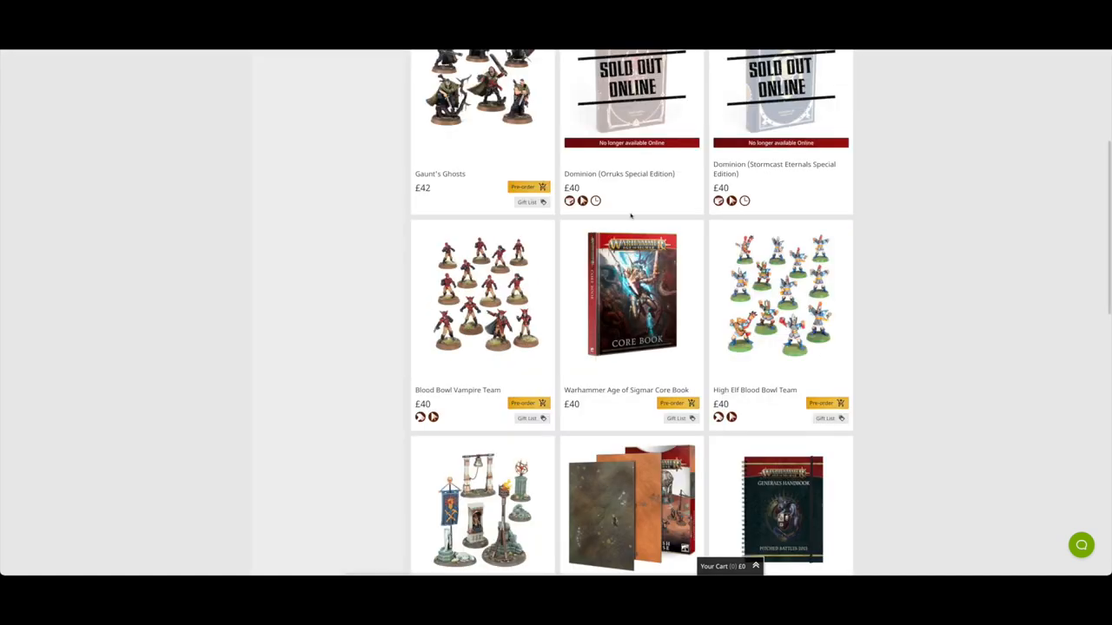
- View the High Elf Blood Bowl Team product page and look over it
{"action": "scroll", "scroll_direction": "down", "scroll_amount": 3}
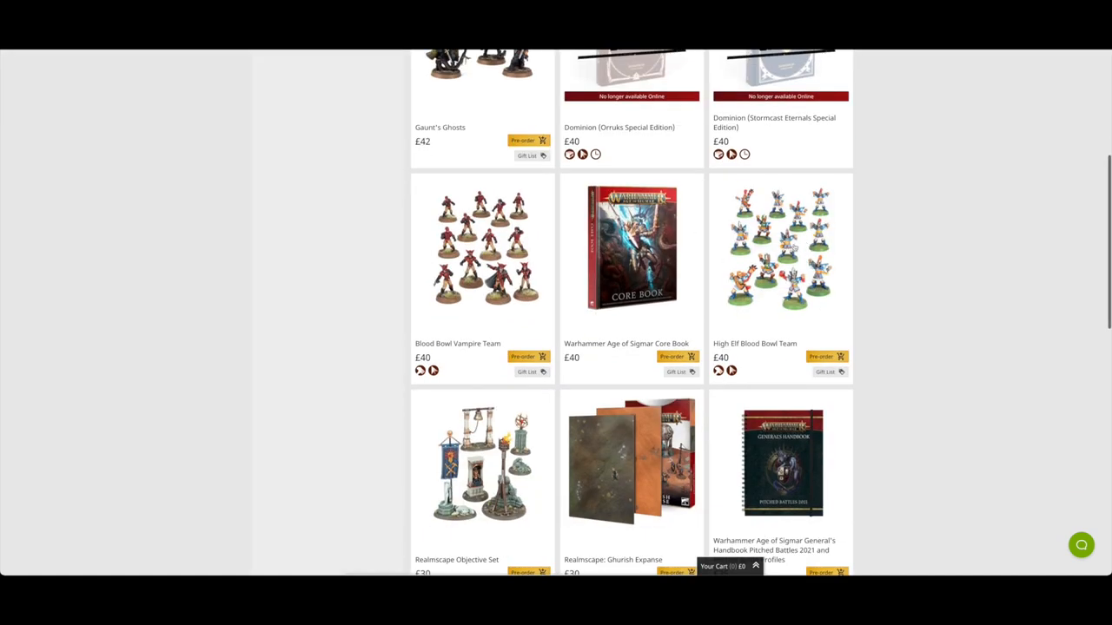
{"action": "left_click", "coordinate": [779, 246]}
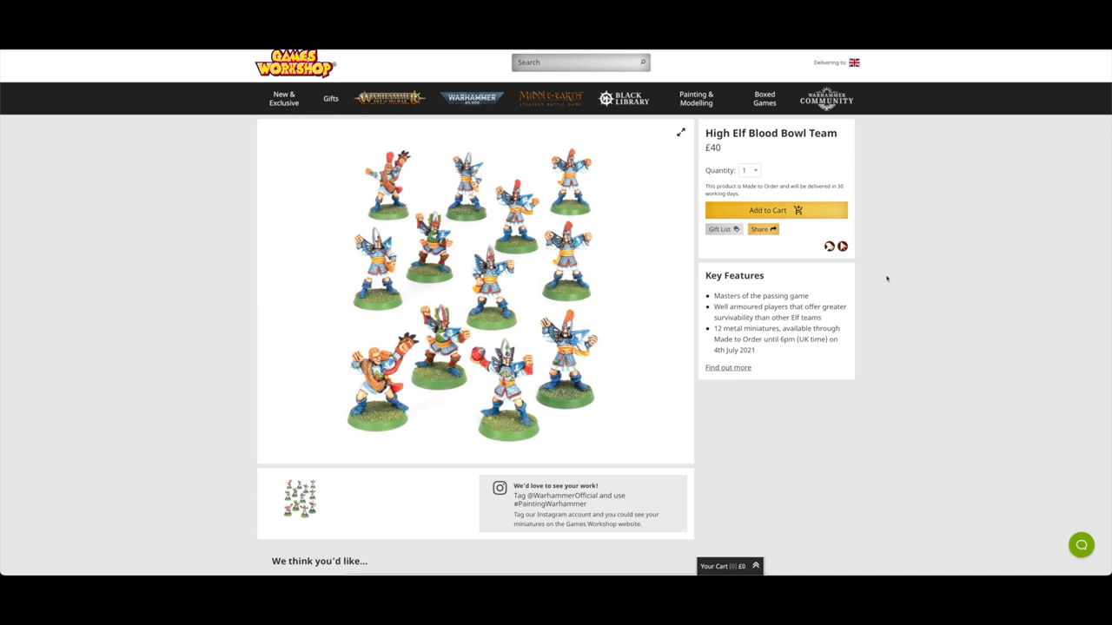
{"action": "mouse_move", "coordinate": [580, 285]}
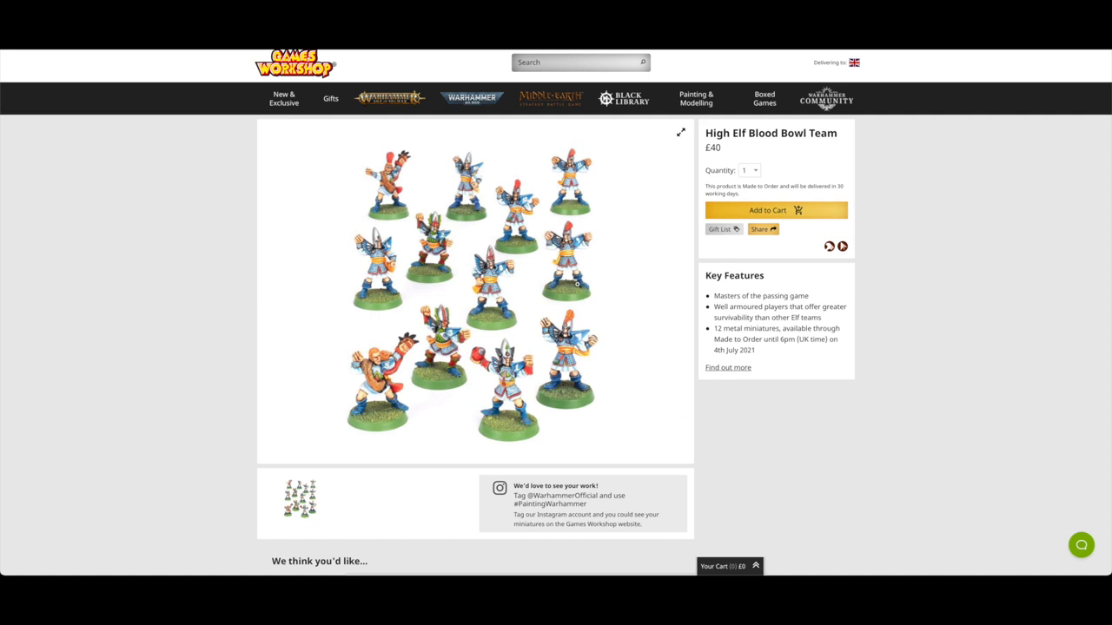
{"action": "mouse_move", "coordinate": [577, 287]}
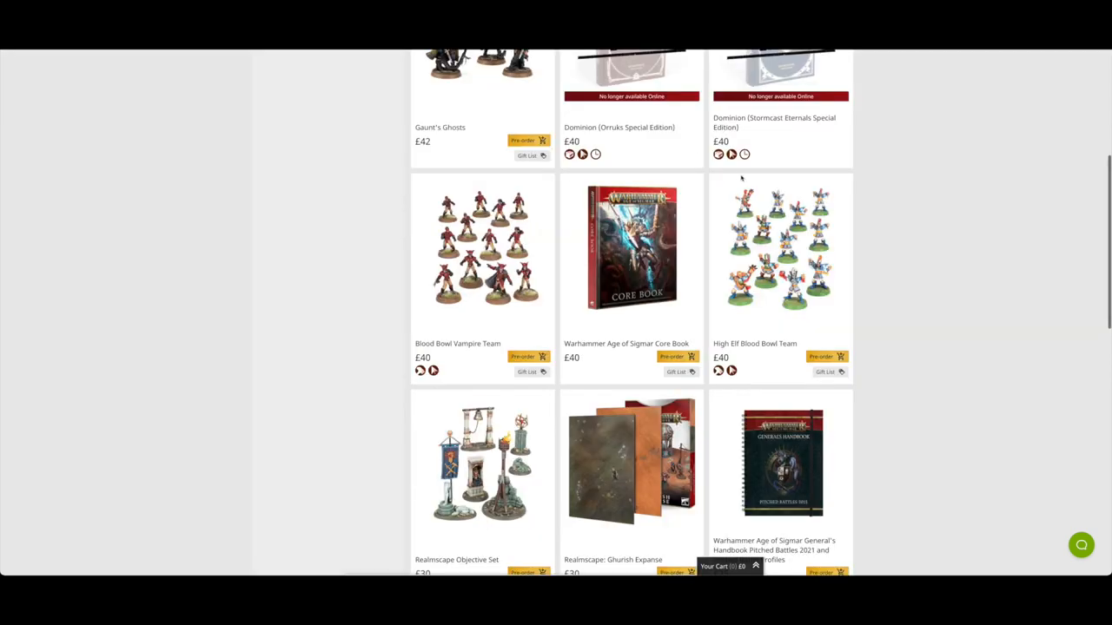
{"action": "mouse_move", "coordinate": [723, 307]}
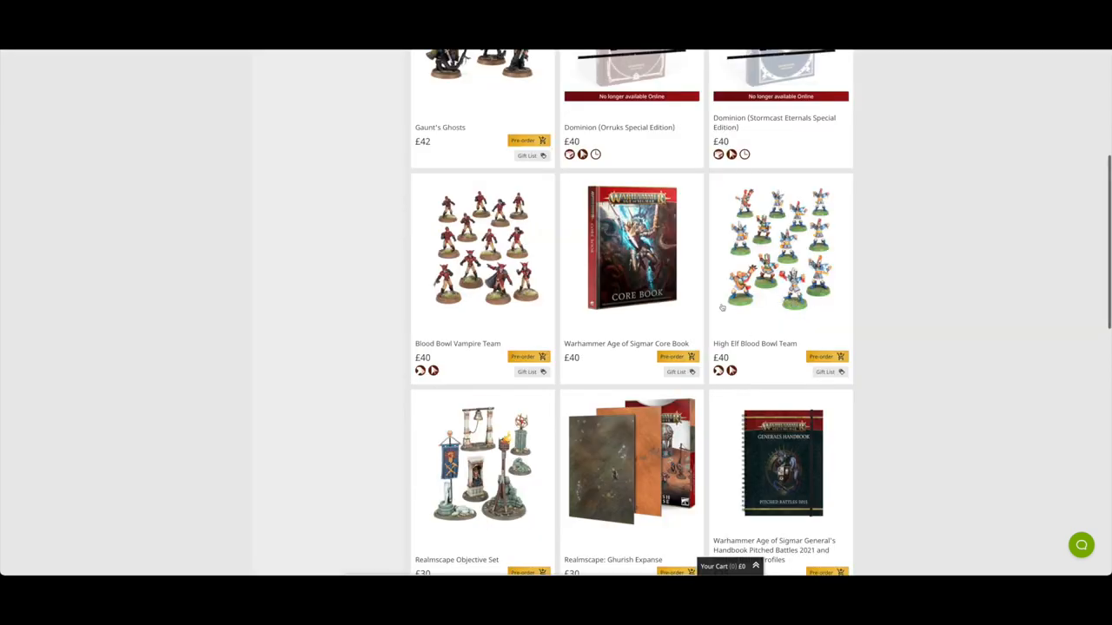
{"action": "scroll", "scroll_direction": "down", "scroll_amount": 3}
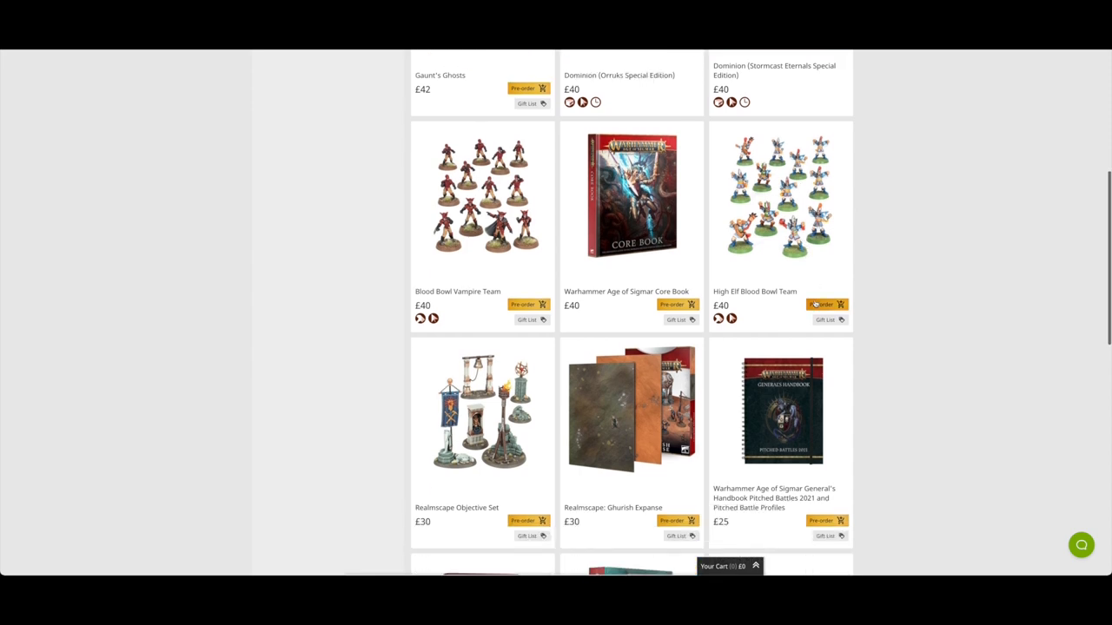
{"action": "scroll", "scroll_direction": "down", "scroll_amount": 3}
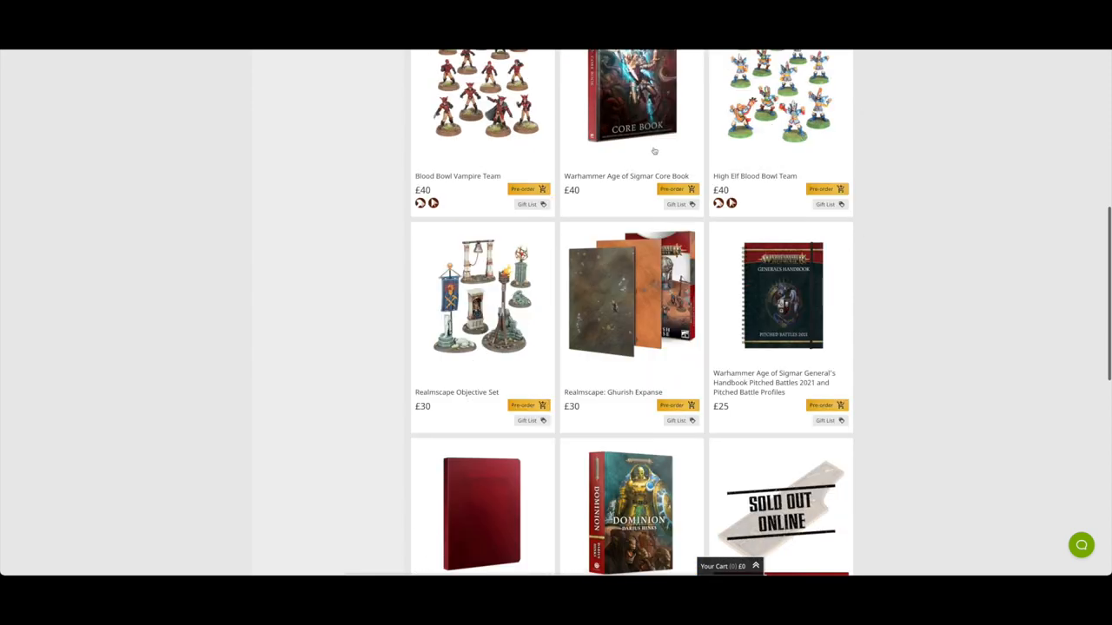
{"action": "mouse_move", "coordinate": [896, 276]}
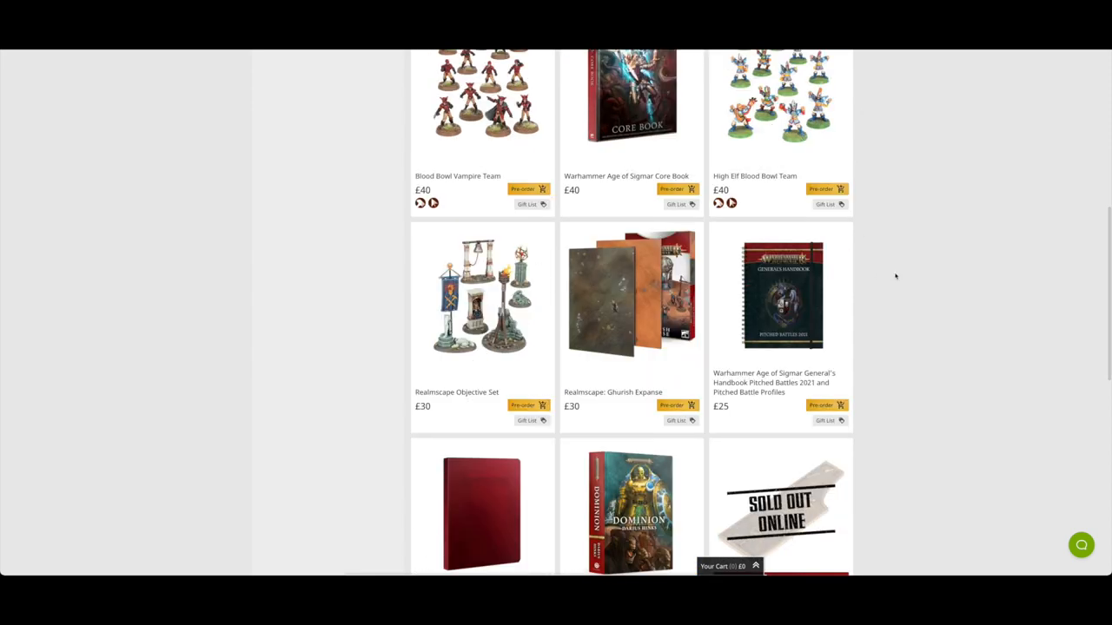
{"action": "scroll", "scroll_direction": "up", "scroll_amount": 3}
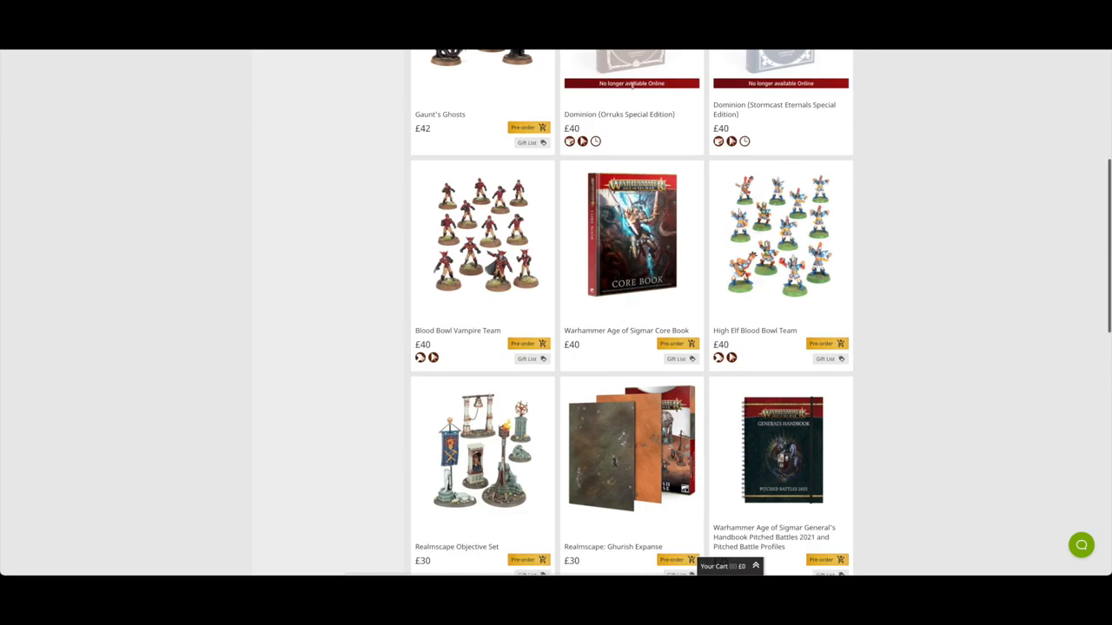
- Browse the pre-orders grid down to the final paints and back up to the Dominion Bundle
{"action": "scroll", "scroll_direction": "down", "scroll_amount": 3}
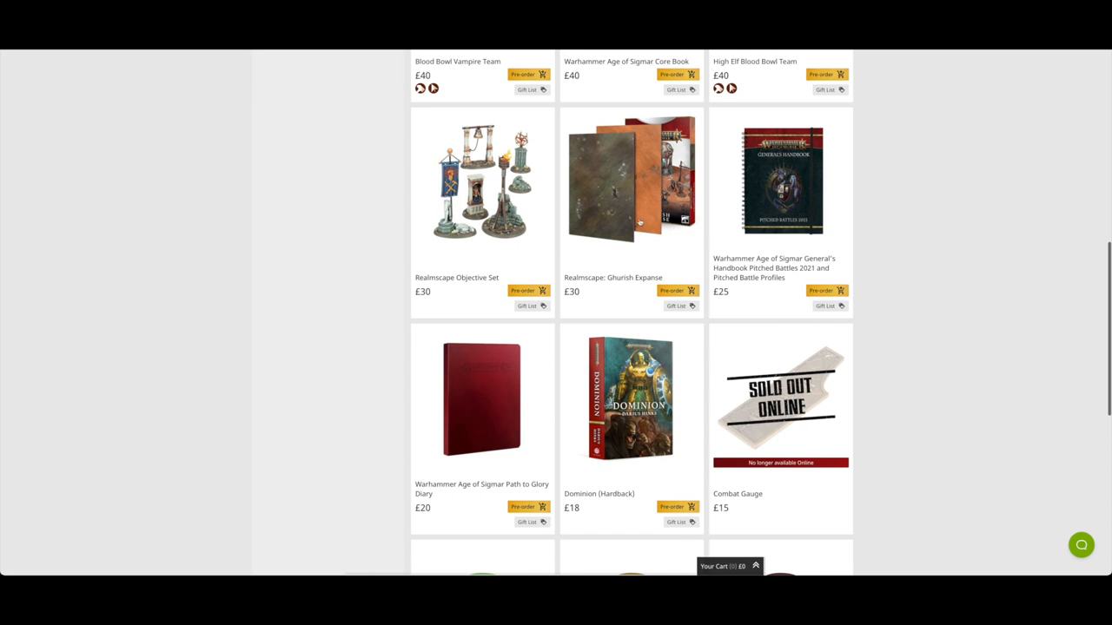
{"action": "scroll", "scroll_direction": "down", "scroll_amount": 3}
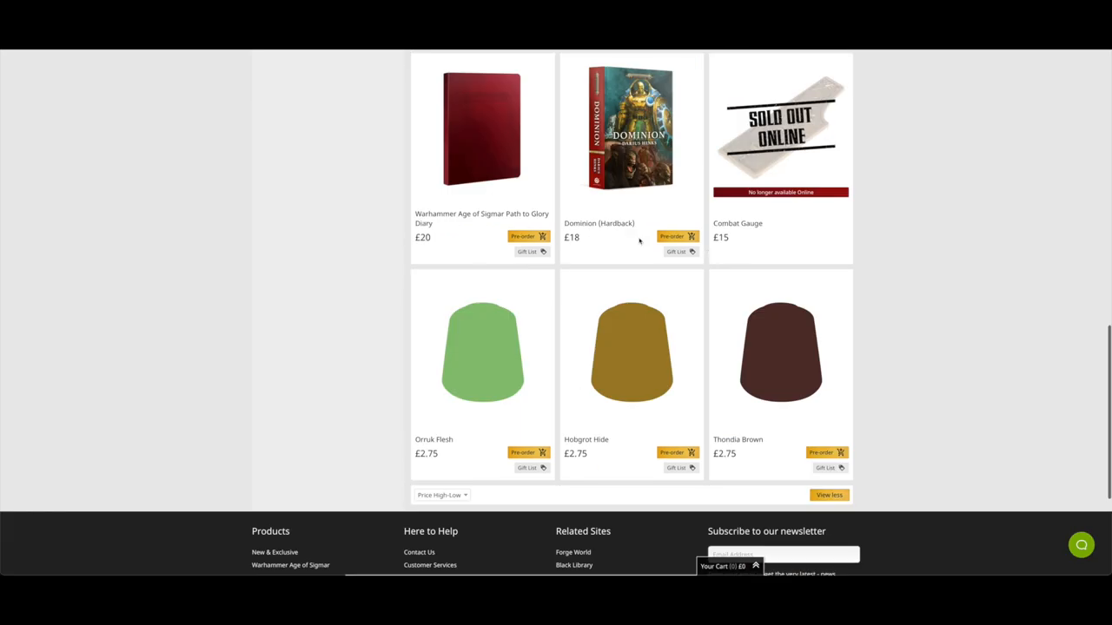
{"action": "scroll", "scroll_direction": "down", "scroll_amount": 3}
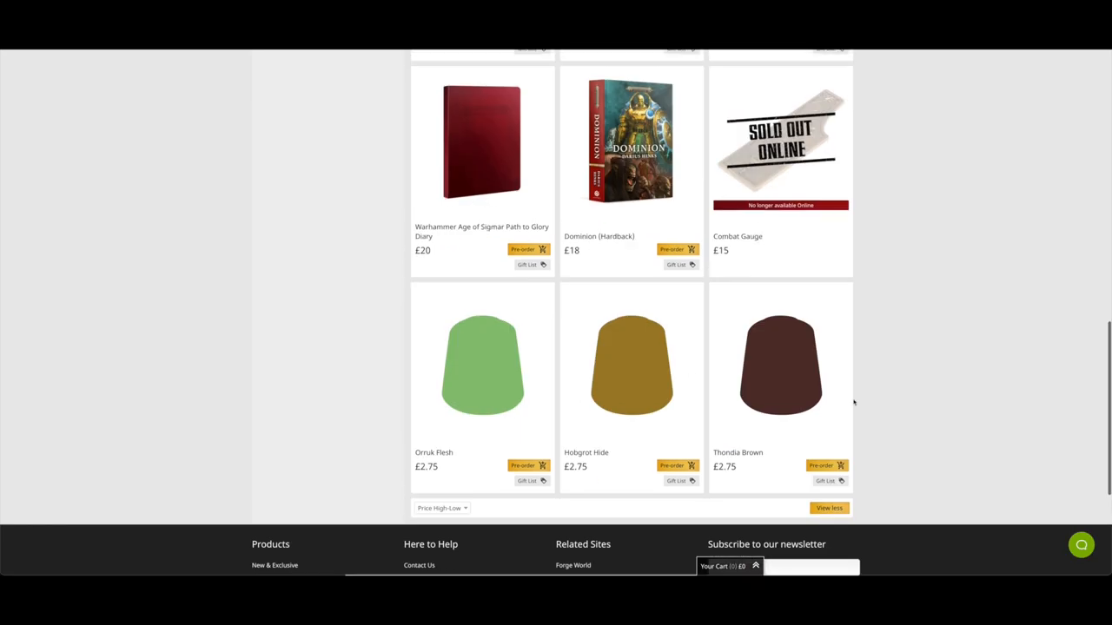
{"action": "scroll", "scroll_direction": "up", "scroll_amount": 3}
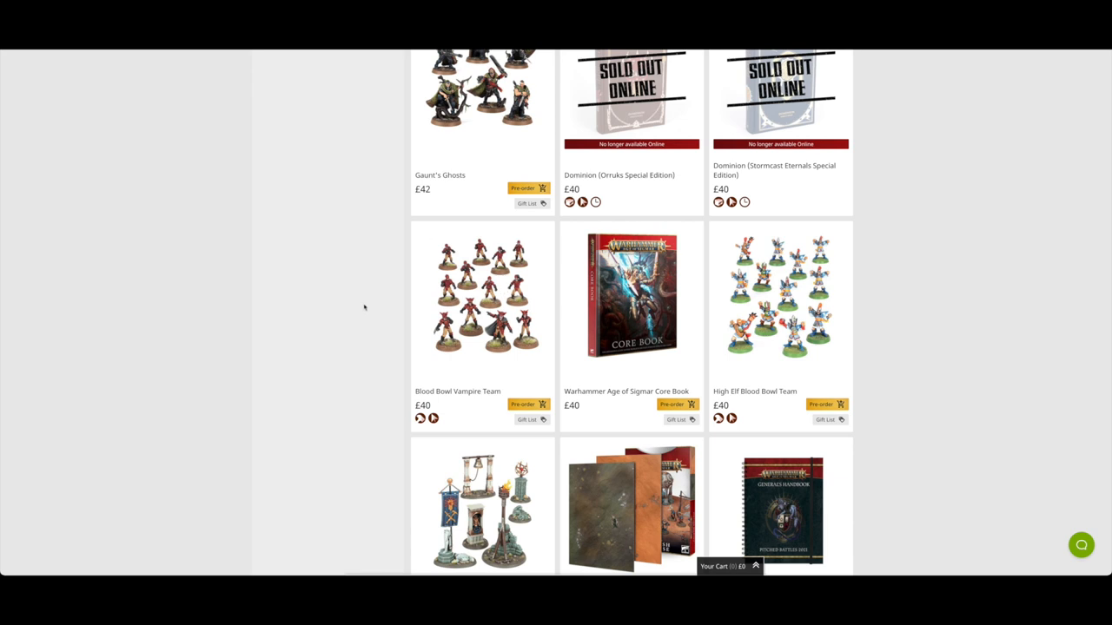
{"action": "scroll", "scroll_direction": "down", "scroll_amount": 3}
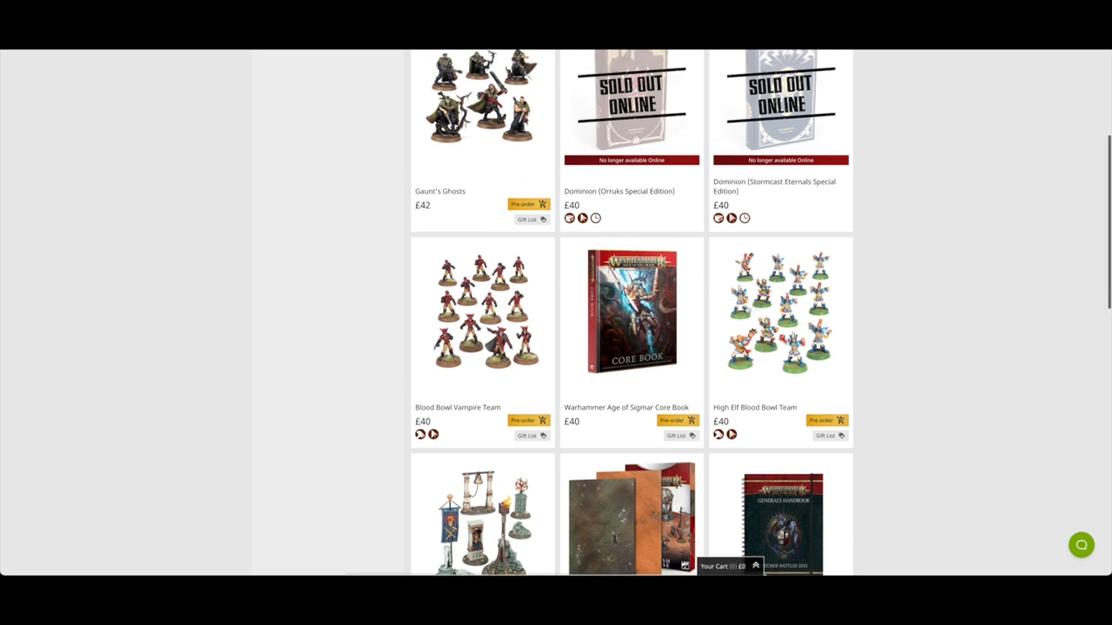
{"action": "scroll", "scroll_direction": "up", "scroll_amount": 3}
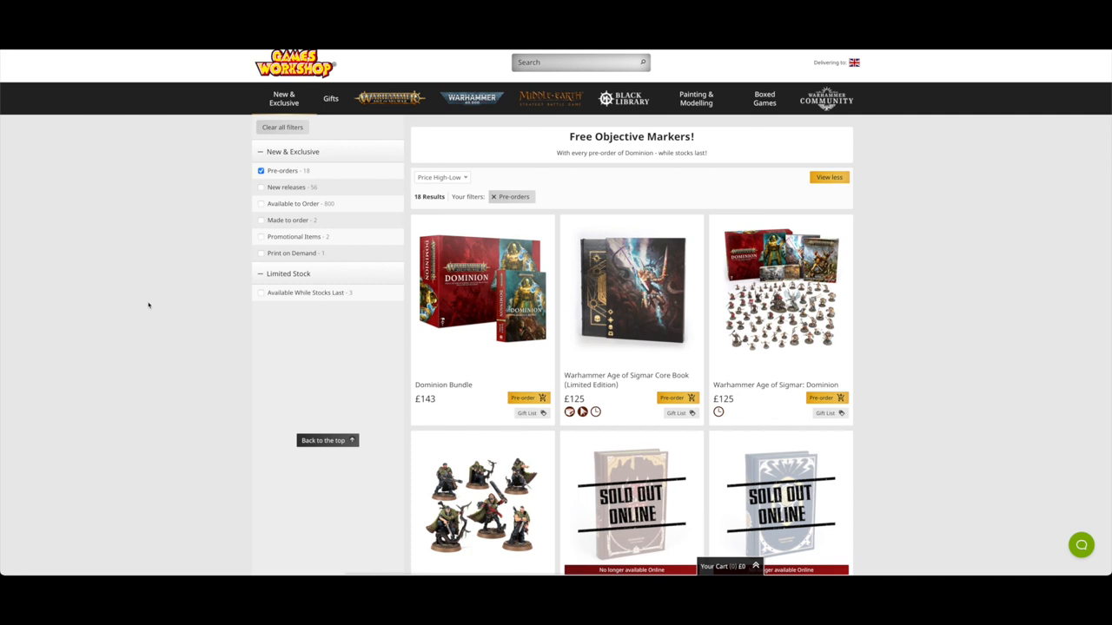